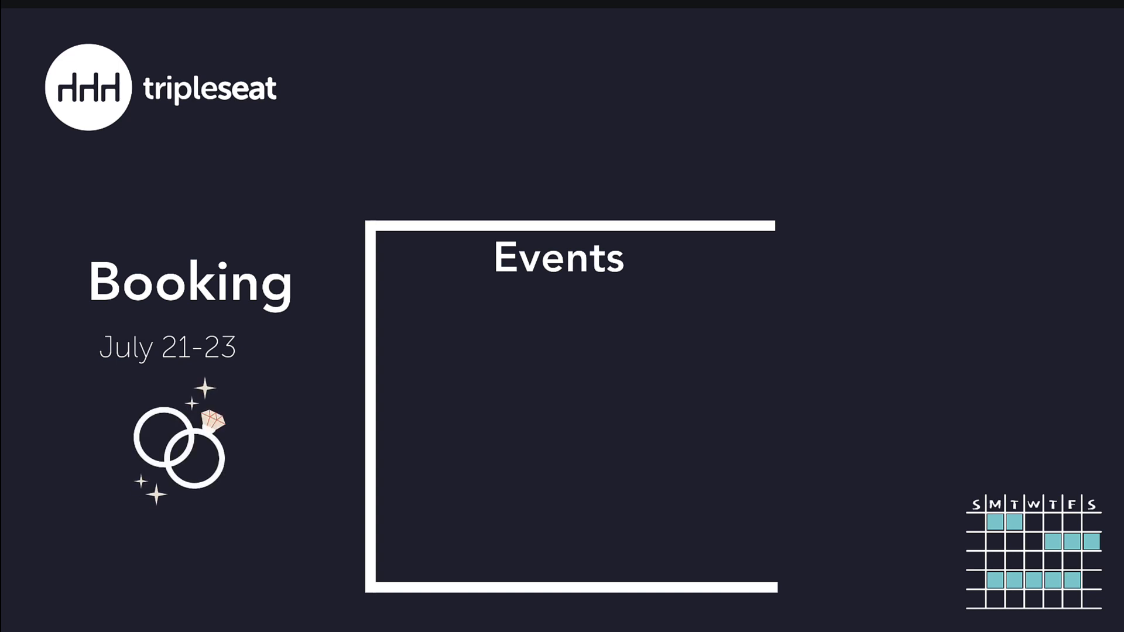
Note the July 21 rehearsal dinner and July 23 send-off brunch, start a new lead, then return to the dashboard
{"action": "type", "text": "July 21- Rehearsal dinner"}
{"action": "type", "text": "July 22- Ceremony"}
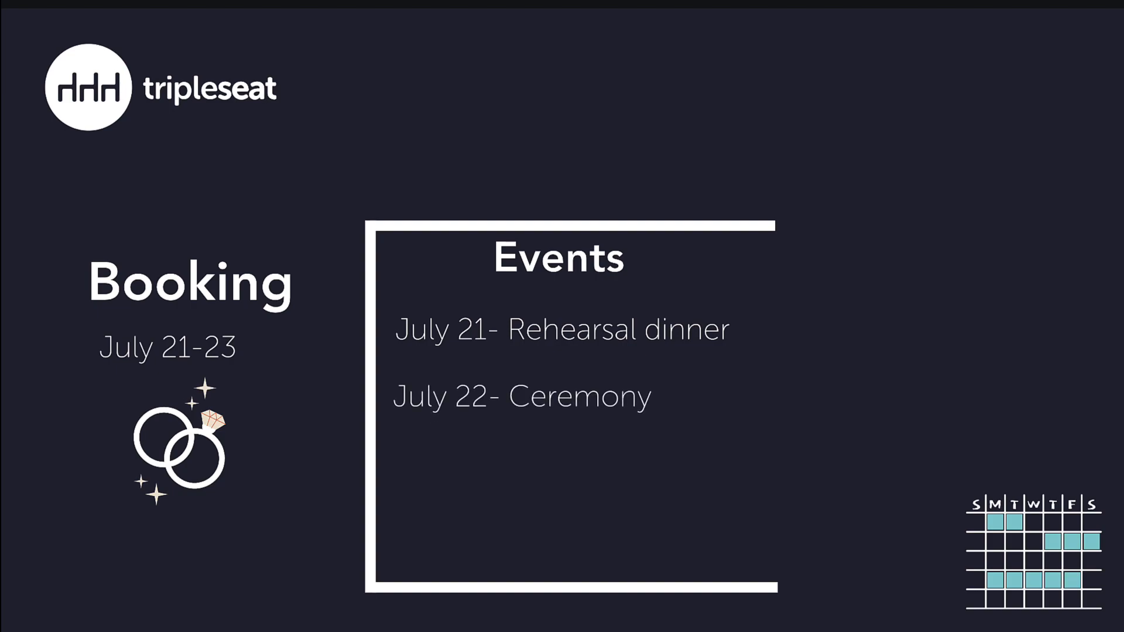
{"action": "type", "text": "July 23- Send-off brunch"}
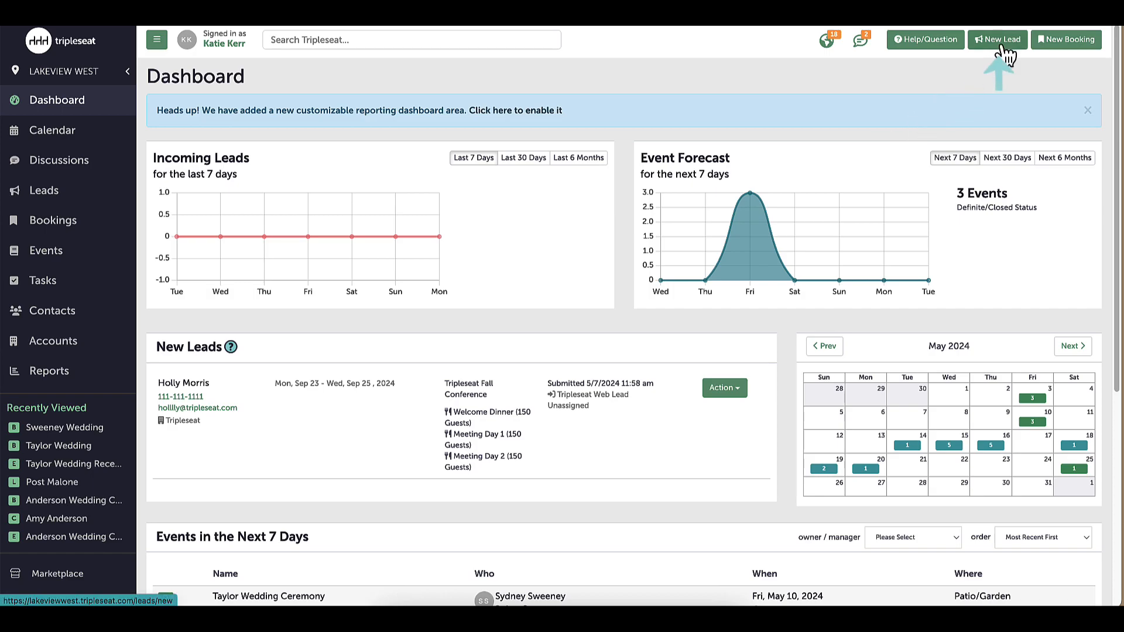
{"action": "mouse_move", "coordinate": [1007, 54]}
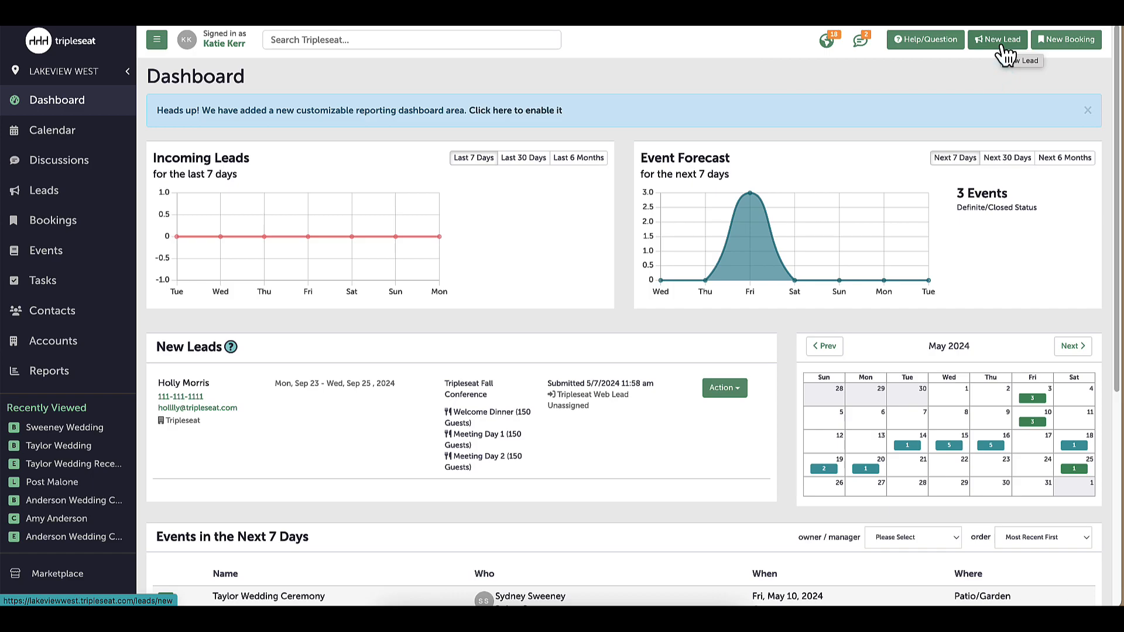
{"action": "left_click", "coordinate": [999, 40]}
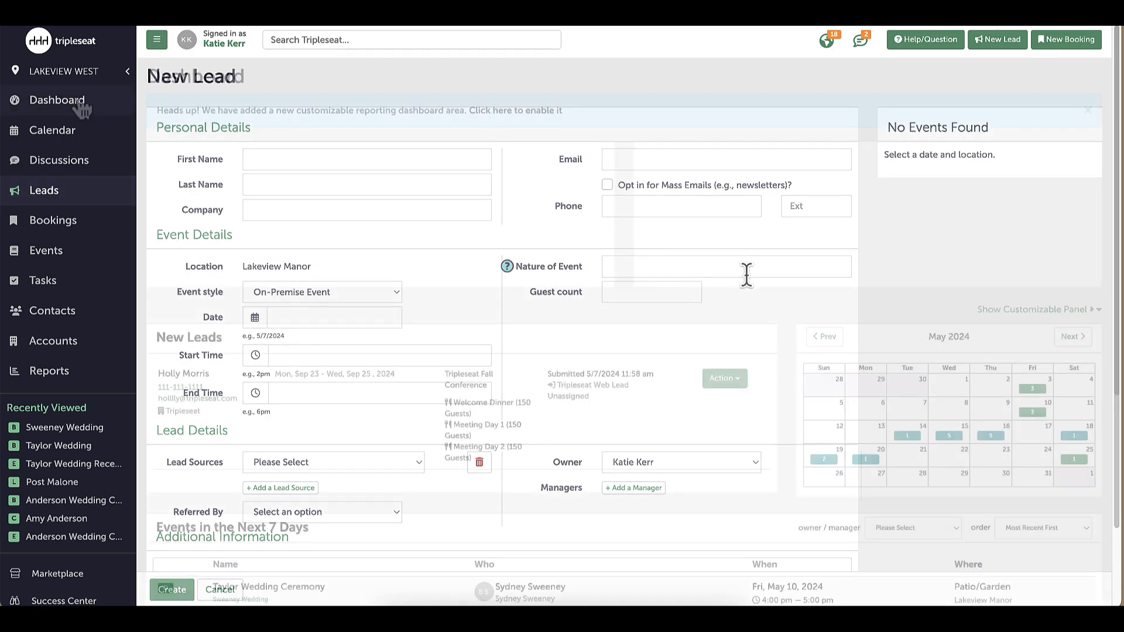
{"action": "left_click", "coordinate": [57, 100]}
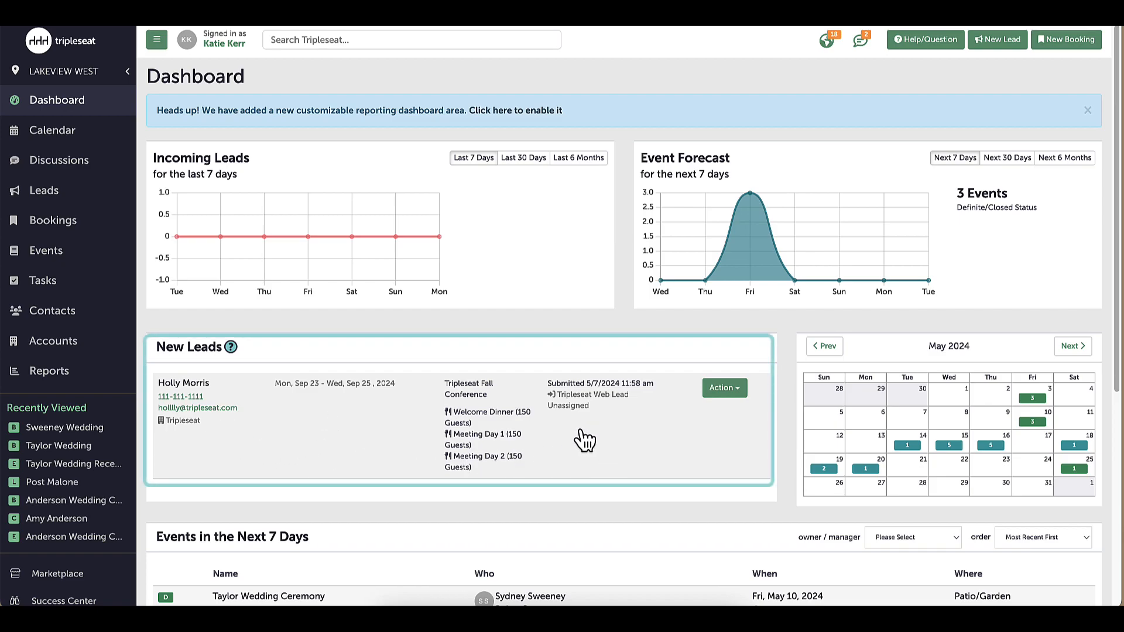
View the Tripleseat Fall Conference lead from the dashboard, then show the full leads list
{"action": "left_click", "coordinate": [182, 383]}
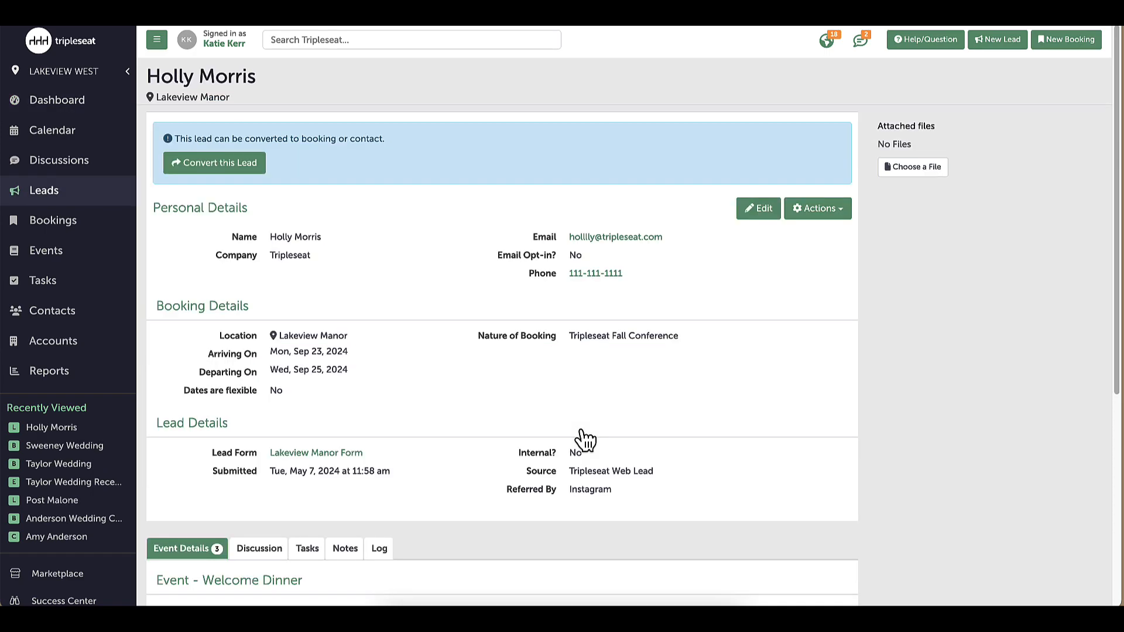
{"action": "mouse_move", "coordinate": [569, 438]}
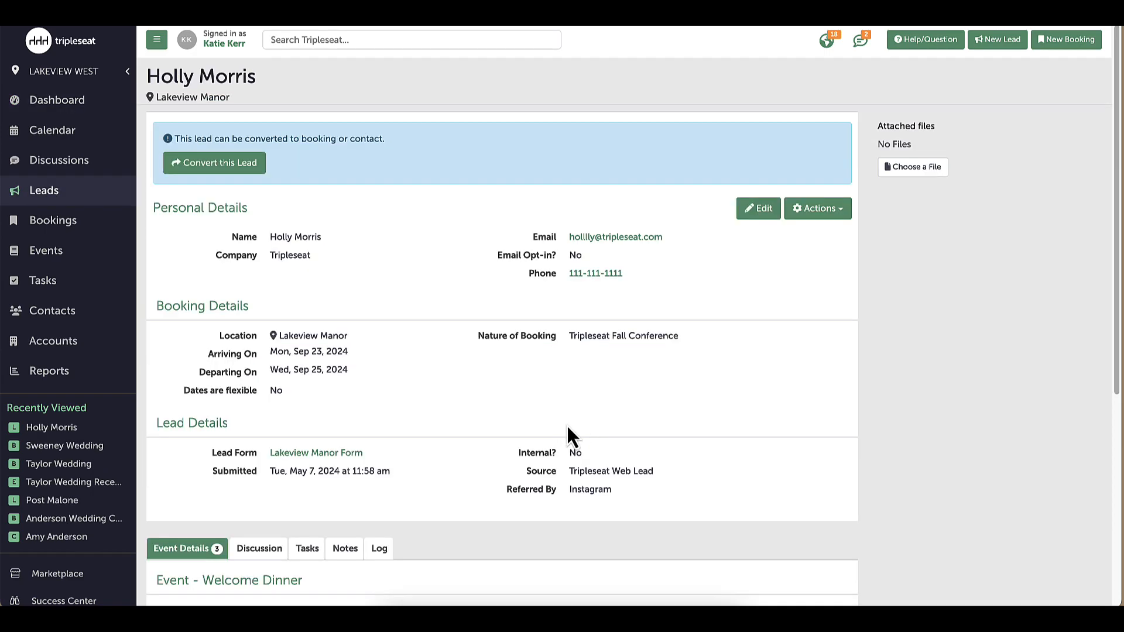
{"action": "left_click", "coordinate": [56, 99]}
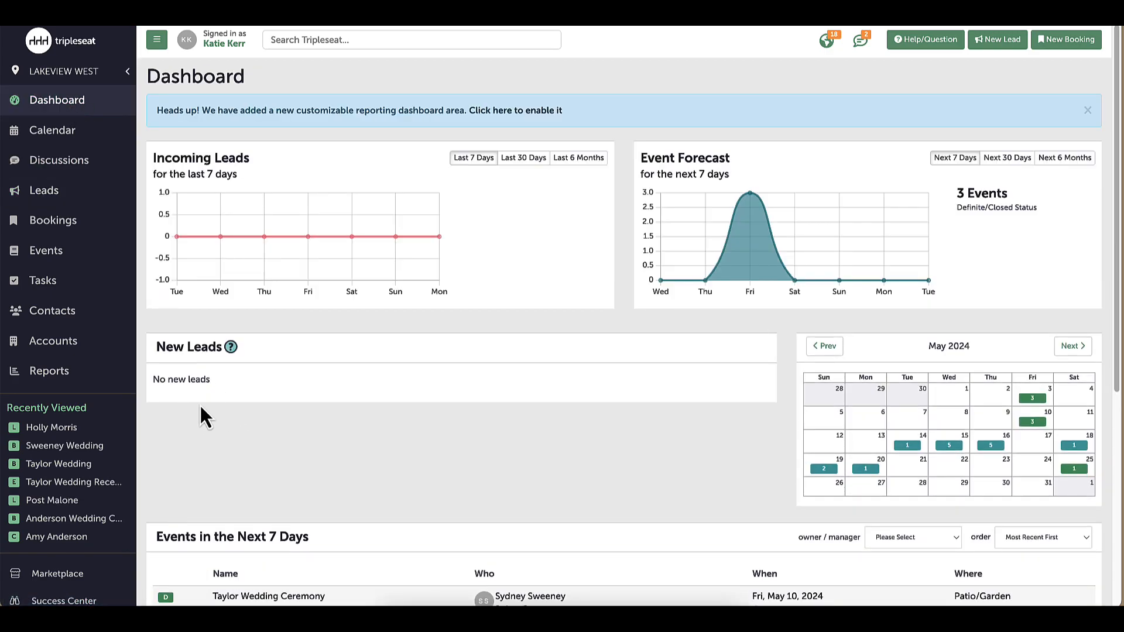
{"action": "mouse_move", "coordinate": [65, 197]}
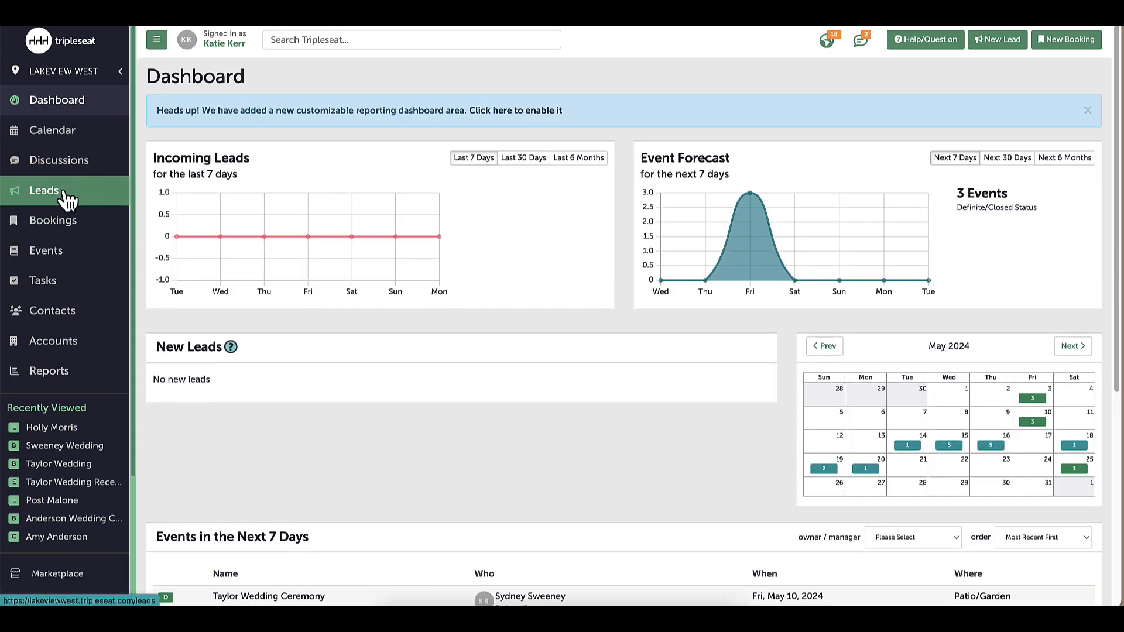
{"action": "left_click", "coordinate": [44, 190]}
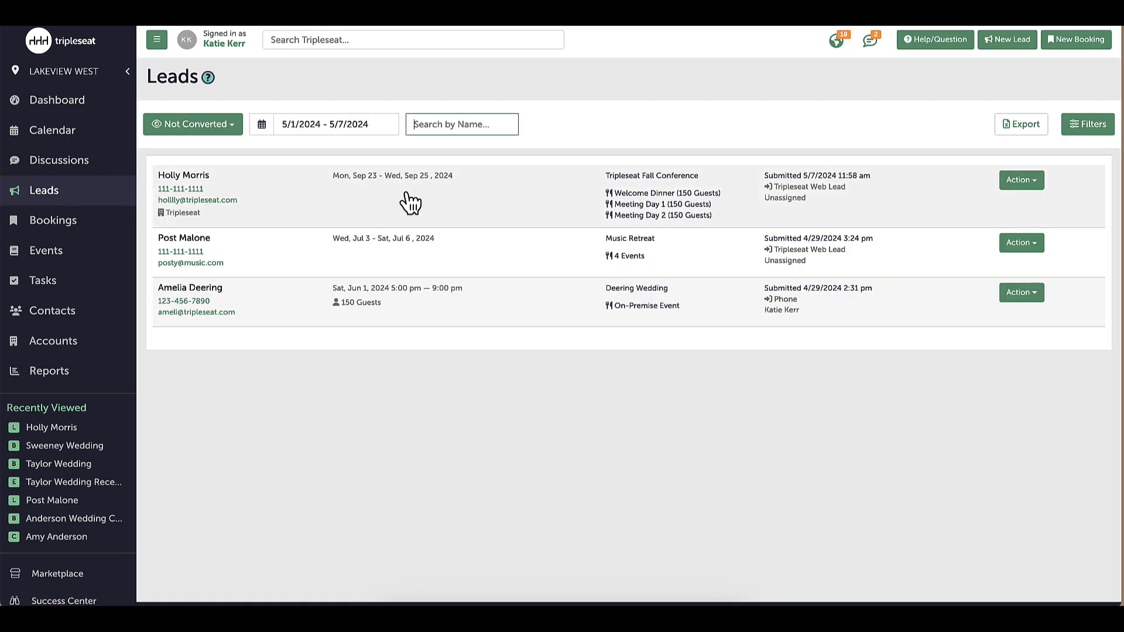
{"action": "mouse_move", "coordinate": [431, 201]}
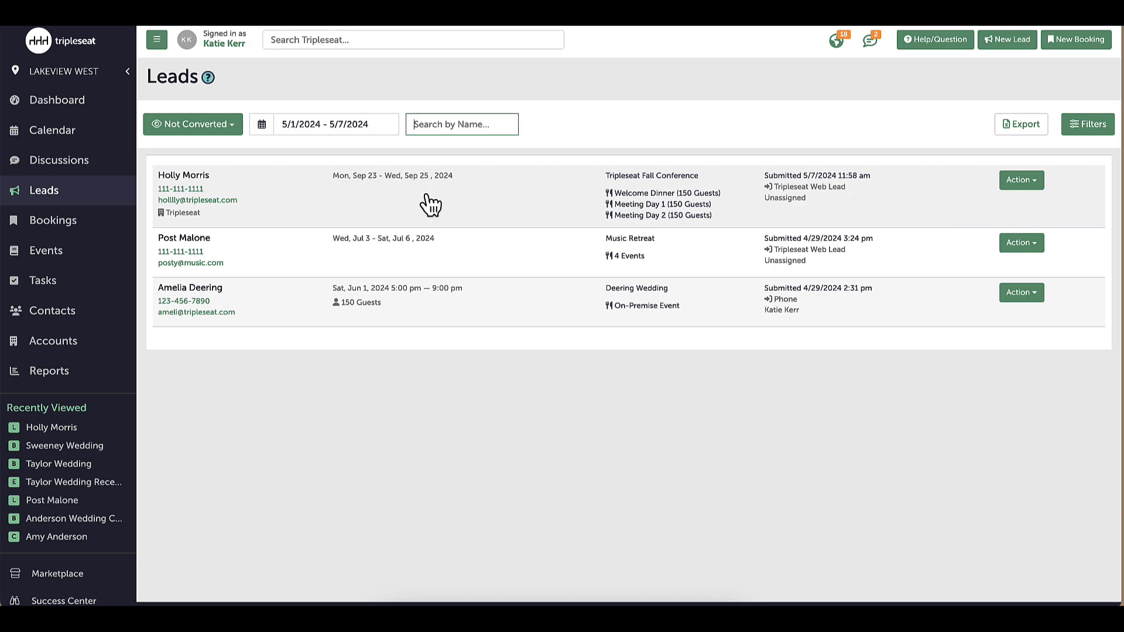
{"action": "left_click", "coordinate": [183, 175]}
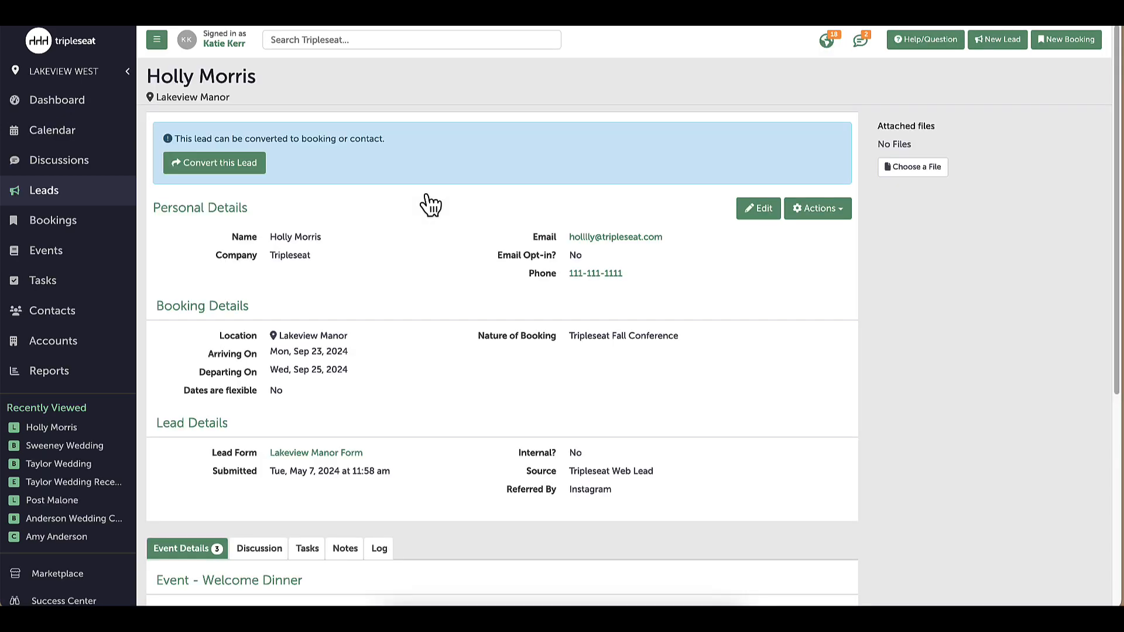
{"action": "mouse_move", "coordinate": [429, 205]}
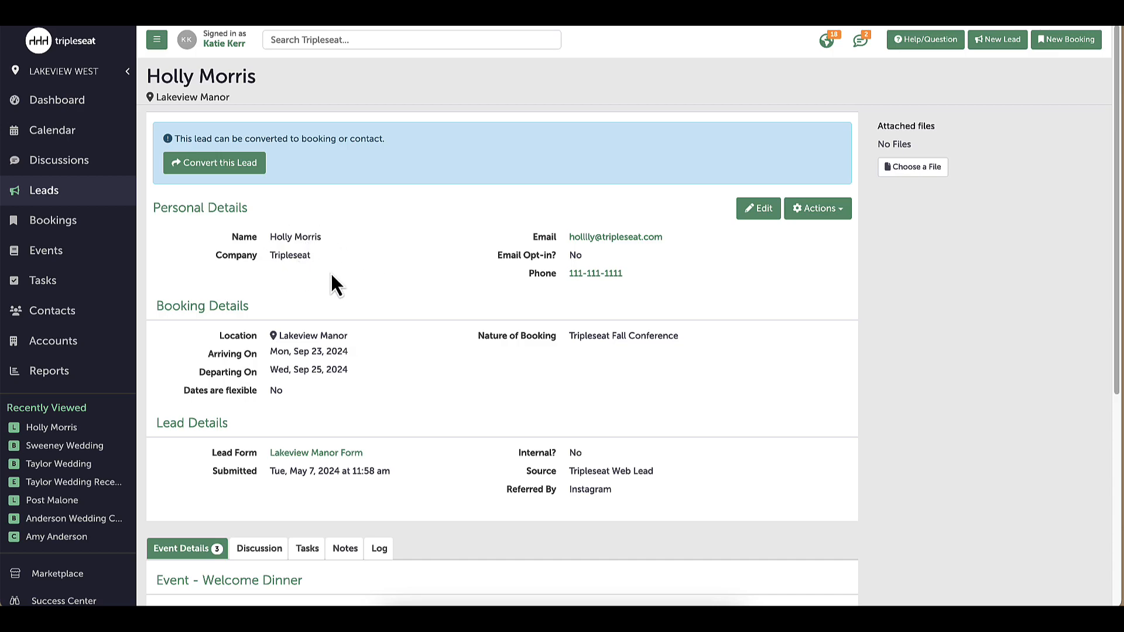
{"action": "mouse_move", "coordinate": [358, 364]}
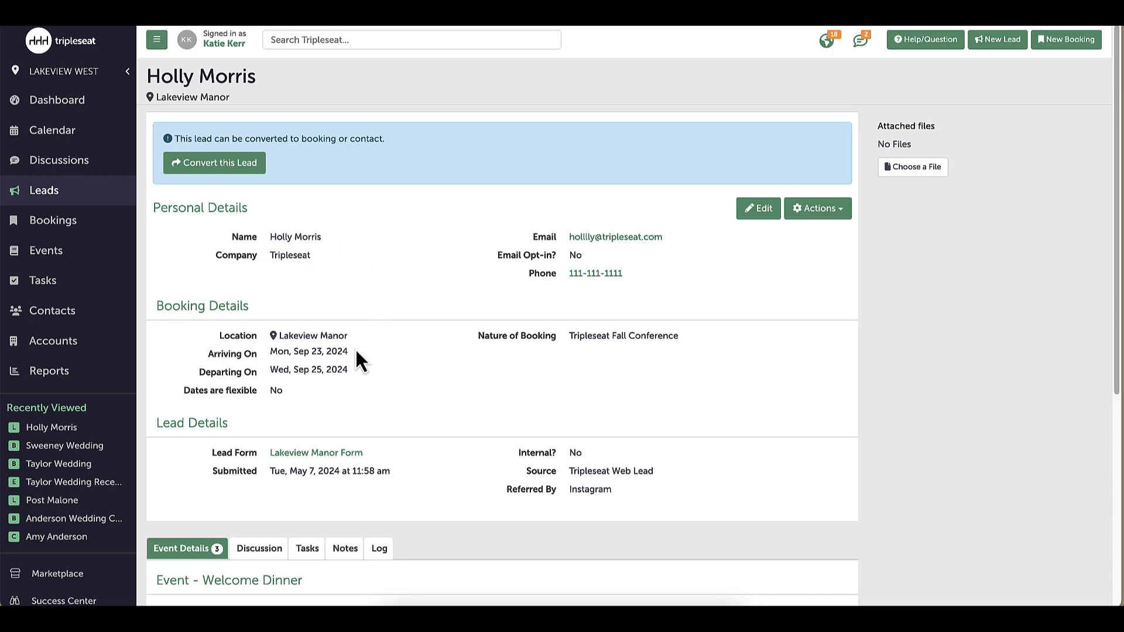
{"action": "mouse_move", "coordinate": [419, 412]}
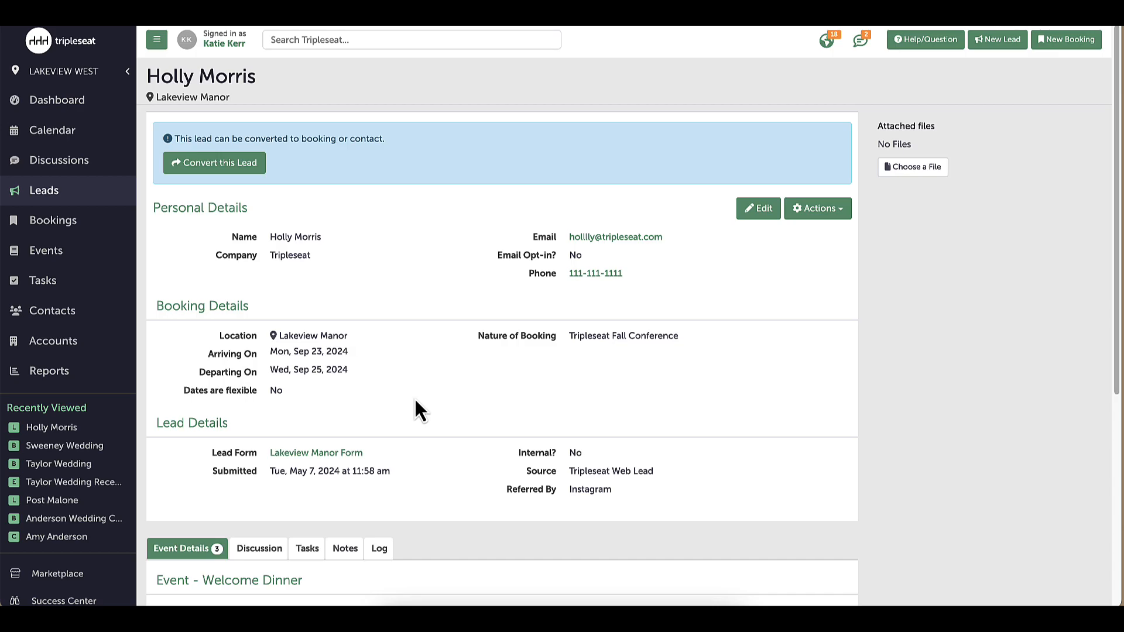
{"action": "scroll", "scroll_direction": "down", "scroll_amount": 3}
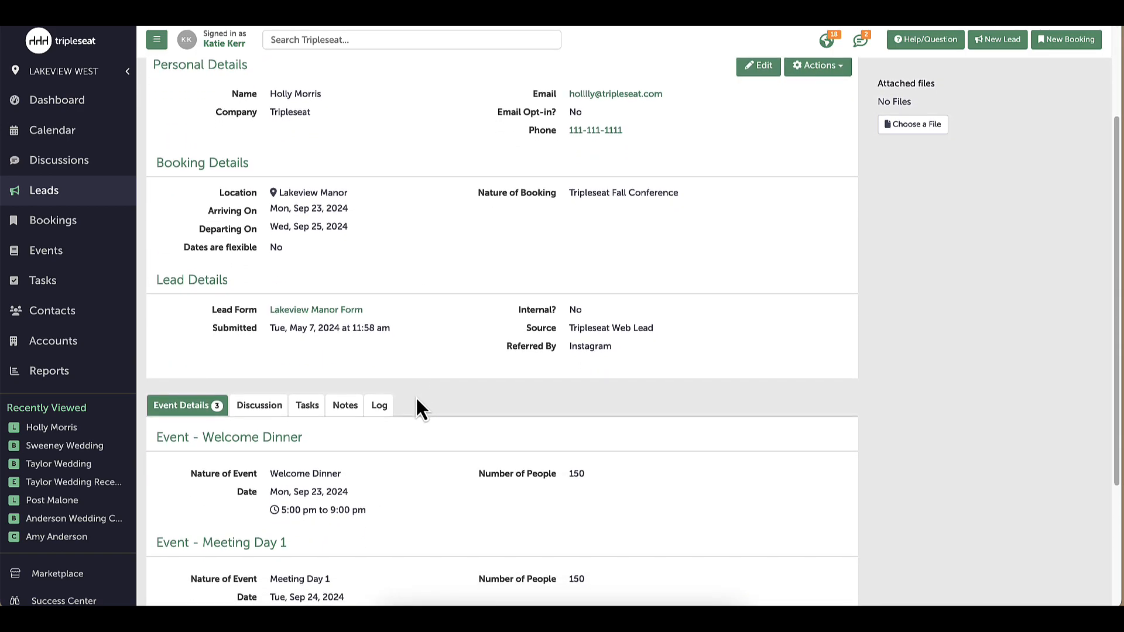
{"action": "scroll", "scroll_direction": "down", "scroll_amount": 3}
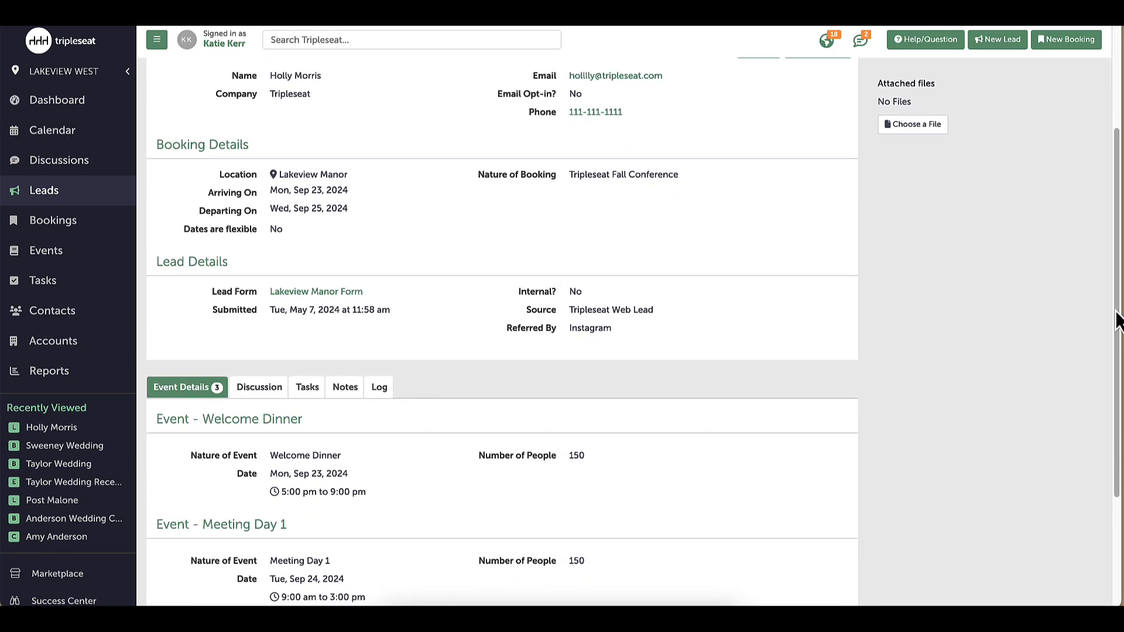
{"action": "scroll", "scroll_direction": "down", "scroll_amount": 3}
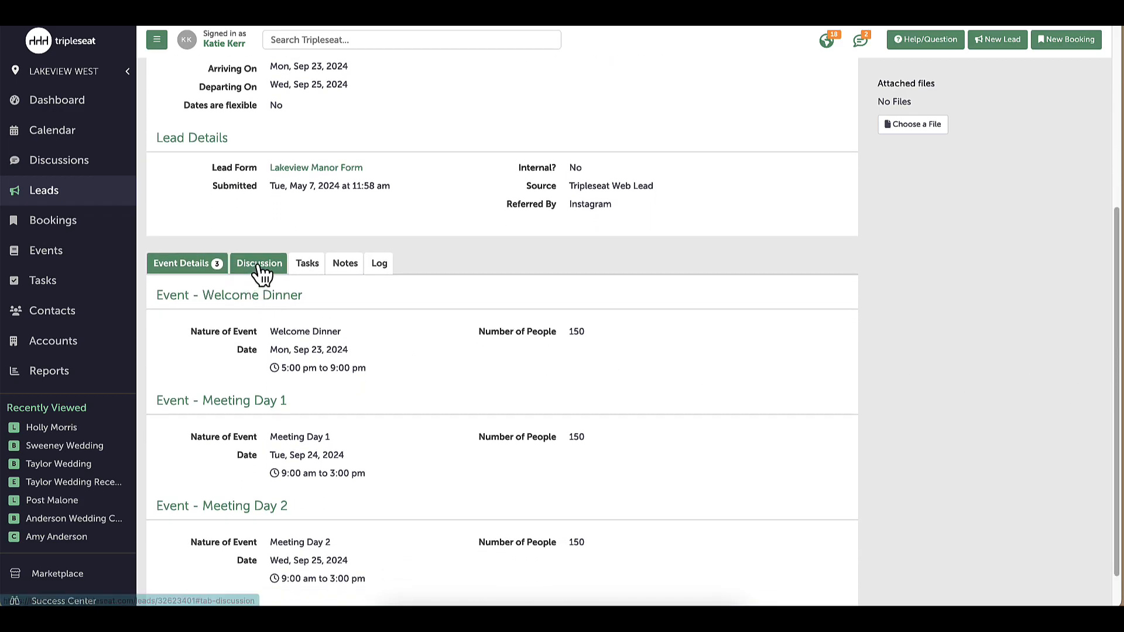
{"action": "left_click", "coordinate": [259, 263]}
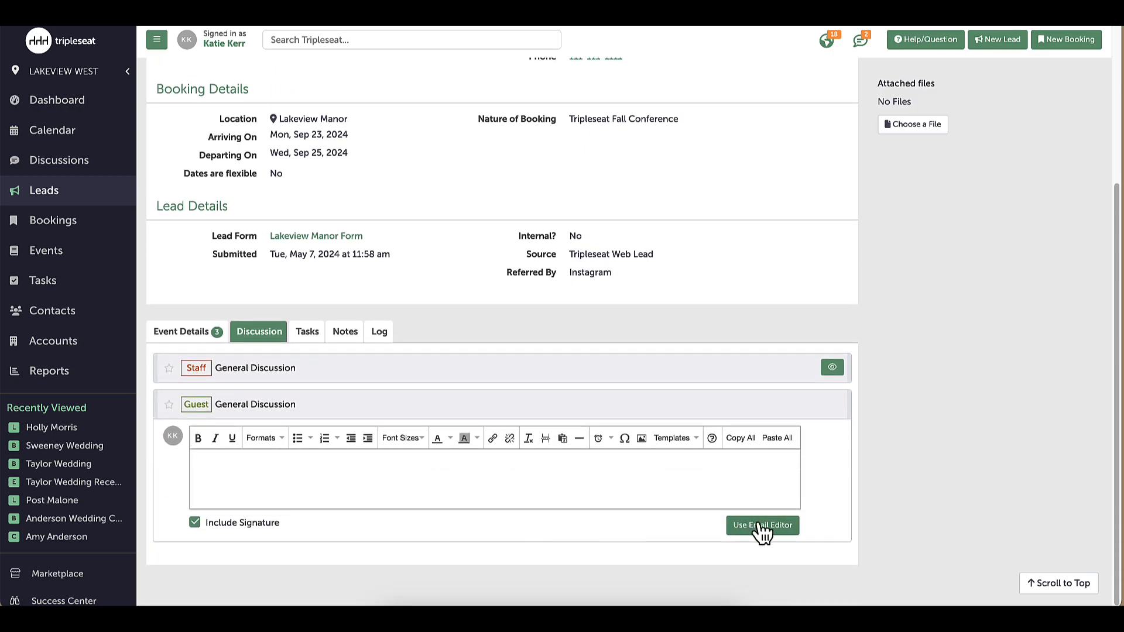
{"action": "left_click", "coordinate": [762, 524]}
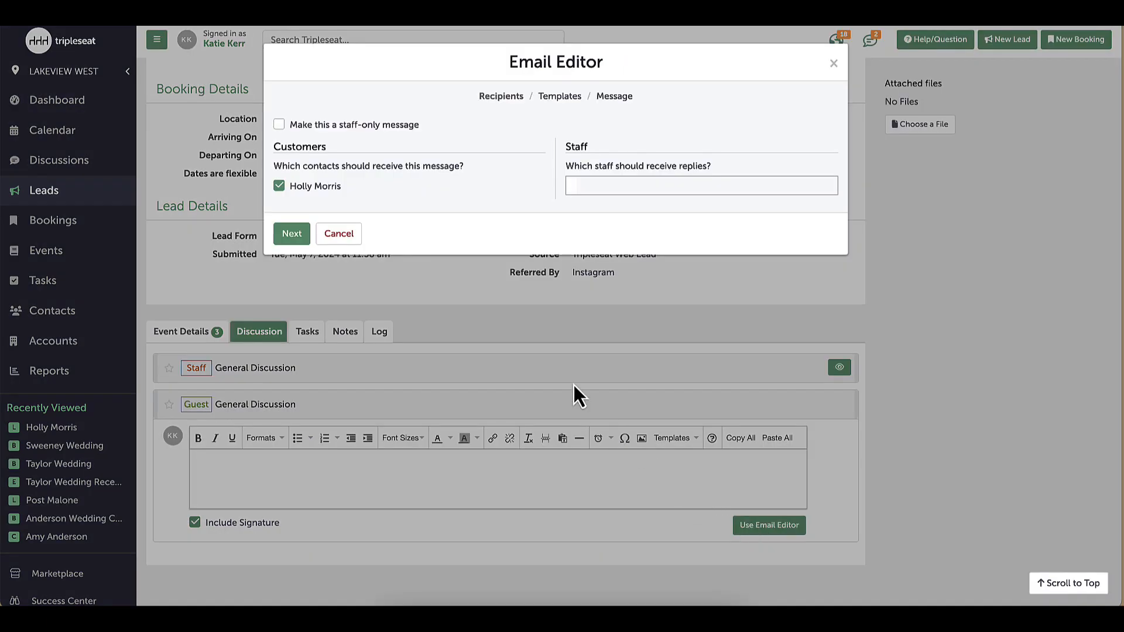
{"action": "left_click", "coordinate": [290, 233]}
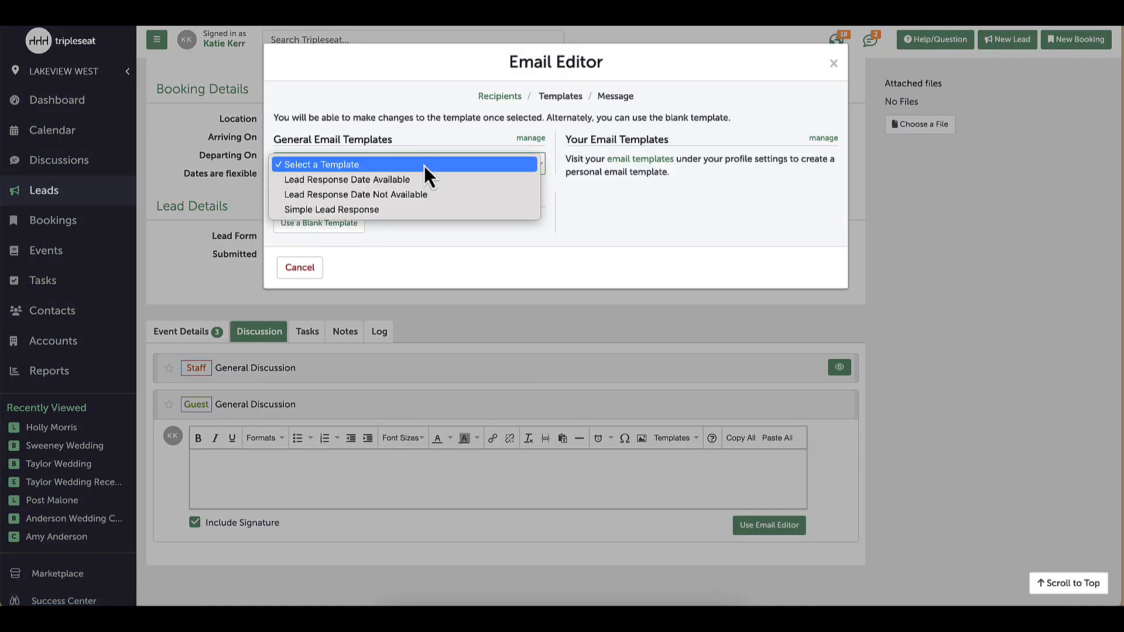
{"action": "left_click", "coordinate": [331, 208]}
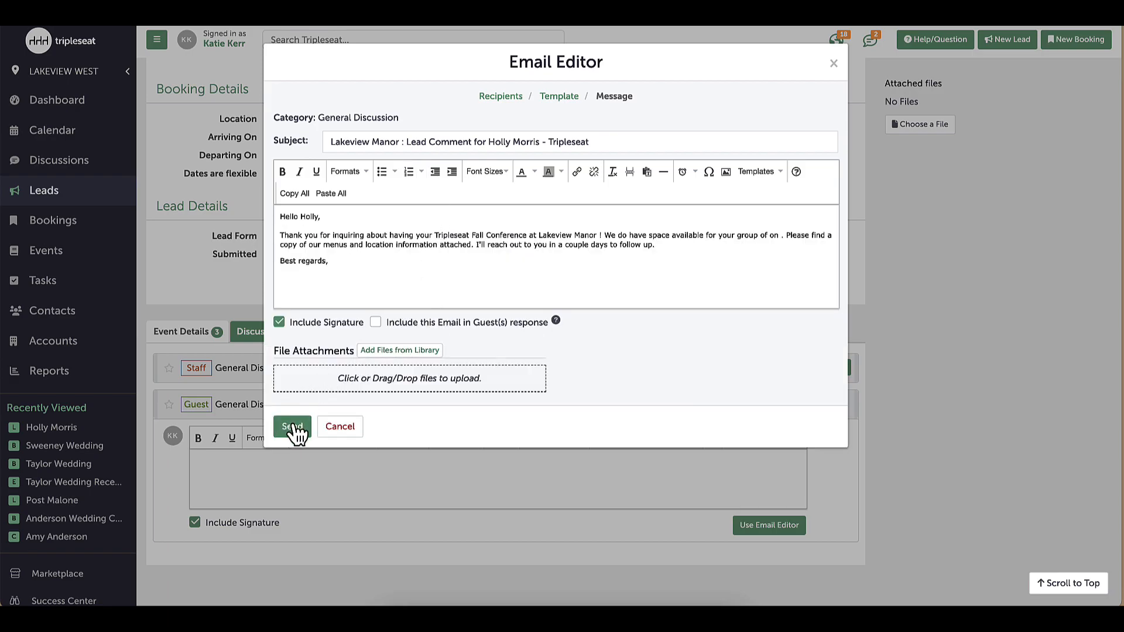
{"action": "left_click", "coordinate": [291, 426]}
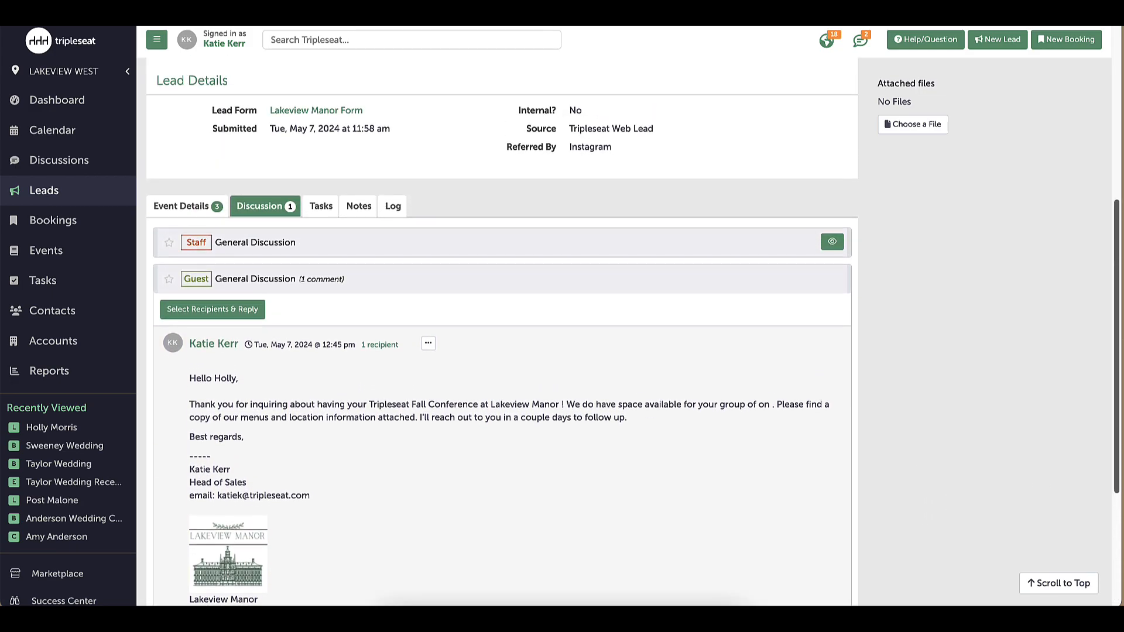
{"action": "scroll", "scroll_direction": "up", "scroll_amount": 3}
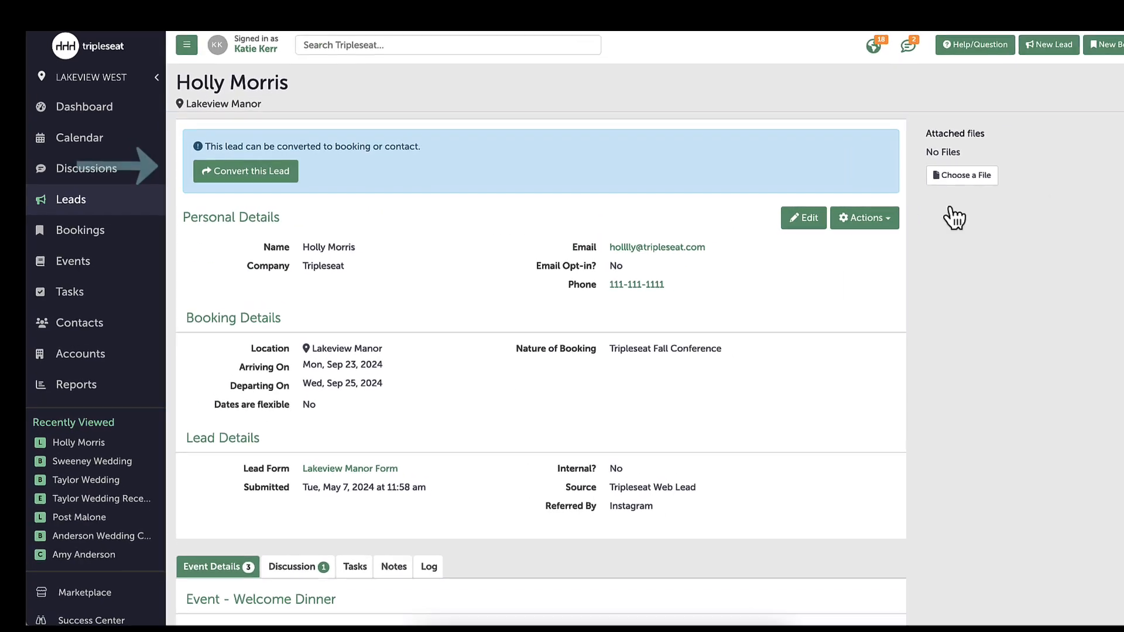
Convert the lead to a booking, creating the account and contact and reaching the new booking form
{"action": "left_click", "coordinate": [246, 171]}
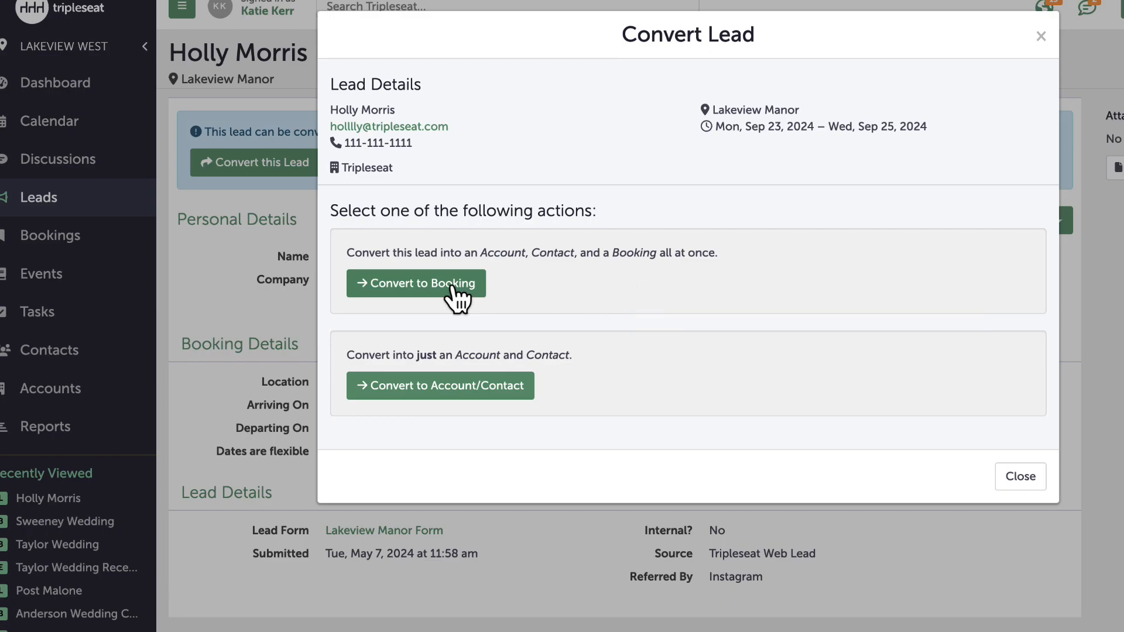
{"action": "left_click", "coordinate": [417, 283]}
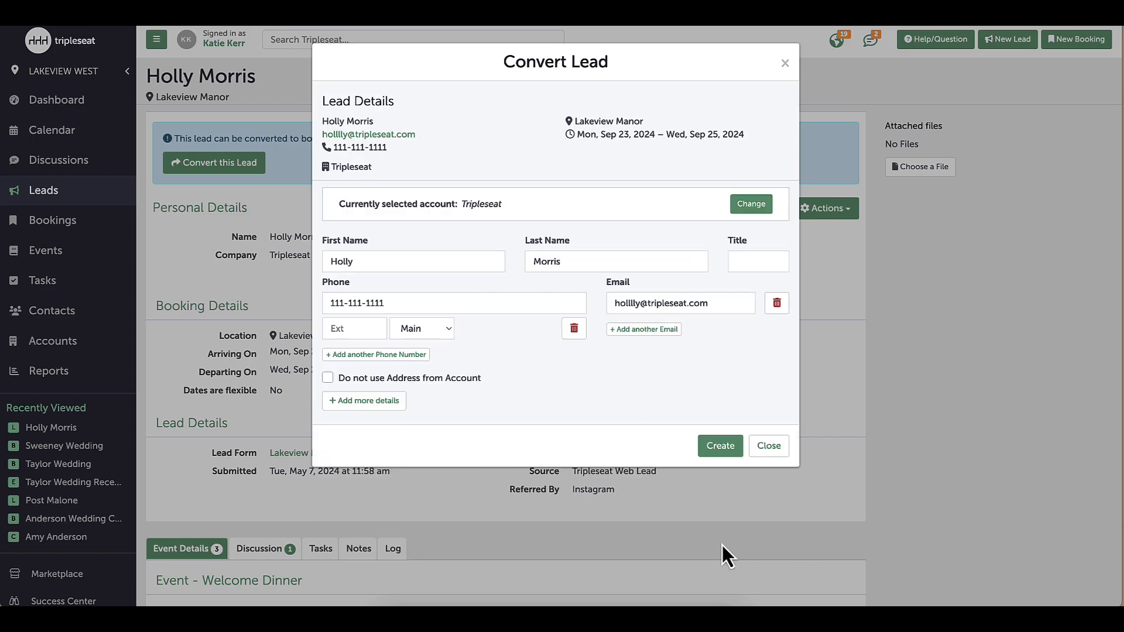
{"action": "left_click", "coordinate": [720, 446]}
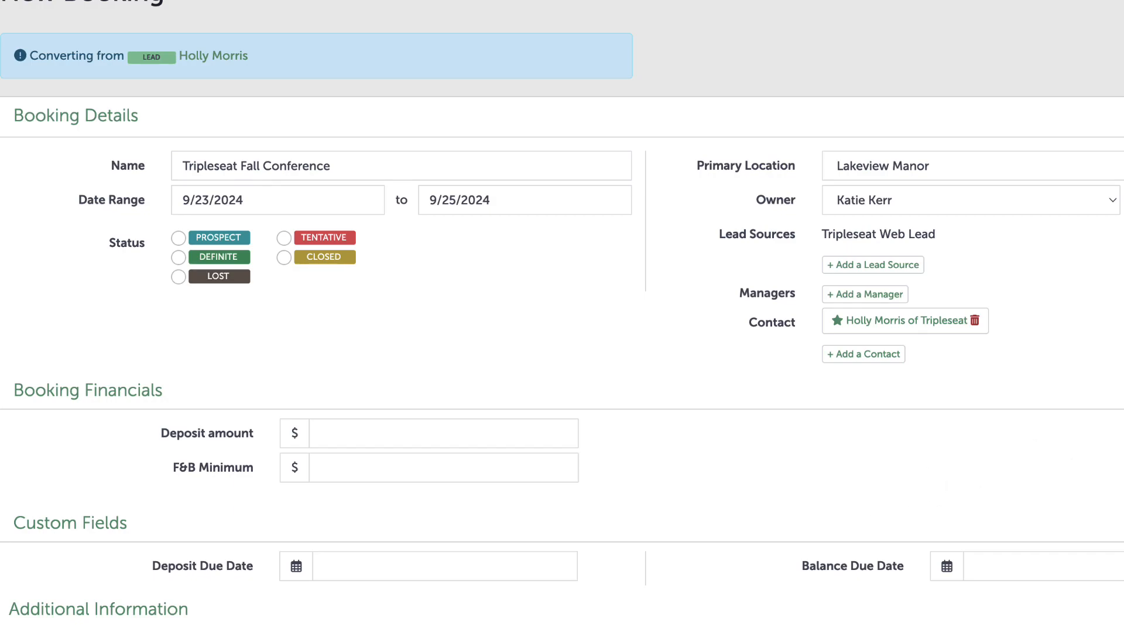
{"action": "scroll", "scroll_direction": "down", "scroll_amount": 3}
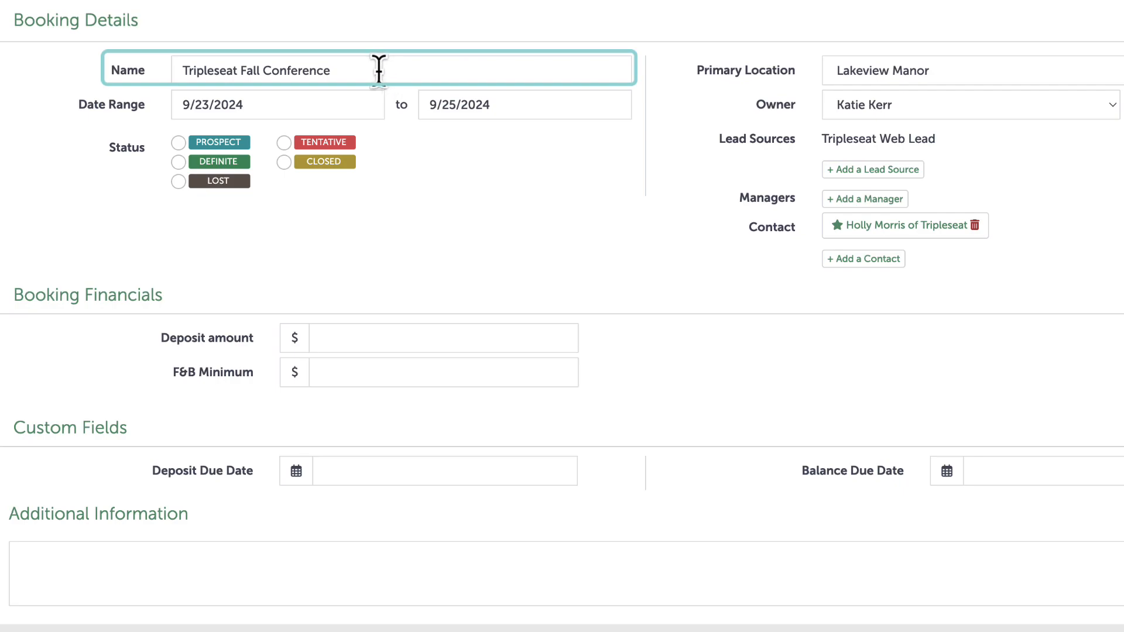
{"action": "left_click", "coordinate": [521, 259]}
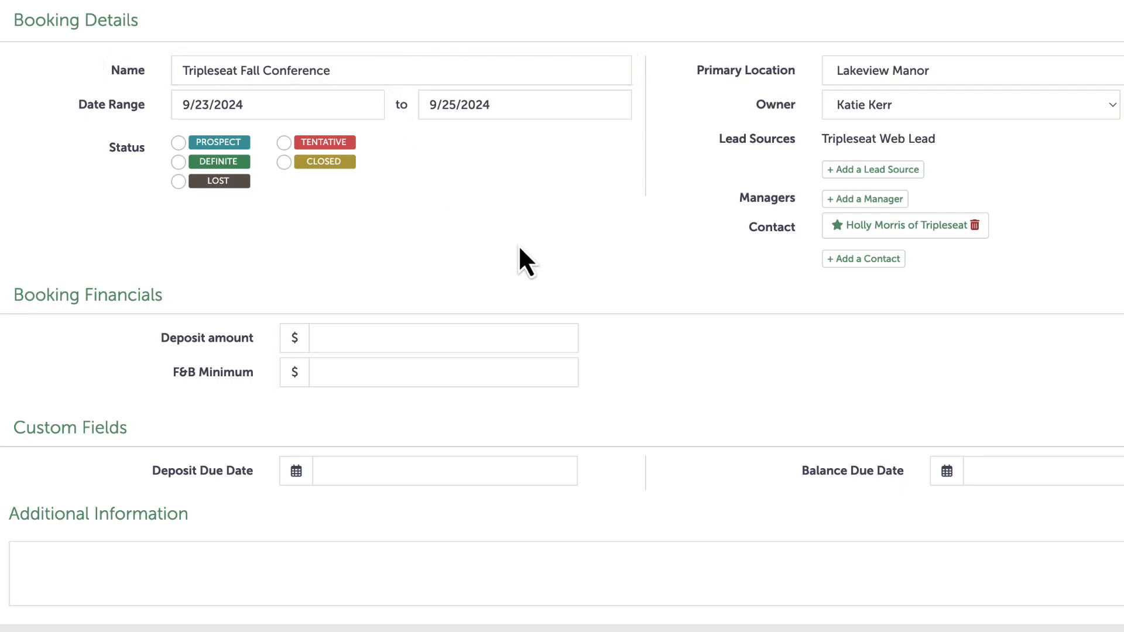
{"action": "mouse_move", "coordinate": [857, 233]}
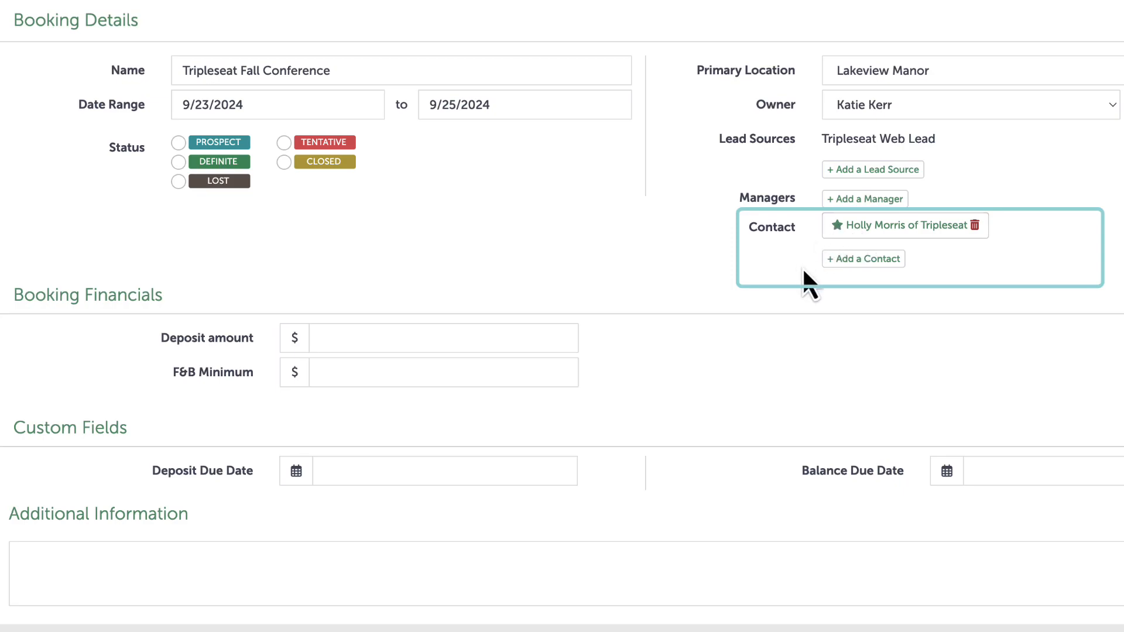
{"action": "mouse_move", "coordinate": [859, 272]}
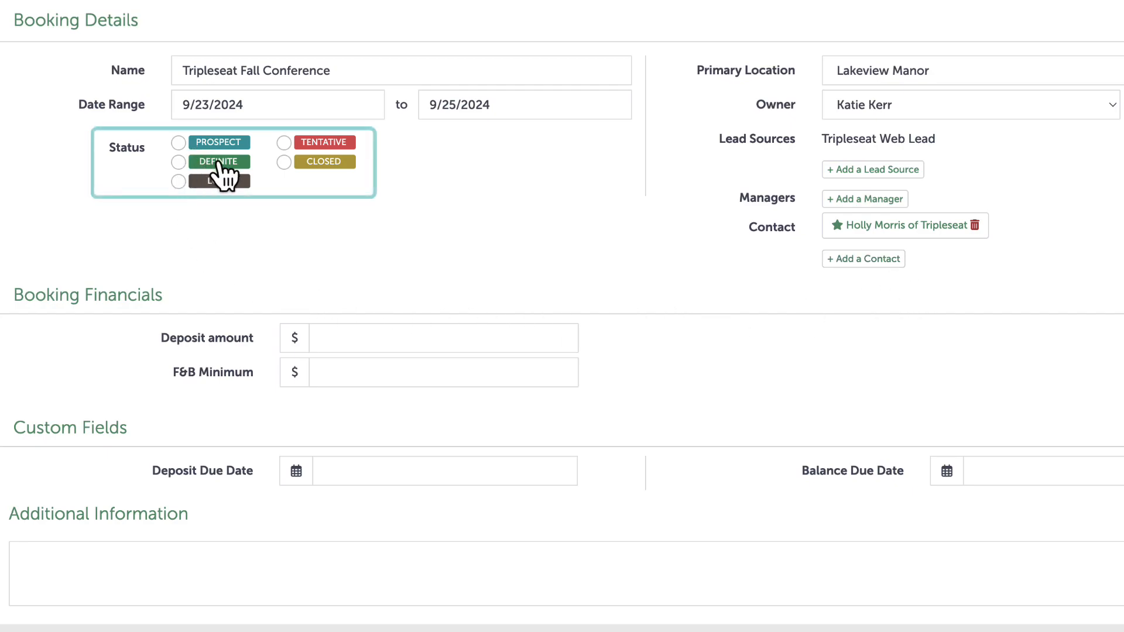
{"action": "mouse_move", "coordinate": [264, 157]}
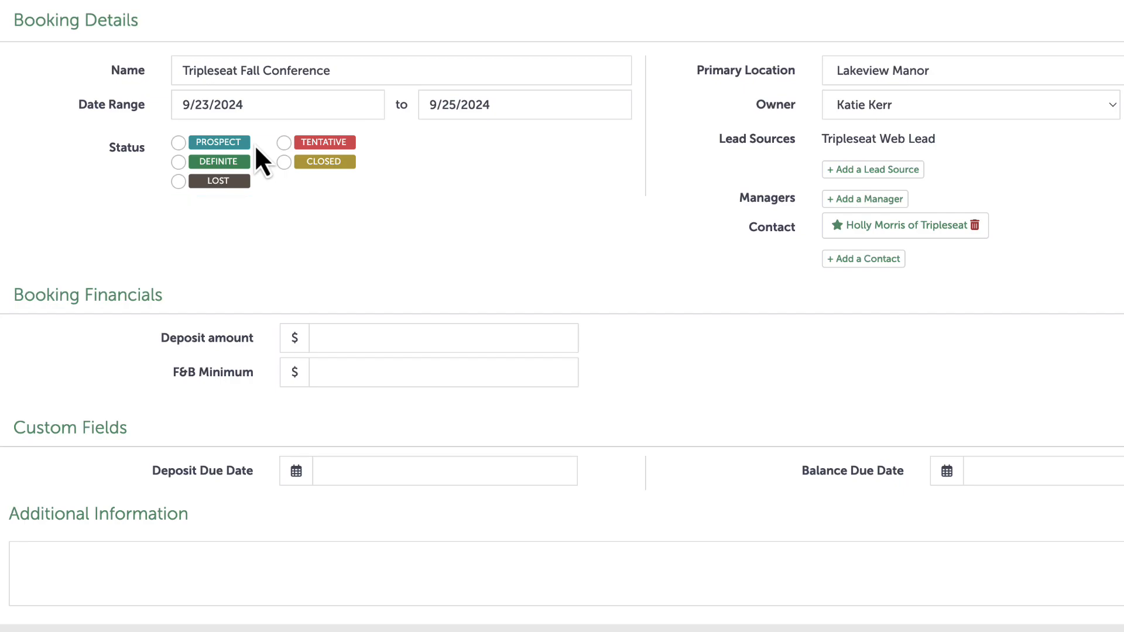
{"action": "mouse_move", "coordinate": [219, 142]}
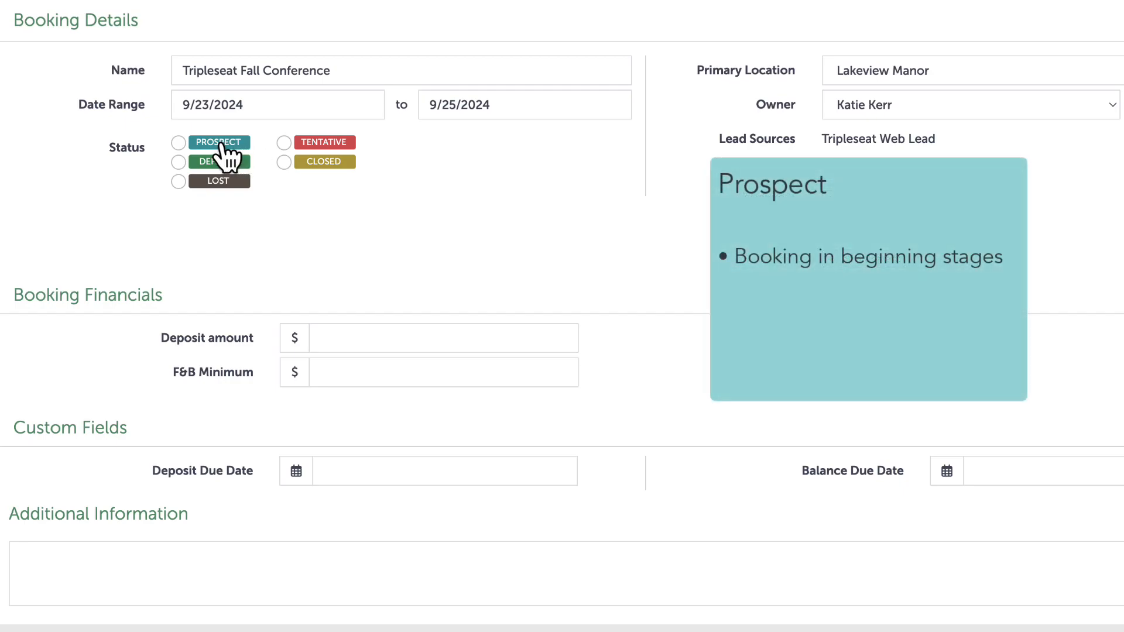
Cycle the booking status through Prospect, Tentative, Definite, Closed and finally Lost
{"action": "left_click", "coordinate": [178, 142]}
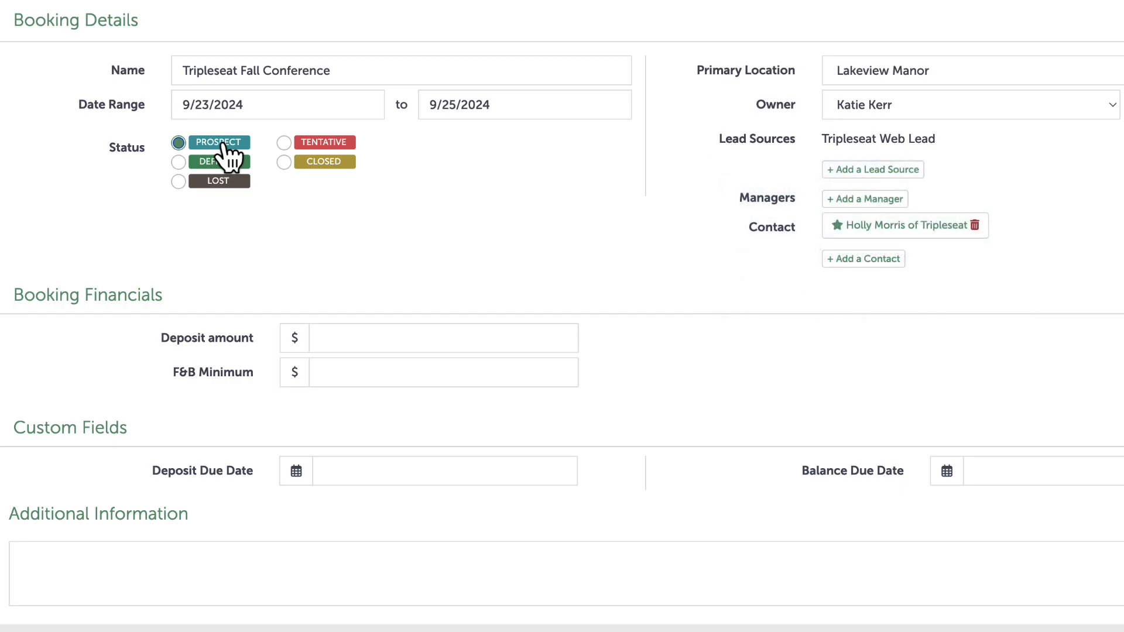
{"action": "mouse_move", "coordinate": [286, 142]}
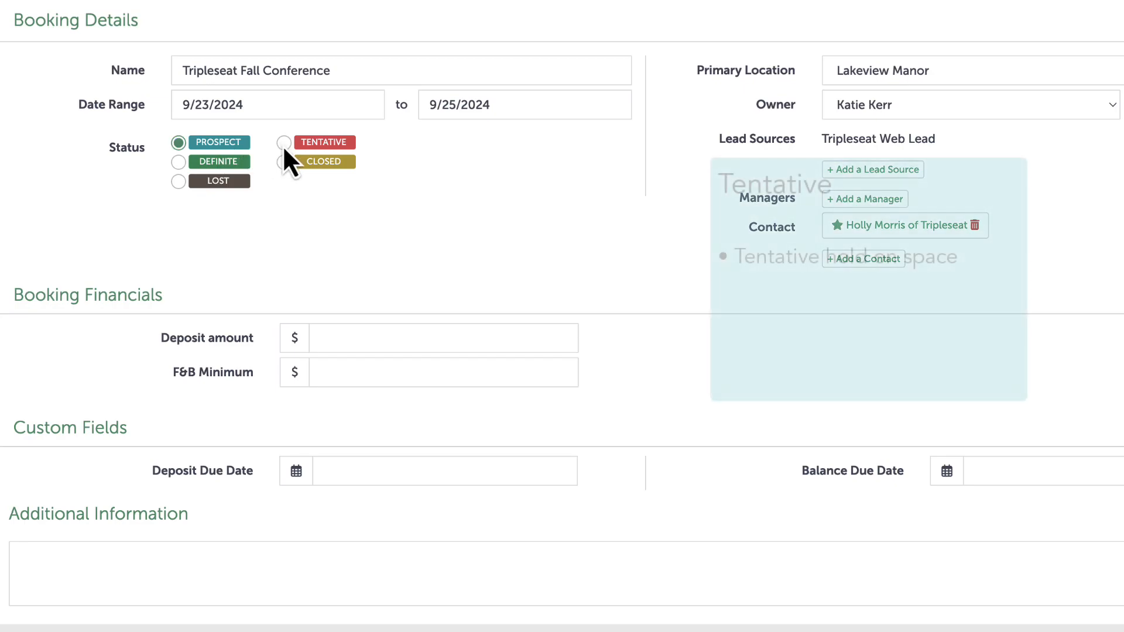
{"action": "left_click", "coordinate": [283, 142]}
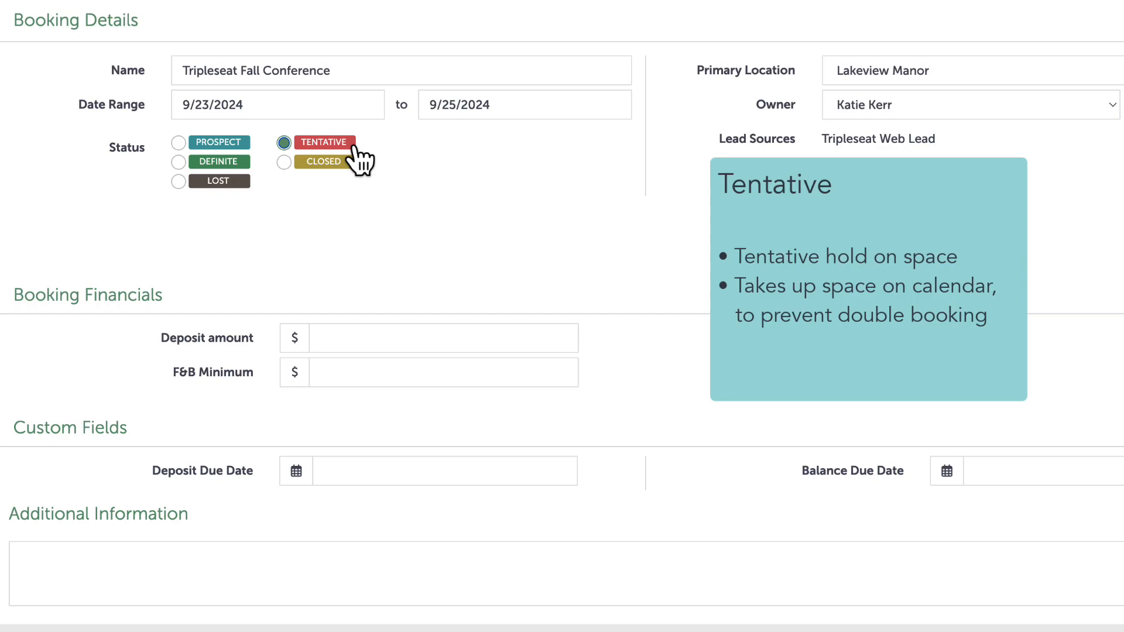
{"action": "mouse_move", "coordinate": [230, 166]}
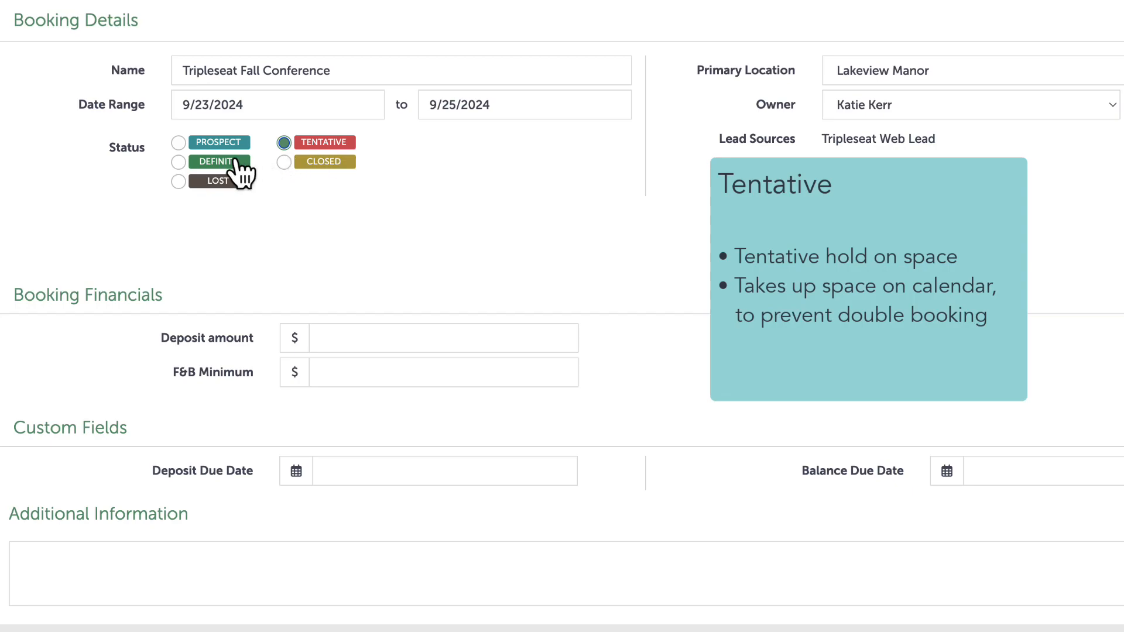
{"action": "left_click", "coordinate": [178, 161]}
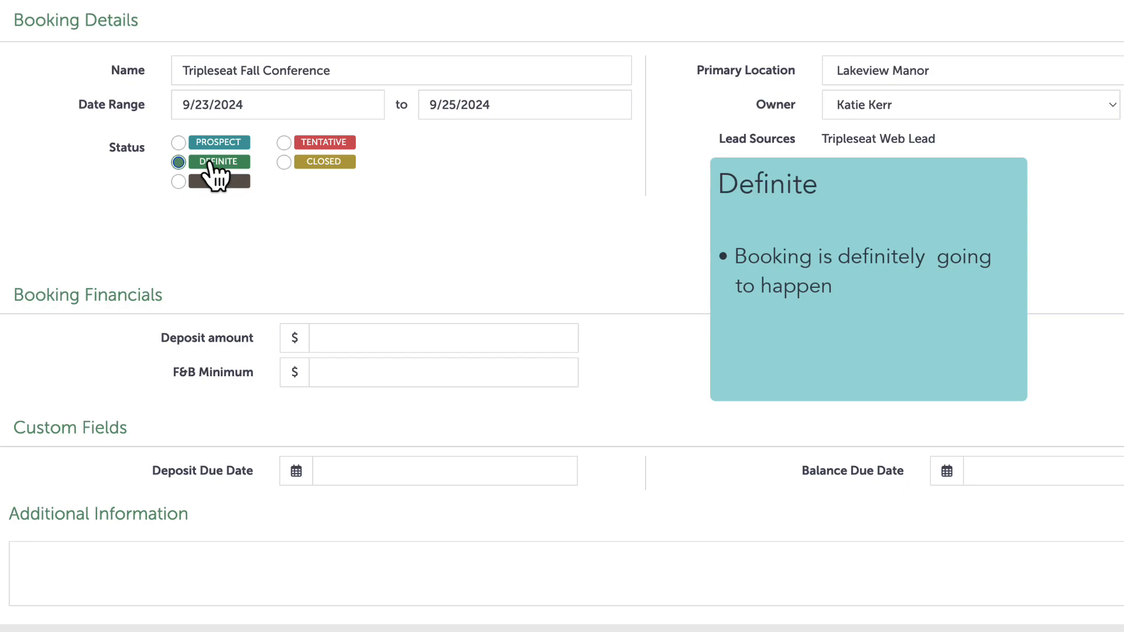
{"action": "left_click", "coordinate": [284, 162]}
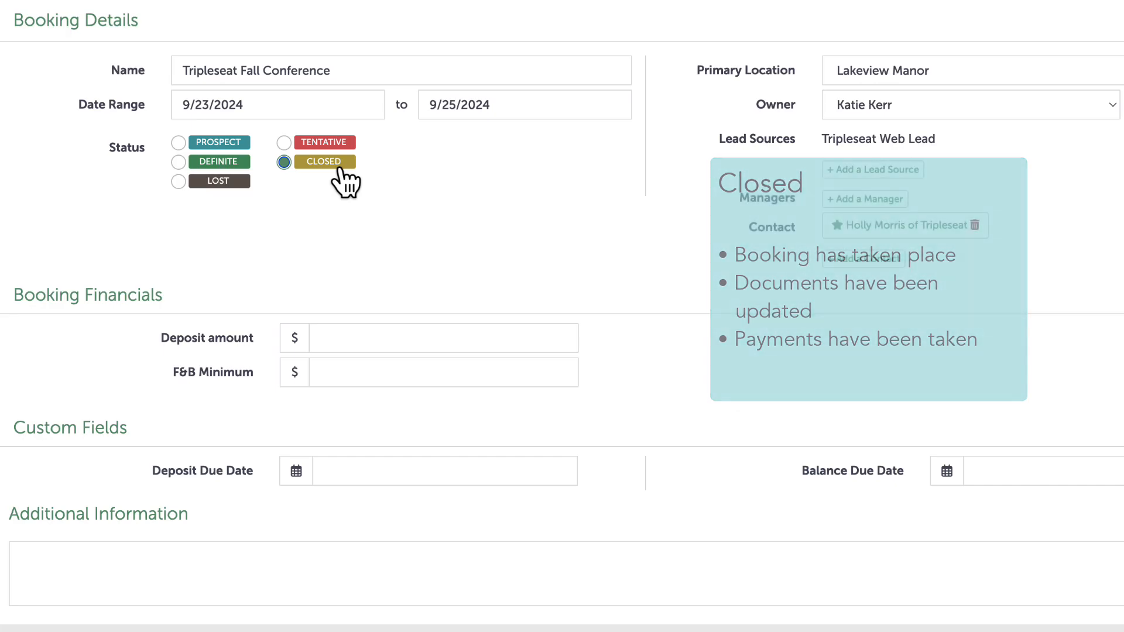
{"action": "left_click", "coordinate": [178, 180]}
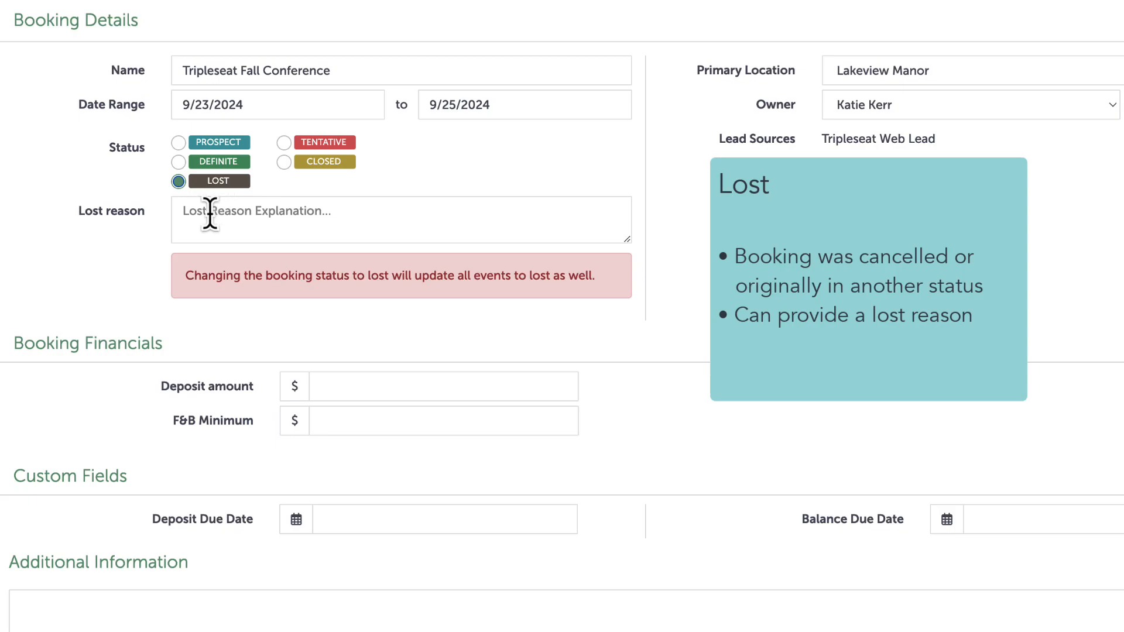
{"action": "mouse_move", "coordinate": [211, 220]}
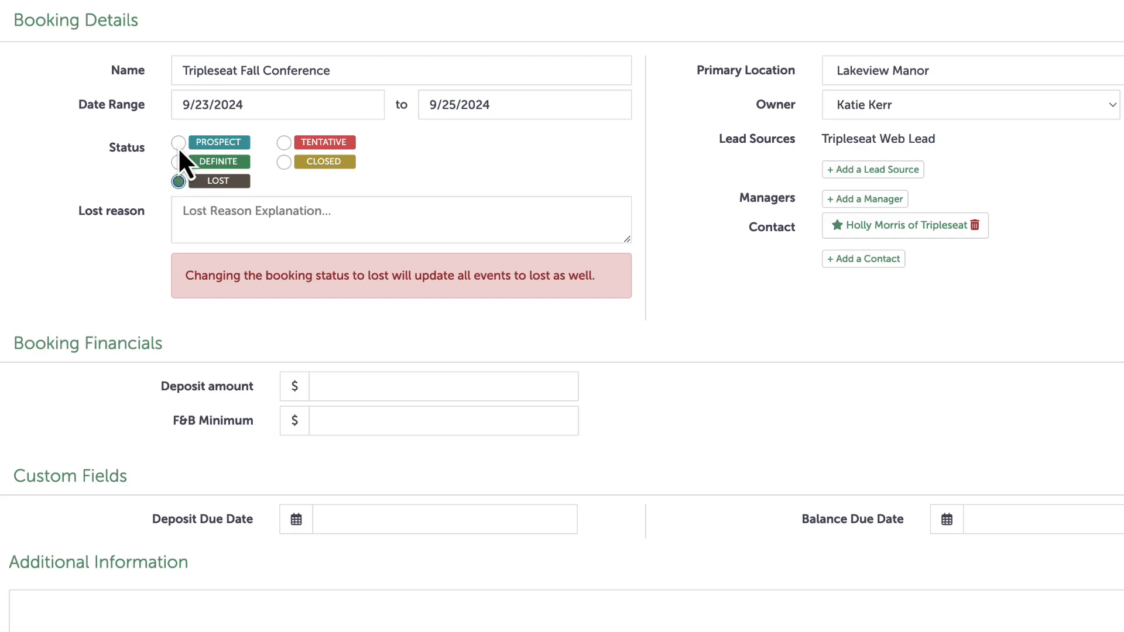
Set the booking back to Prospect with a deposit due date of 6/23/2024
{"action": "left_click", "coordinate": [178, 142]}
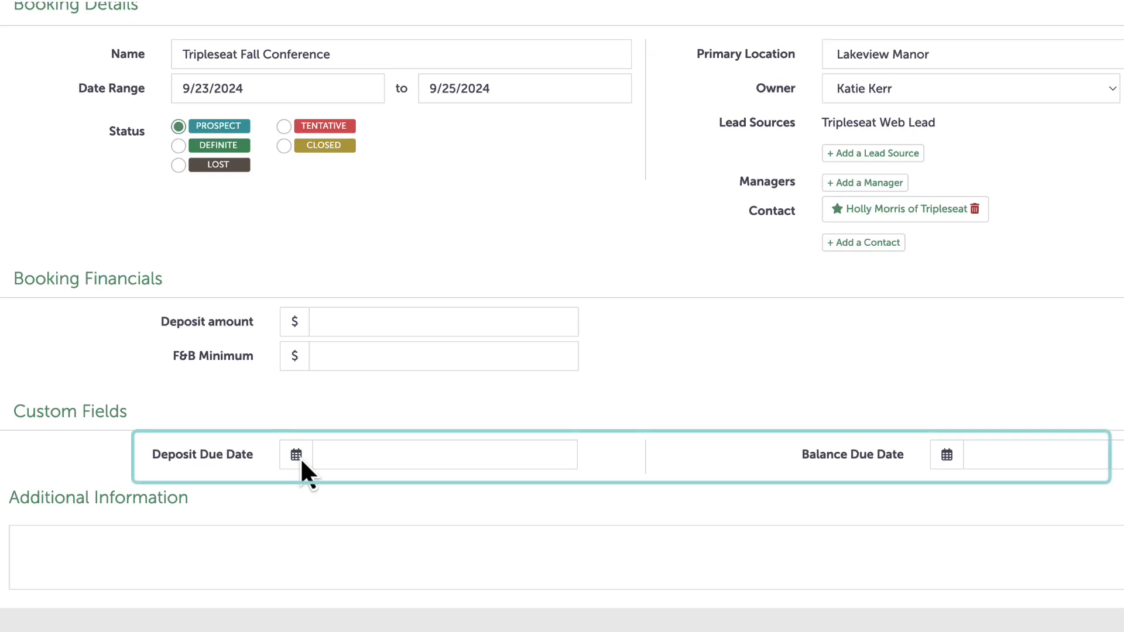
{"action": "left_click", "coordinate": [295, 455]}
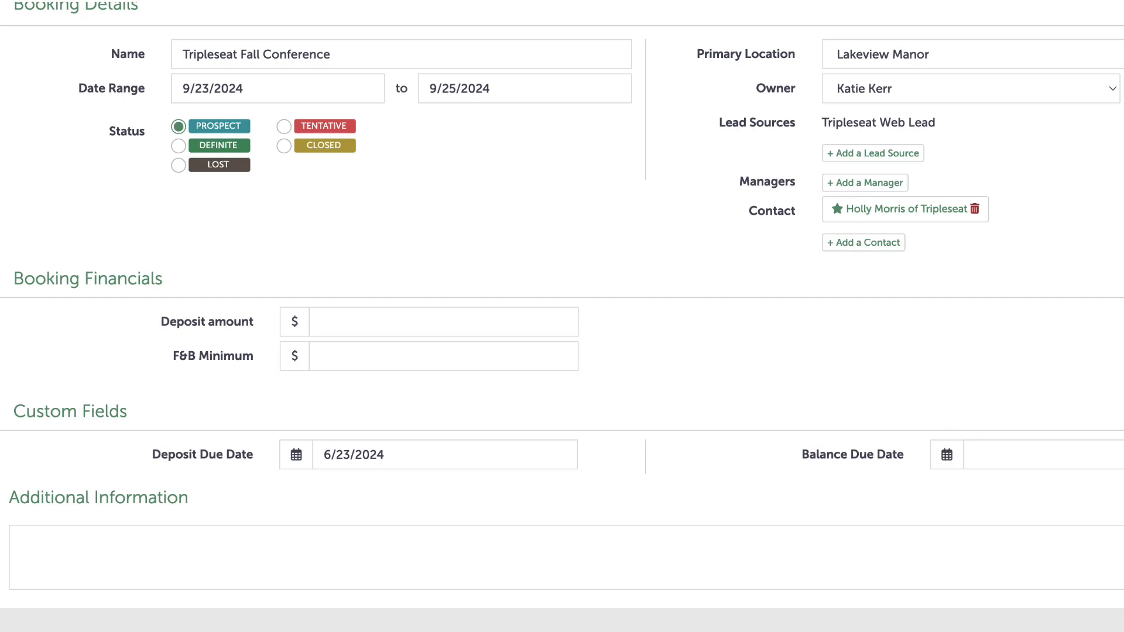
Give the Welcome Dinner the Great Hall area, Meeting event type and Prospect status
{"action": "scroll", "scroll_direction": "down", "scroll_amount": 3}
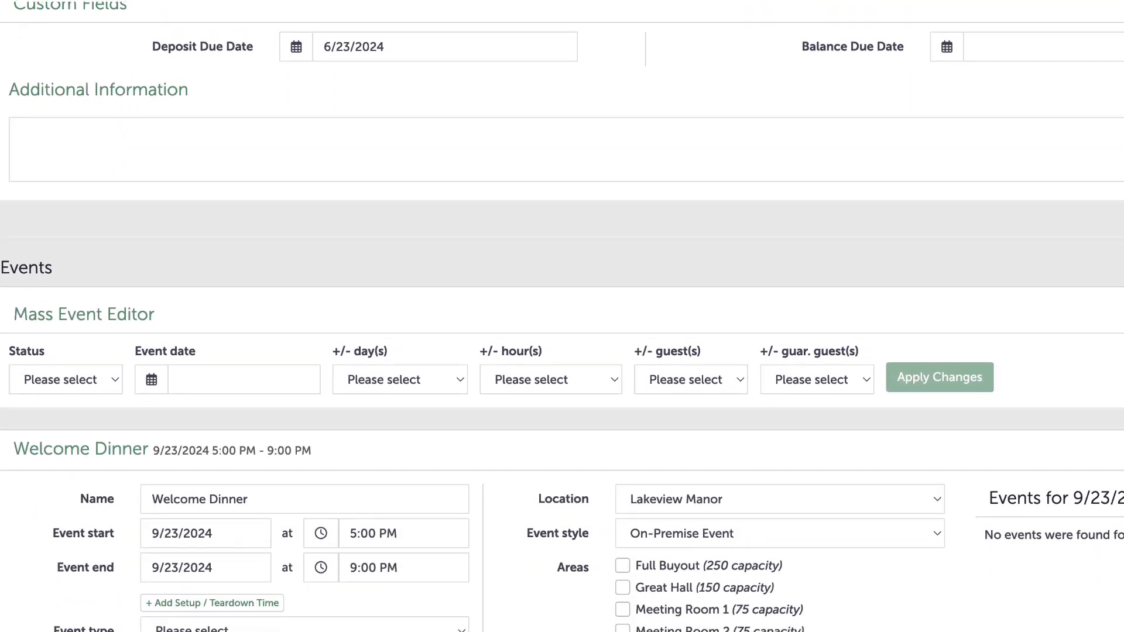
{"action": "scroll", "scroll_direction": "down", "scroll_amount": 3}
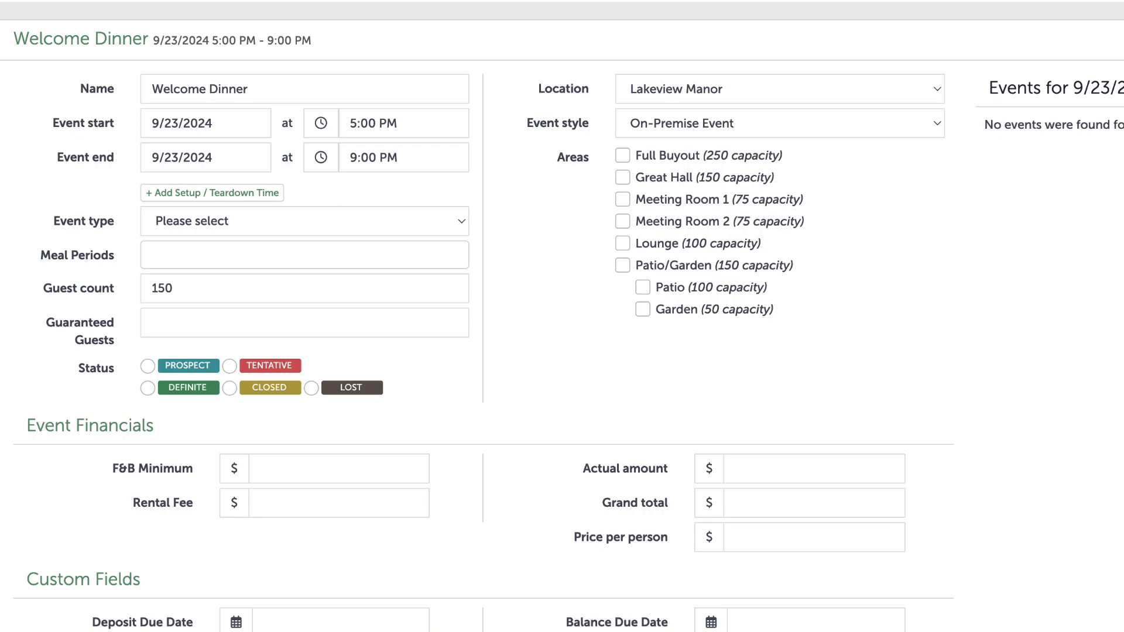
{"action": "mouse_move", "coordinate": [869, 390]}
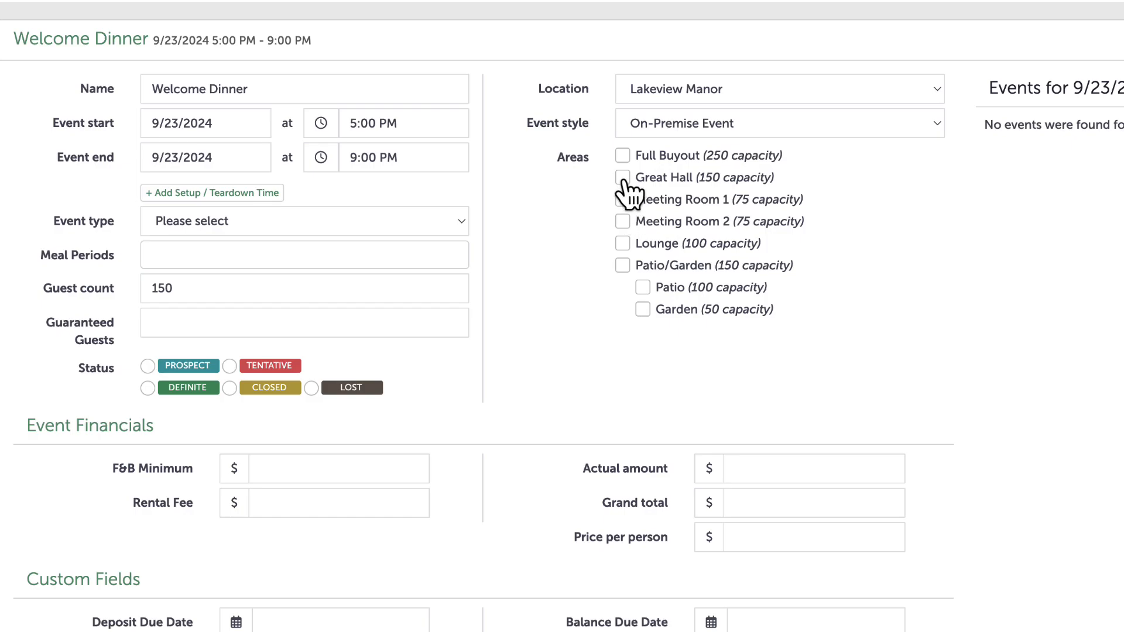
{"action": "left_click", "coordinate": [623, 178]}
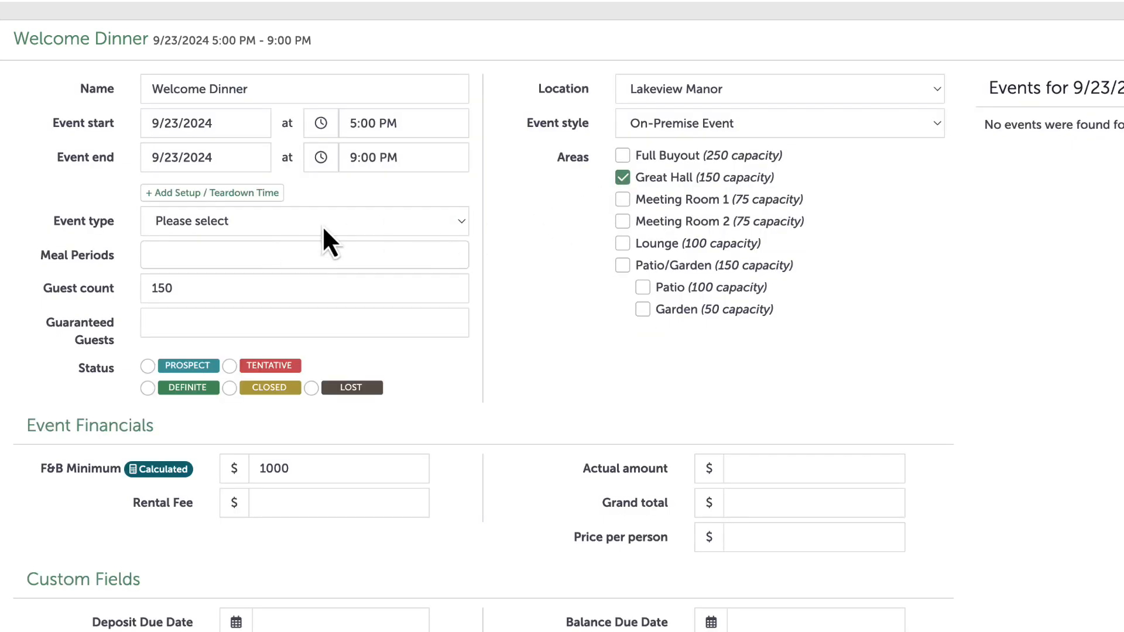
{"action": "left_click", "coordinate": [304, 221]}
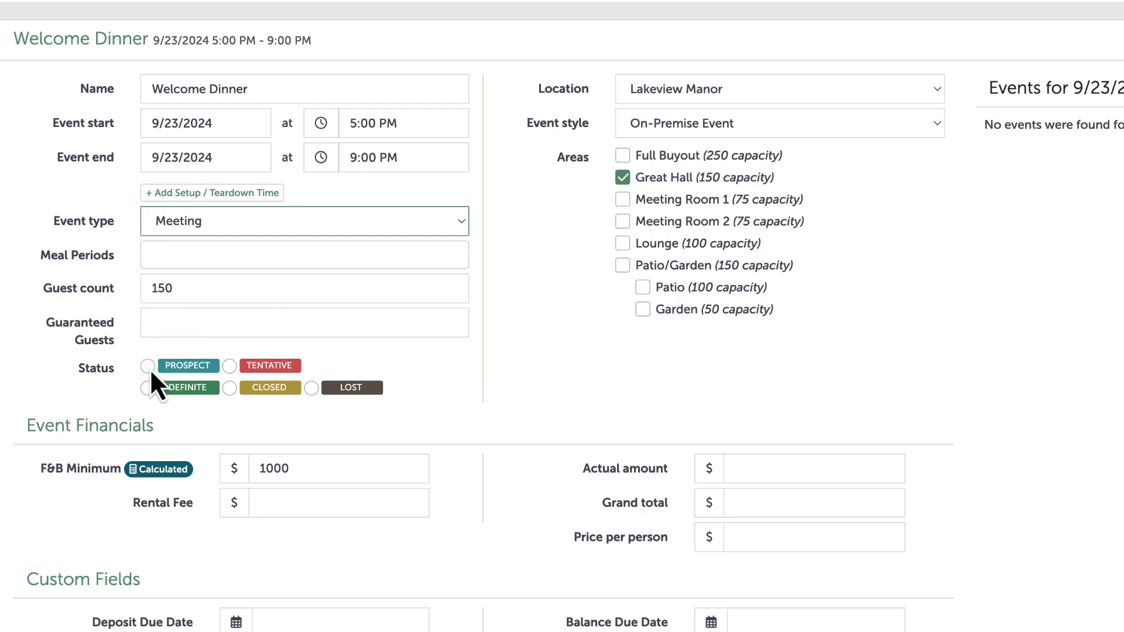
{"action": "left_click", "coordinate": [148, 366]}
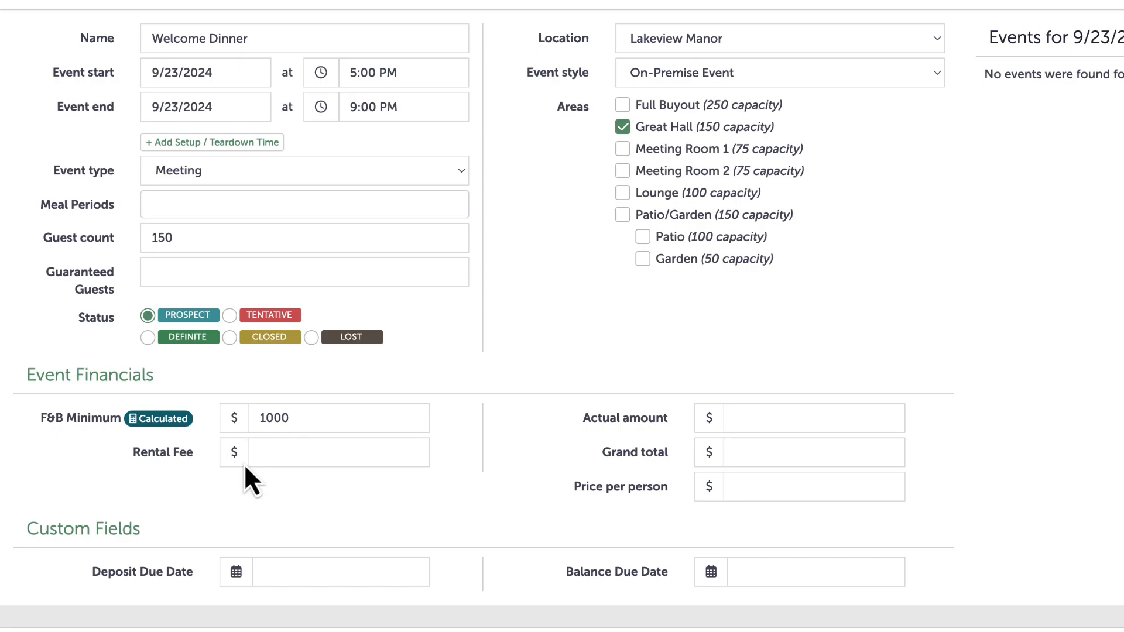
{"action": "mouse_move", "coordinate": [695, 466]}
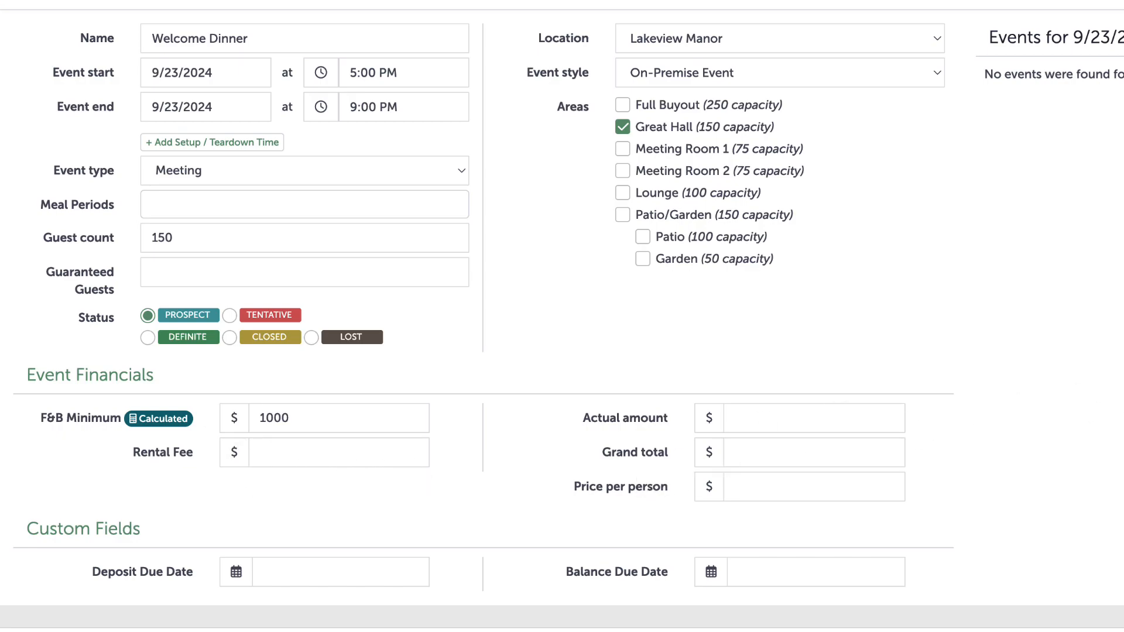
Set up Meeting Day 1 the same way and mark it as a Prospect event
{"action": "left_click", "coordinate": [358, 571]}
{"action": "type", "text": "6/23/2024"}
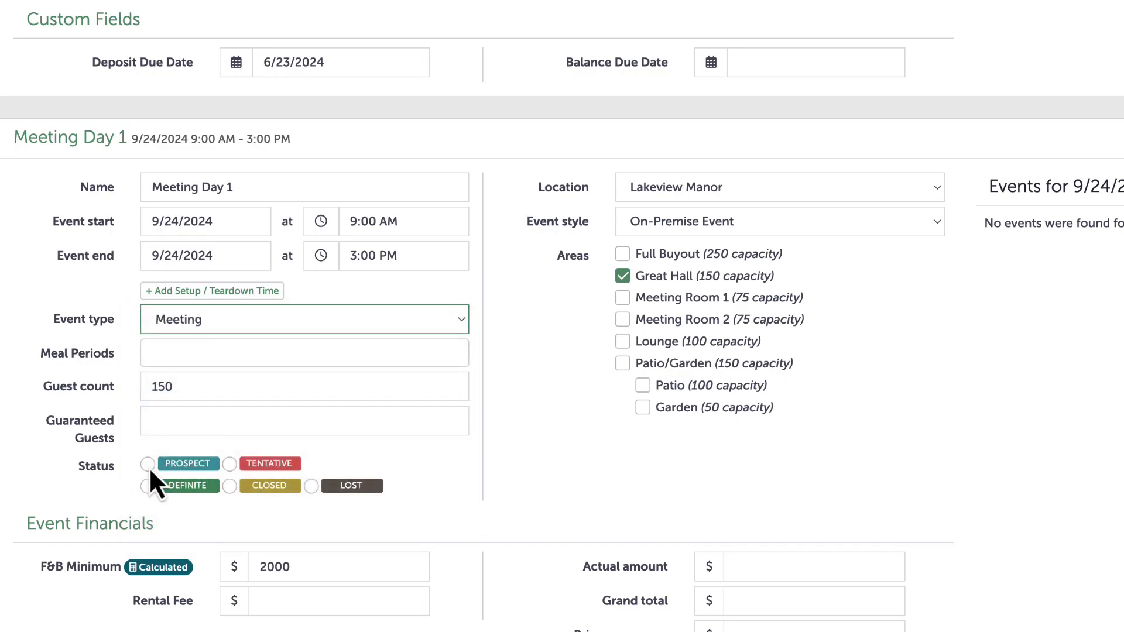
{"action": "left_click", "coordinate": [147, 464]}
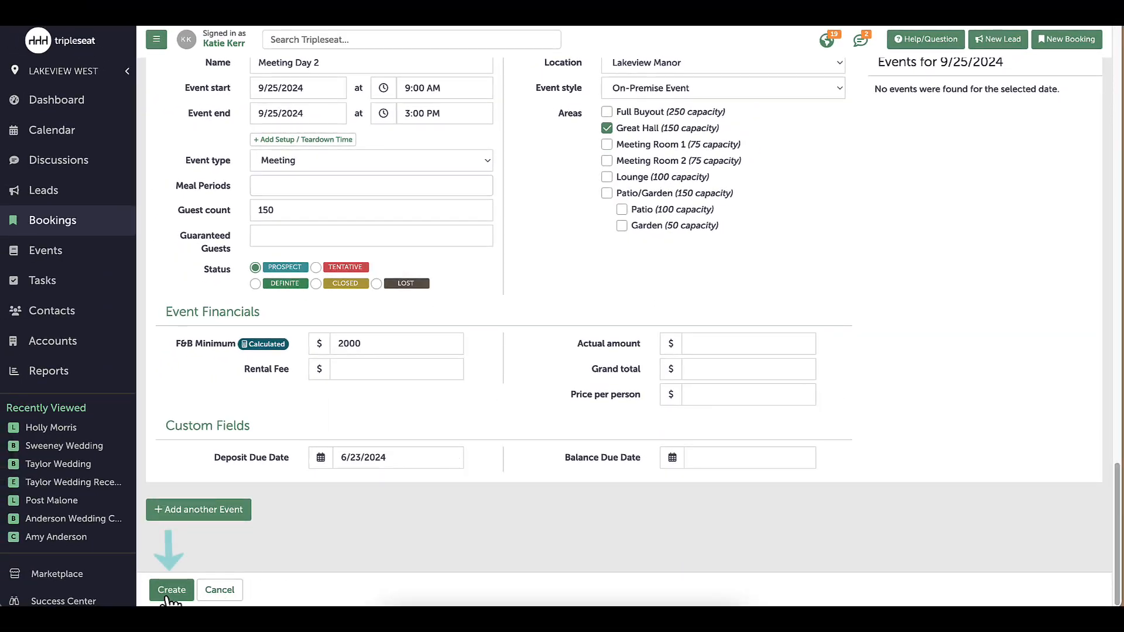
Save the new booking with its three events, abandoning a stray blank booking to return to its details
{"action": "left_click", "coordinate": [171, 590]}
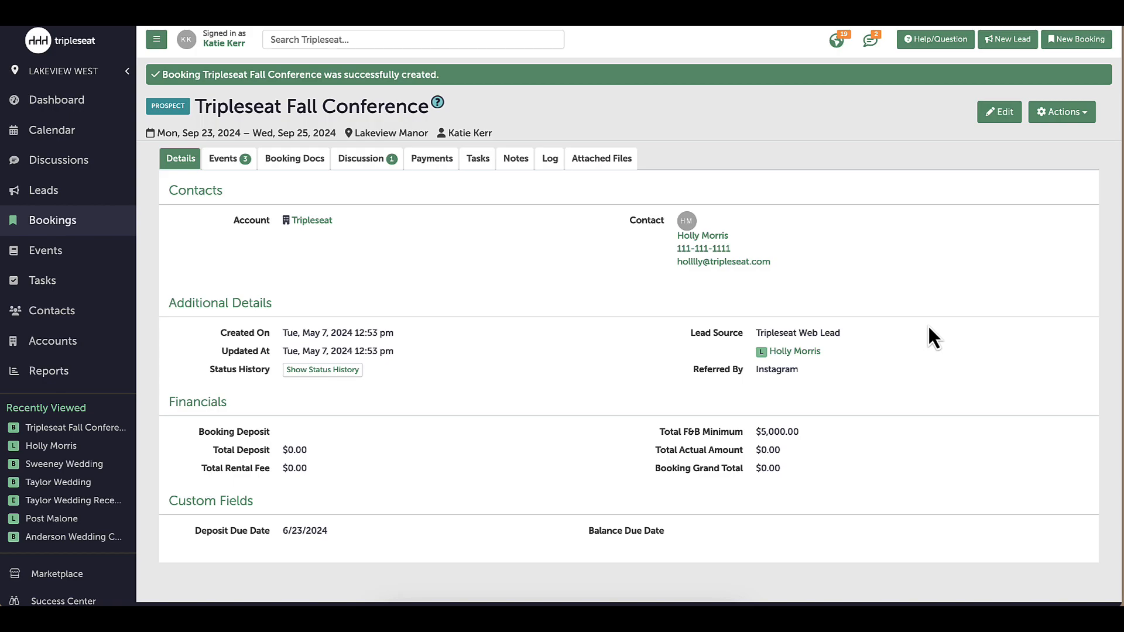
{"action": "mouse_move", "coordinate": [945, 331]}
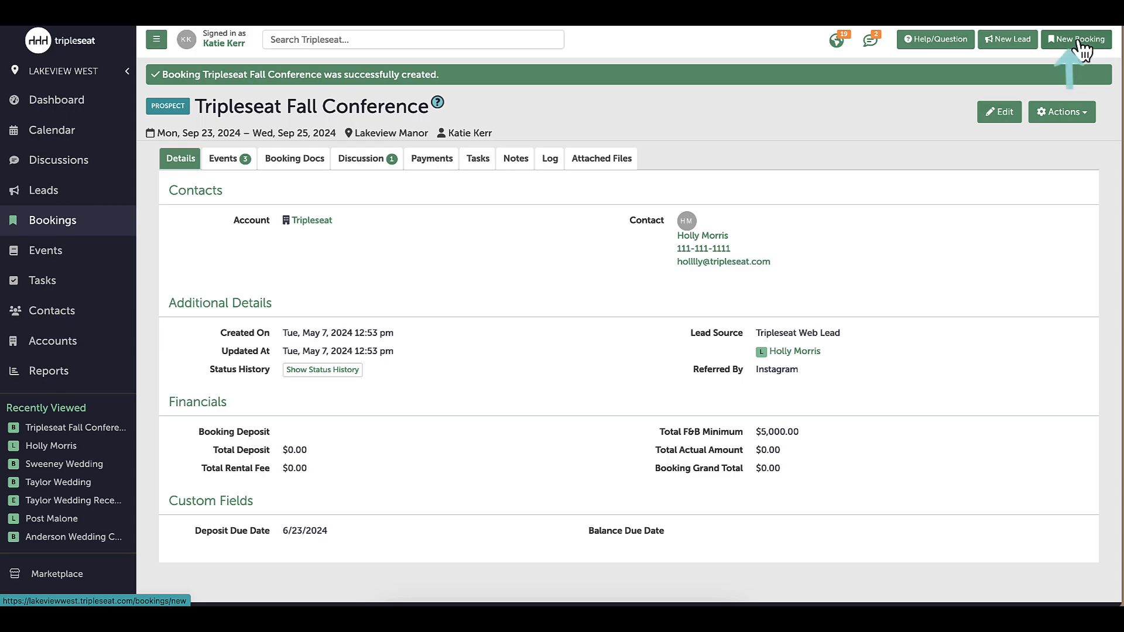
{"action": "left_click", "coordinate": [1076, 40]}
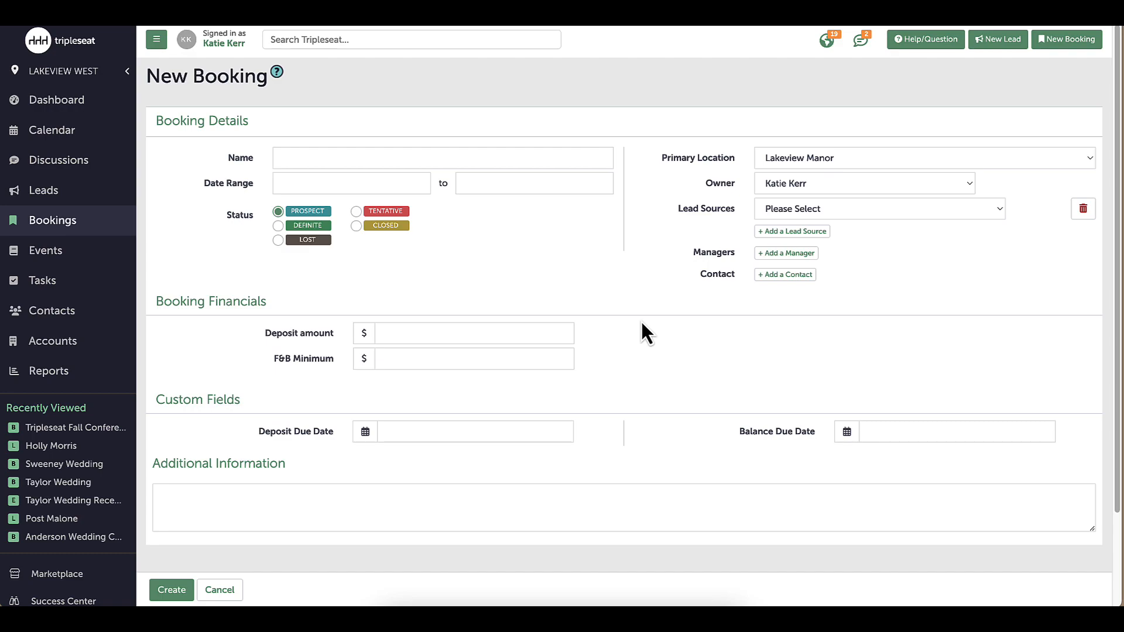
{"action": "mouse_move", "coordinate": [607, 374]}
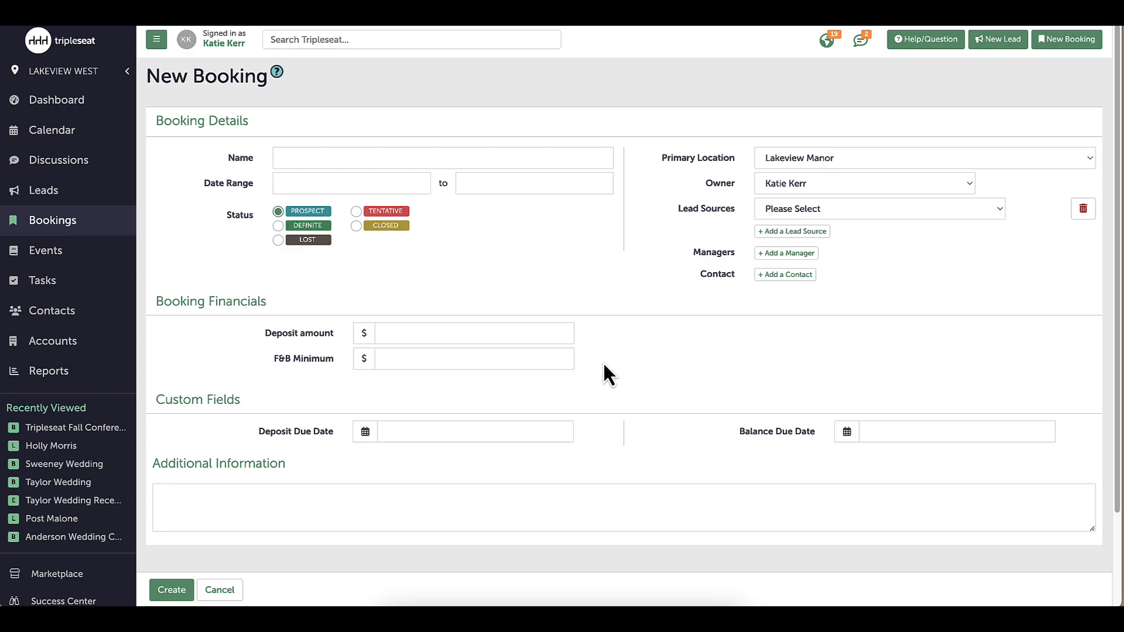
{"action": "left_click", "coordinate": [74, 429]}
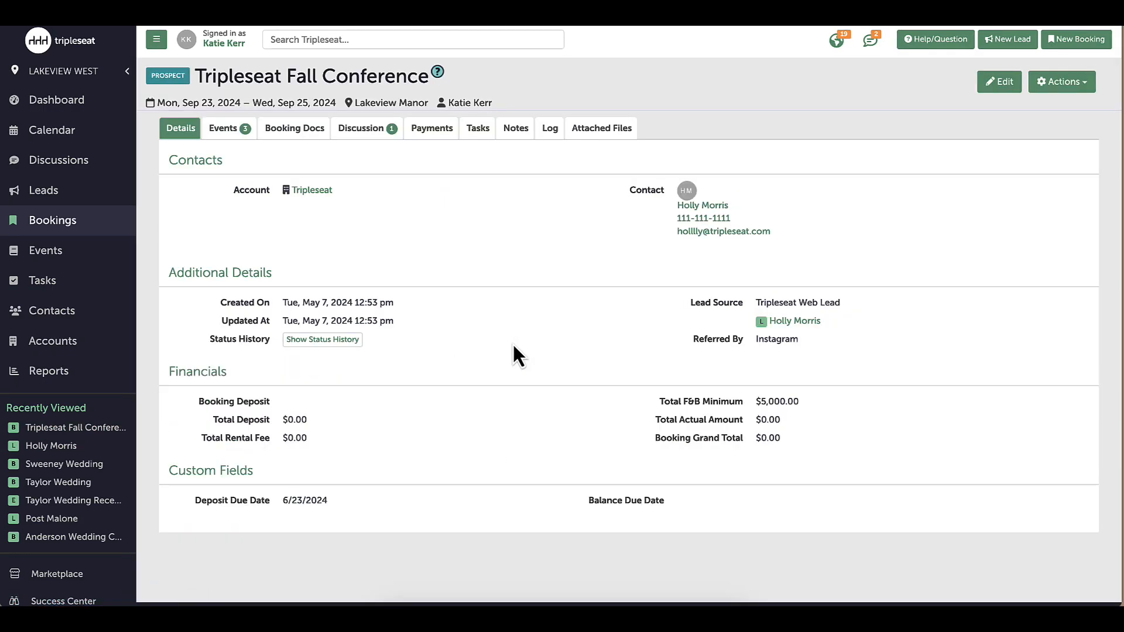
{"action": "mouse_move", "coordinate": [475, 342]}
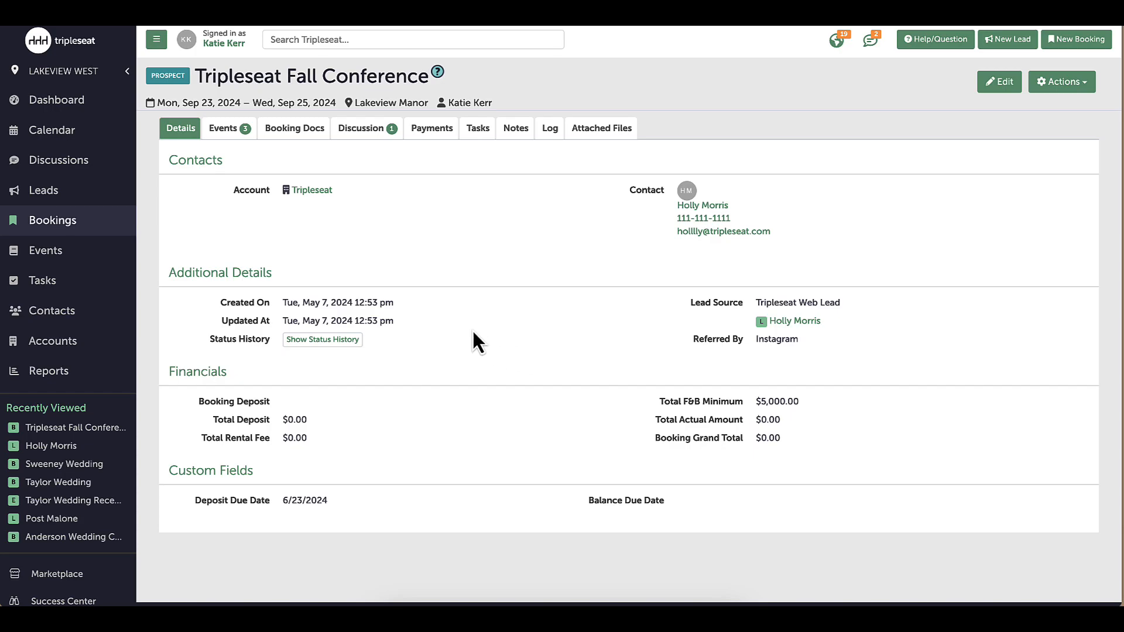
Edit the booking to Tentative status, updating all Prospect events, and save
{"action": "left_click", "coordinate": [361, 129]}
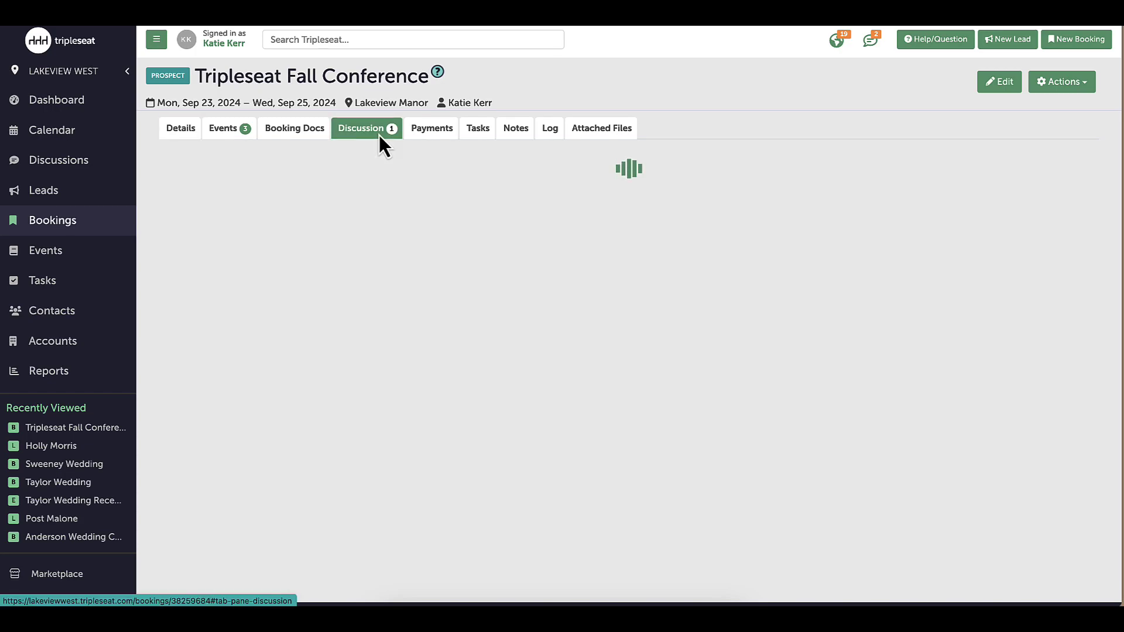
{"action": "left_click", "coordinate": [367, 129]}
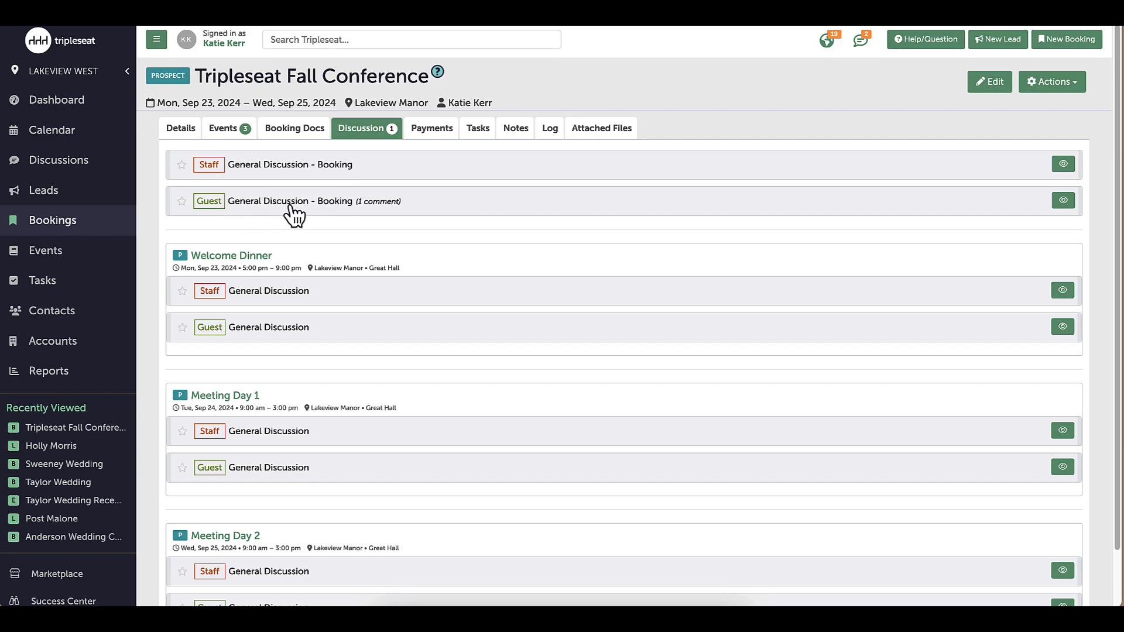
{"action": "mouse_move", "coordinate": [380, 201]}
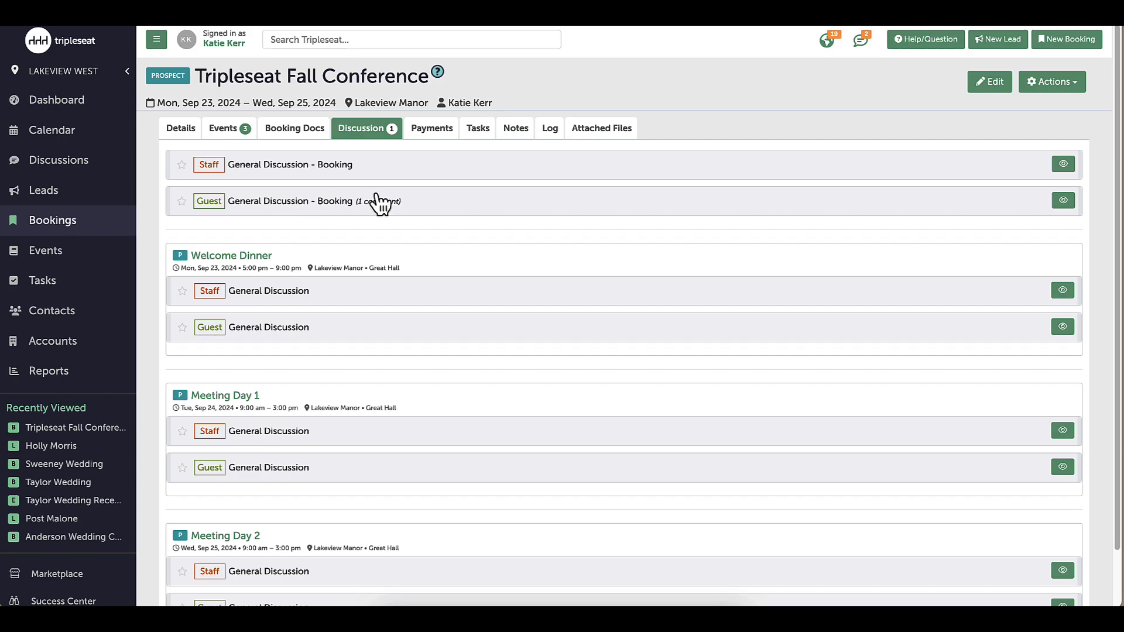
{"action": "left_click", "coordinate": [988, 82]}
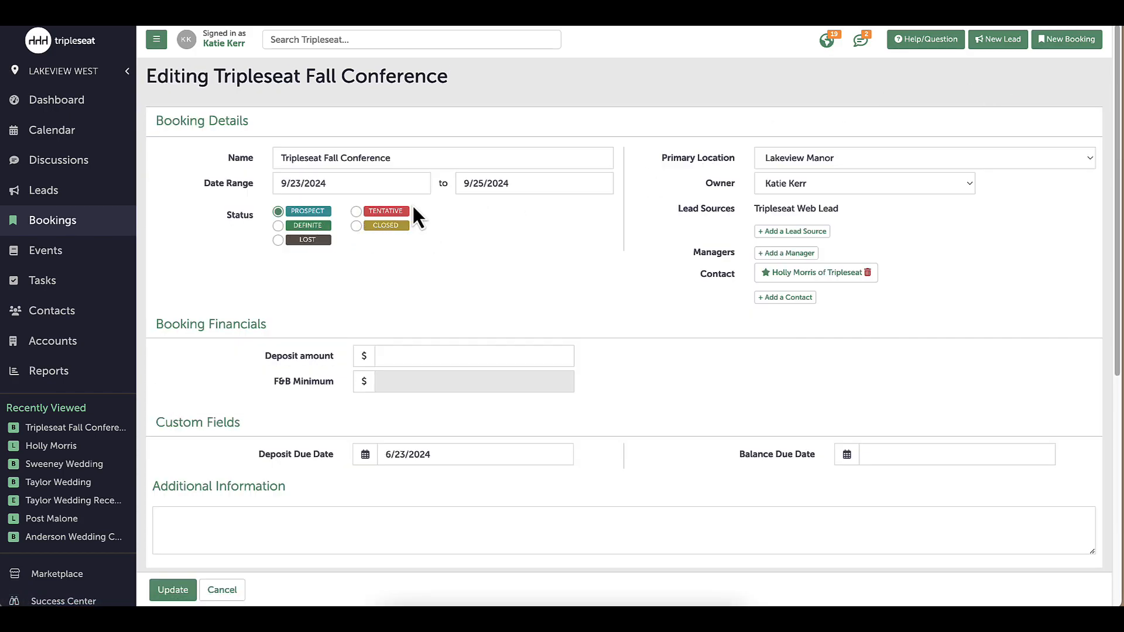
{"action": "left_click", "coordinate": [356, 211]}
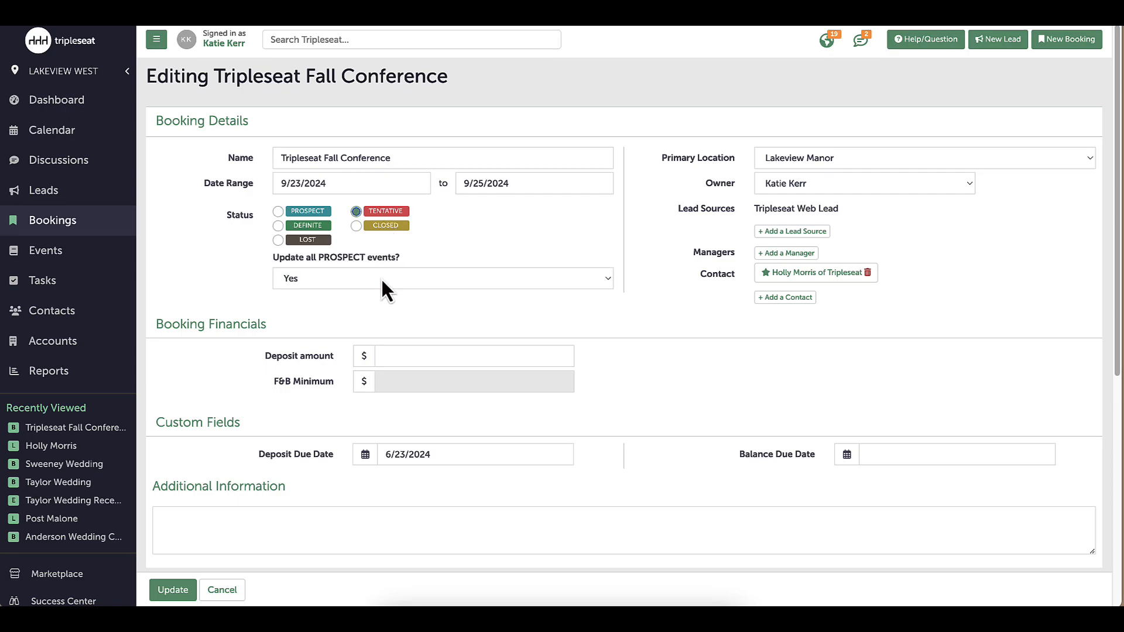
{"action": "left_click", "coordinate": [172, 590]}
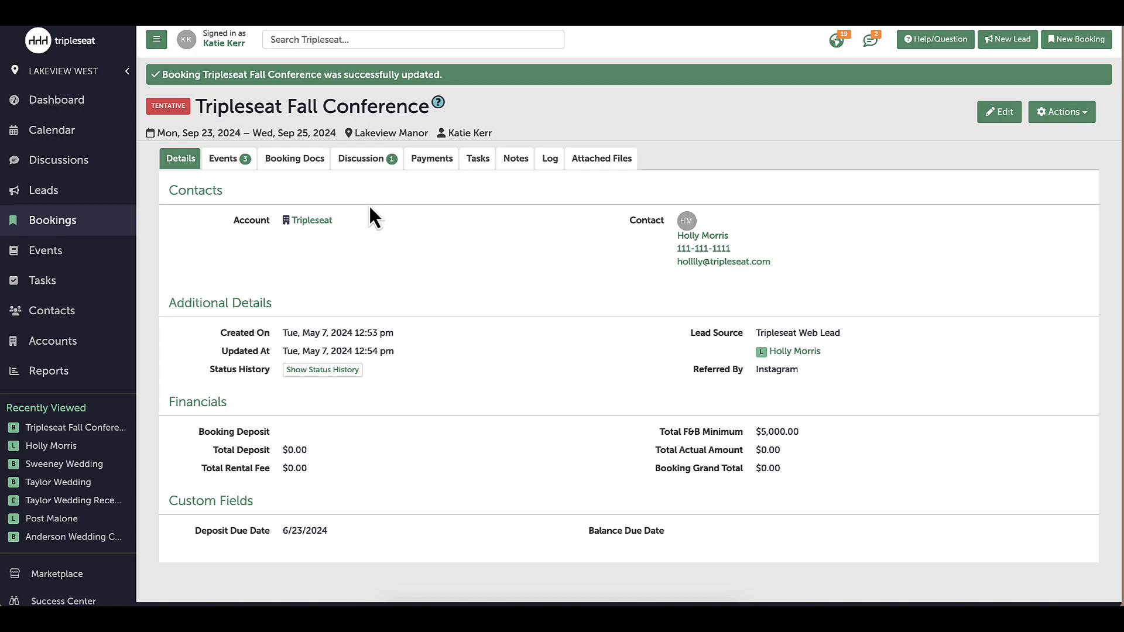
{"action": "mouse_move", "coordinate": [384, 223]}
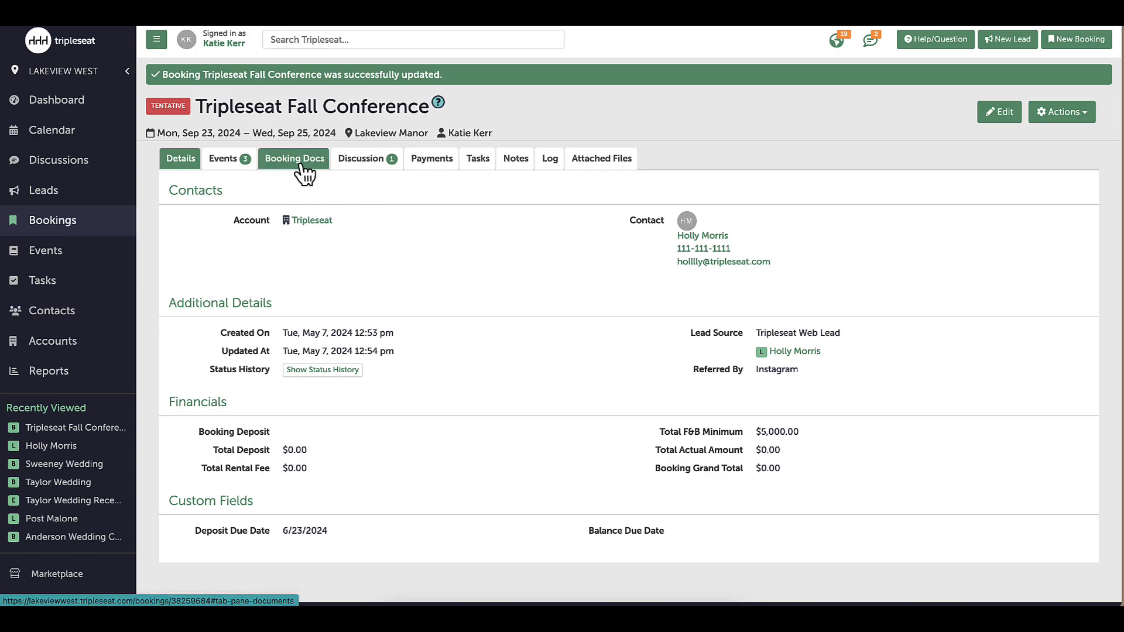
From Booking Docs, add the Multi Day Restaurant Booking Contract & Event Order covering all events
{"action": "left_click", "coordinate": [295, 159]}
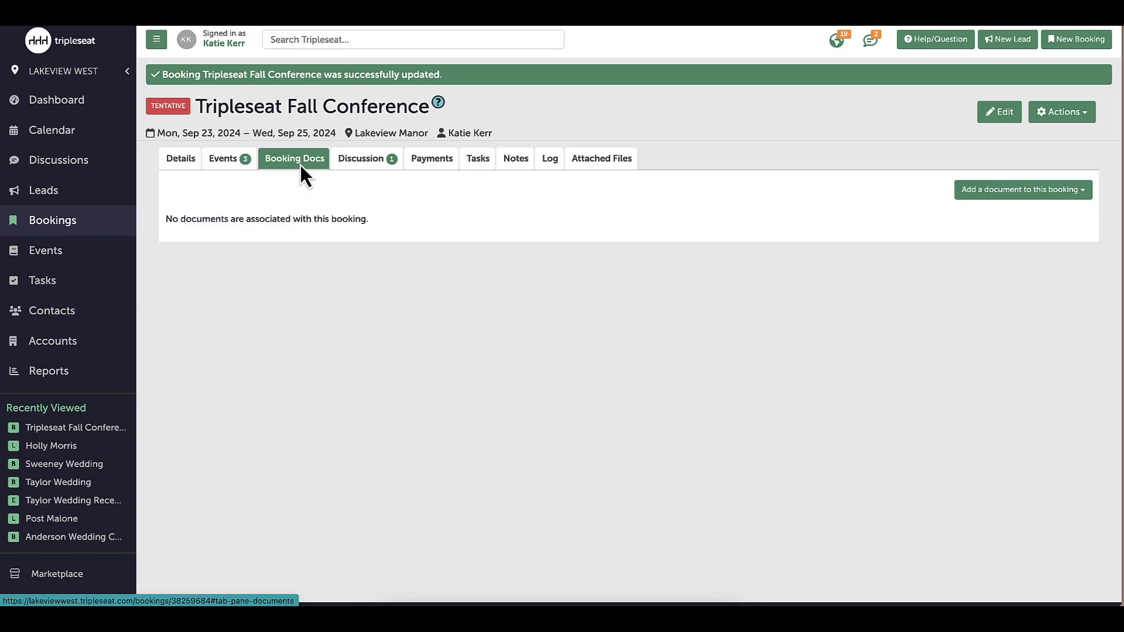
{"action": "left_click", "coordinate": [1023, 190]}
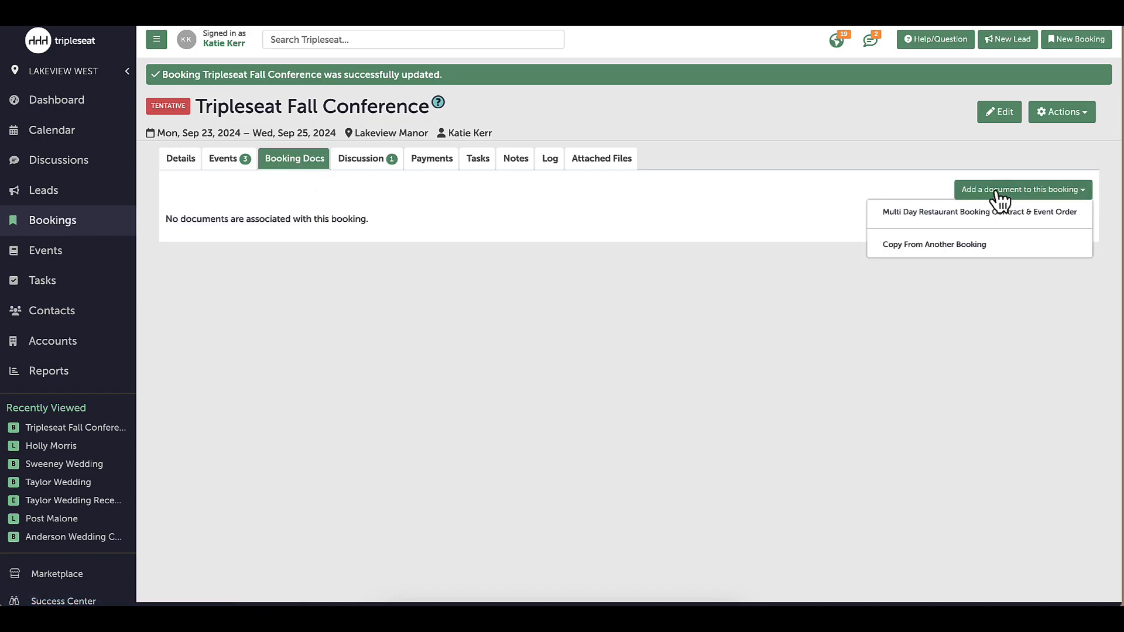
{"action": "left_click", "coordinate": [979, 212]}
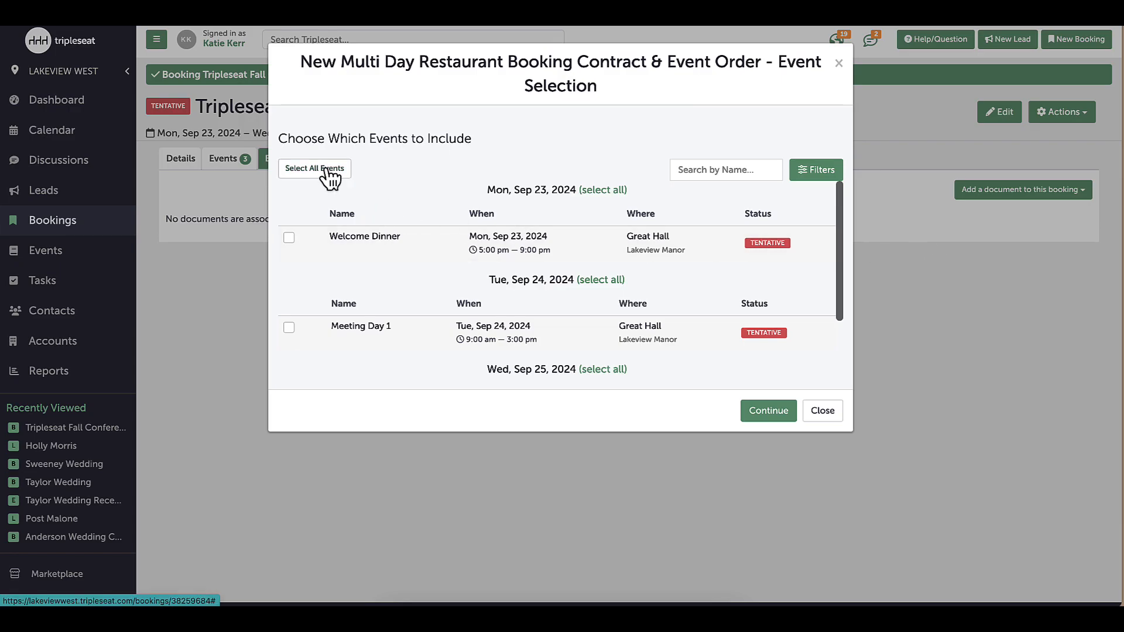
{"action": "left_click", "coordinate": [315, 169]}
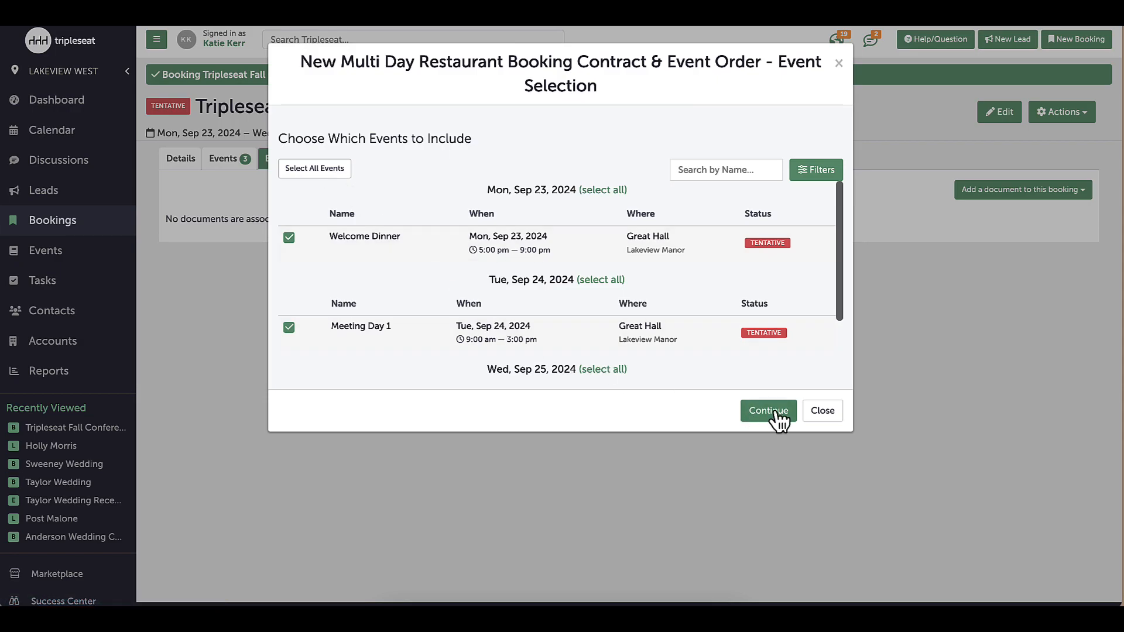
{"action": "left_click", "coordinate": [768, 411]}
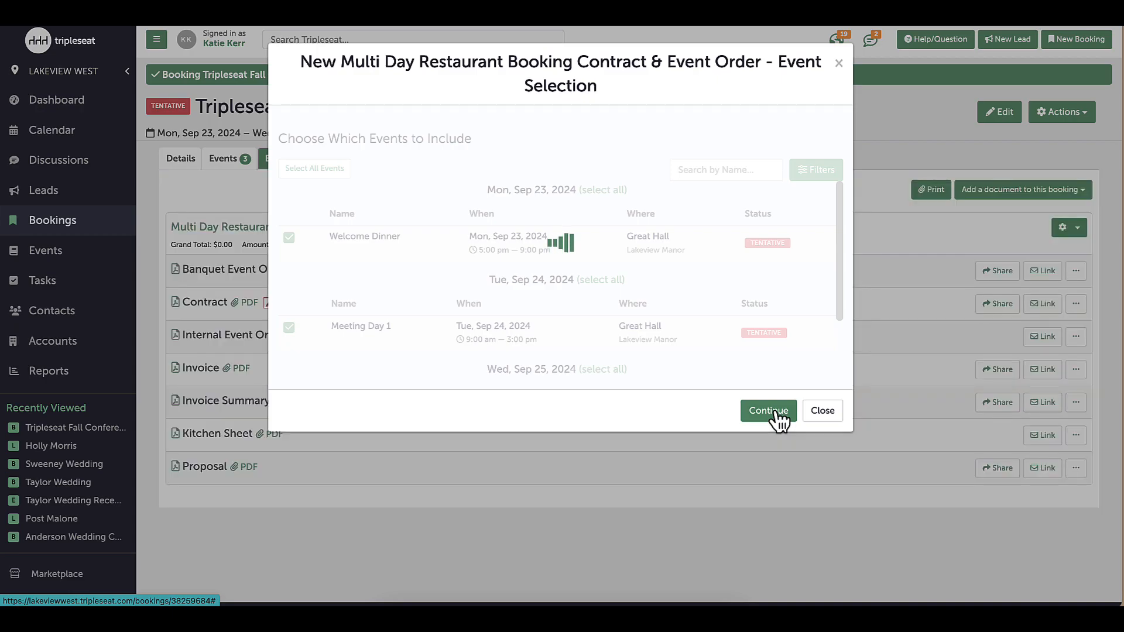
Review the contract's billing and terms sections and save the multi-day contract and event order
{"action": "left_click", "coordinate": [768, 411]}
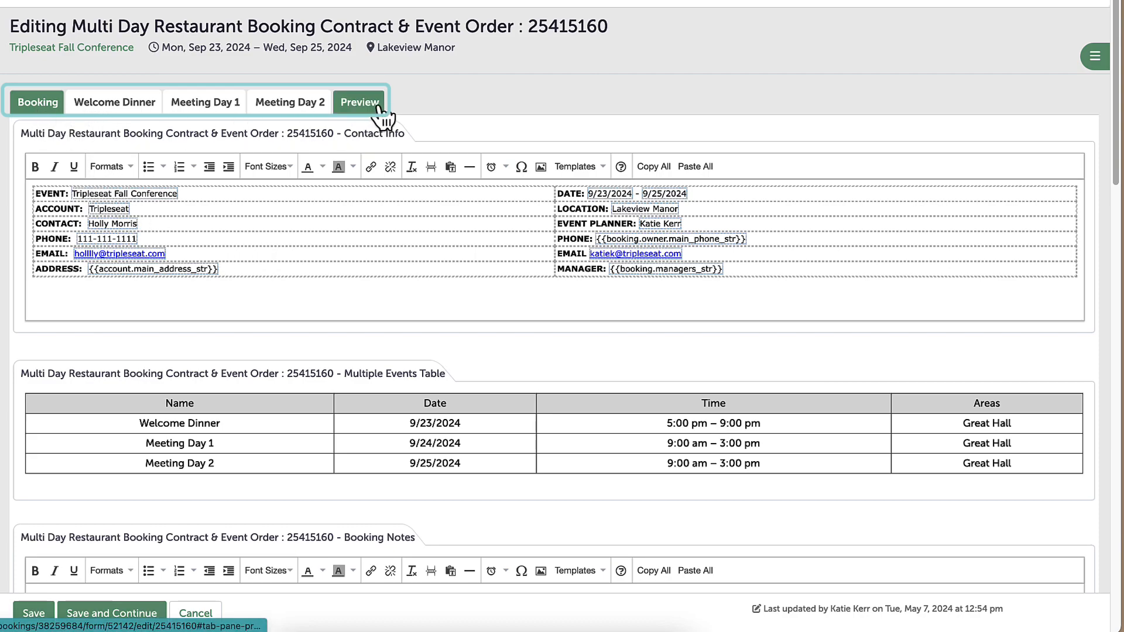
{"action": "left_click", "coordinate": [203, 102]}
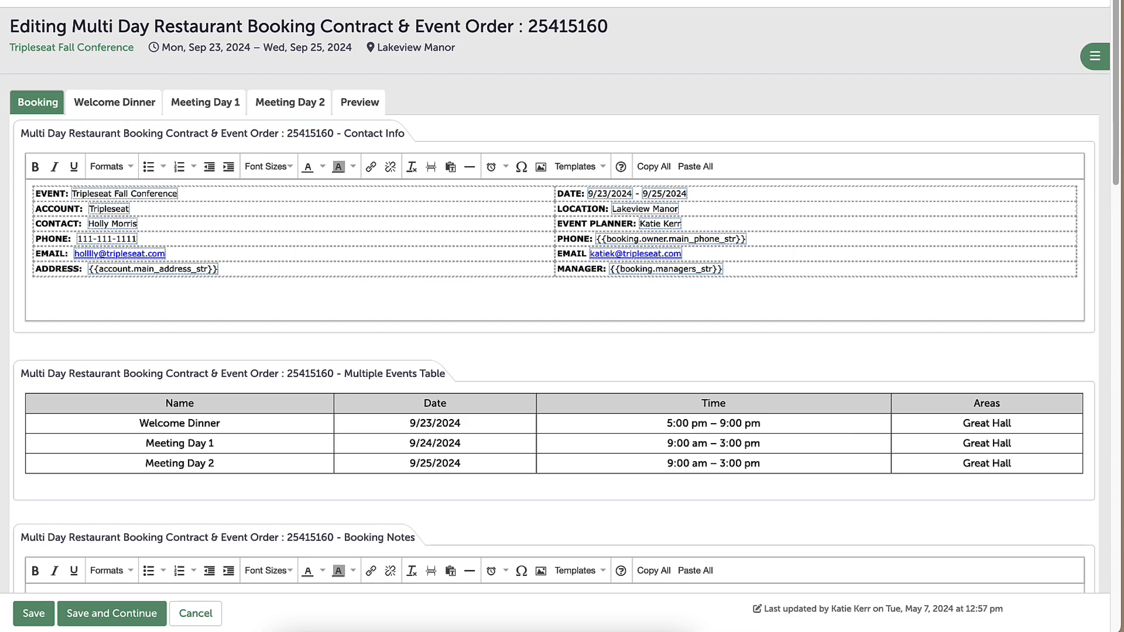
{"action": "scroll", "scroll_direction": "down", "scroll_amount": 3}
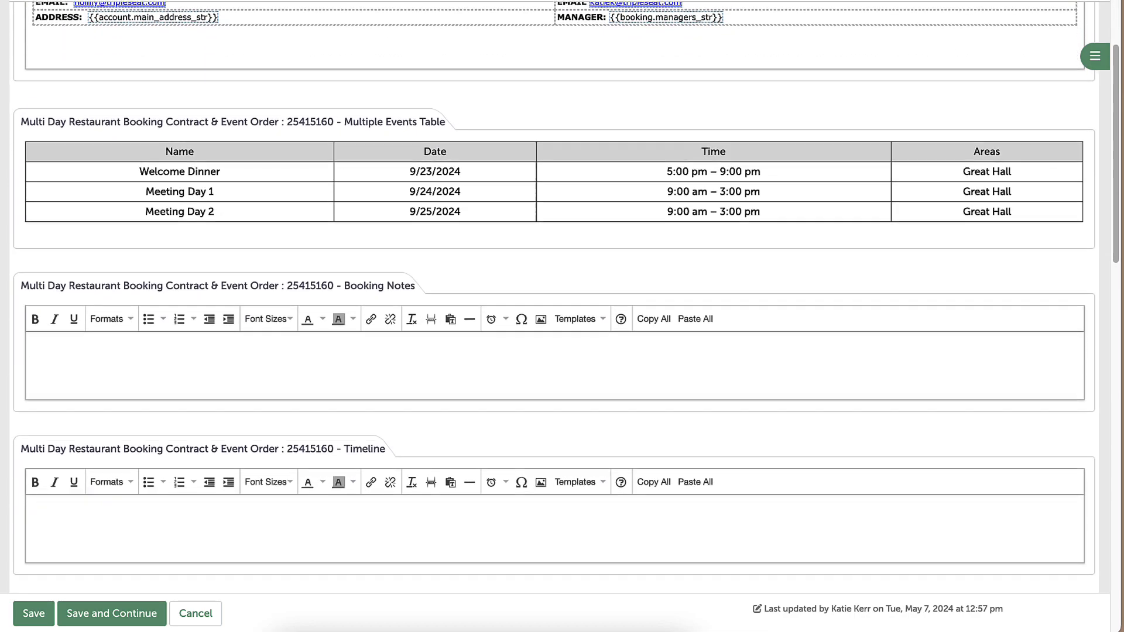
{"action": "scroll", "scroll_direction": "down", "scroll_amount": 3}
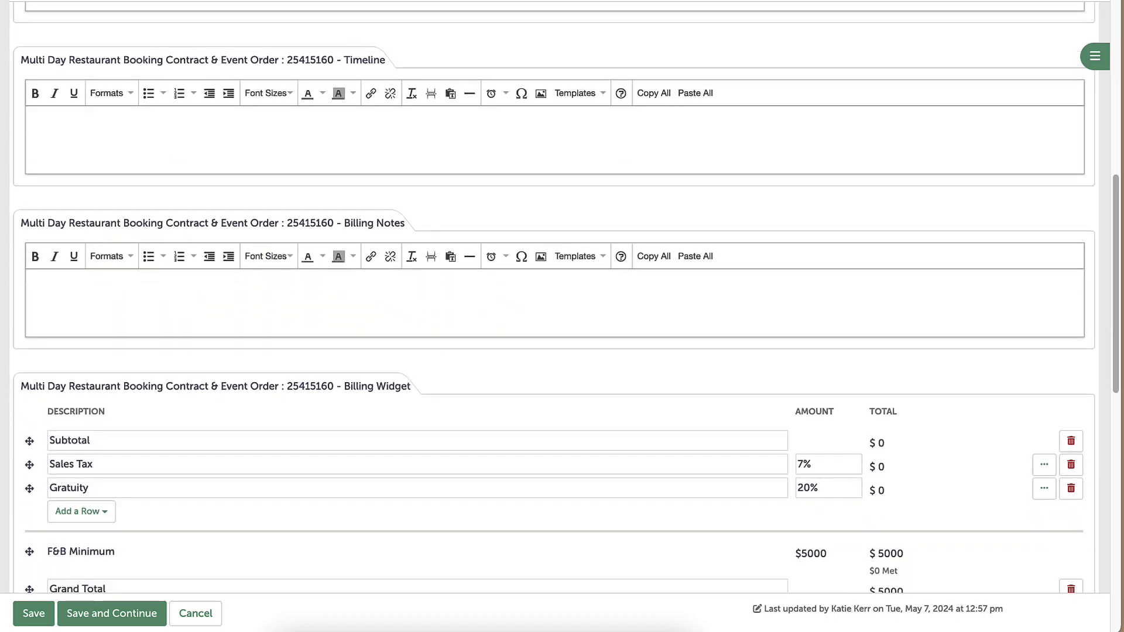
{"action": "scroll", "scroll_direction": "down", "scroll_amount": 3}
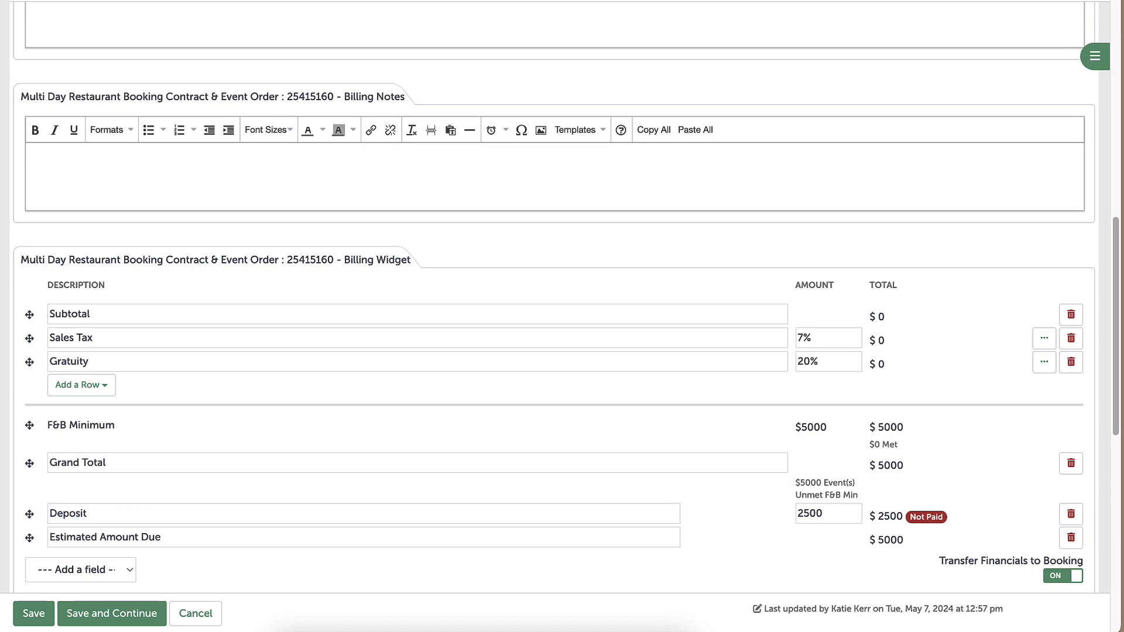
{"action": "scroll", "scroll_direction": "down", "scroll_amount": 3}
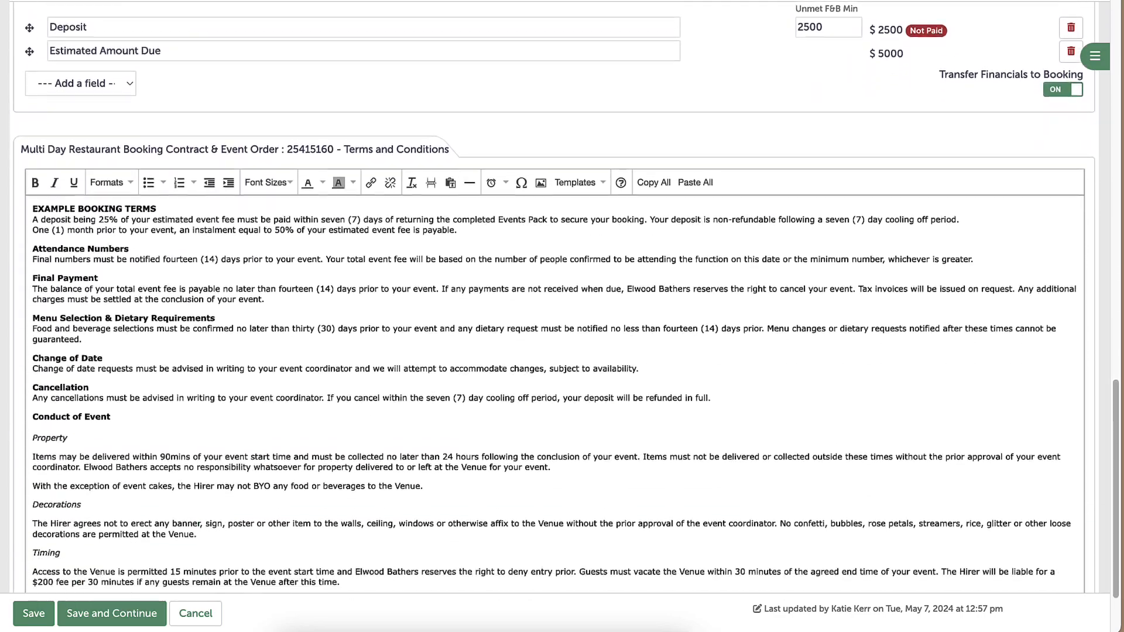
{"action": "scroll", "scroll_direction": "down", "scroll_amount": 3}
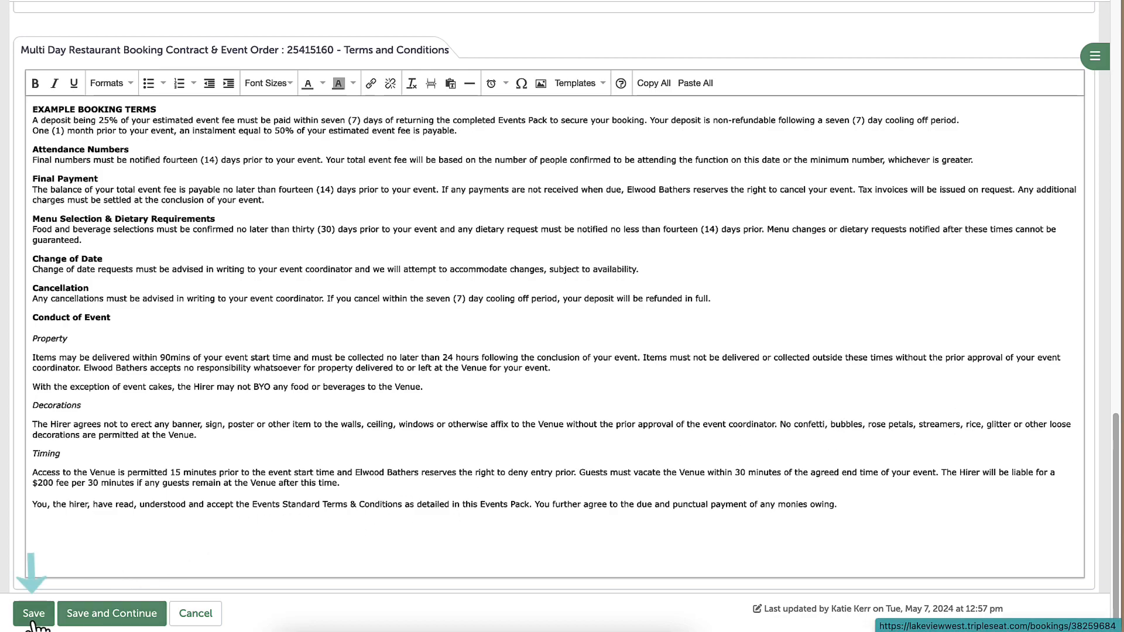
{"action": "left_click", "coordinate": [33, 614]}
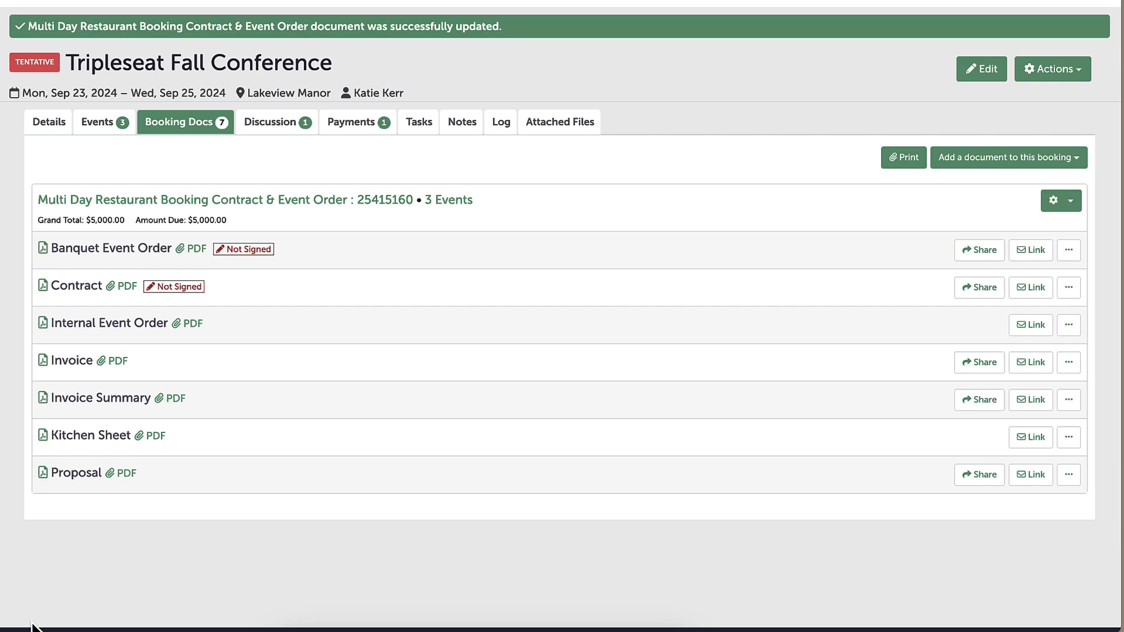
{"action": "mouse_move", "coordinate": [436, 223]}
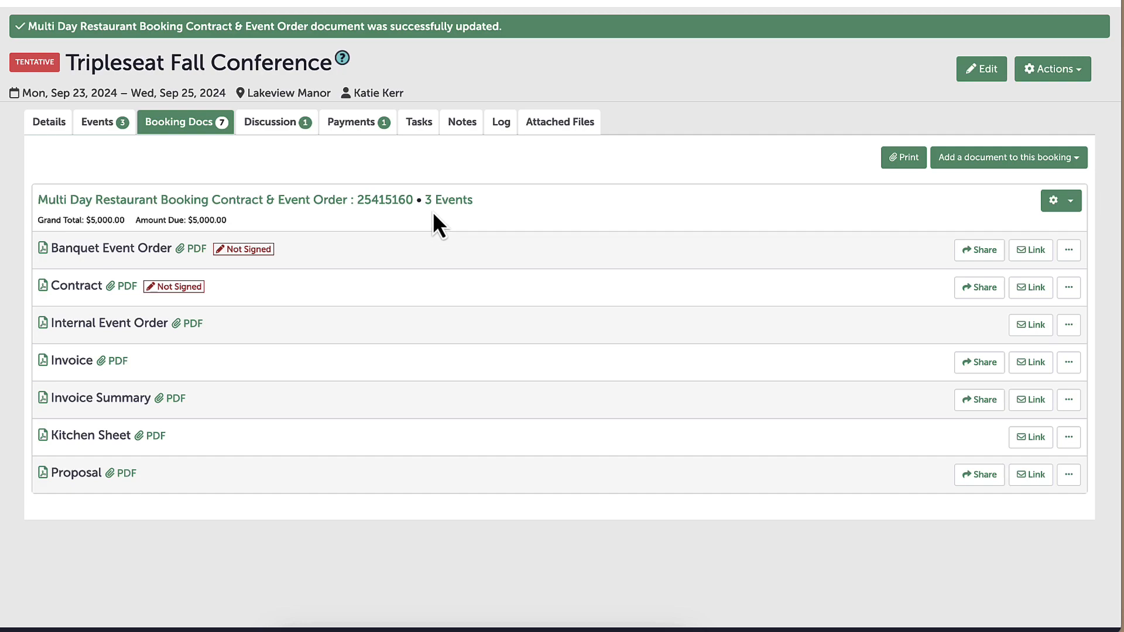
{"action": "mouse_move", "coordinate": [1021, 227]}
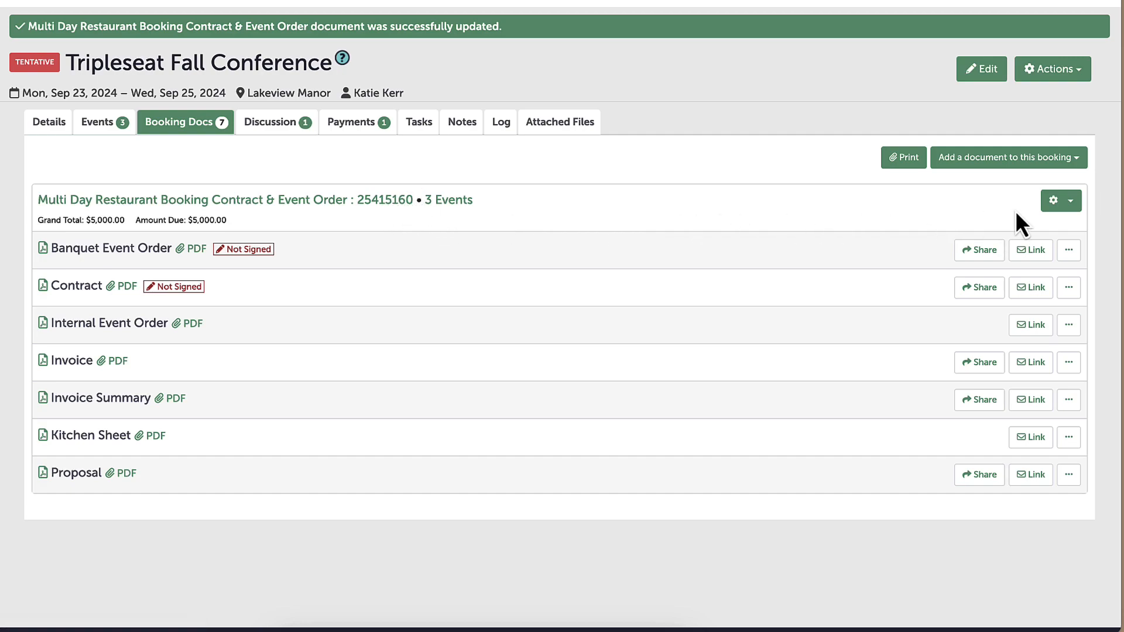
{"action": "left_click", "coordinate": [1061, 201]}
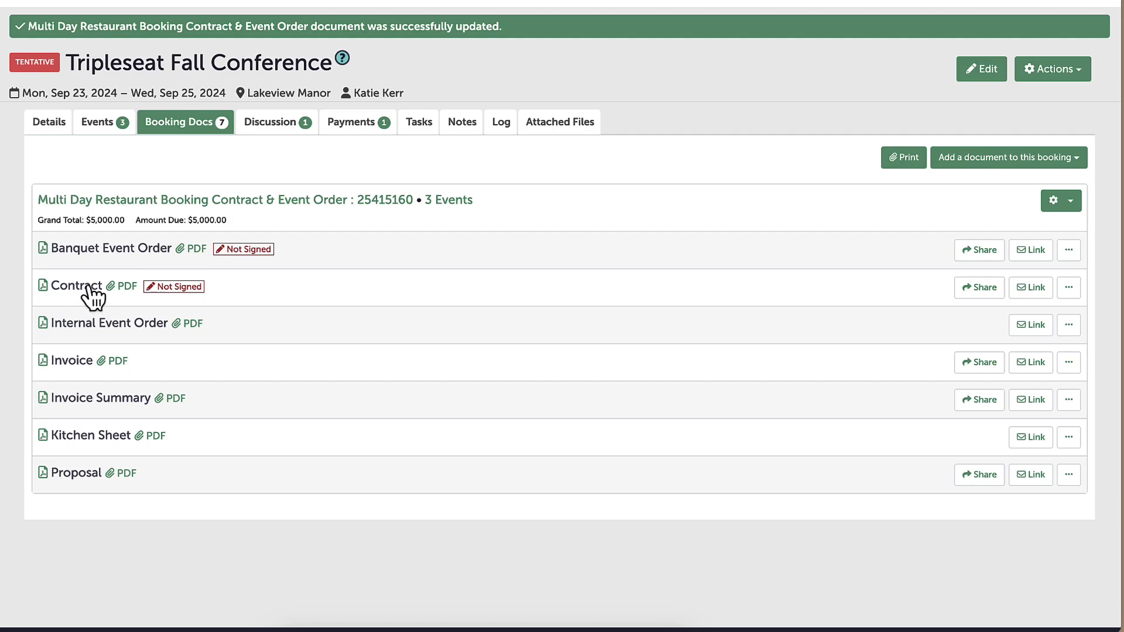
{"action": "left_click", "coordinate": [75, 284]}
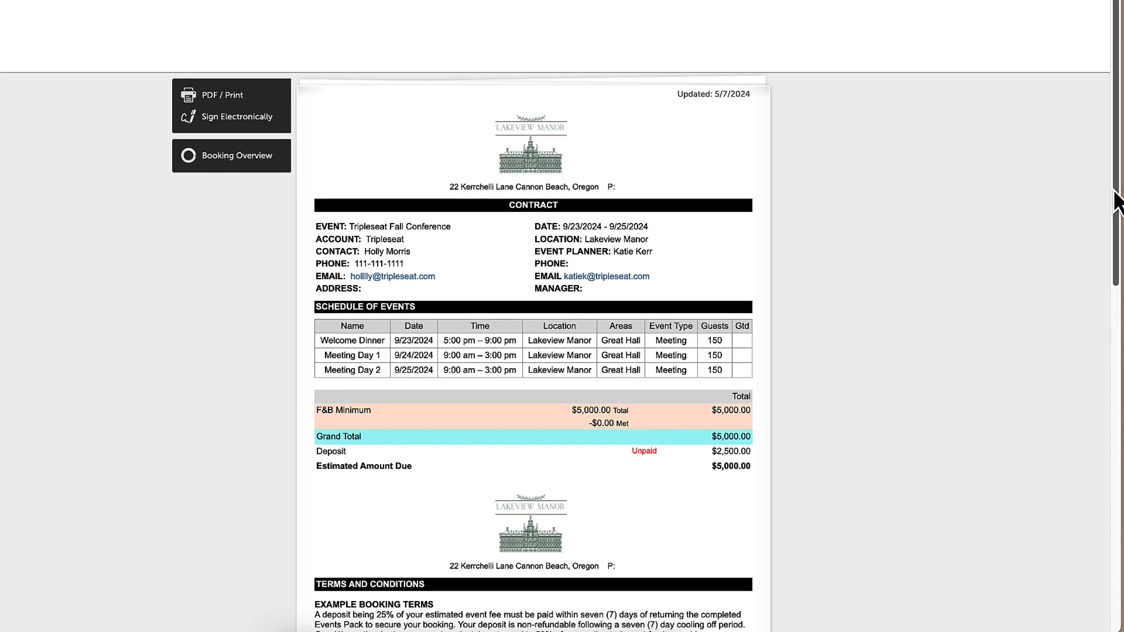
{"action": "scroll", "scroll_direction": "down", "scroll_amount": 3}
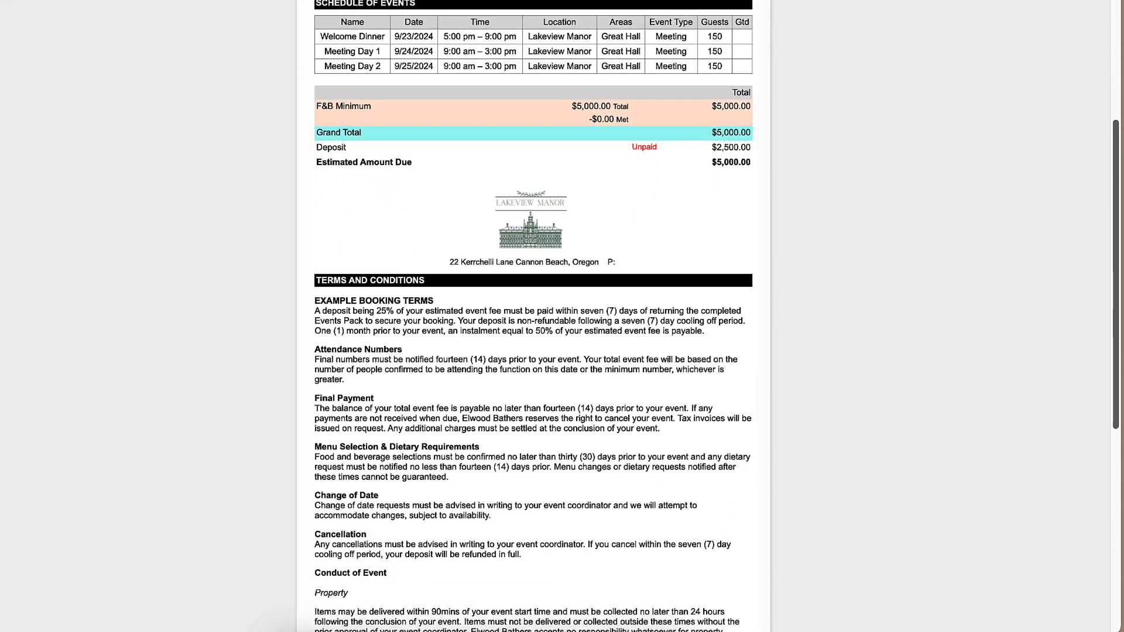
{"action": "scroll", "scroll_direction": "down", "scroll_amount": 3}
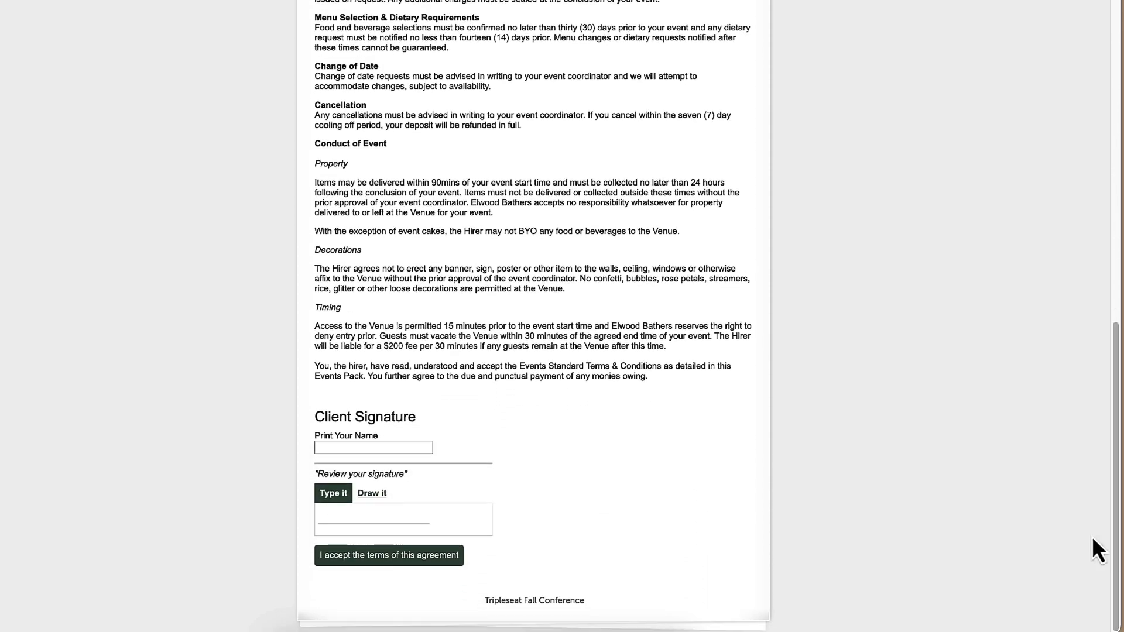
{"action": "mouse_move", "coordinate": [426, 580]}
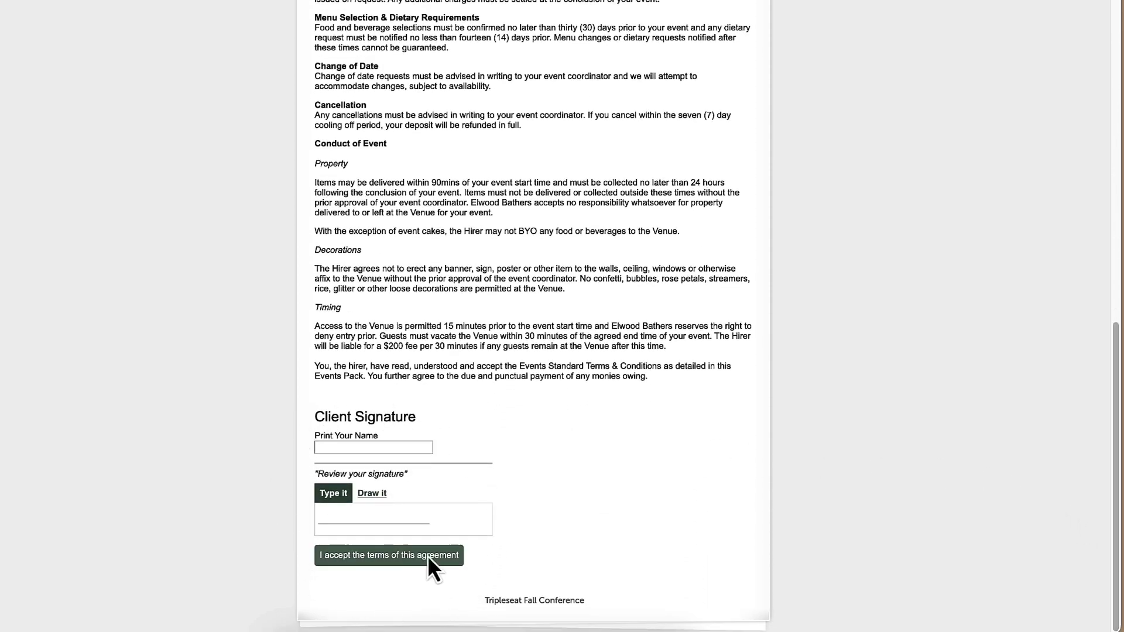
{"action": "left_click", "coordinate": [392, 555]}
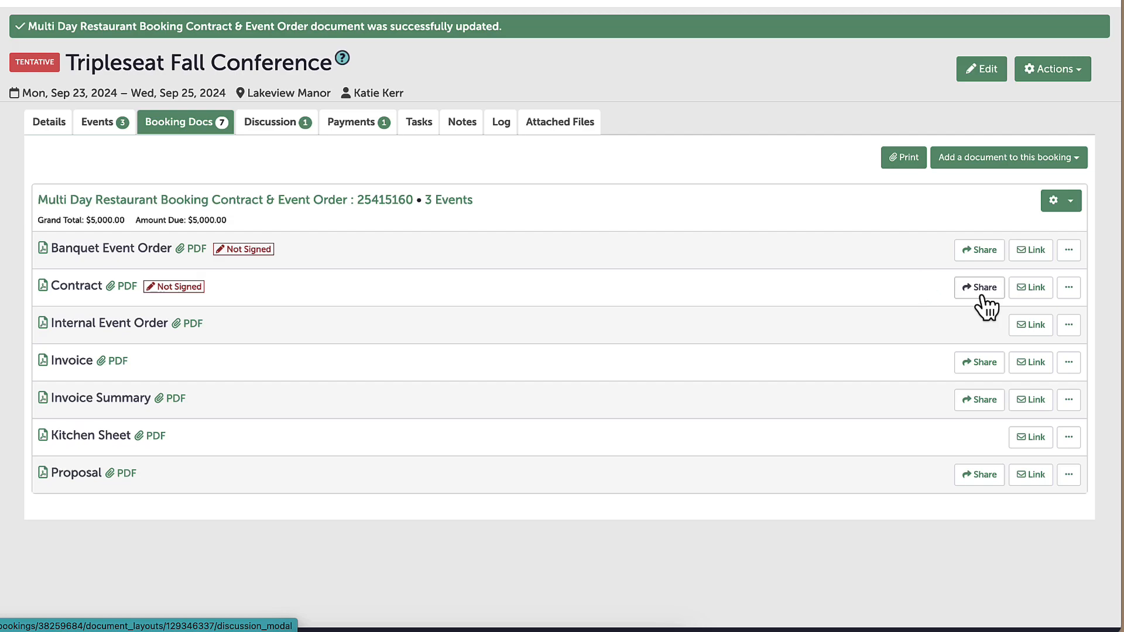
{"action": "left_click", "coordinate": [979, 288]}
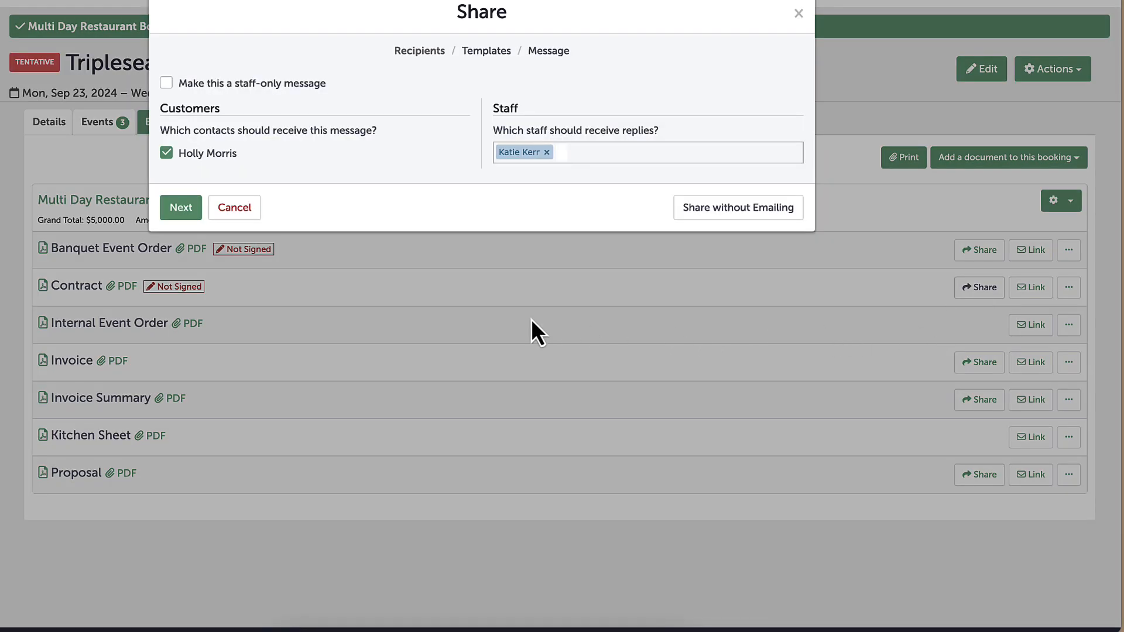
{"action": "left_click", "coordinate": [180, 208]}
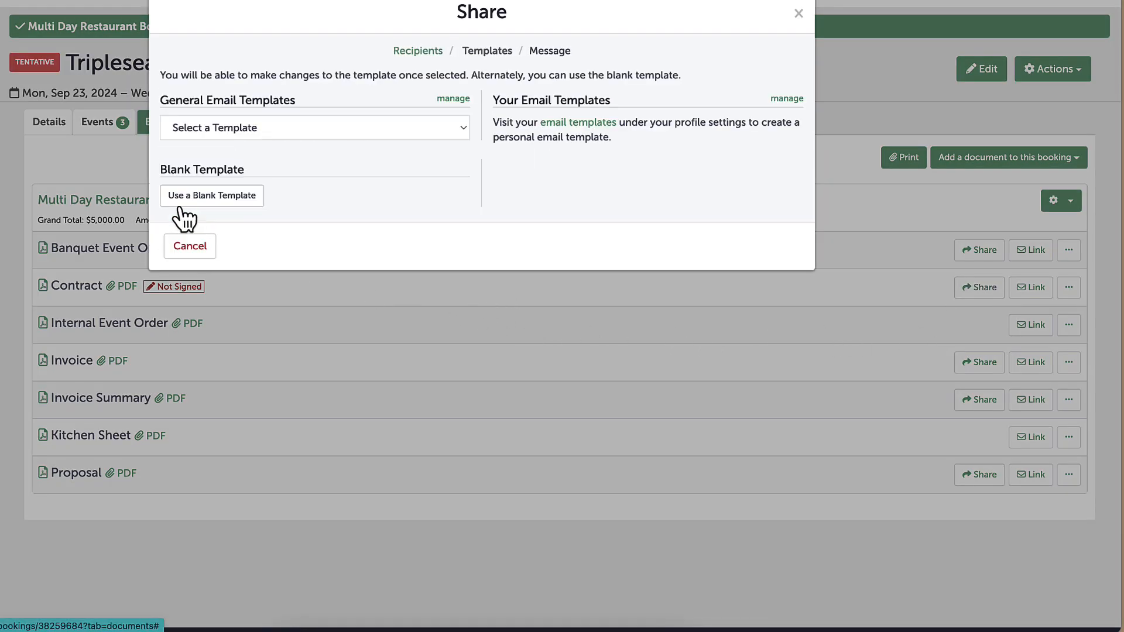
{"action": "left_click", "coordinate": [315, 128]}
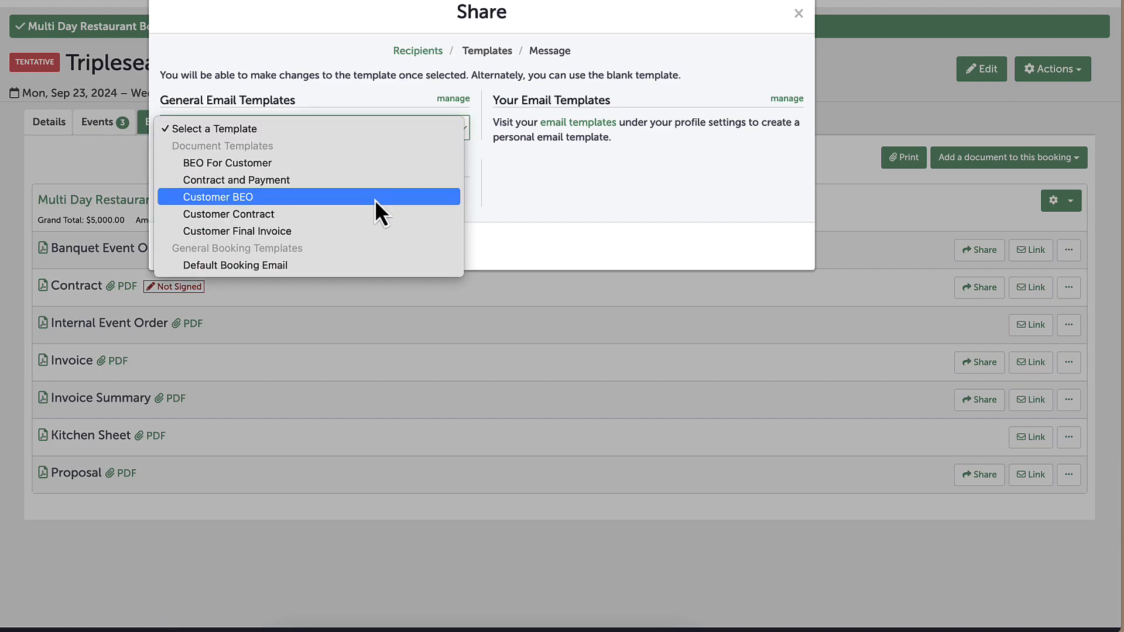
{"action": "left_click", "coordinate": [218, 197]}
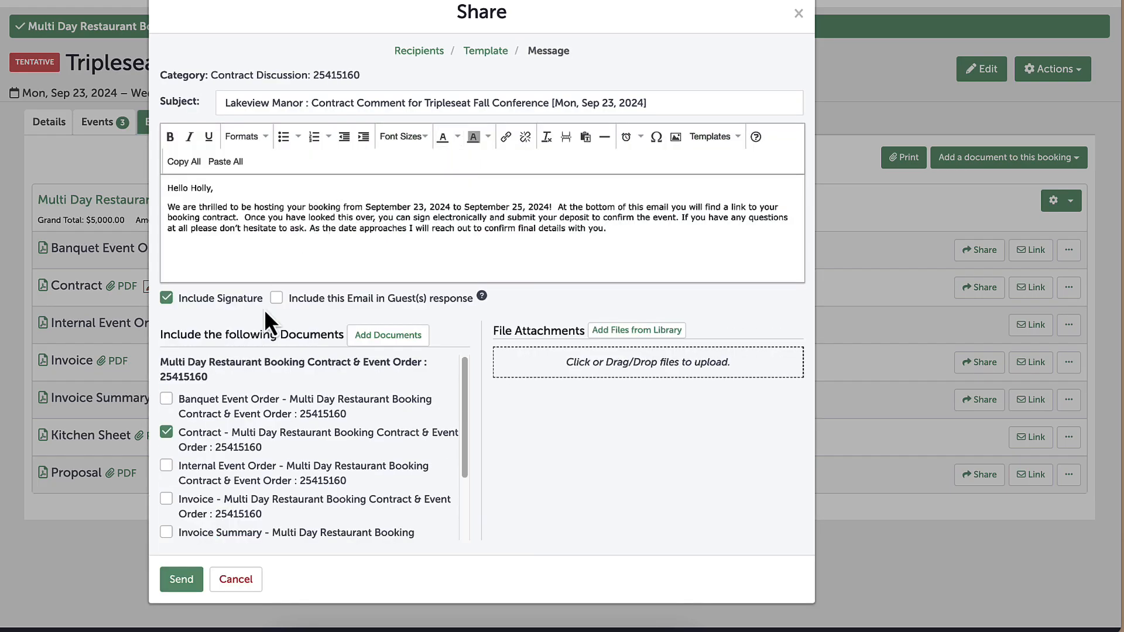
{"action": "left_click", "coordinate": [182, 580]}
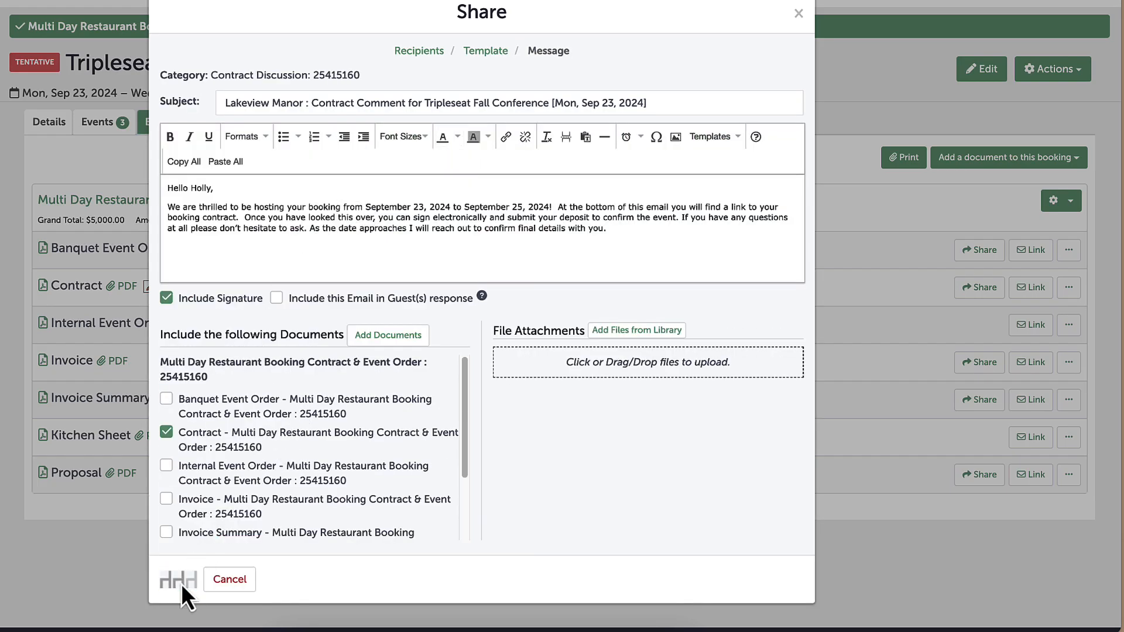
{"action": "left_click", "coordinate": [169, 579]}
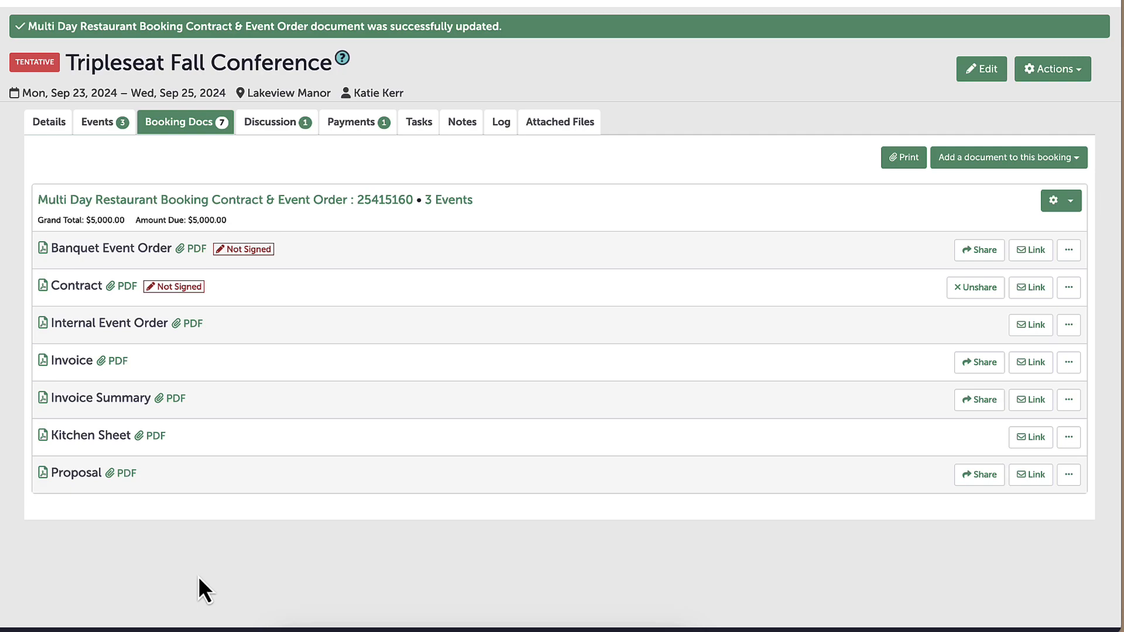
{"action": "mouse_move", "coordinate": [194, 598]}
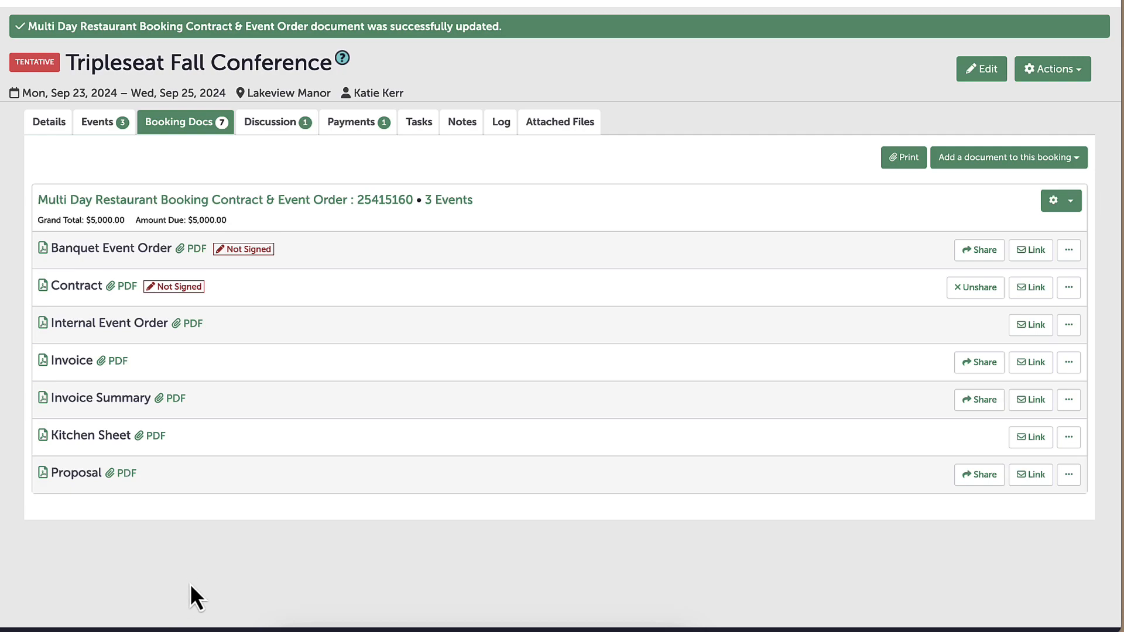
{"action": "left_click", "coordinate": [1053, 68]}
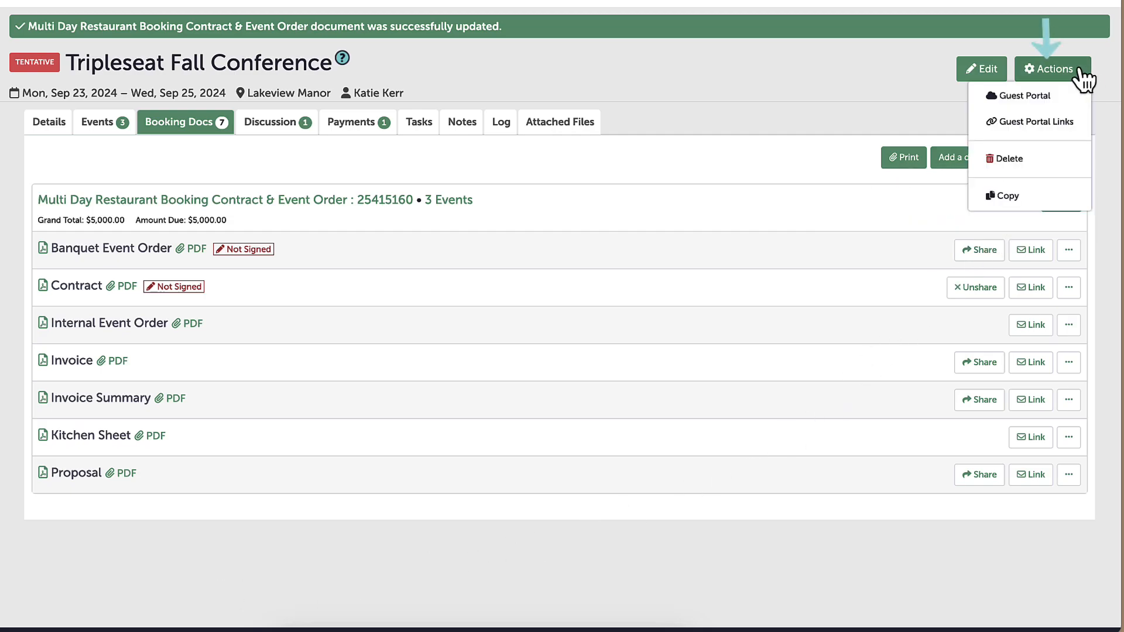
{"action": "left_click", "coordinate": [1023, 97]}
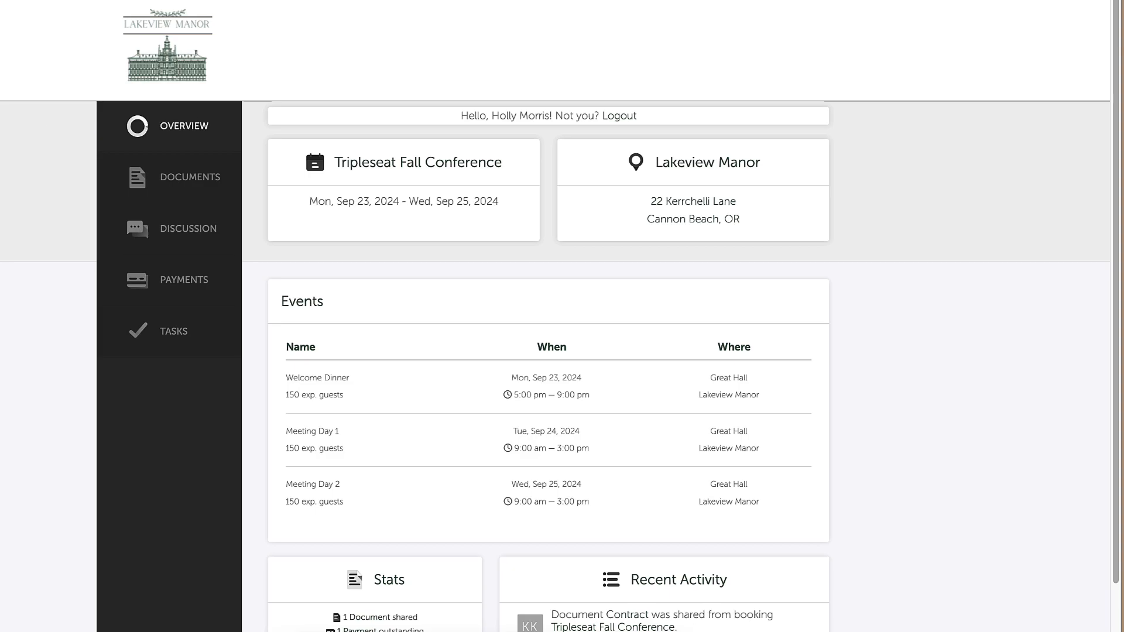
{"action": "mouse_move", "coordinate": [548, 363]}
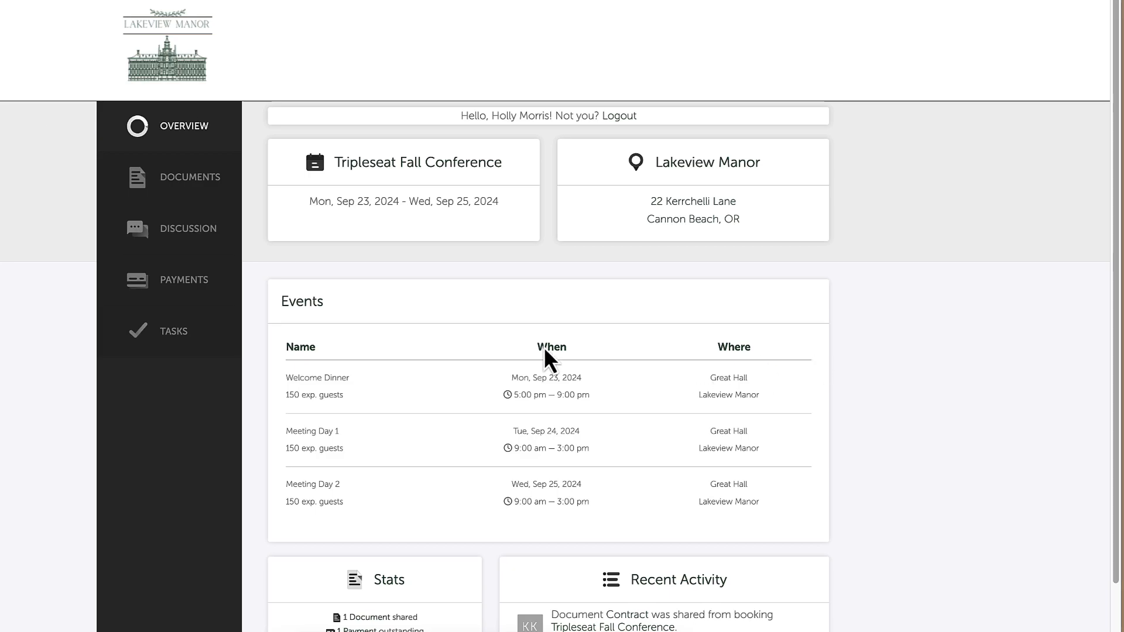
{"action": "left_click", "coordinate": [189, 178]}
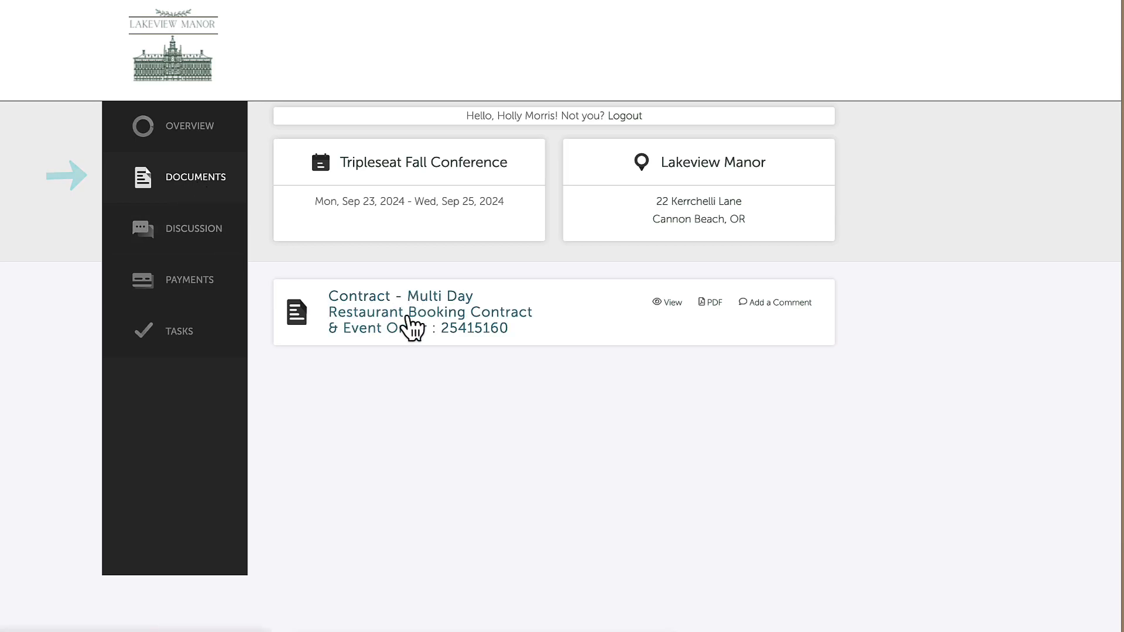
{"action": "left_click", "coordinate": [194, 228]}
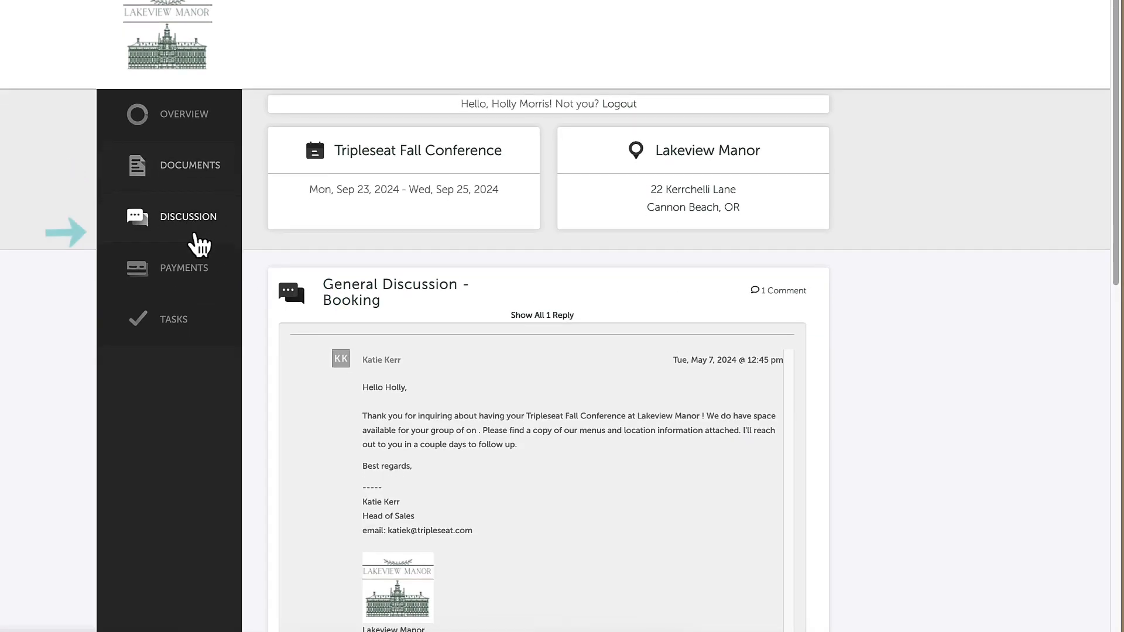
Review the portal's payment summary and task list
{"action": "scroll", "scroll_direction": "down", "scroll_amount": 3}
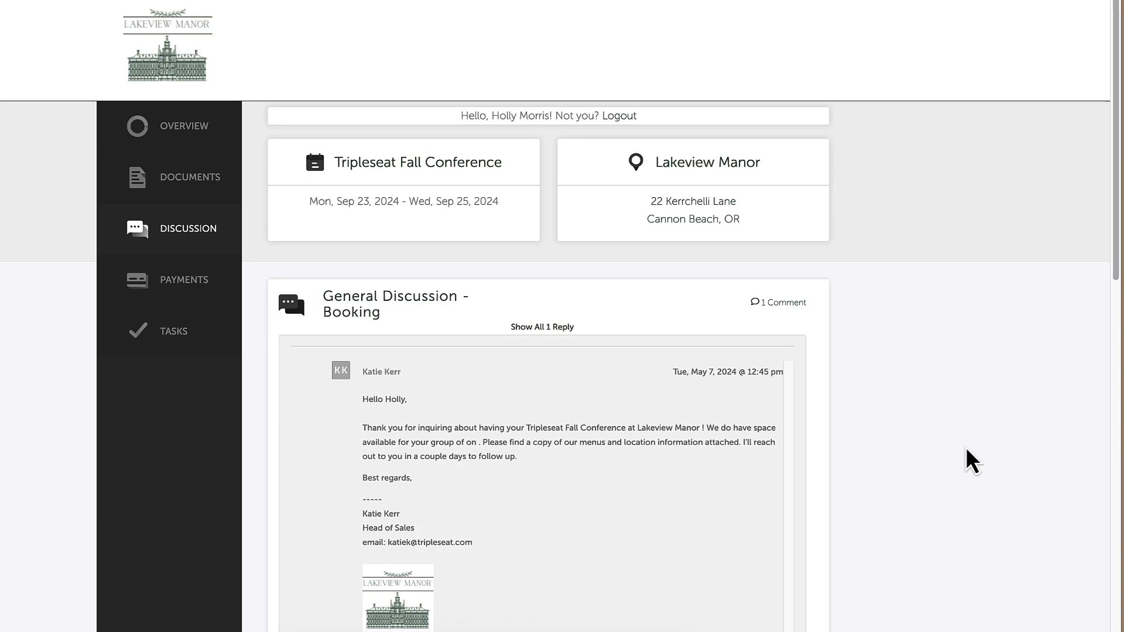
{"action": "left_click", "coordinate": [184, 280]}
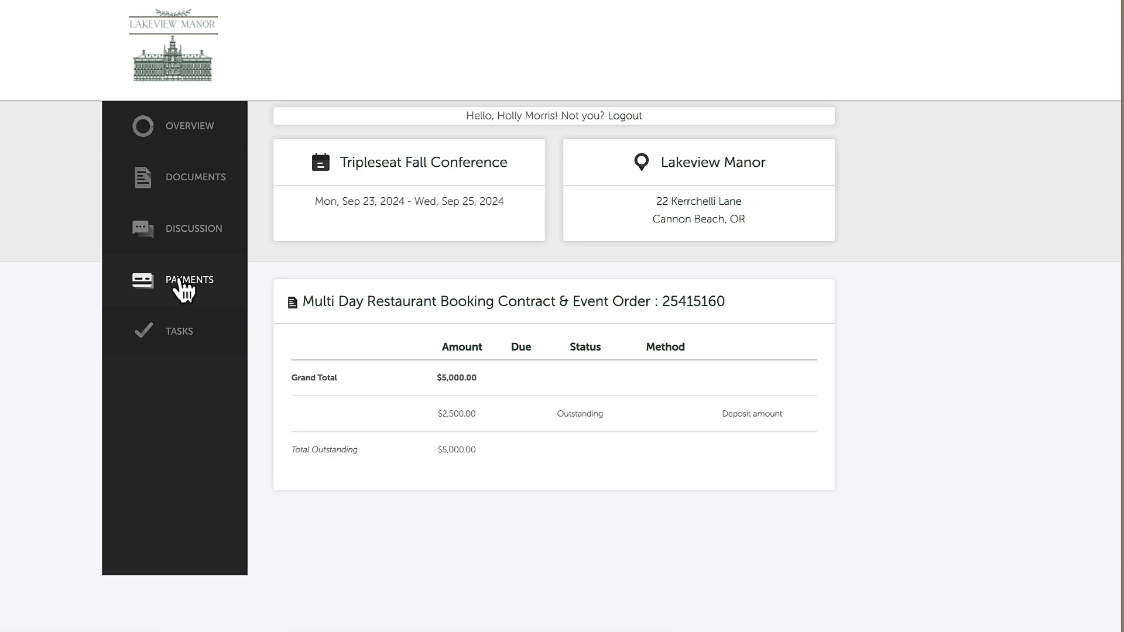
{"action": "mouse_move", "coordinate": [274, 323]}
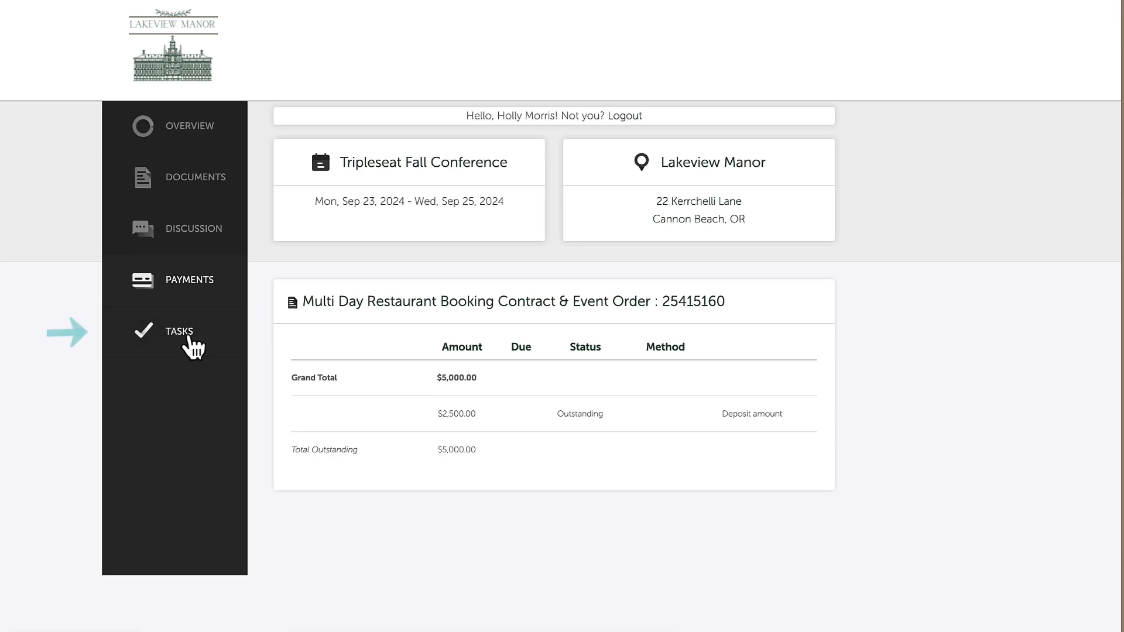
{"action": "left_click", "coordinate": [180, 332]}
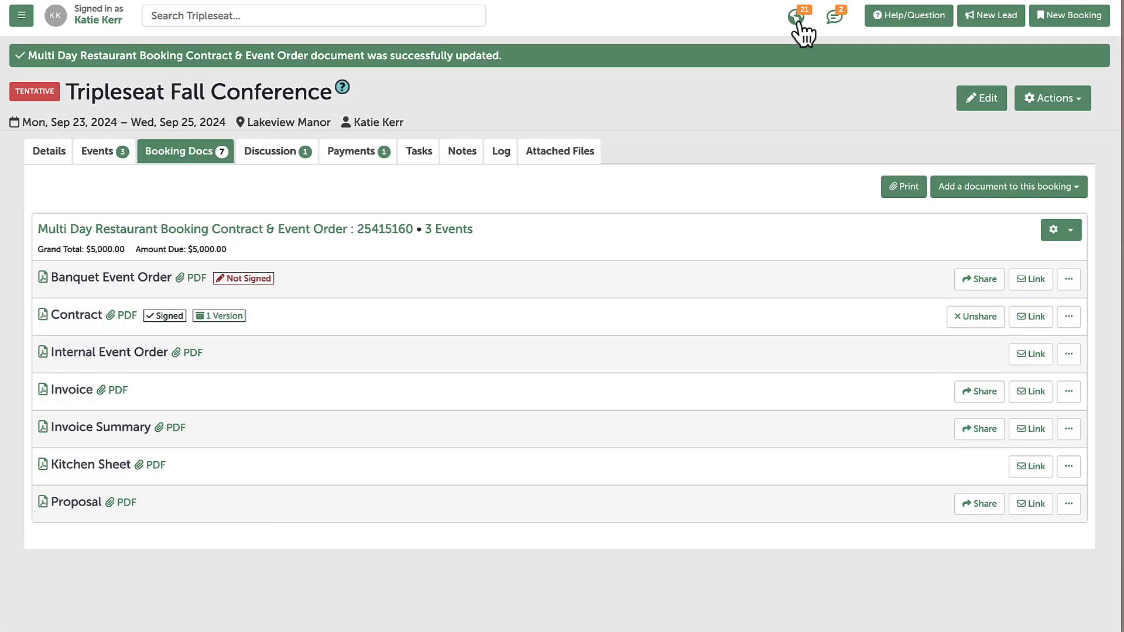
Return to the booking's Booking Docs, where the Contract shows Signed with 1 Version
{"action": "left_click", "coordinate": [794, 16]}
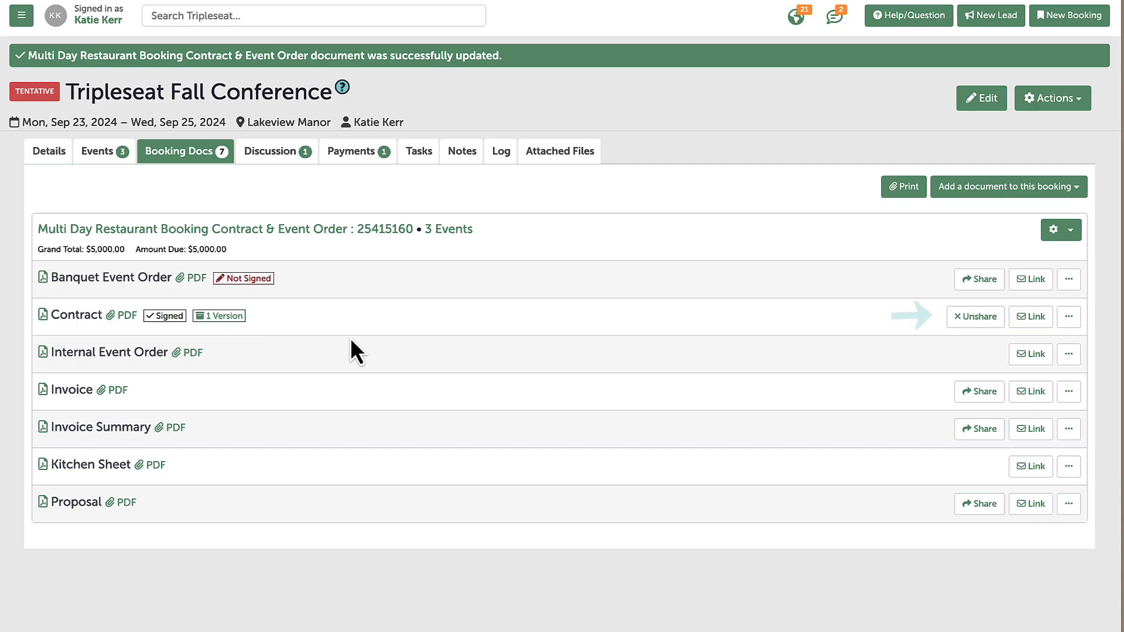
{"action": "mouse_move", "coordinate": [975, 316]}
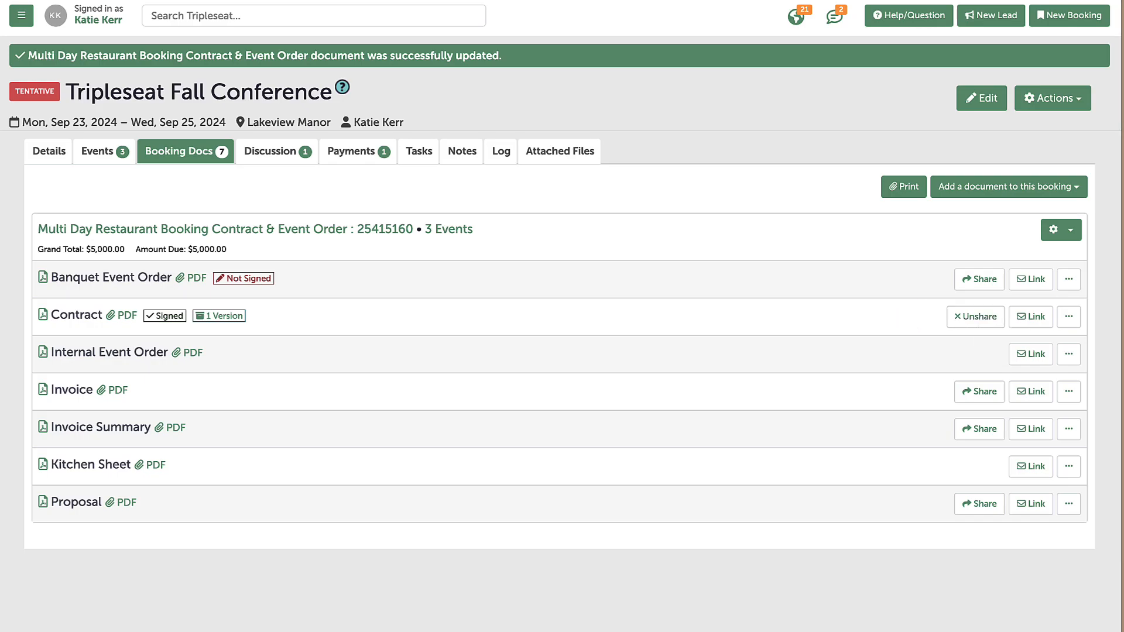
{"action": "mouse_move", "coordinate": [841, 288]}
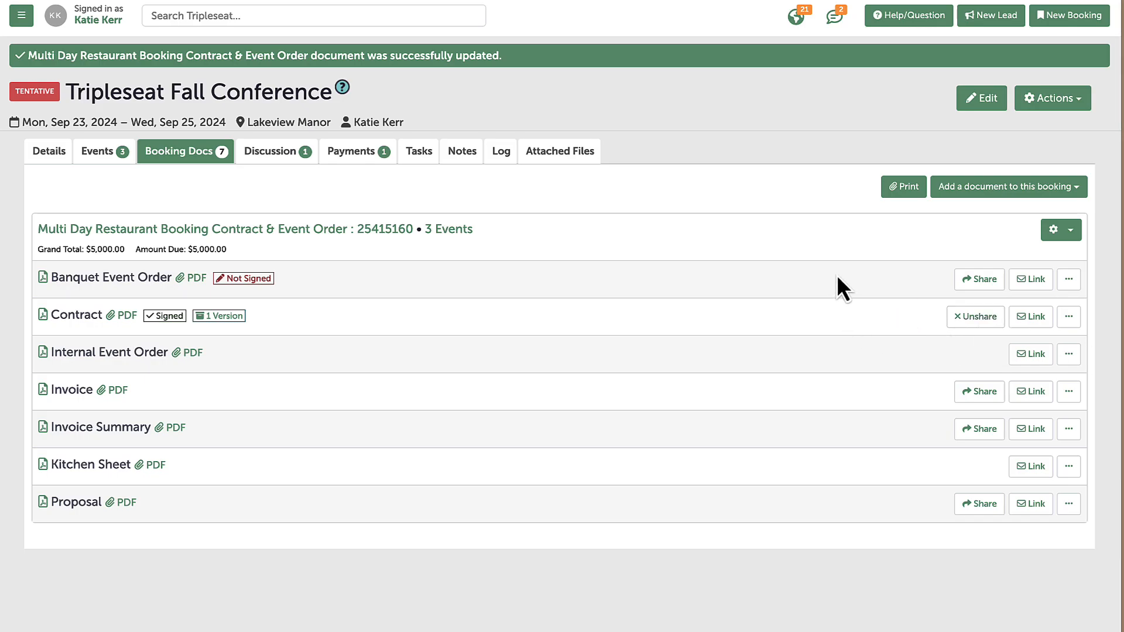
{"action": "mouse_move", "coordinate": [817, 276]}
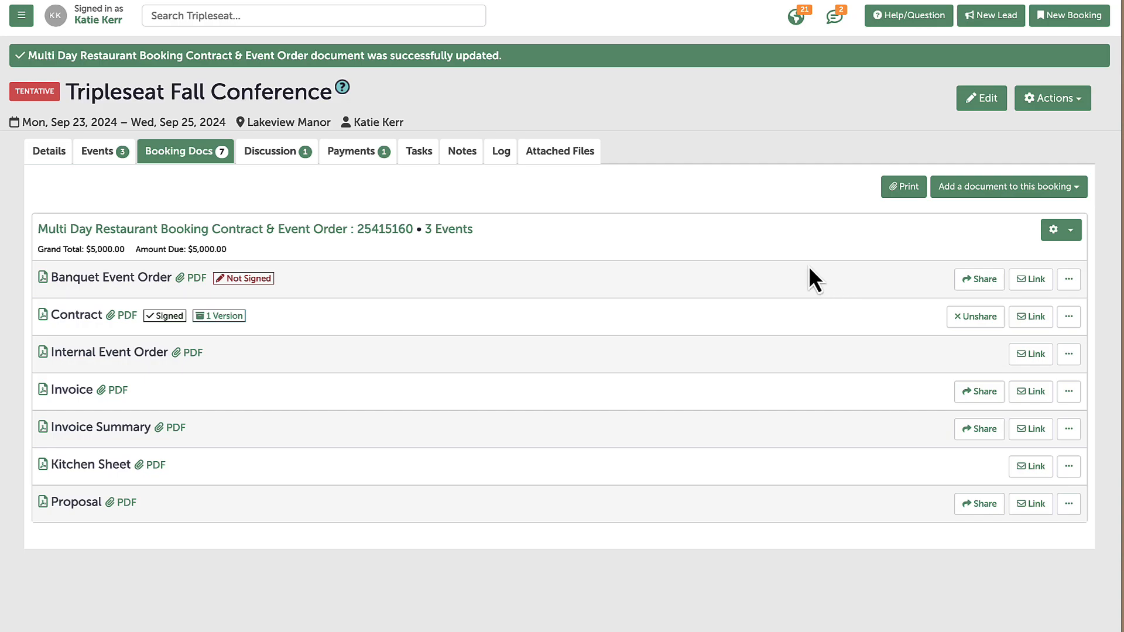
Edit the booking and set its status to Definite
{"action": "left_click", "coordinate": [981, 98]}
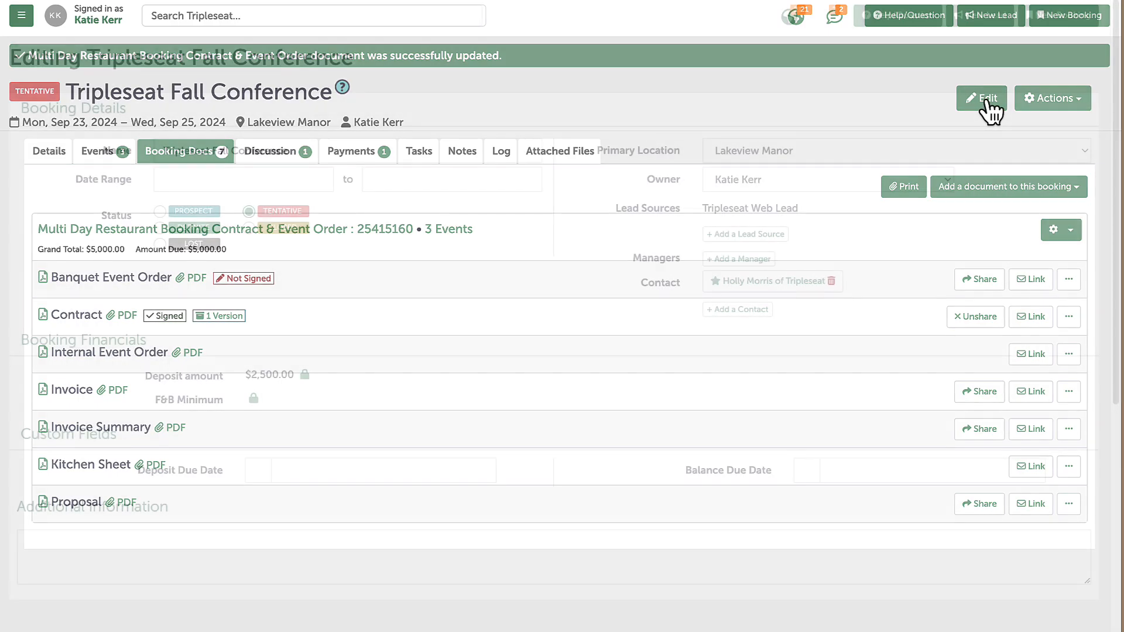
{"action": "left_click", "coordinate": [160, 227]}
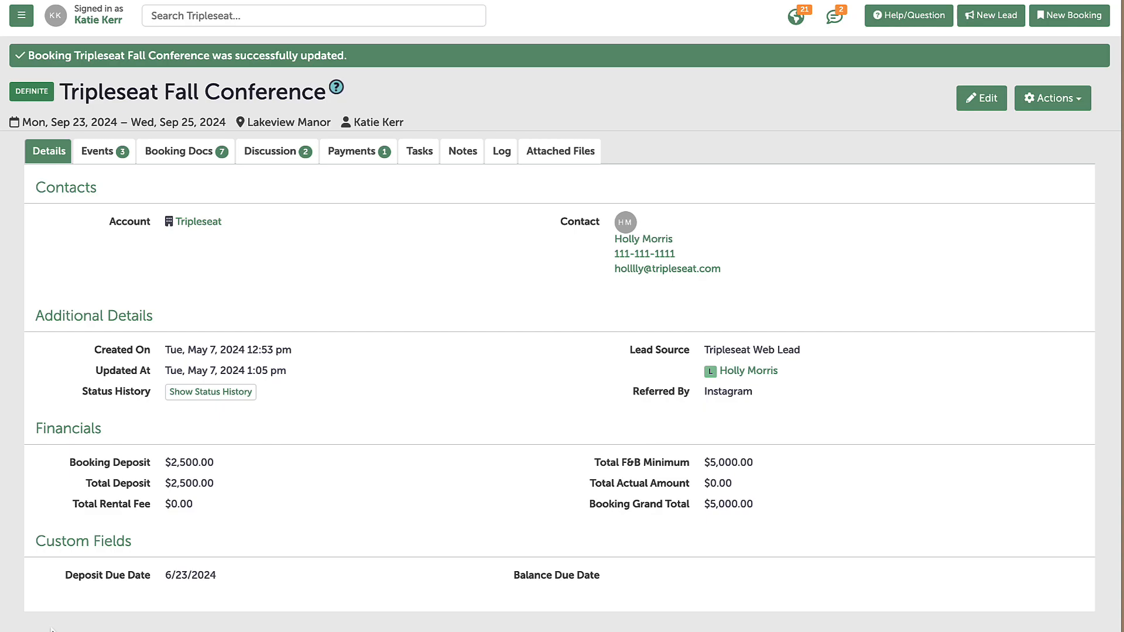
{"action": "mouse_move", "coordinate": [53, 625]}
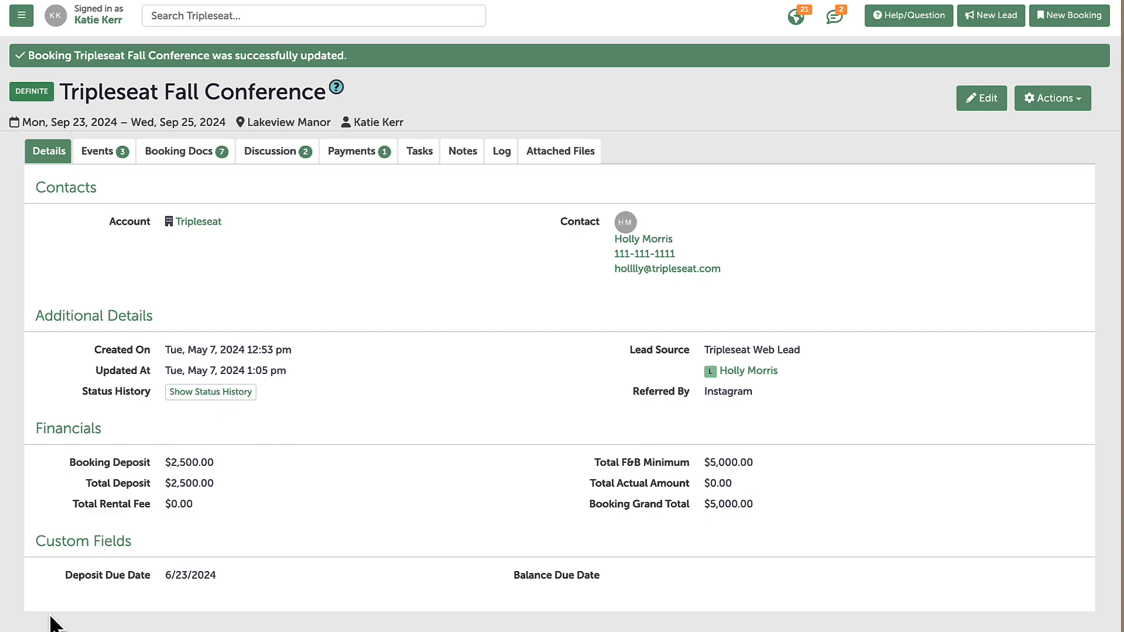
{"action": "mouse_move", "coordinate": [72, 585]}
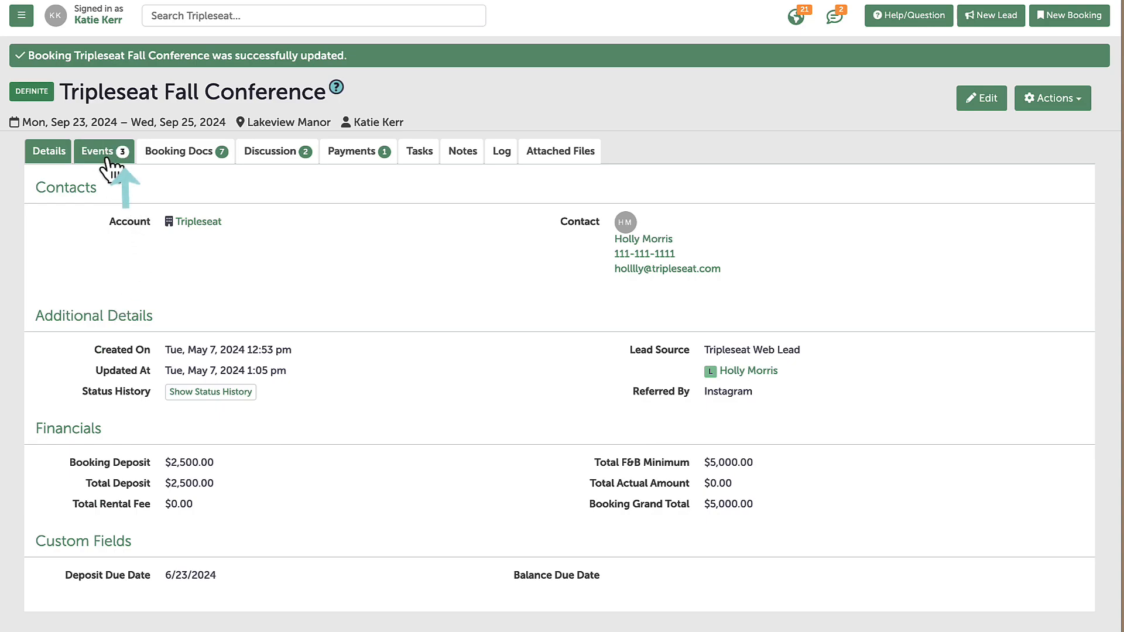
Show the F&B Minimum column on the booking's events grid
{"action": "left_click", "coordinate": [98, 151]}
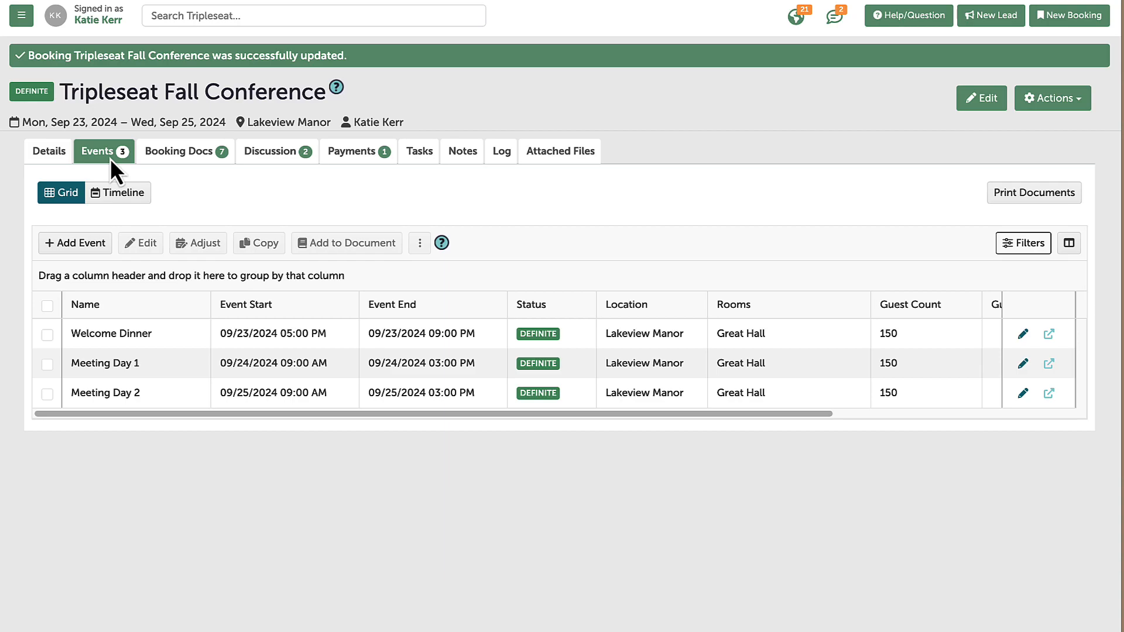
{"action": "mouse_move", "coordinate": [983, 279]}
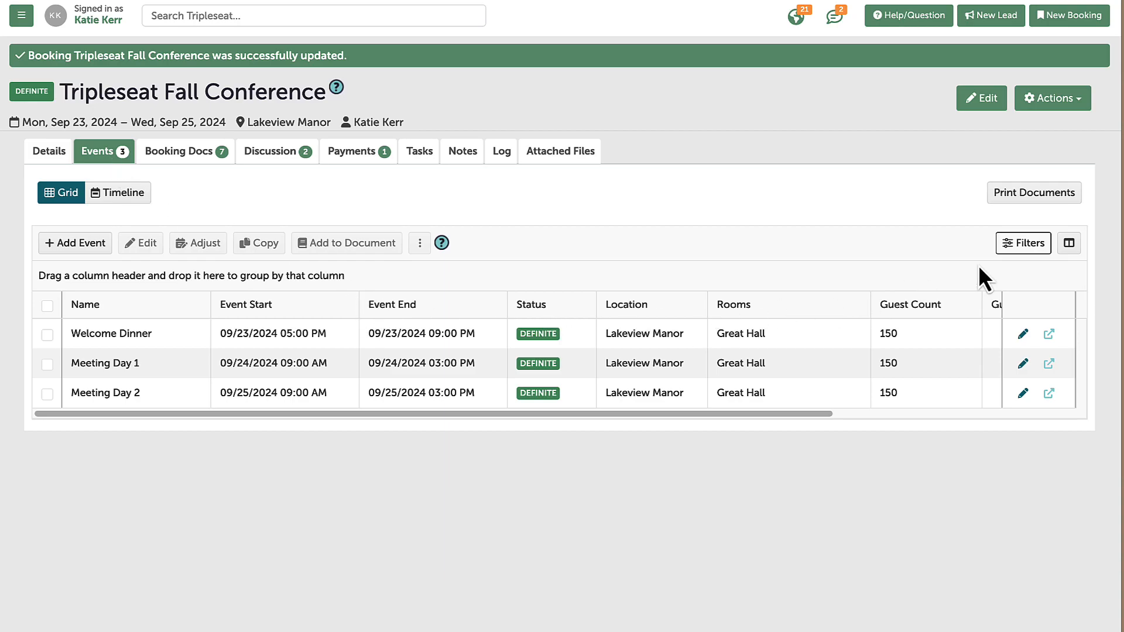
{"action": "left_click", "coordinate": [1070, 243]}
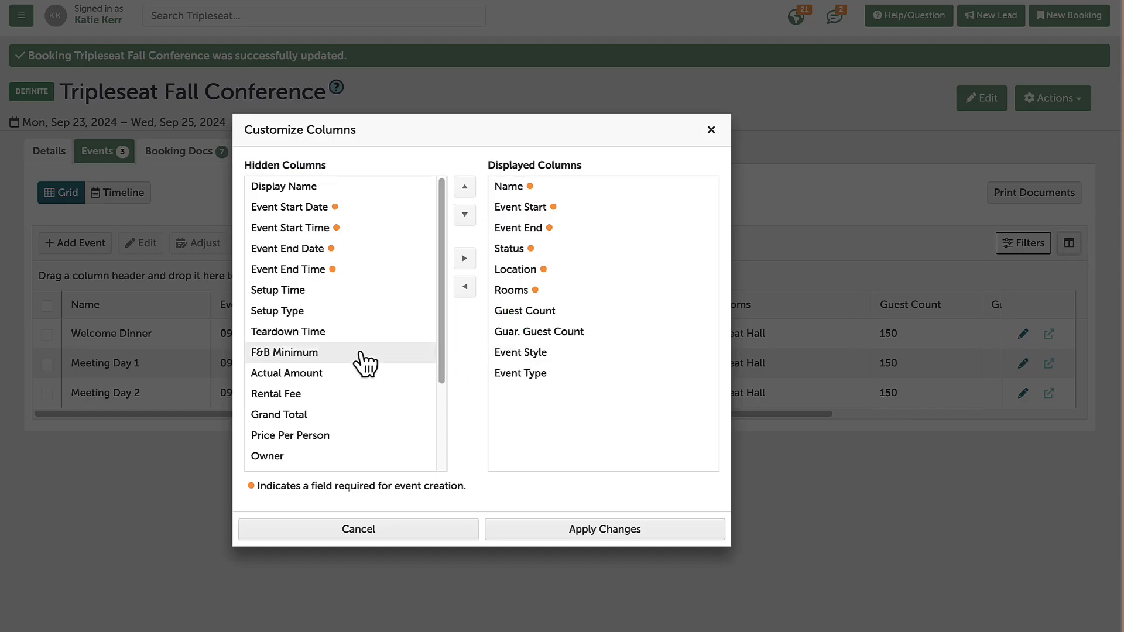
{"action": "left_click", "coordinate": [463, 258]}
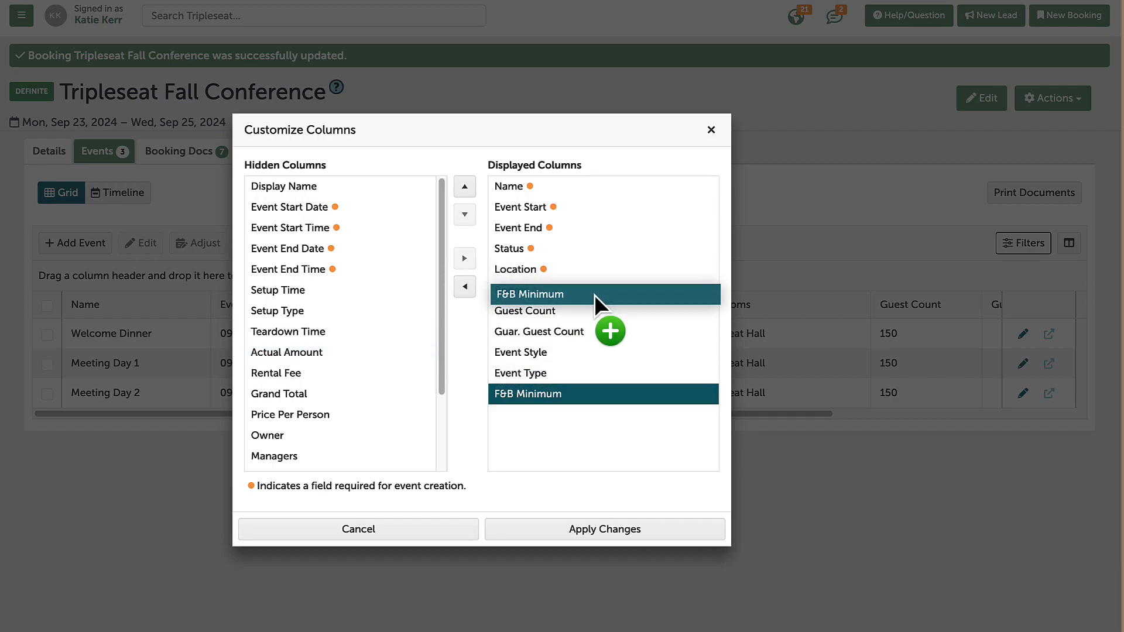
{"action": "left_click", "coordinate": [605, 530]}
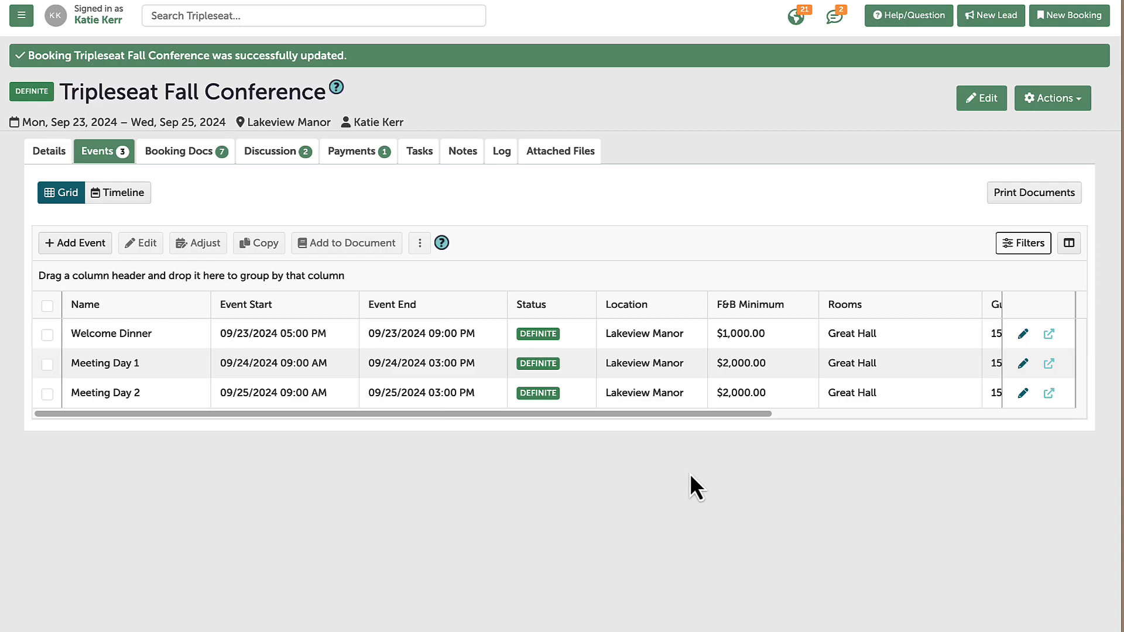
{"action": "mouse_move", "coordinate": [704, 492]}
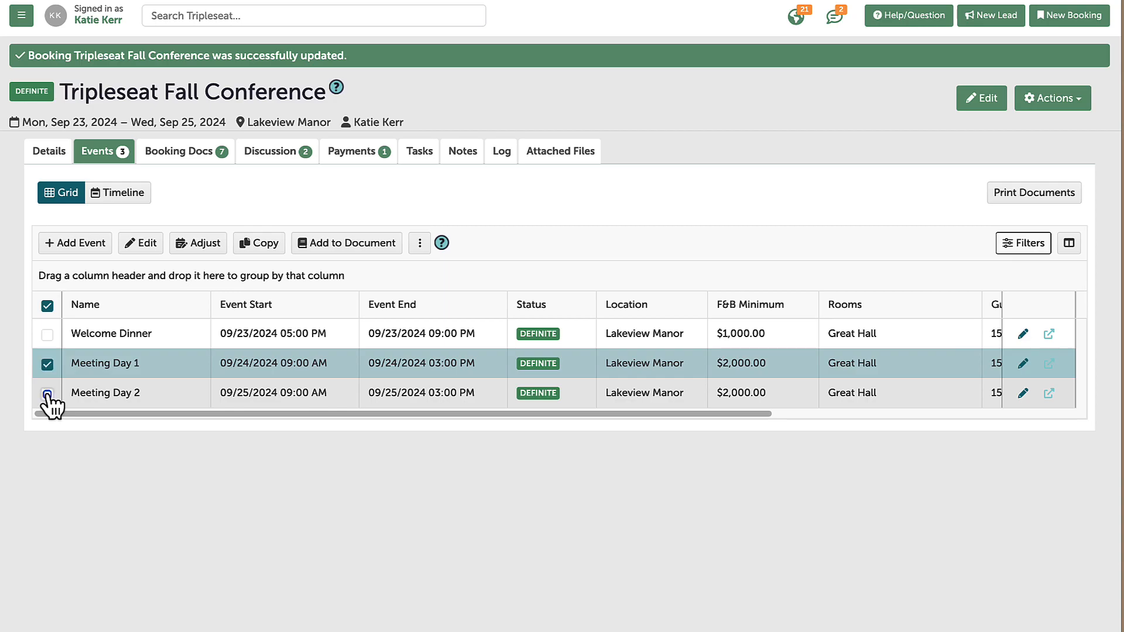
Bulk-adjust Meeting Day 1 and 2 to run 9:30 AM–3:30 PM and save the changes
{"action": "left_click", "coordinate": [47, 394]}
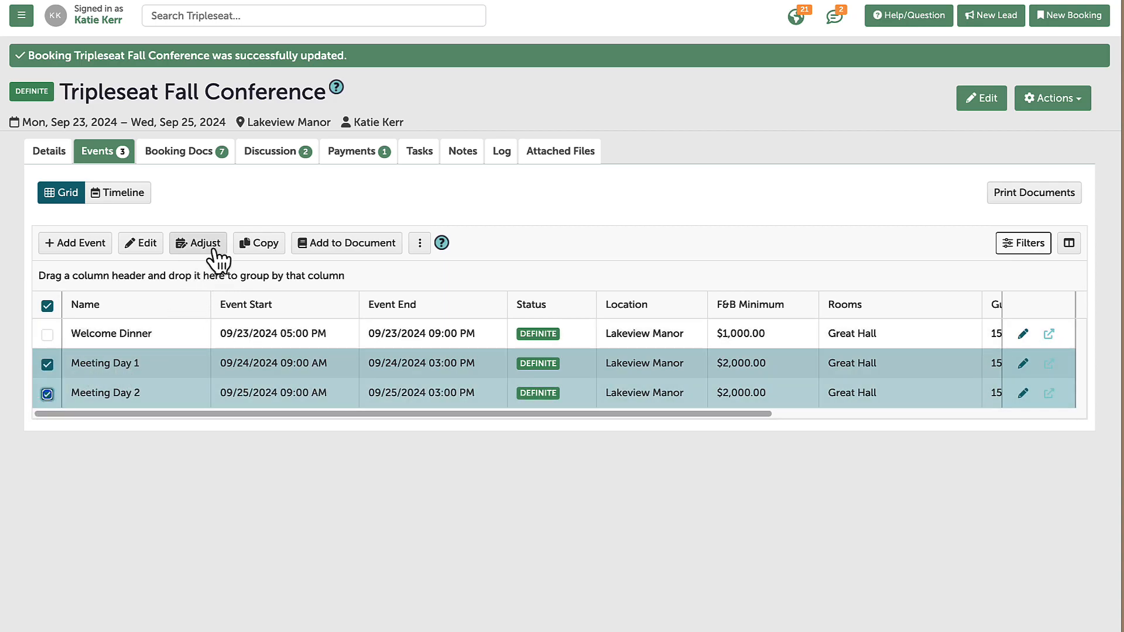
{"action": "left_click", "coordinate": [198, 244]}
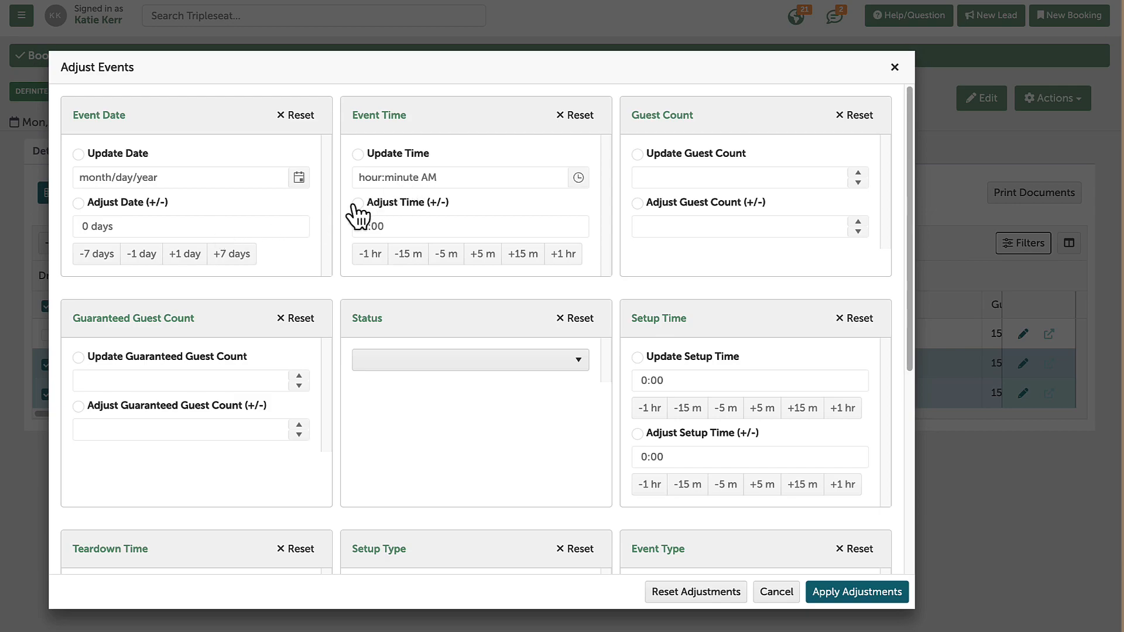
{"action": "left_click", "coordinate": [522, 253]}
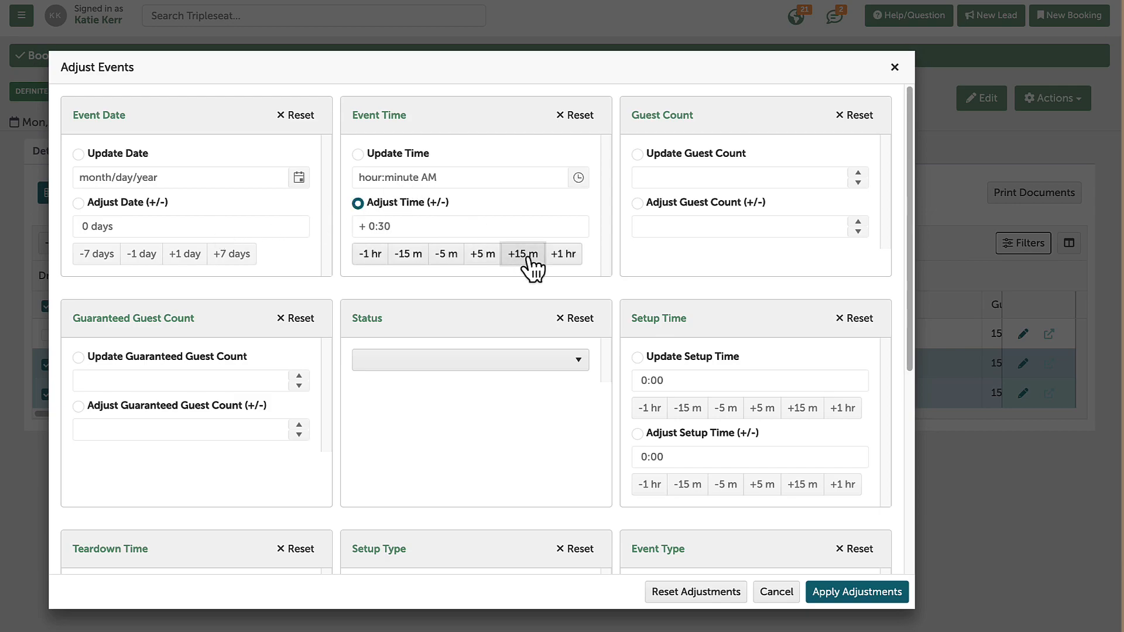
{"action": "left_click", "coordinate": [858, 592]}
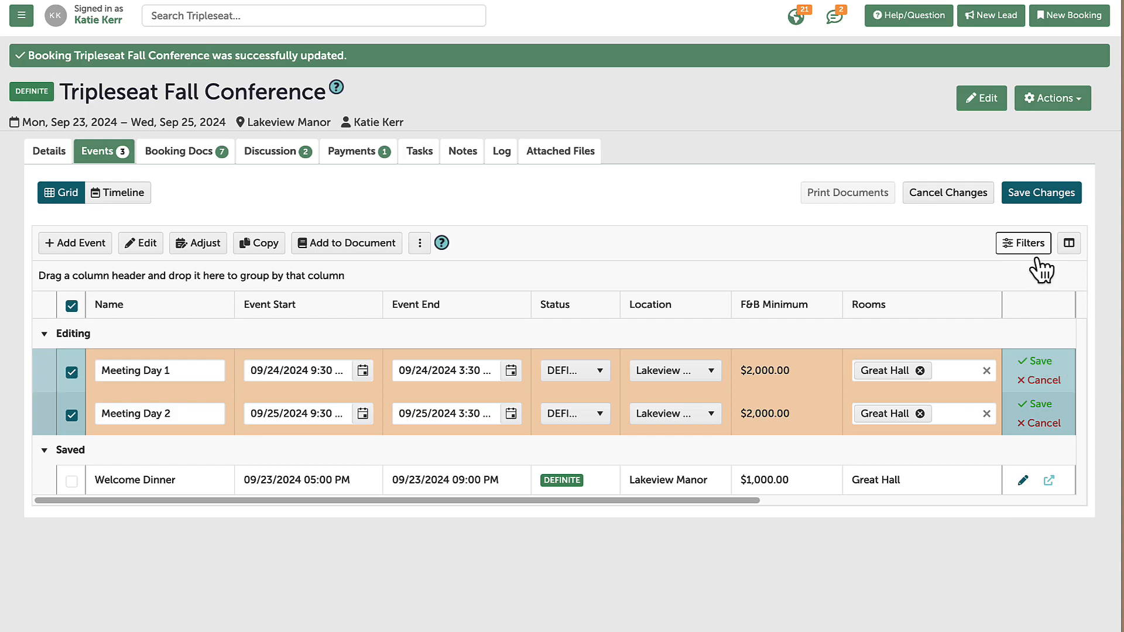
{"action": "left_click", "coordinate": [1041, 192]}
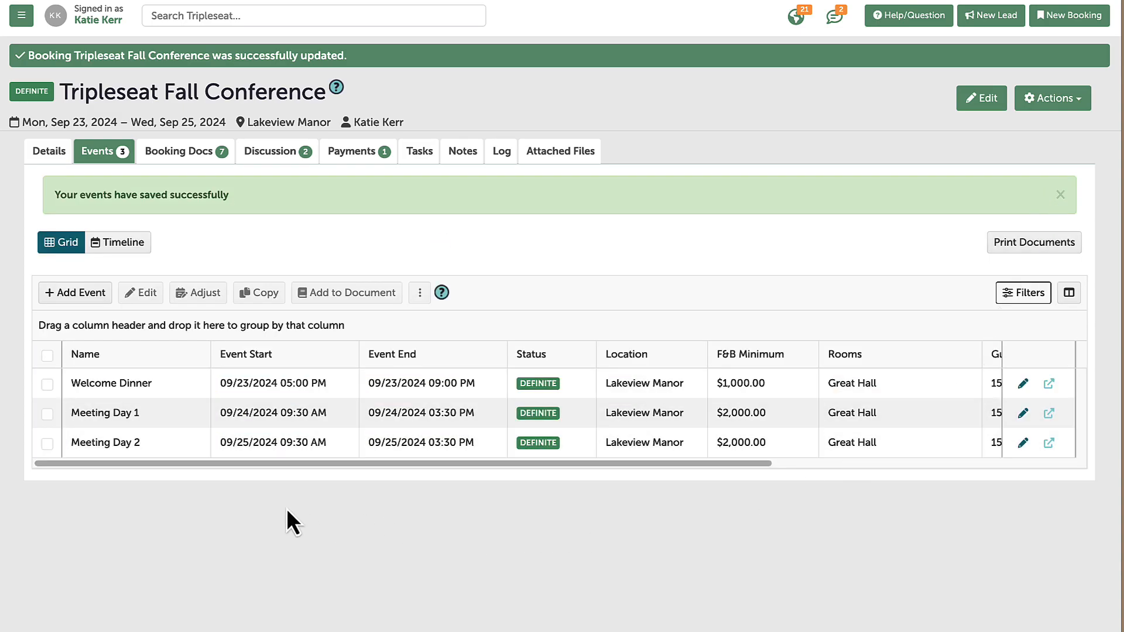
Create Breakout Session 1 on 09/24/2024, 1:00–3:00 PM in Meeting Room 1, and select it for copying
{"action": "left_click", "coordinate": [75, 293]}
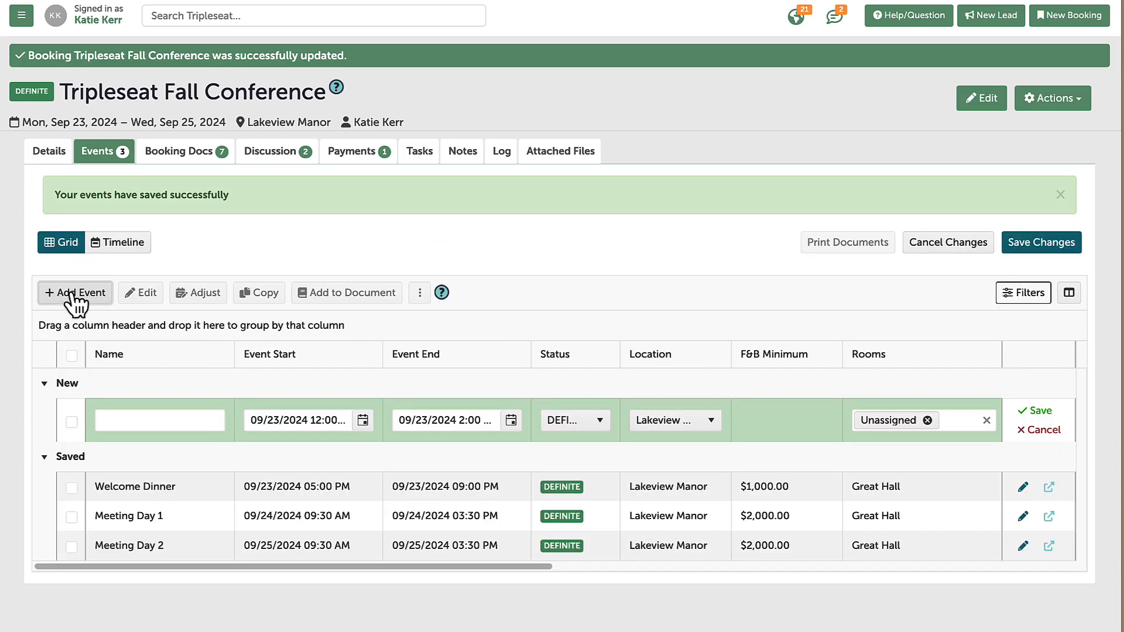
{"action": "type", "text": "Breakout Session 1"}
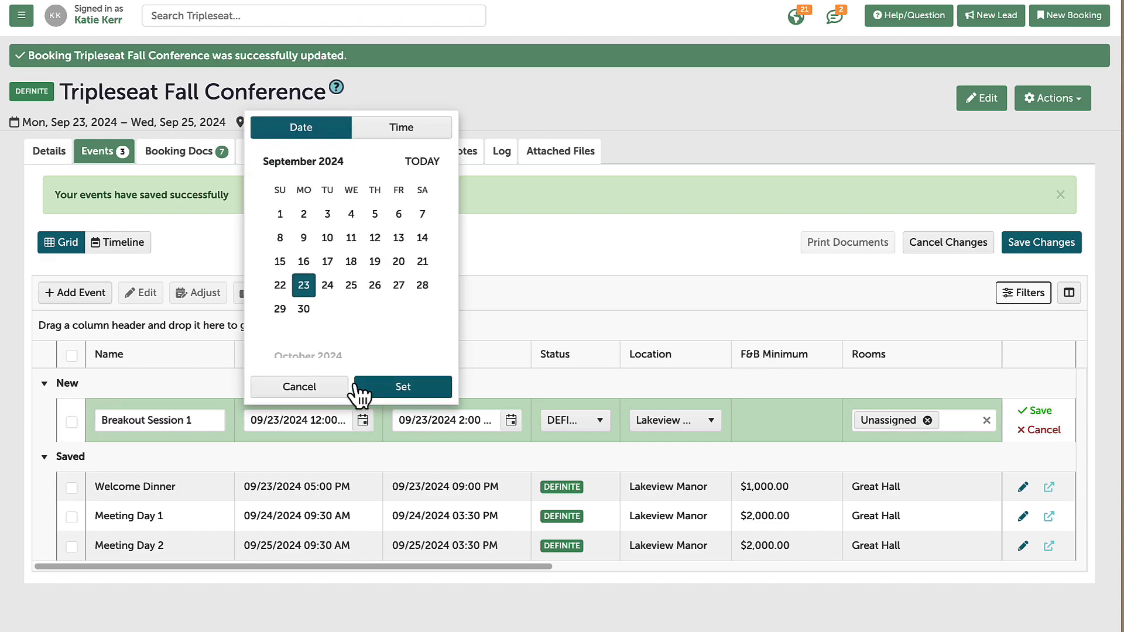
{"action": "left_click", "coordinate": [403, 386]}
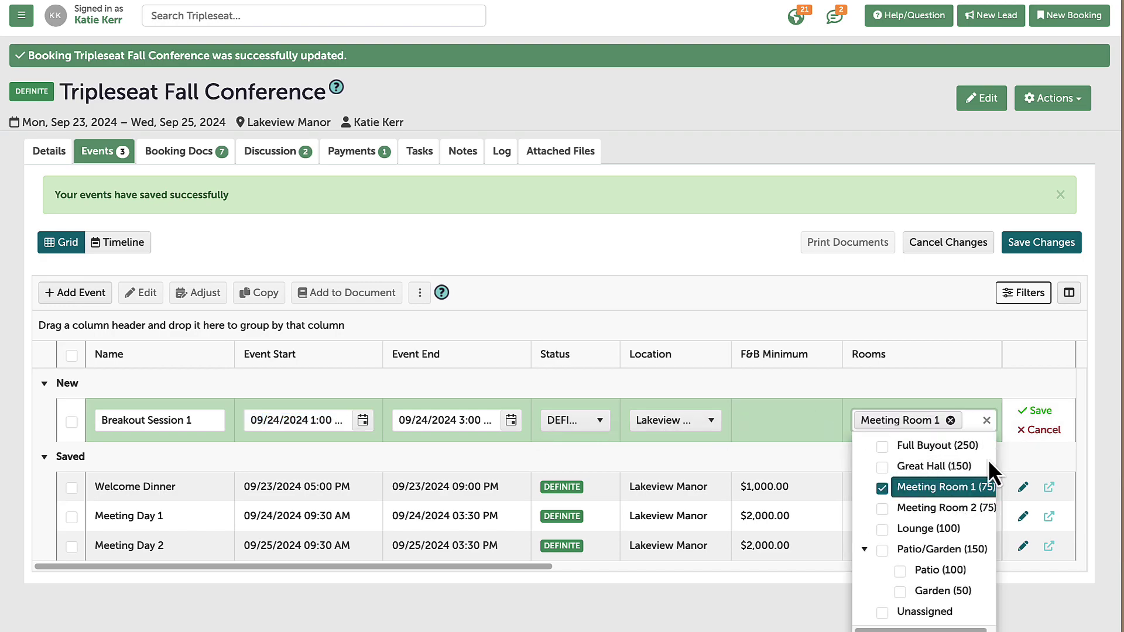
{"action": "left_click", "coordinate": [1033, 411]}
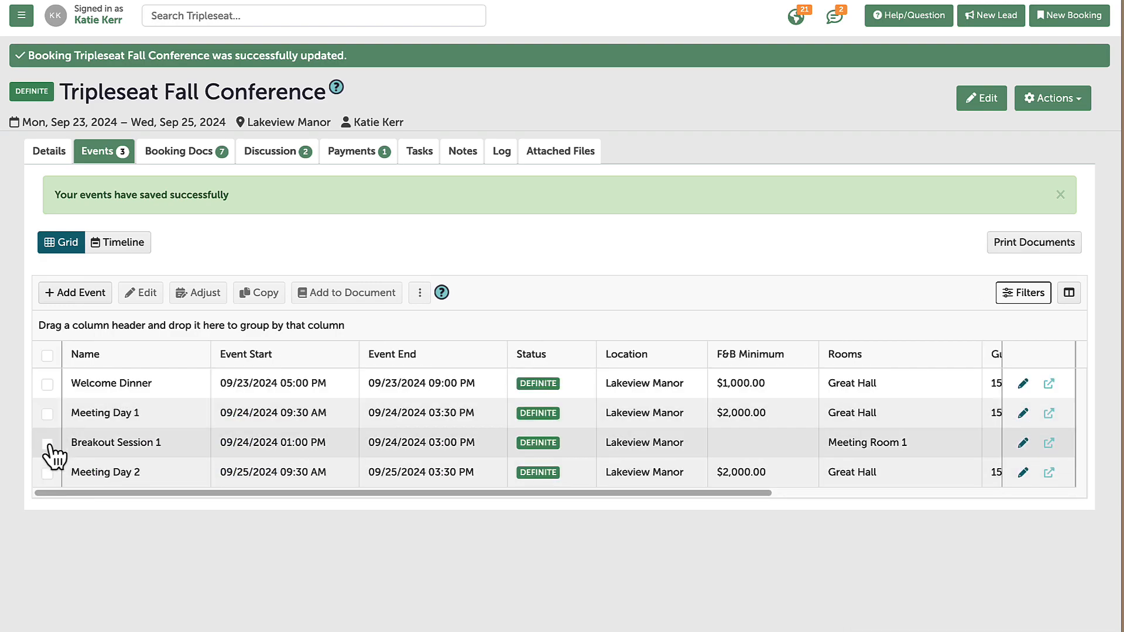
{"action": "left_click", "coordinate": [259, 293]}
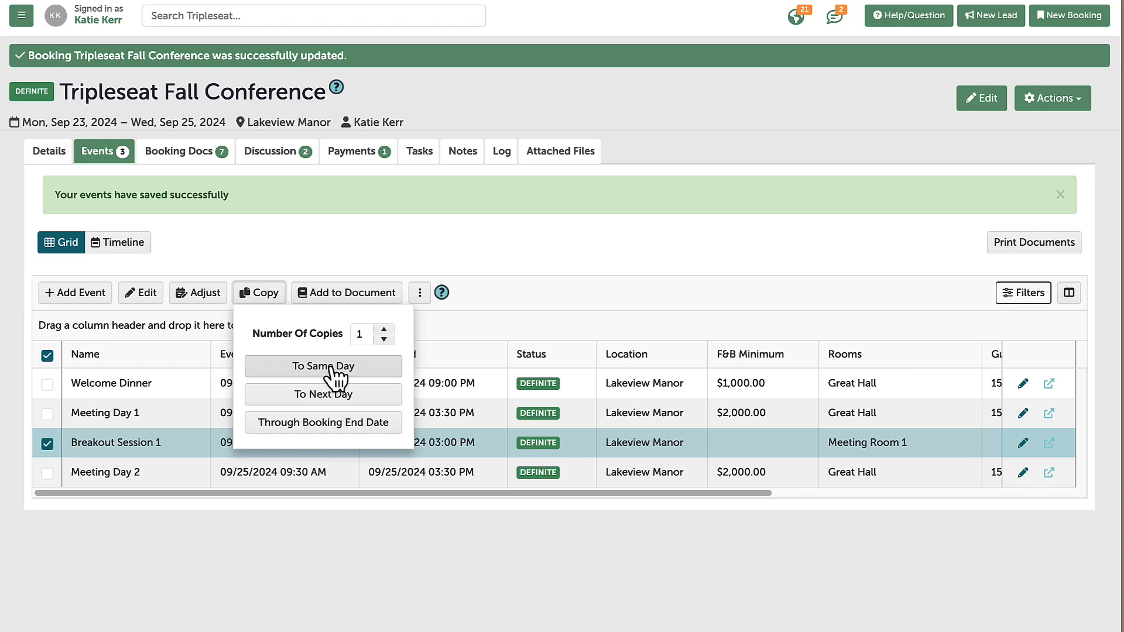
Copy the breakout to the same day as Breakout Session 2 in Meeting Room 2
{"action": "left_click", "coordinate": [323, 367]}
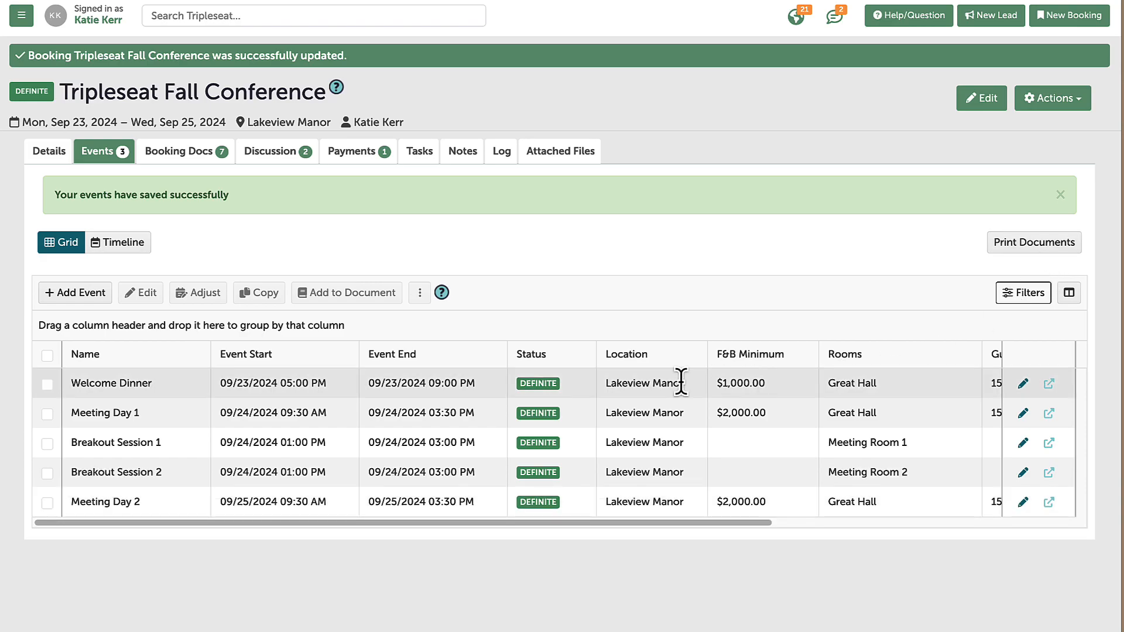
{"action": "left_click", "coordinate": [46, 443]}
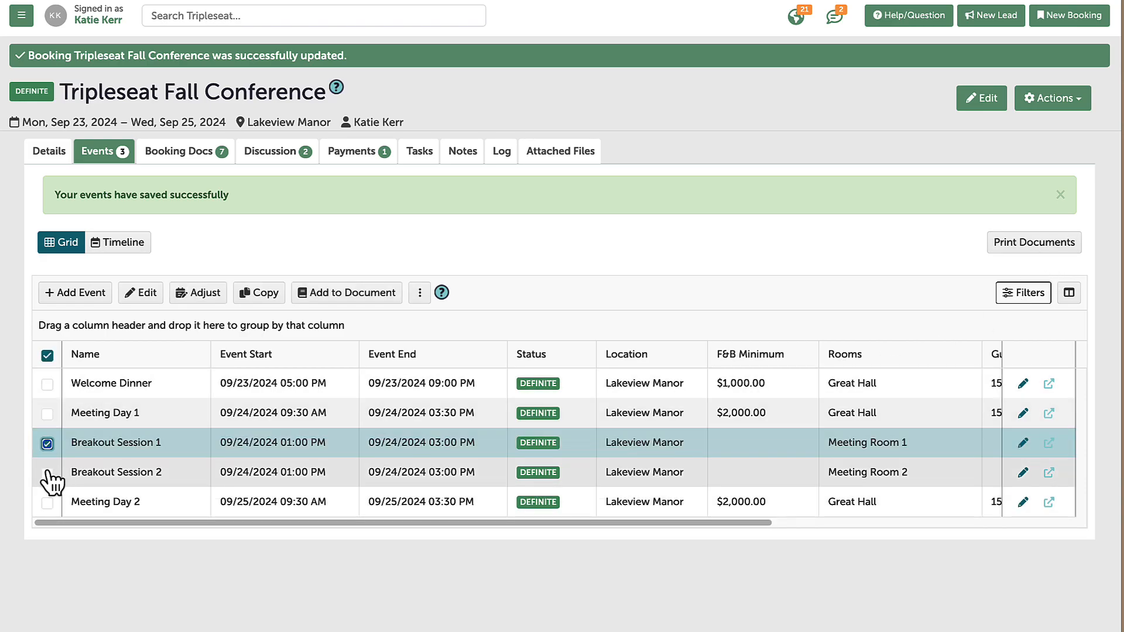
Add both breakout sessions to the existing Multi Day Restaurant Booking Contract & Event Order
{"action": "left_click", "coordinate": [346, 293]}
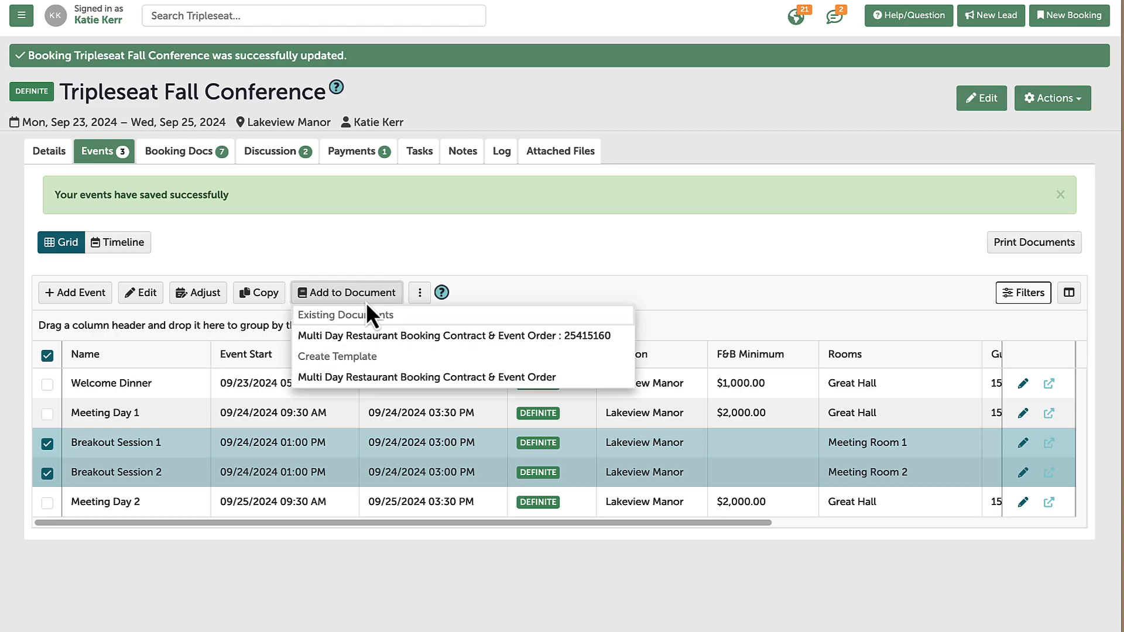
{"action": "left_click", "coordinate": [455, 335]}
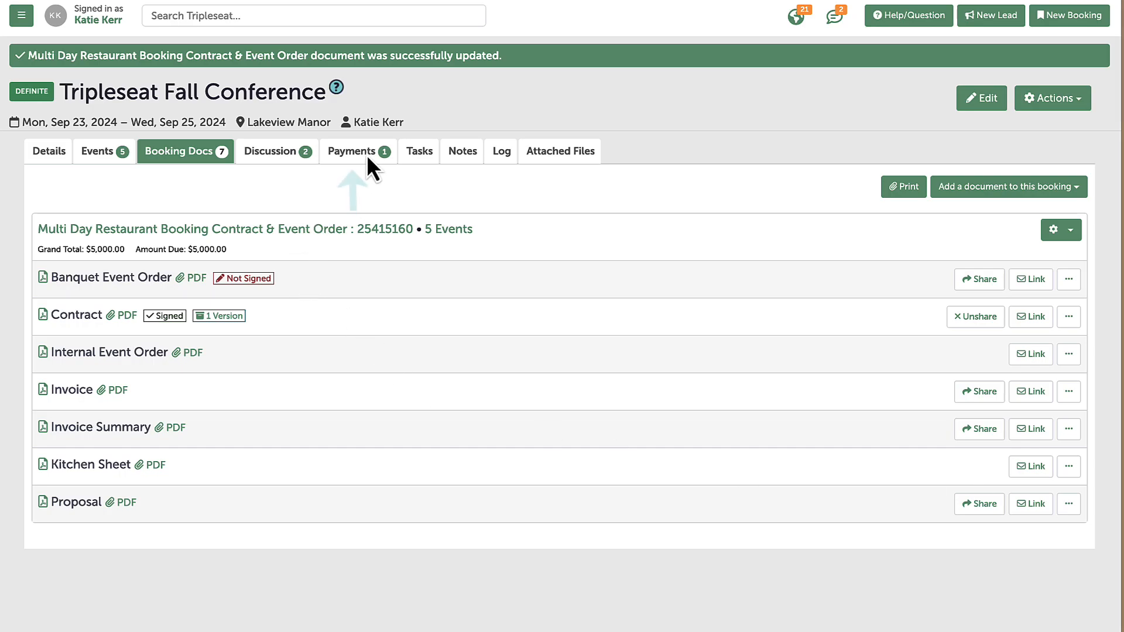
Pay the $2,500.00 deposit by Credit Card (In Store), leaving $2,500.00 outstanding
{"action": "left_click", "coordinate": [351, 151]}
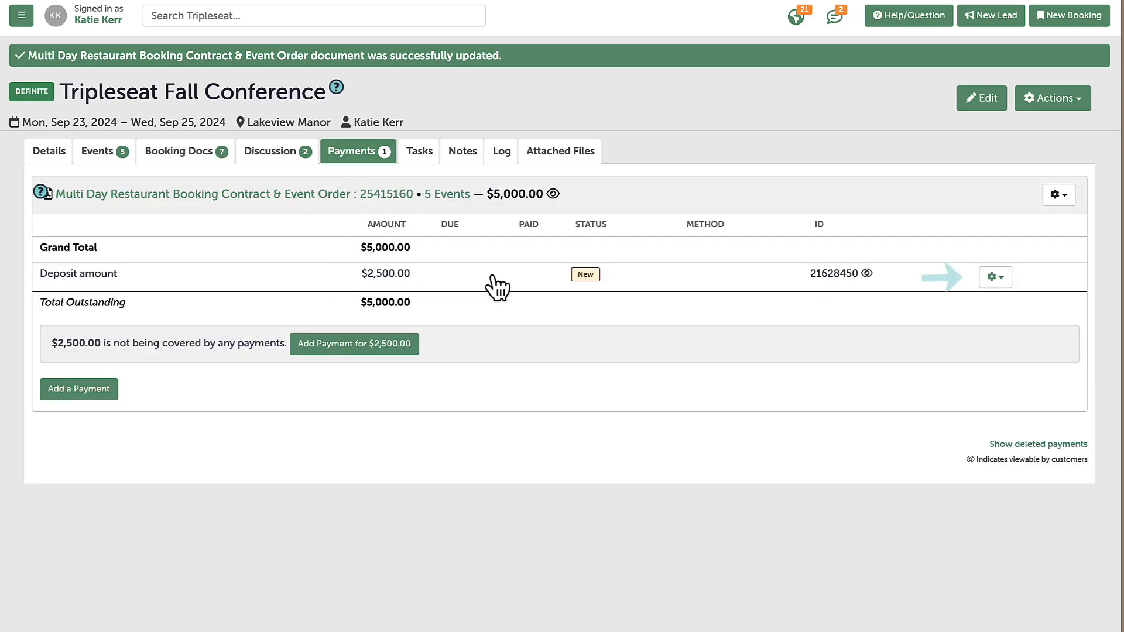
{"action": "left_click", "coordinate": [996, 276]}
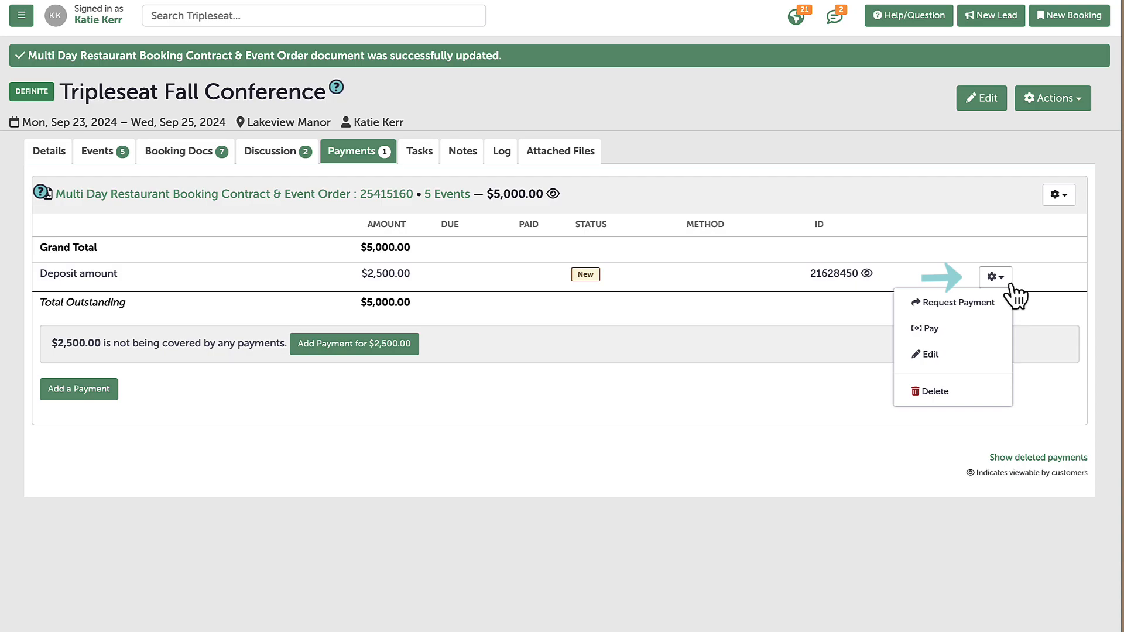
{"action": "left_click", "coordinate": [930, 327]}
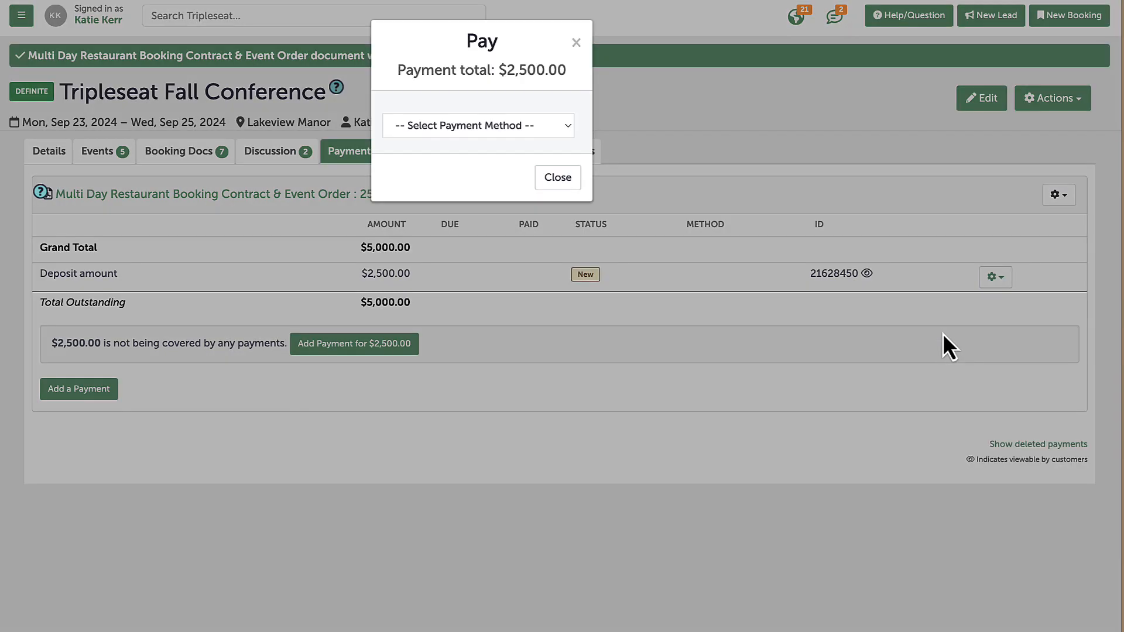
{"action": "left_click", "coordinate": [478, 125]}
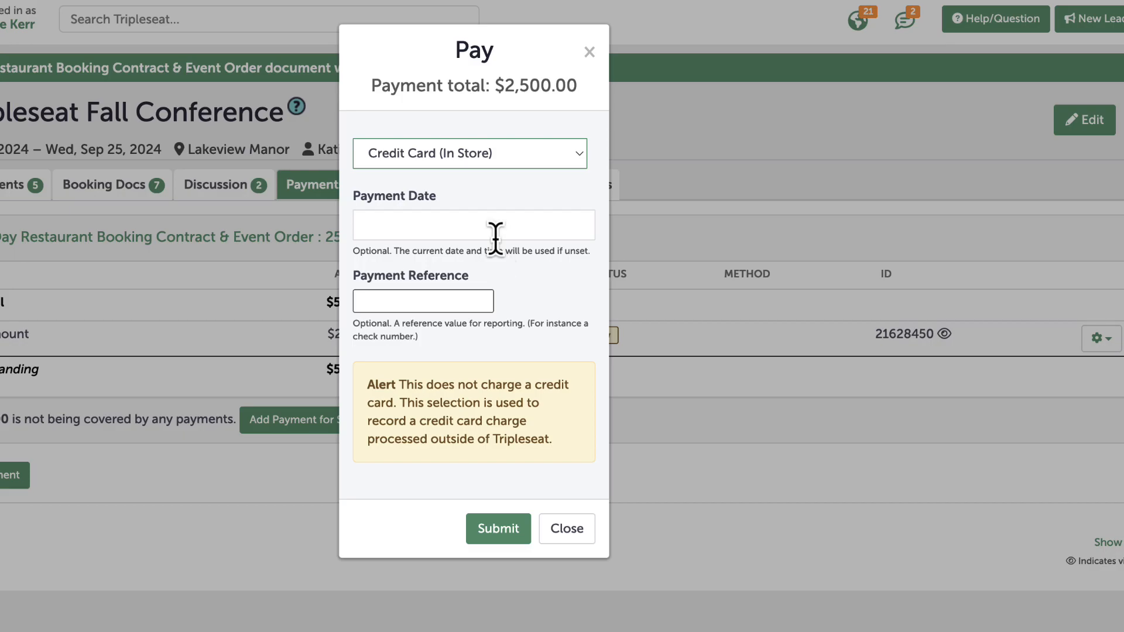
{"action": "left_click", "coordinate": [499, 529]}
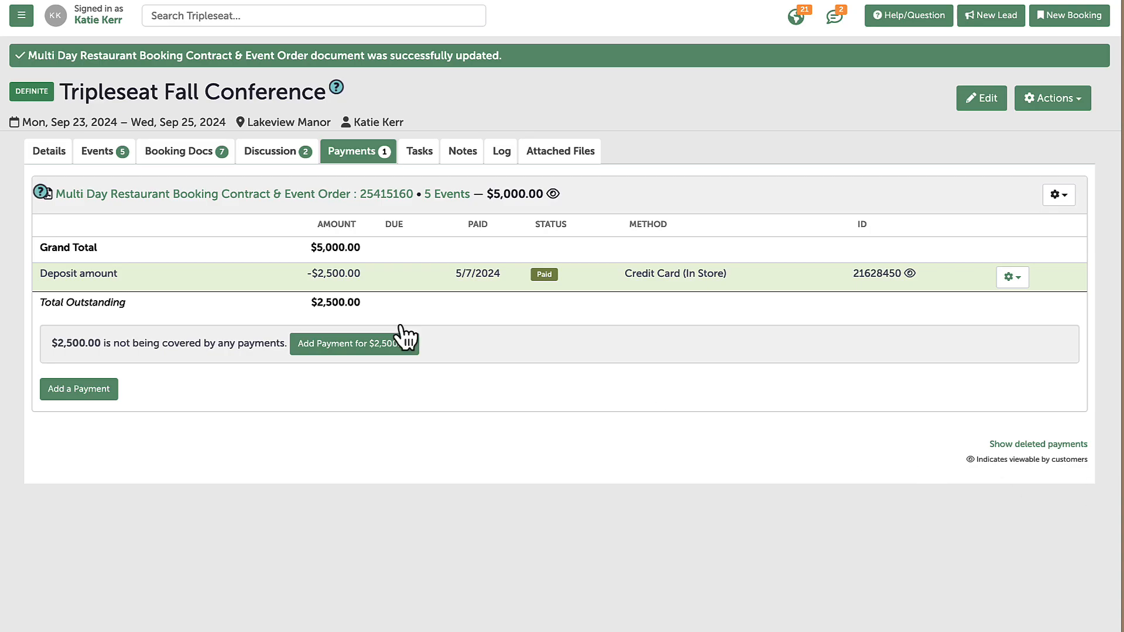
Edit the multi-day contract and event order from Booking Docs, going to the Welcome Dinner section
{"action": "left_click", "coordinate": [178, 151]}
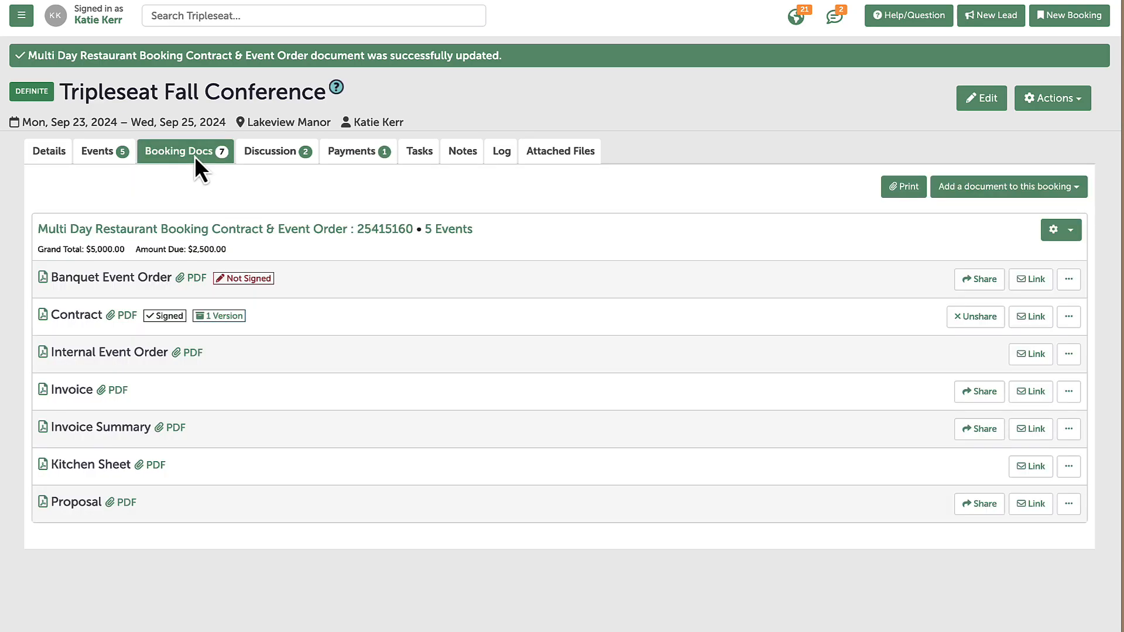
{"action": "left_click", "coordinate": [1061, 230]}
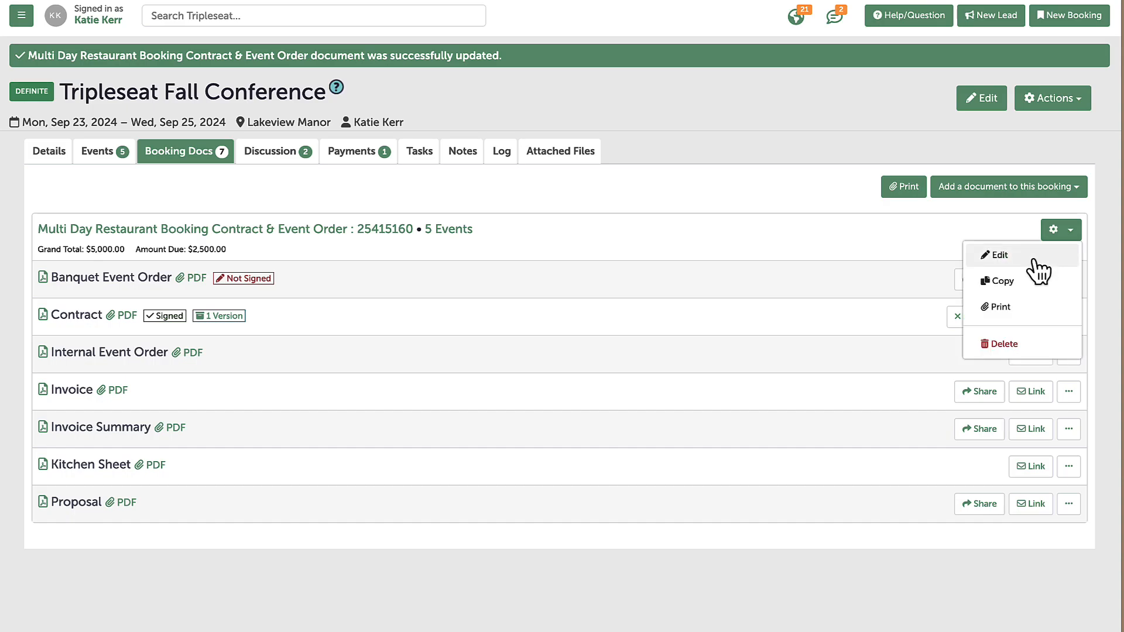
{"action": "left_click", "coordinate": [995, 256]}
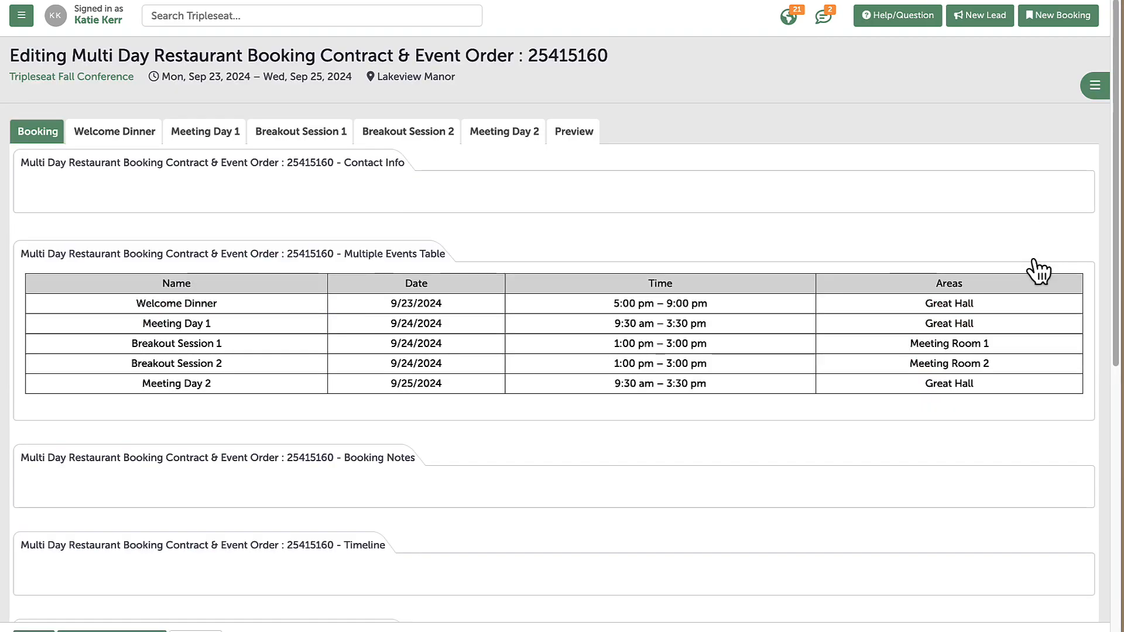
{"action": "left_click", "coordinate": [115, 131]}
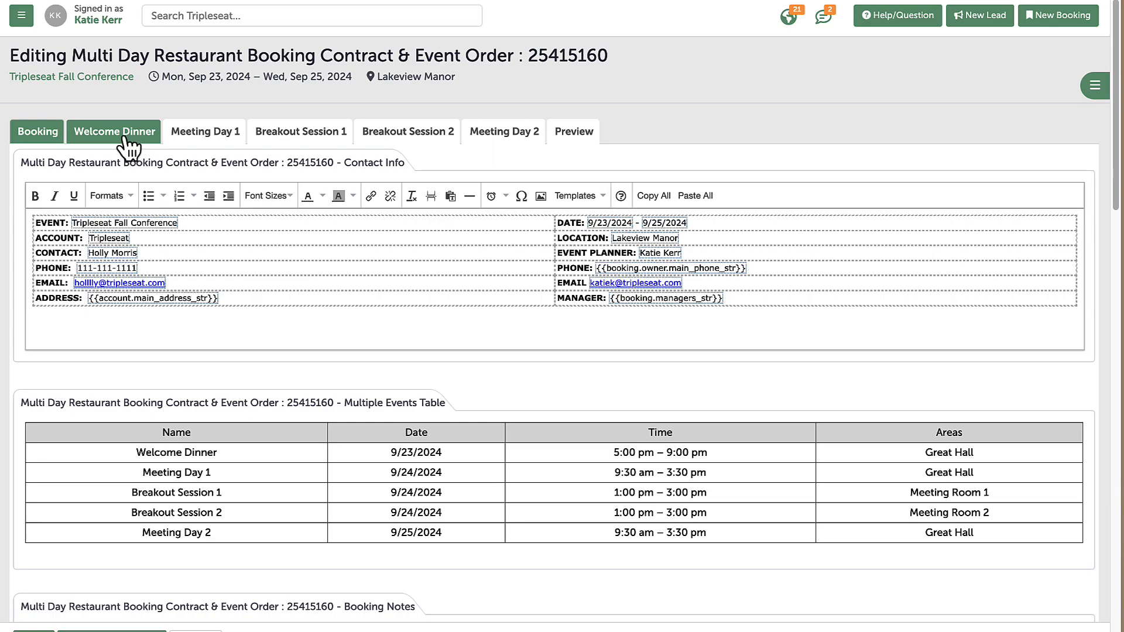
{"action": "left_click", "coordinate": [115, 131]}
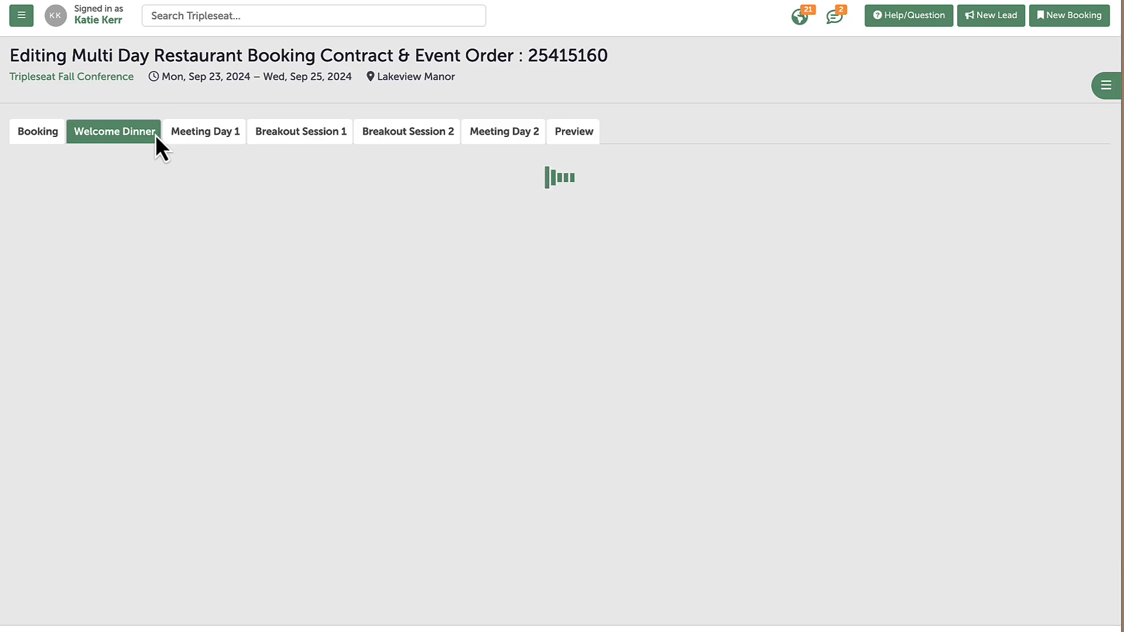
Add every $85 Dinner Menu item from the picklist to the Welcome Dinner food
{"action": "left_click", "coordinate": [115, 132]}
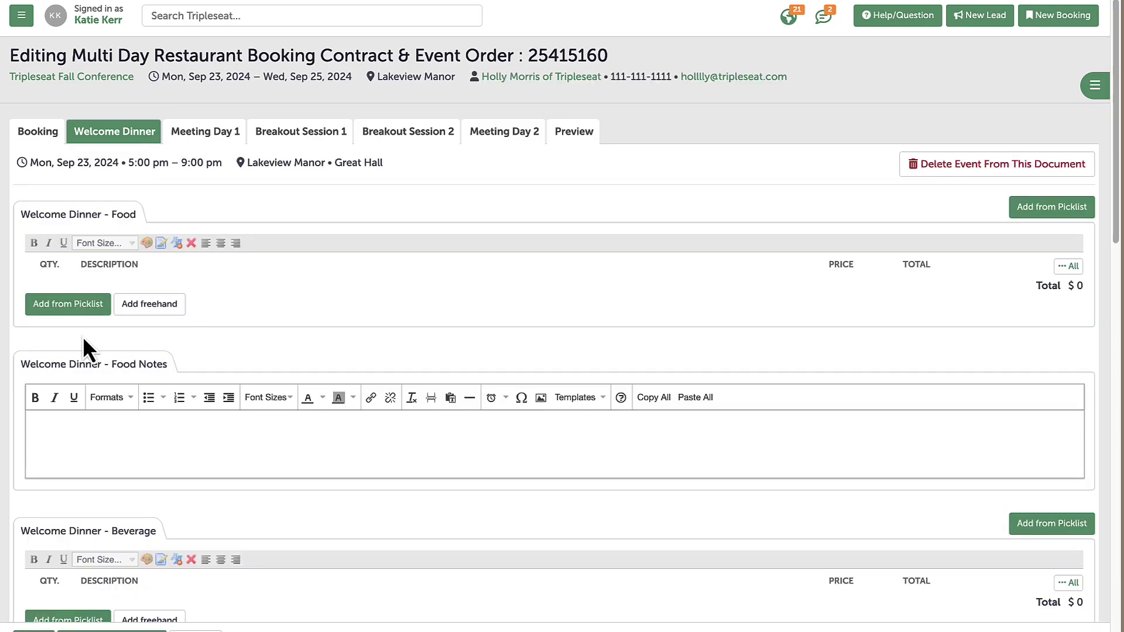
{"action": "left_click", "coordinate": [68, 304]}
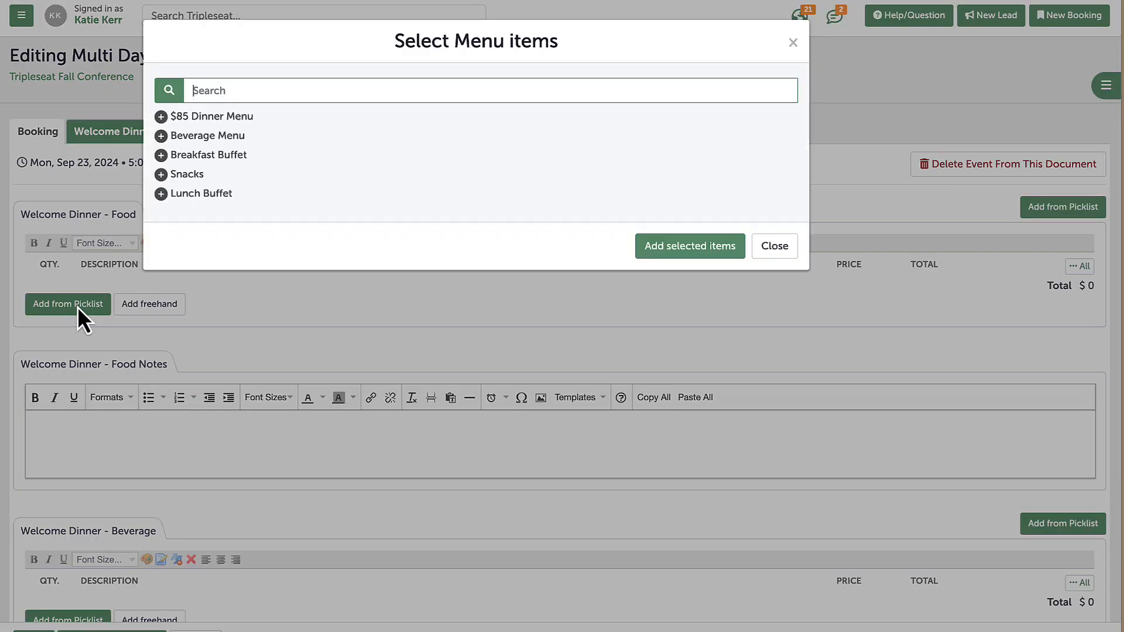
{"action": "mouse_move", "coordinate": [167, 130]}
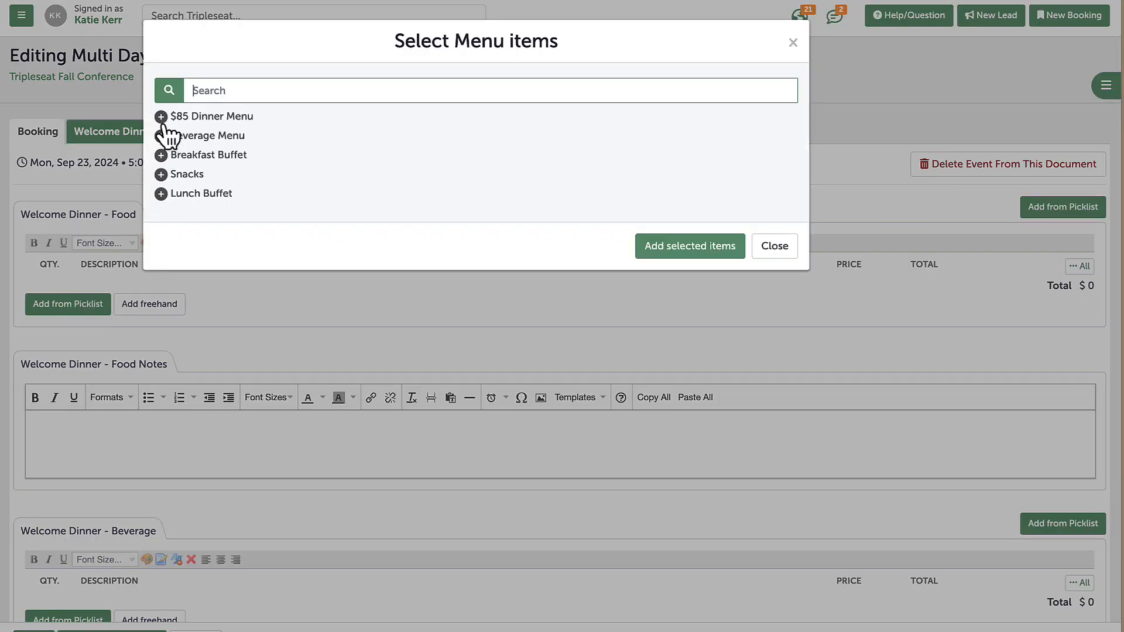
{"action": "left_click", "coordinate": [161, 116]}
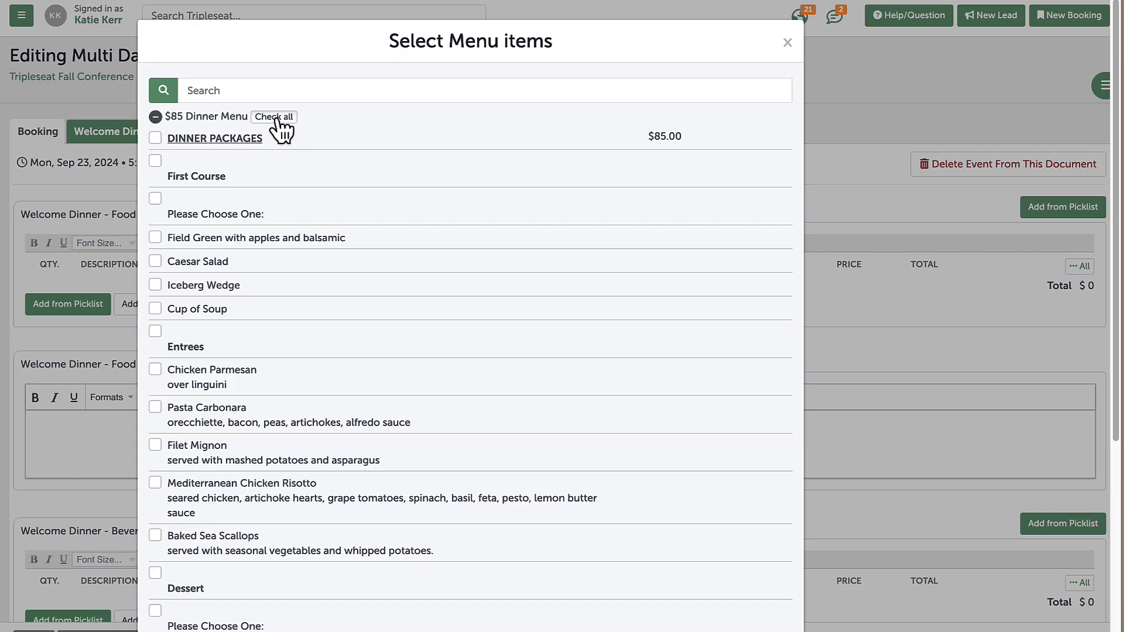
{"action": "left_click", "coordinate": [274, 115]}
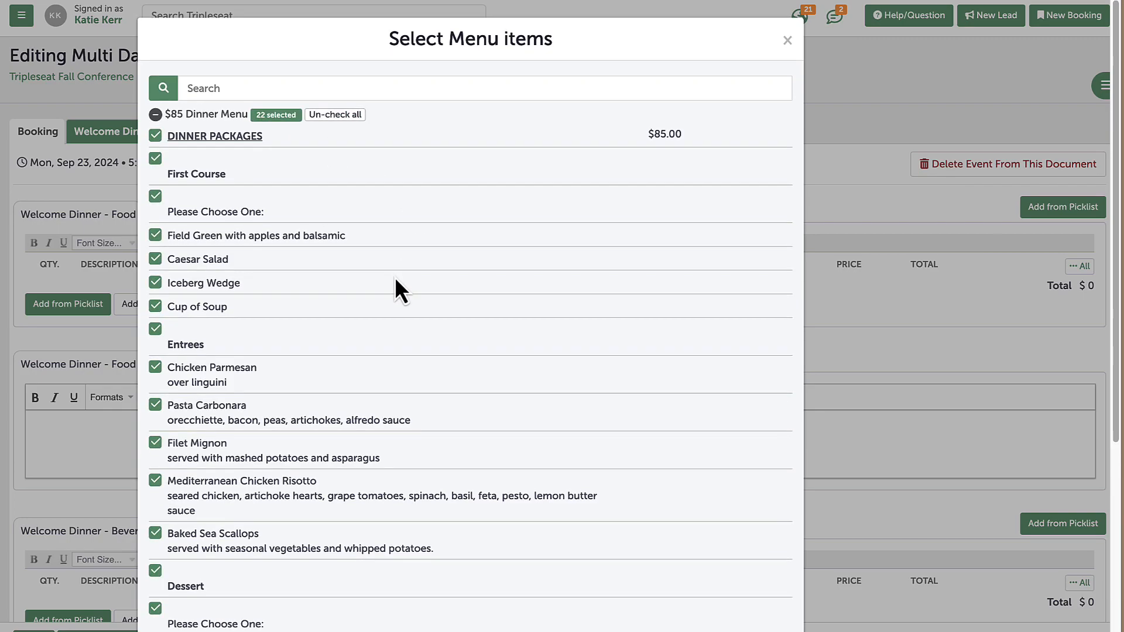
{"action": "scroll", "scroll_direction": "down", "scroll_amount": 3}
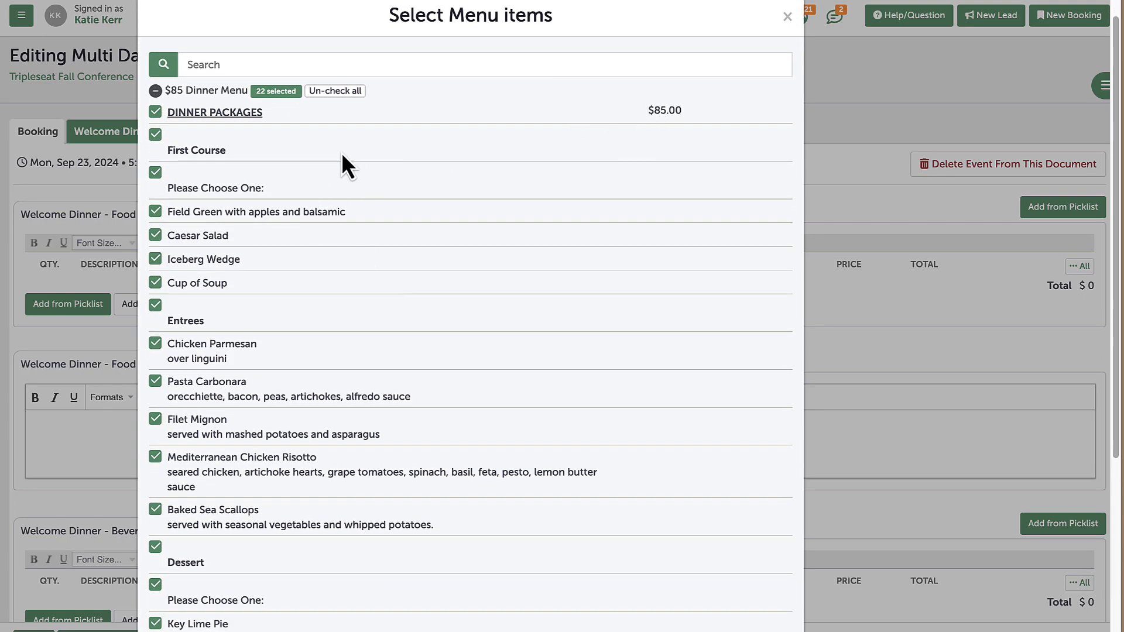
{"action": "scroll", "scroll_direction": "down", "scroll_amount": 3}
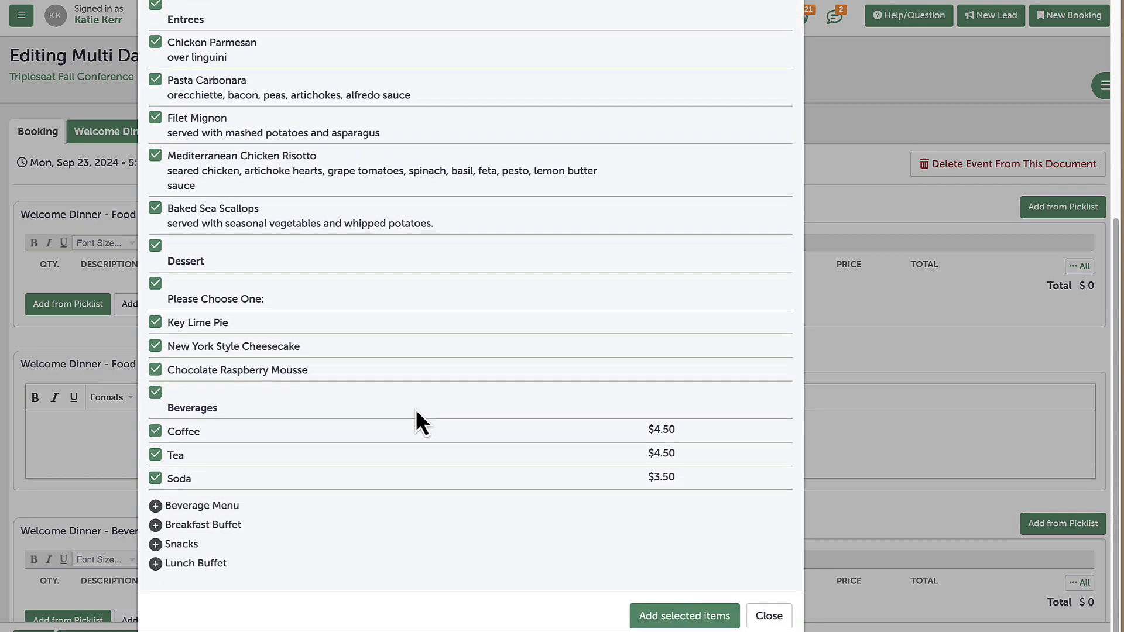
{"action": "left_click", "coordinate": [684, 616]}
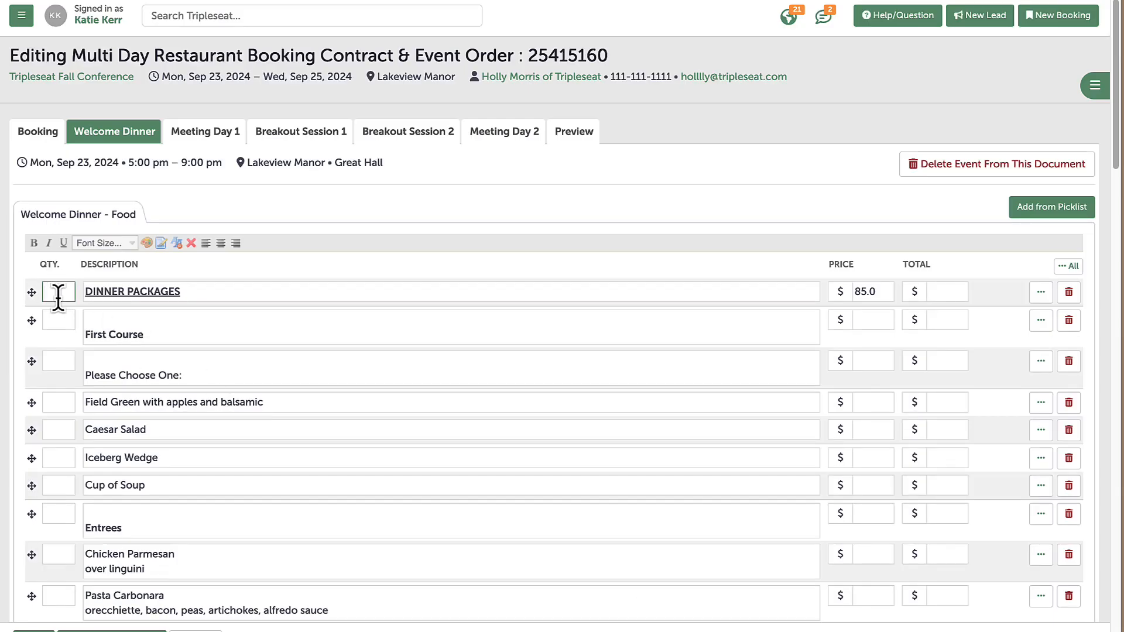
Set 150 Dinner Packages and 75 Coffee, Tea, Soda, totaling $13,687.50
{"action": "type", "text": "150"}
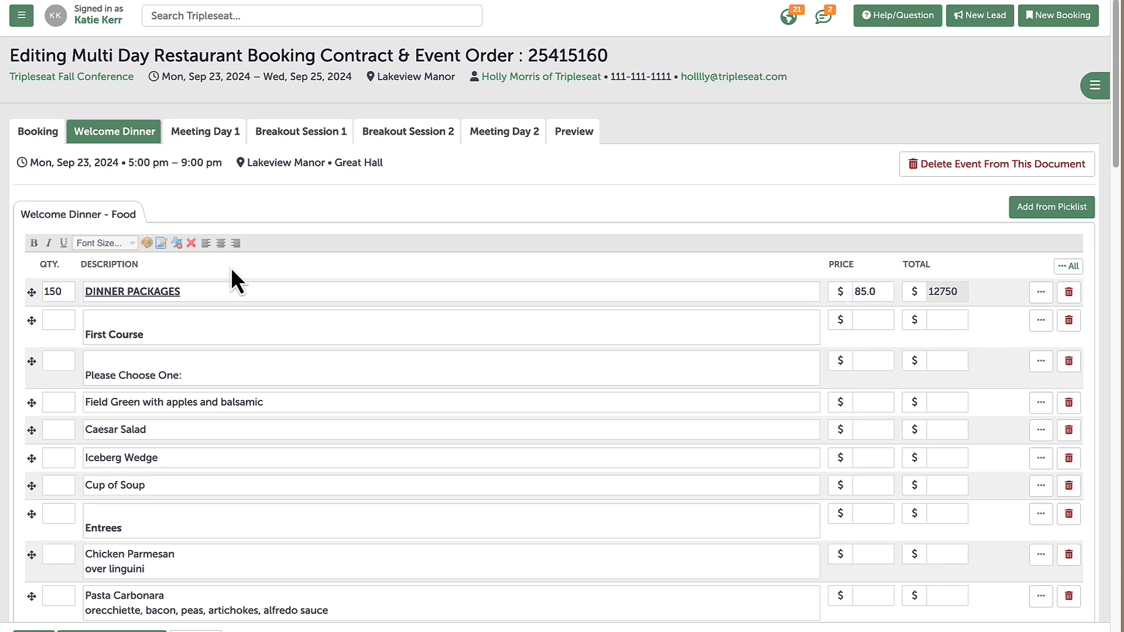
{"action": "scroll", "scroll_direction": "down", "scroll_amount": 3}
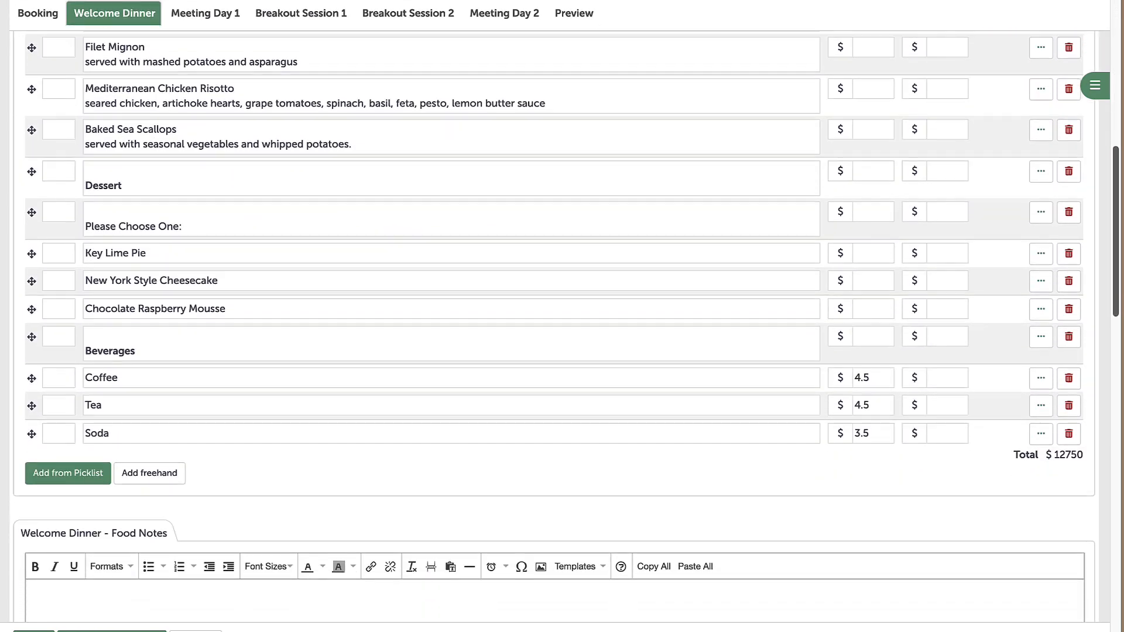
{"action": "type", "text": "75"}
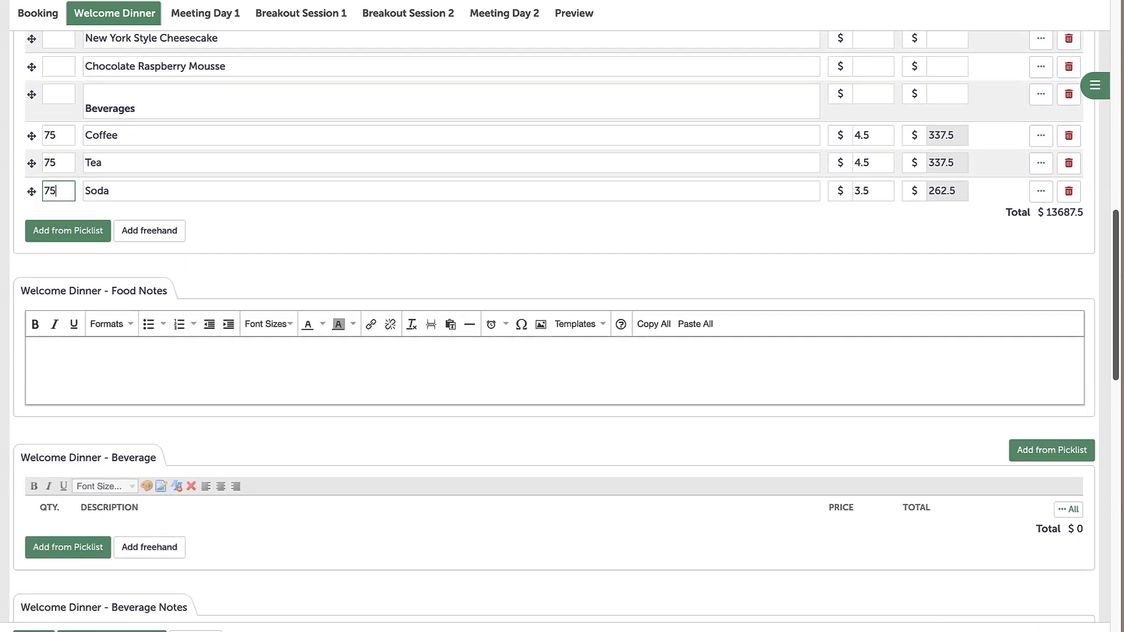
{"action": "scroll", "scroll_direction": "down", "scroll_amount": 3}
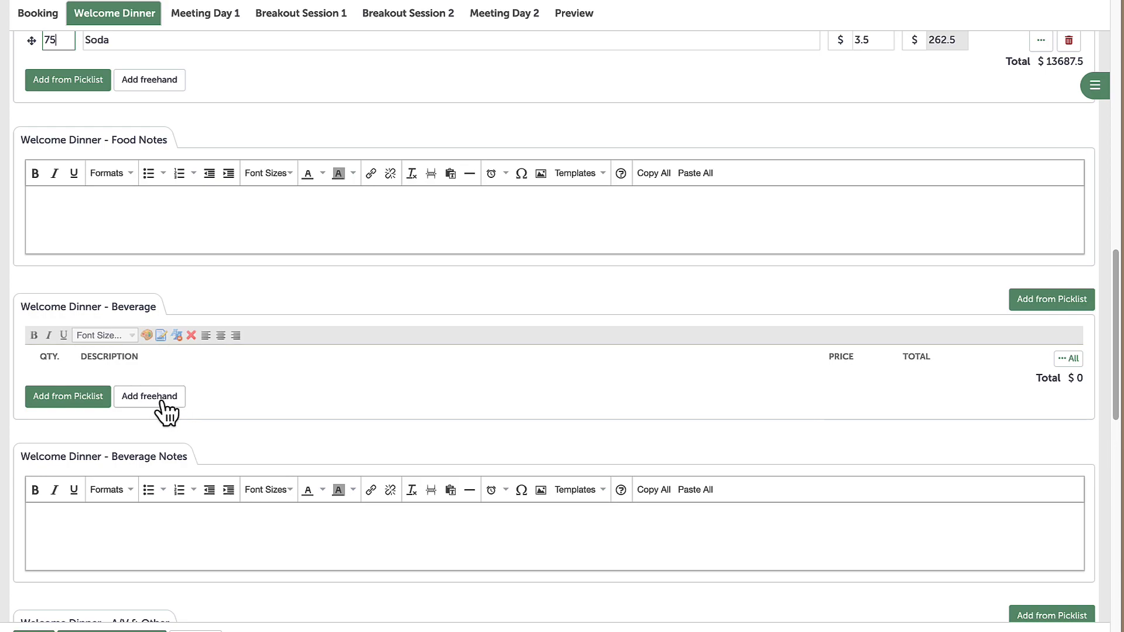
Start a freehand 'on consumption' beverage line for the Welcome Dinner, categorised Beverage
{"action": "left_click", "coordinate": [149, 396]}
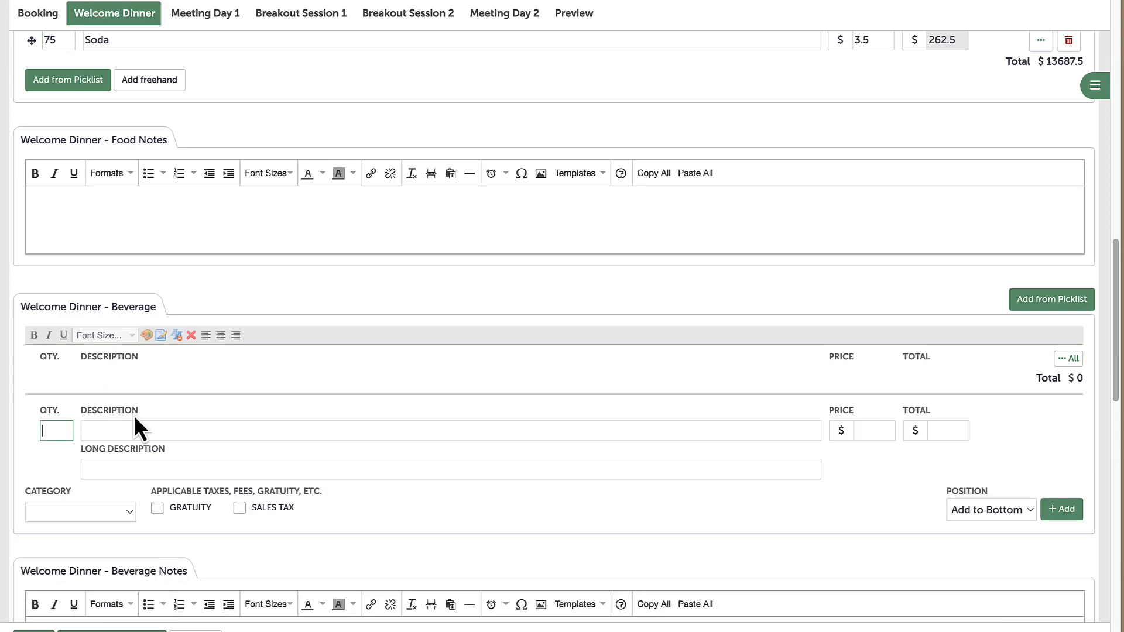
{"action": "type", "text": "on co"}
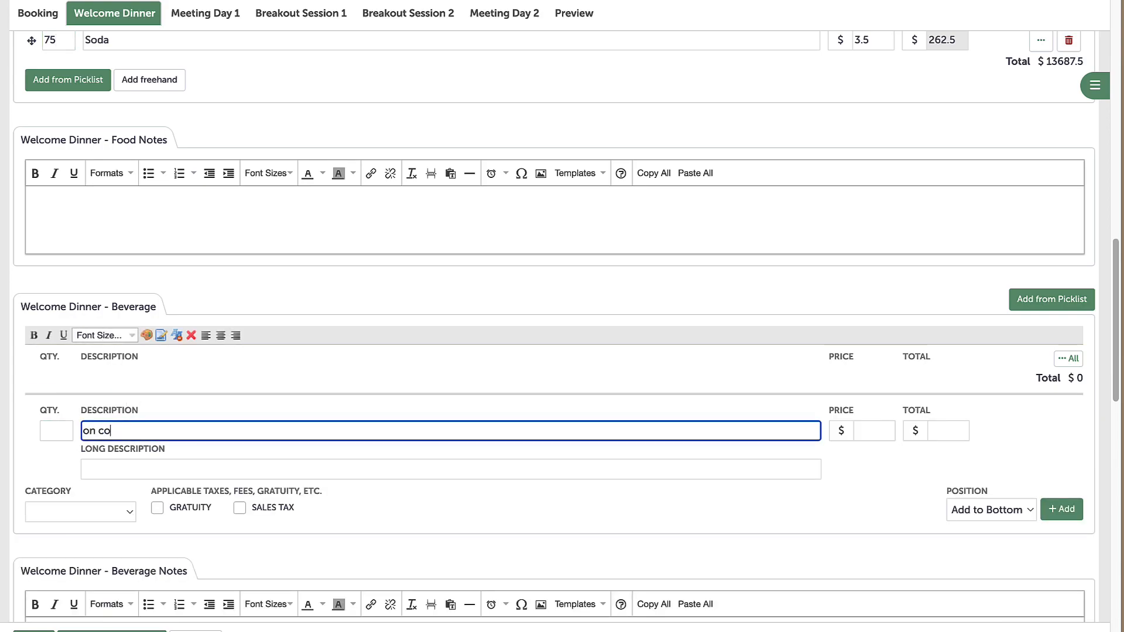
{"action": "type", "text": "nsumption"}
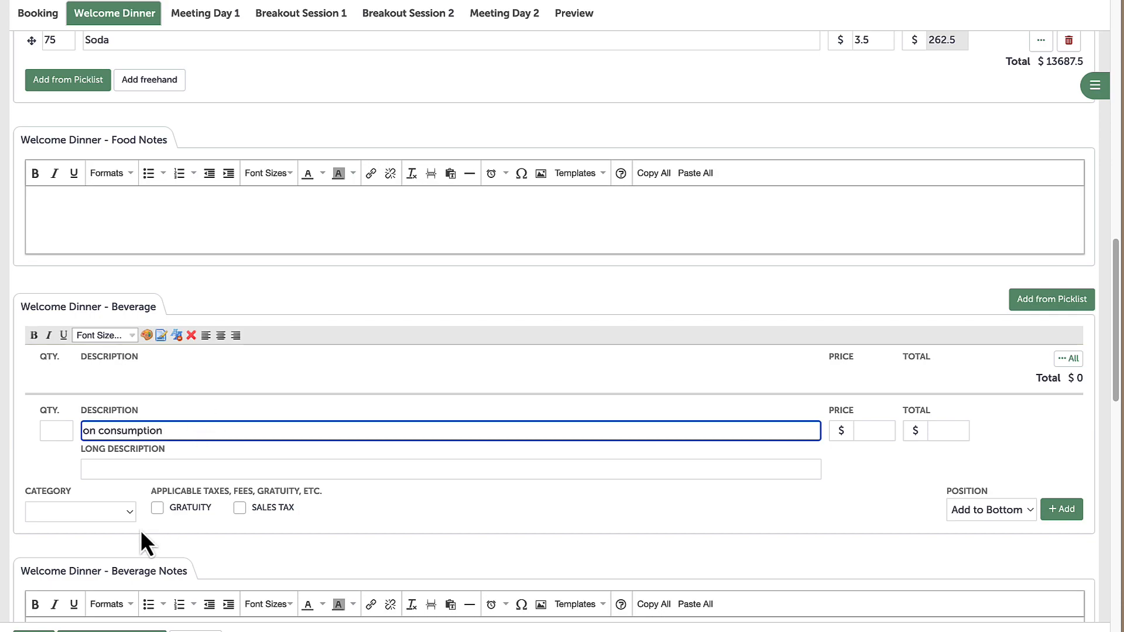
{"action": "left_click", "coordinate": [81, 512]}
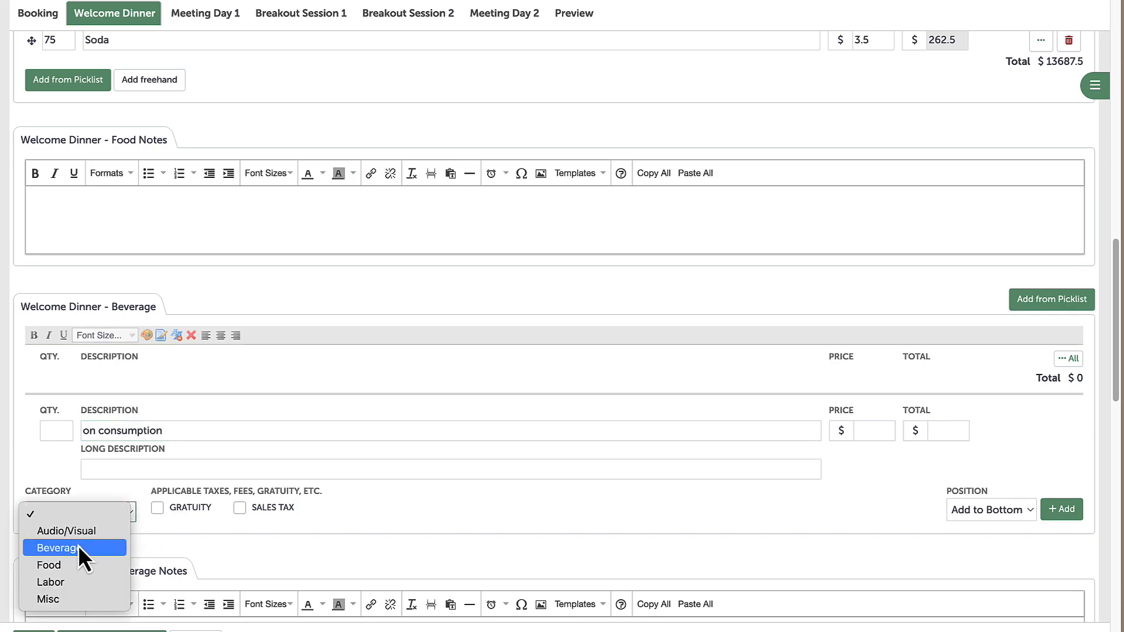
{"action": "left_click", "coordinate": [53, 548]}
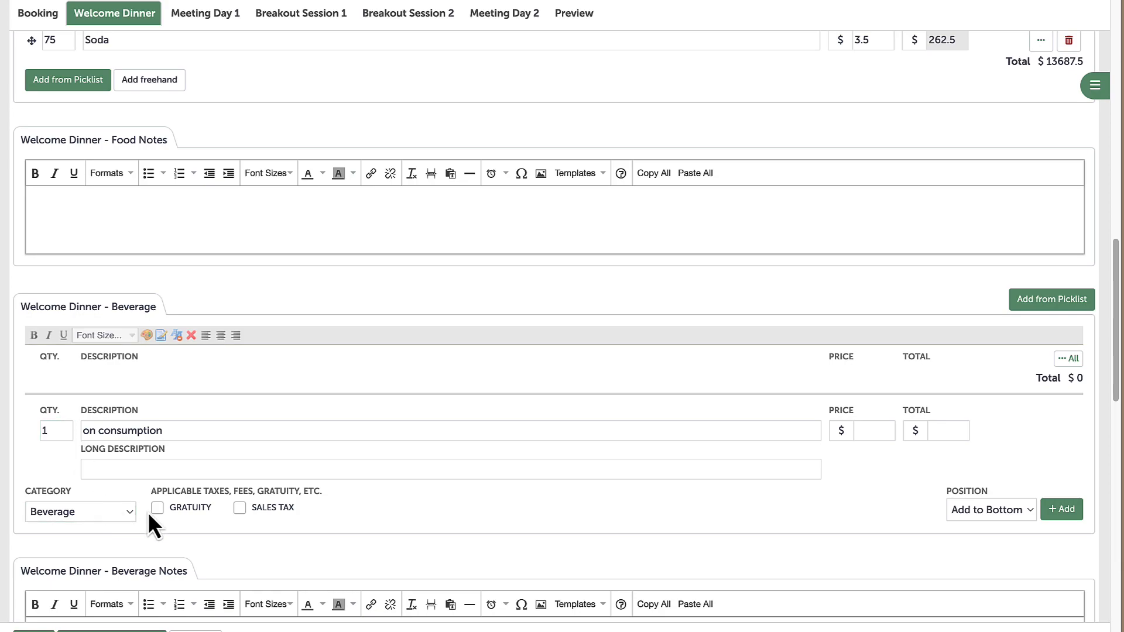
Apply gratuity and sales tax to the line and add it to the beverages
{"action": "left_click", "coordinate": [238, 507]}
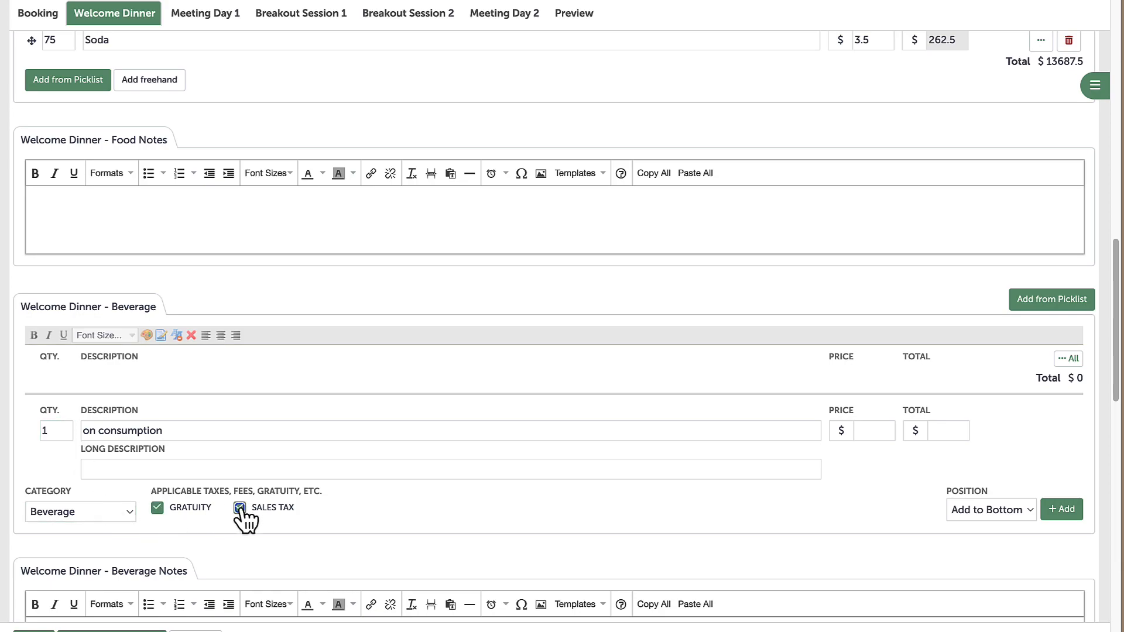
{"action": "left_click", "coordinate": [239, 507]}
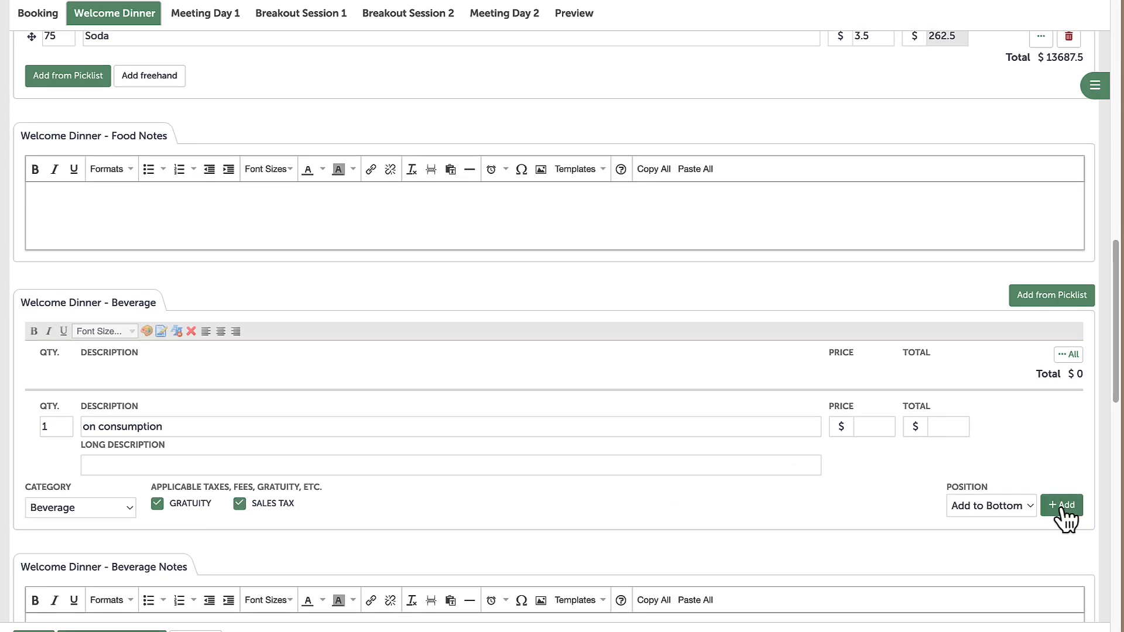
{"action": "left_click", "coordinate": [1061, 506]}
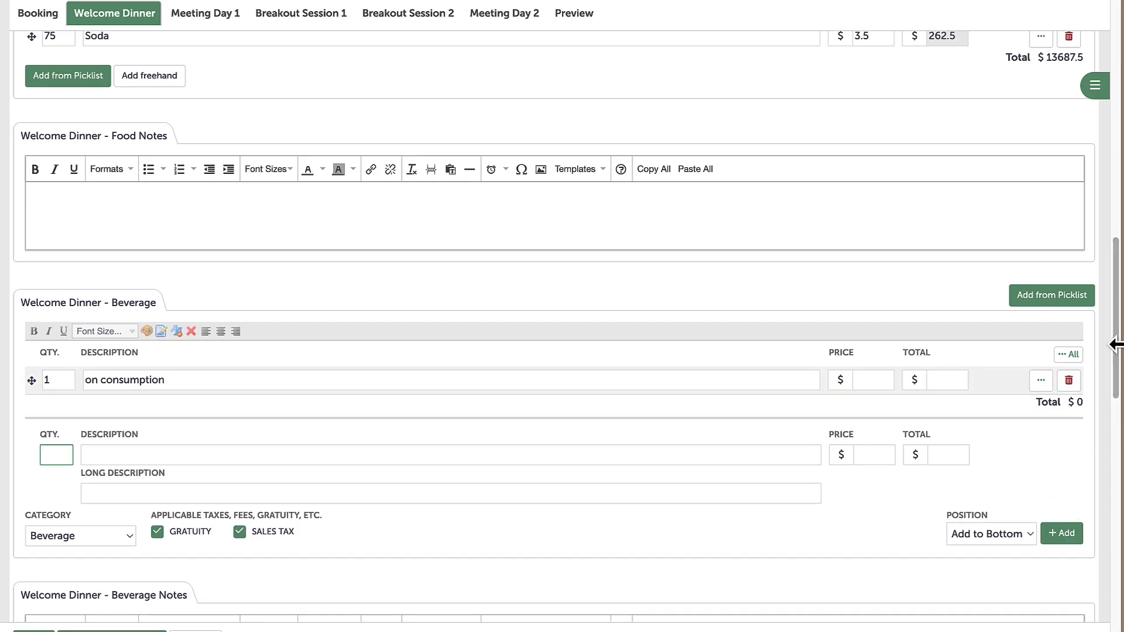
{"action": "mouse_move", "coordinate": [1118, 363]}
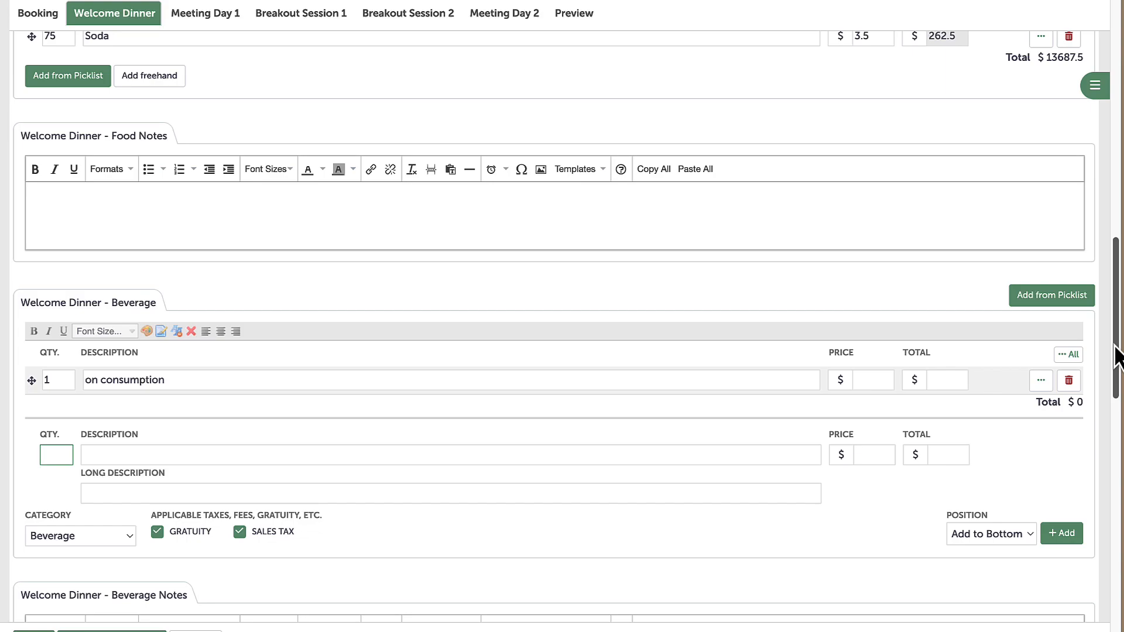
{"action": "scroll", "scroll_direction": "down", "scroll_amount": 3}
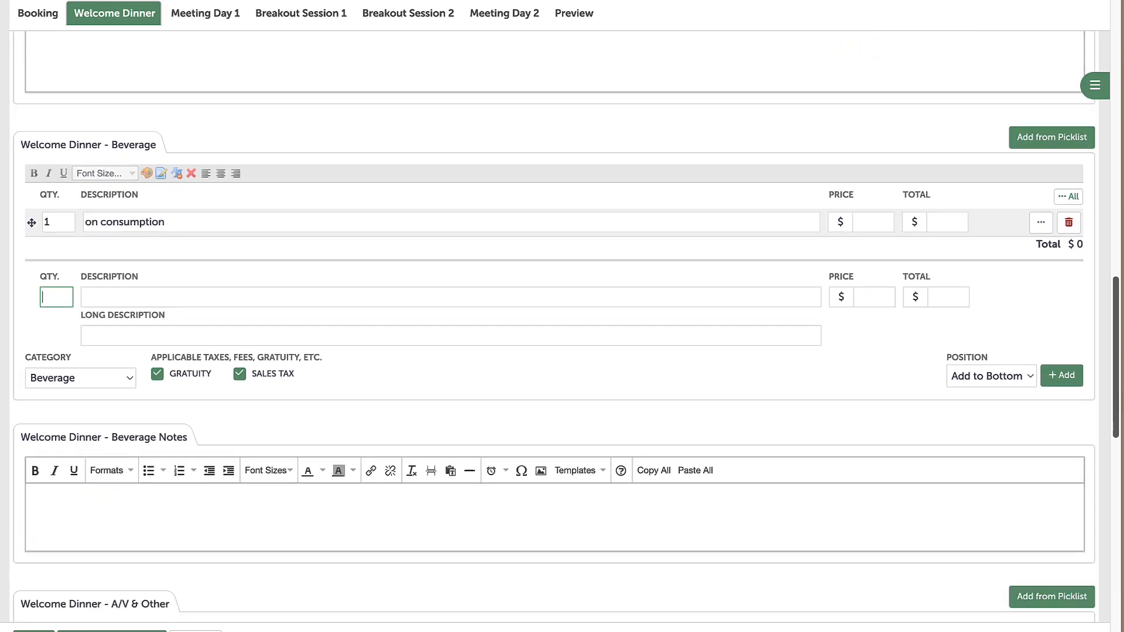
{"action": "scroll", "scroll_direction": "down", "scroll_amount": 3}
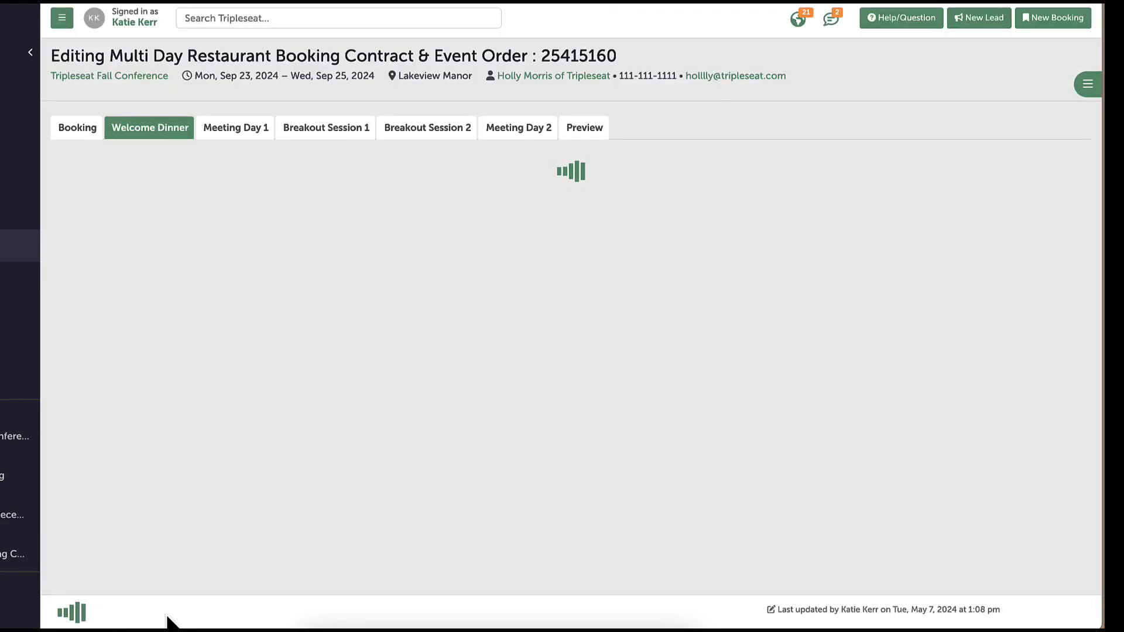
Add Classic Breakfast and Sandwiches for 150 to Meeting Day 1 food, then Meeting Day 2 for 75
{"action": "left_click", "coordinate": [234, 128]}
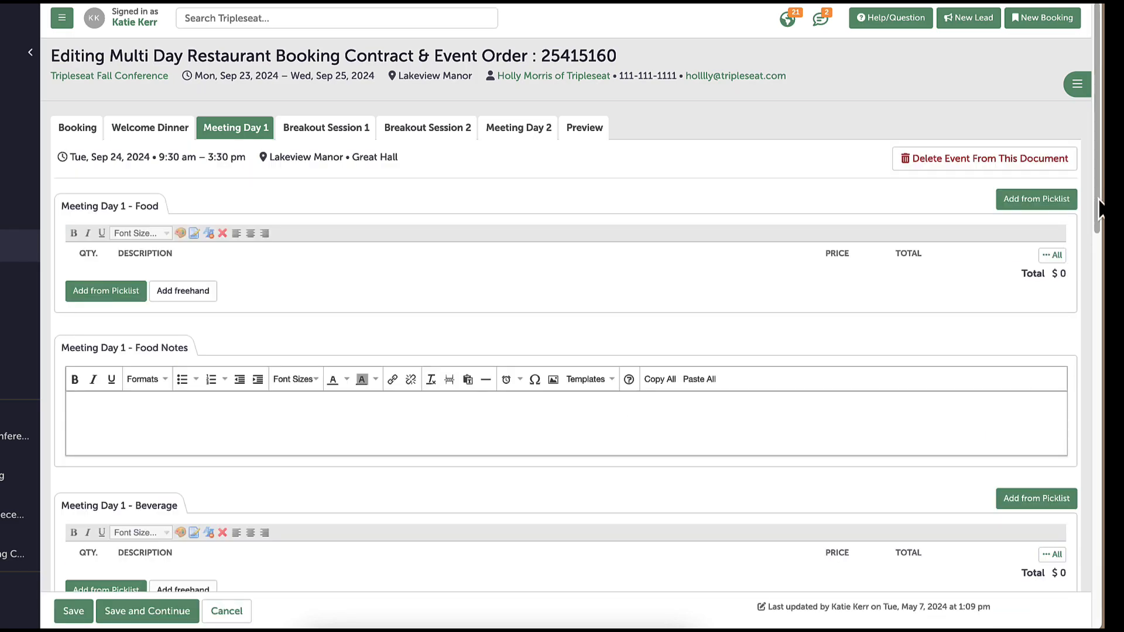
{"action": "left_click", "coordinate": [106, 290]}
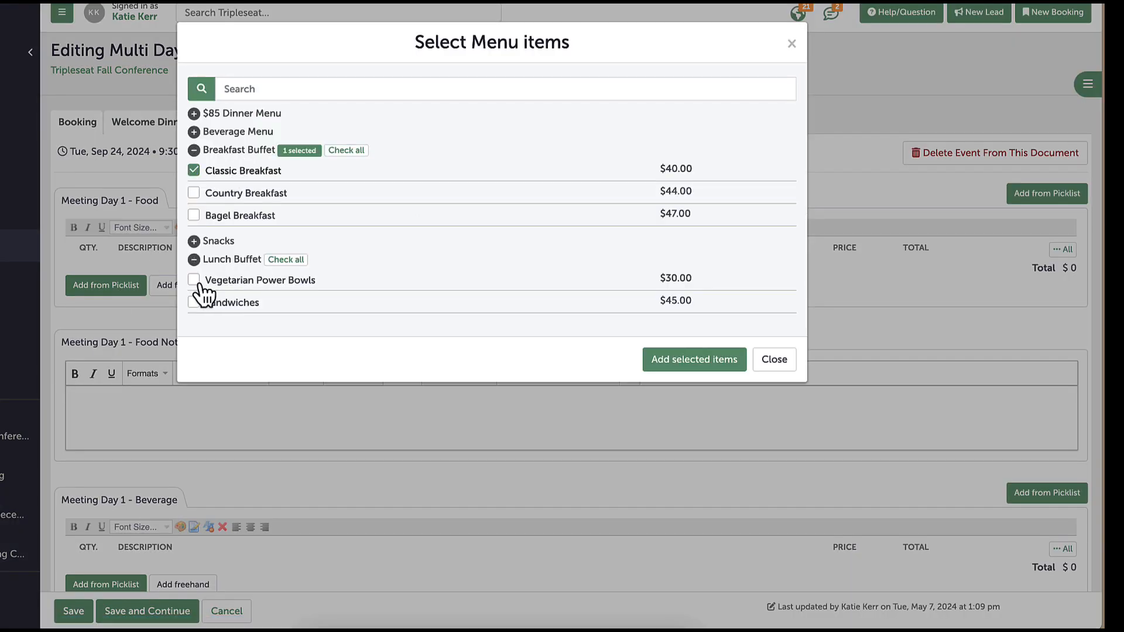
{"action": "left_click", "coordinate": [695, 359]}
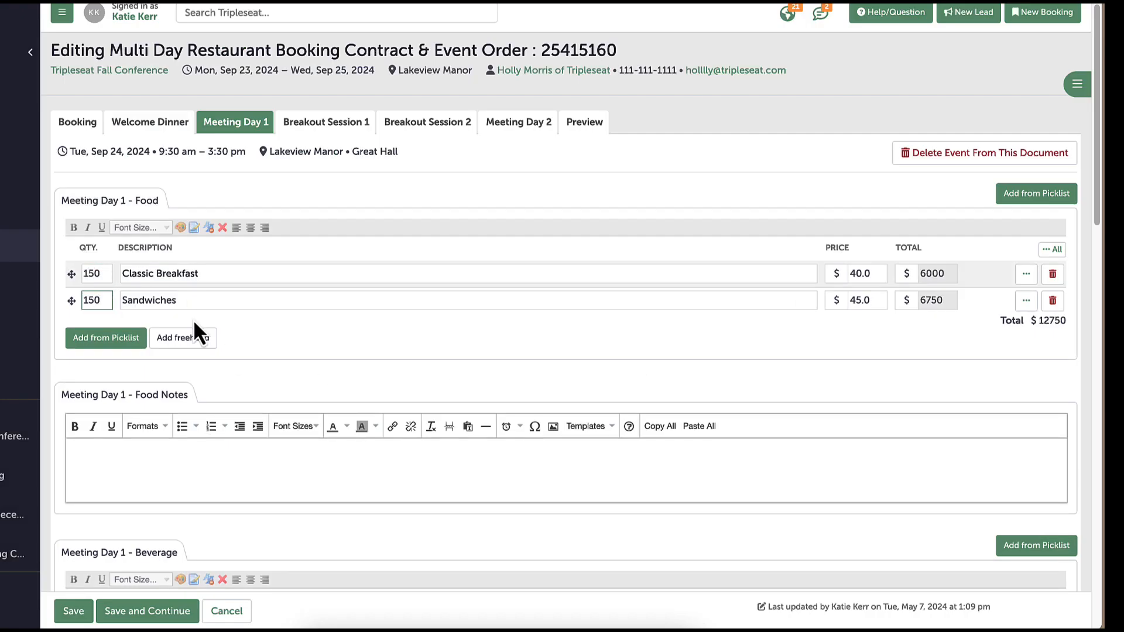
{"action": "scroll", "scroll_direction": "down", "scroll_amount": 3}
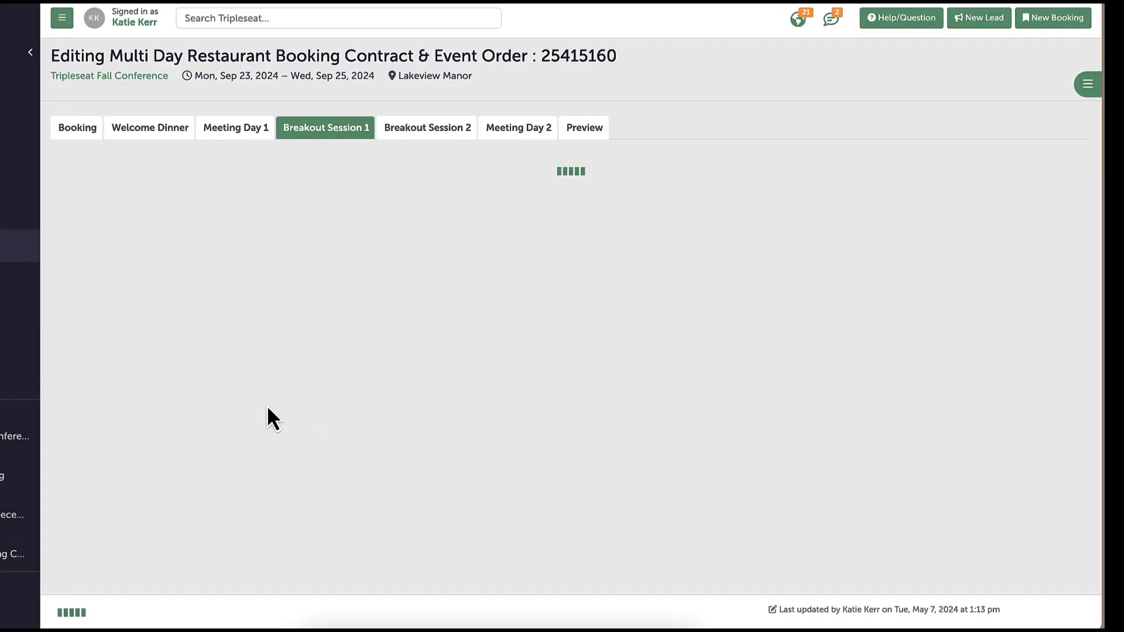
{"action": "left_click", "coordinate": [518, 127]}
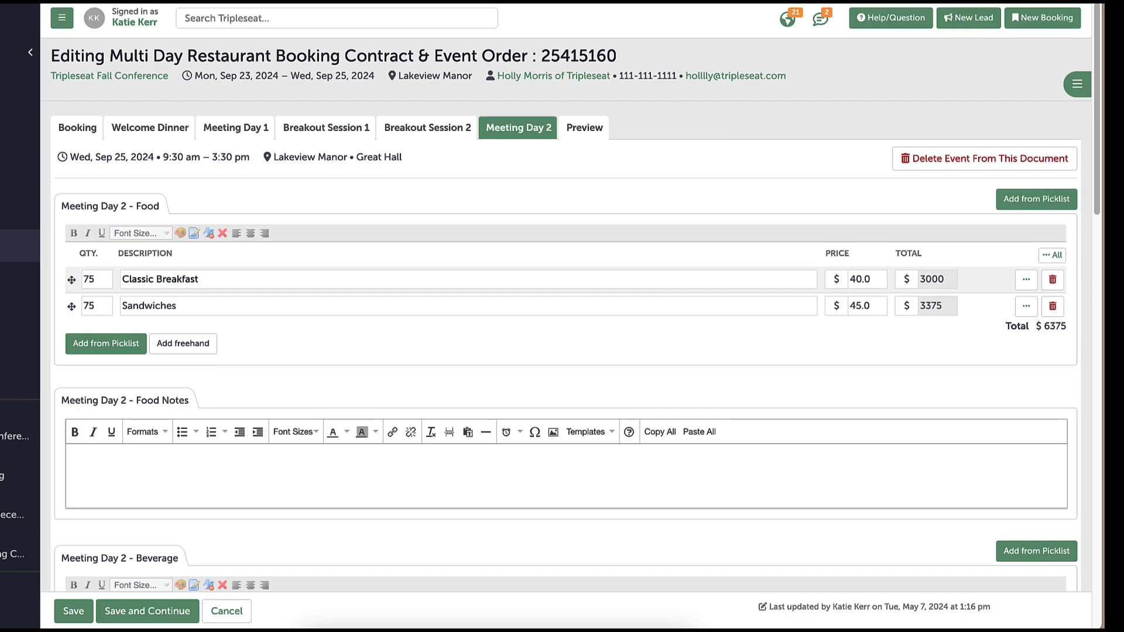
{"action": "left_click", "coordinate": [583, 128]}
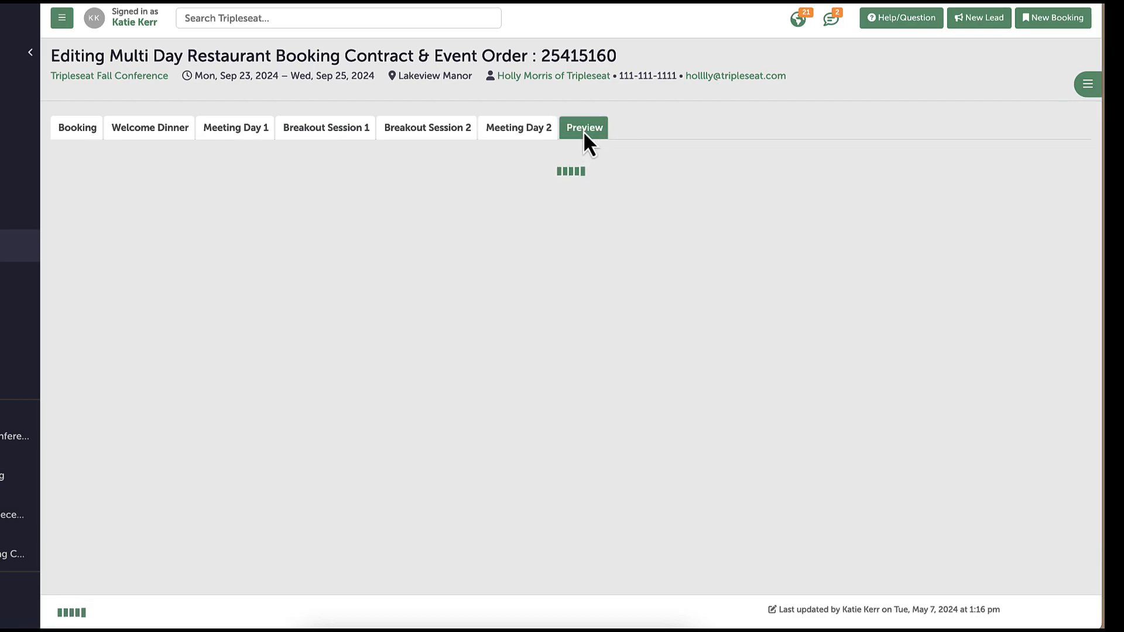
Review the document preview and save the contract and event order
{"action": "left_click", "coordinate": [583, 128]}
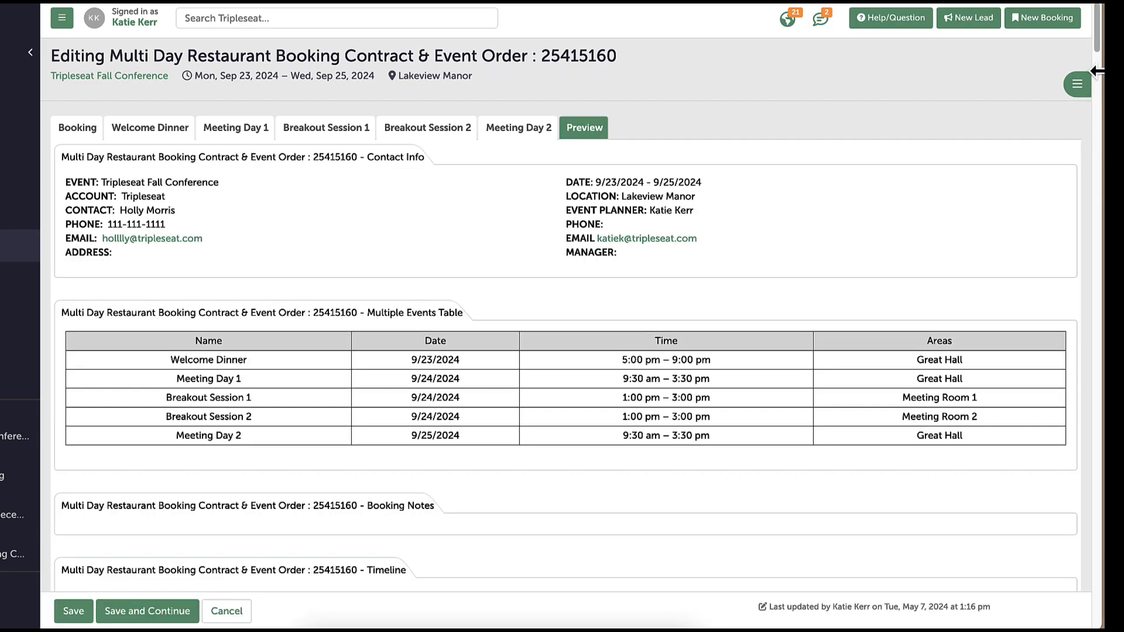
{"action": "scroll", "scroll_direction": "down", "scroll_amount": 3}
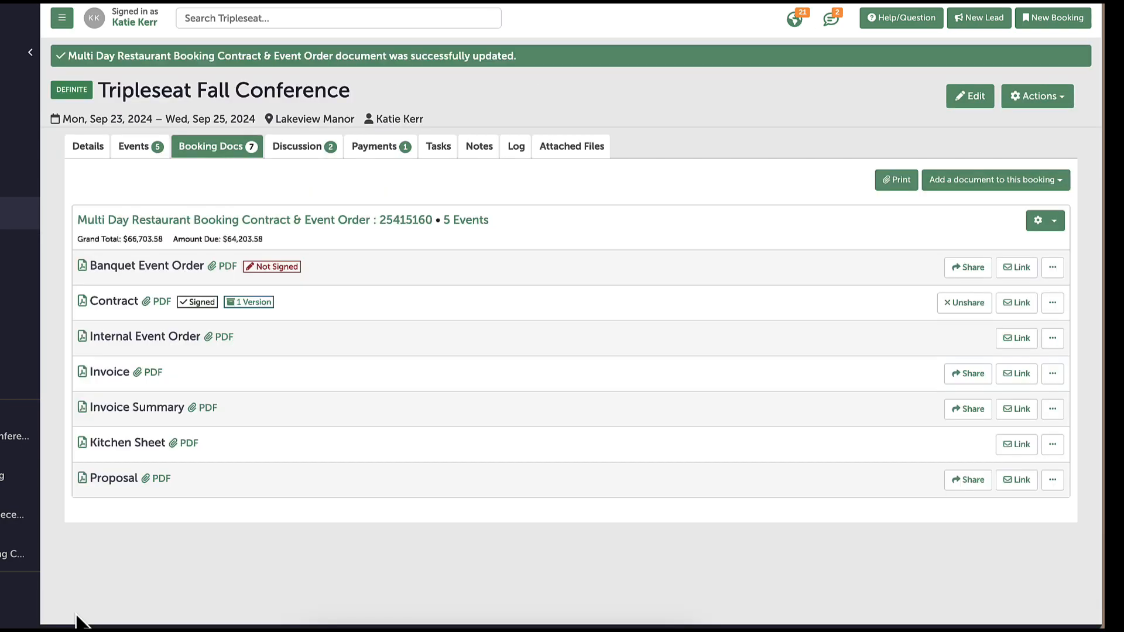
{"action": "mouse_move", "coordinate": [151, 274]}
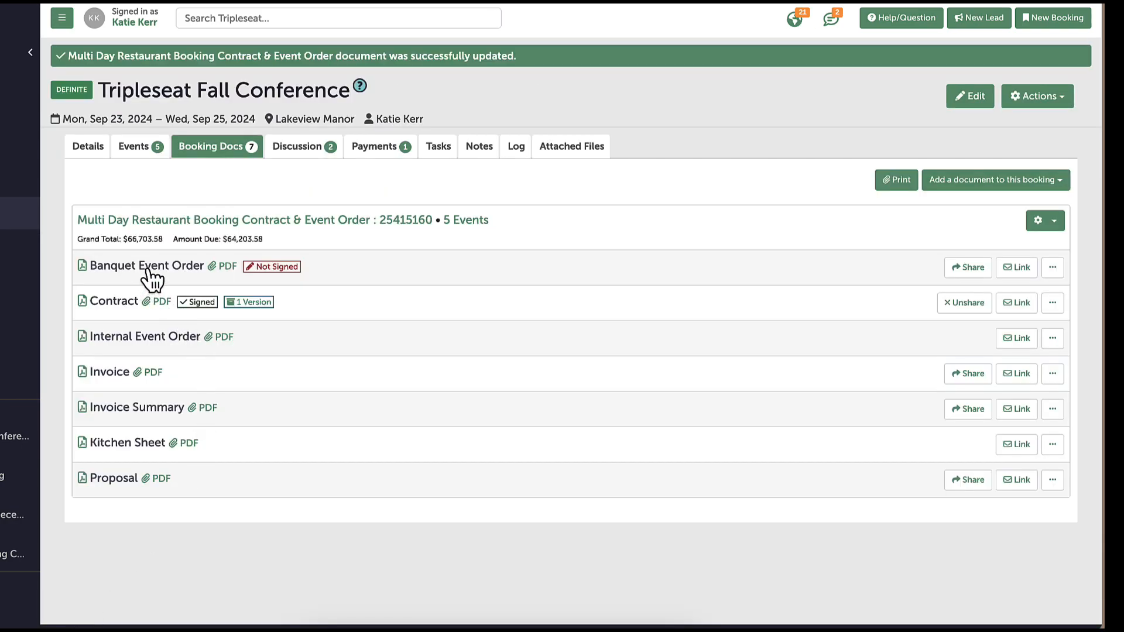
Review the Banquet Event Order PDF's schedule, food and beverage details
{"action": "left_click", "coordinate": [146, 265]}
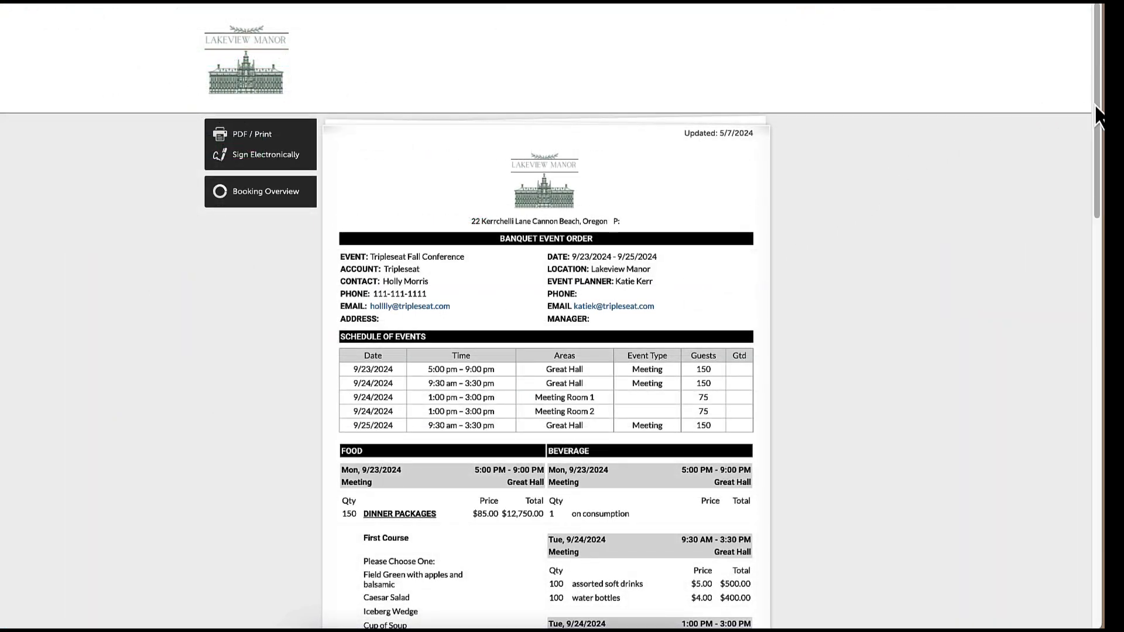
{"action": "scroll", "scroll_direction": "down", "scroll_amount": 3}
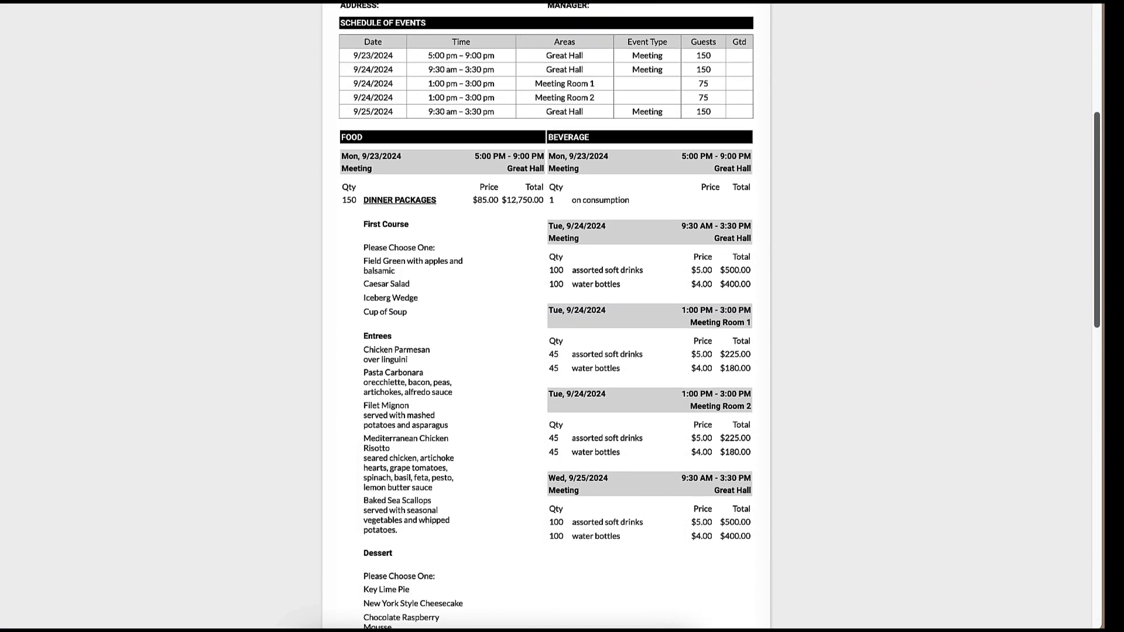
{"action": "scroll", "scroll_direction": "down", "scroll_amount": 3}
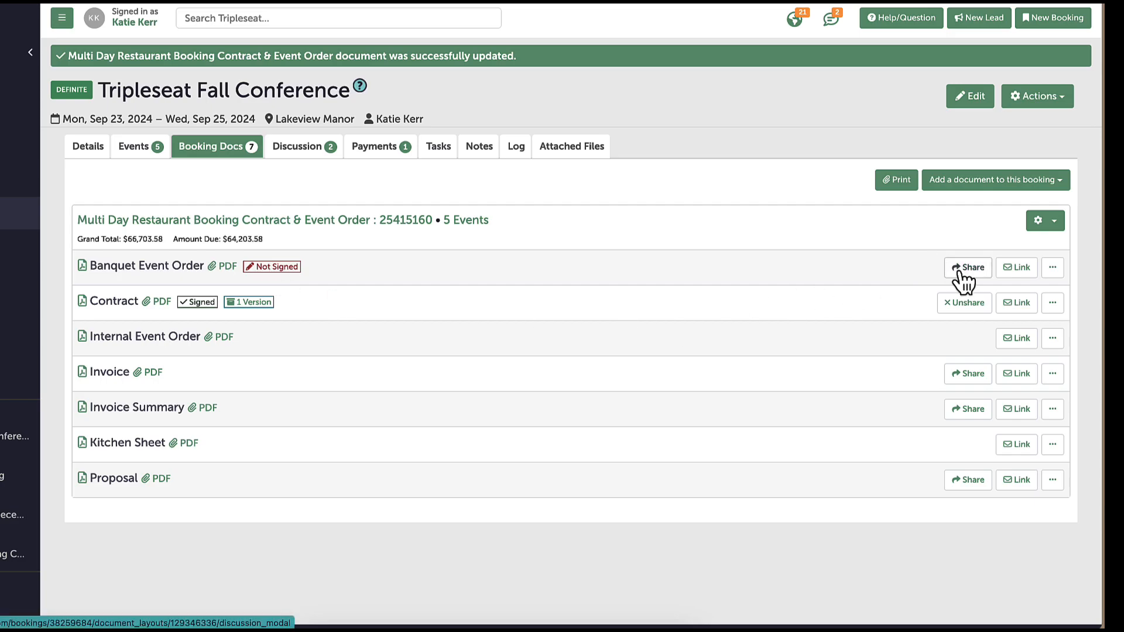
{"action": "left_click", "coordinate": [967, 267]}
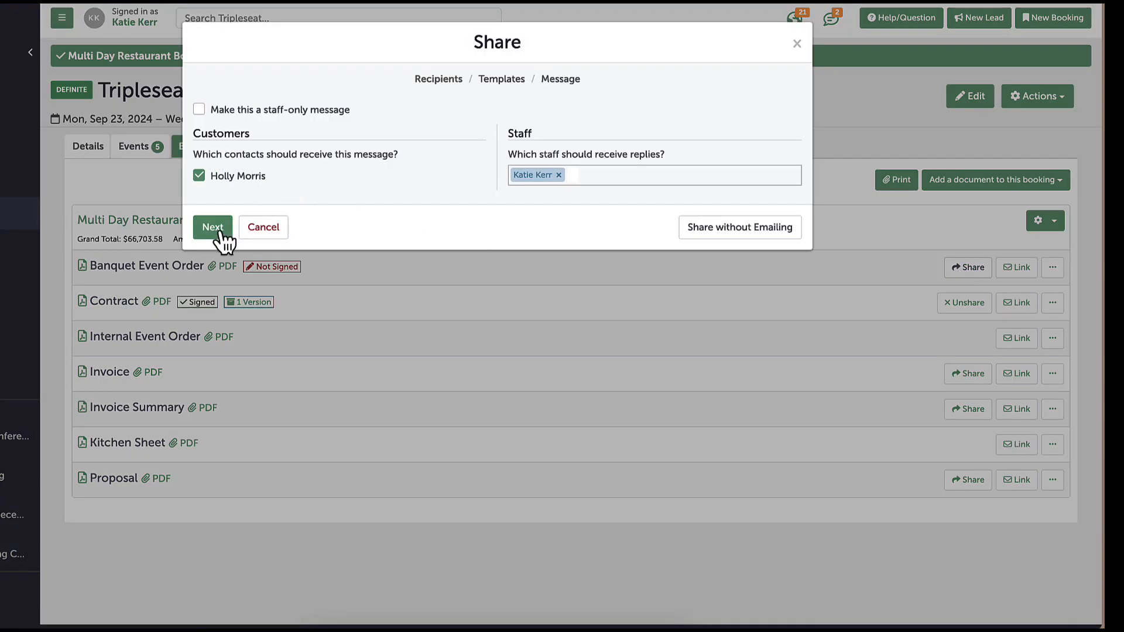
{"action": "left_click", "coordinate": [213, 227]}
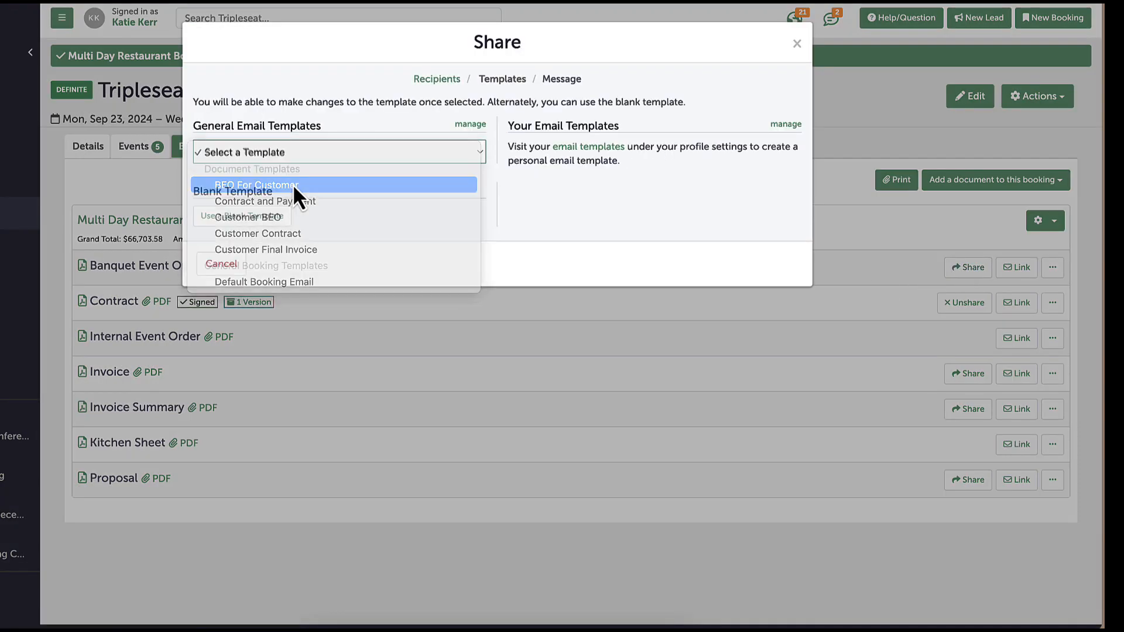
{"action": "left_click", "coordinate": [252, 185]}
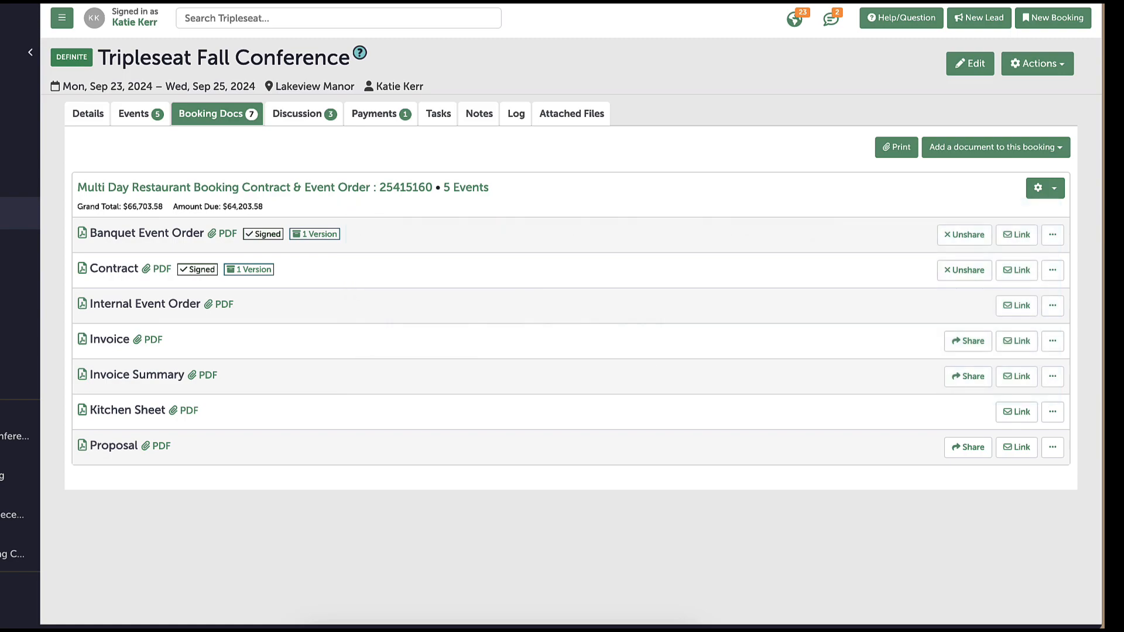
{"action": "mouse_move", "coordinate": [817, 239]}
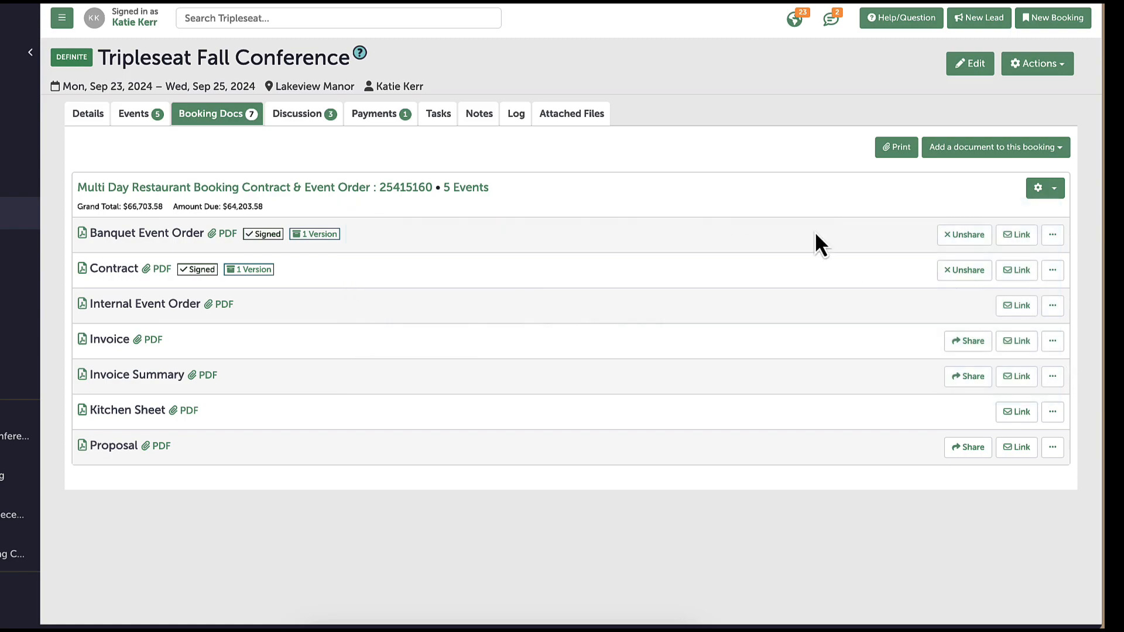
{"action": "mouse_move", "coordinate": [790, 181]}
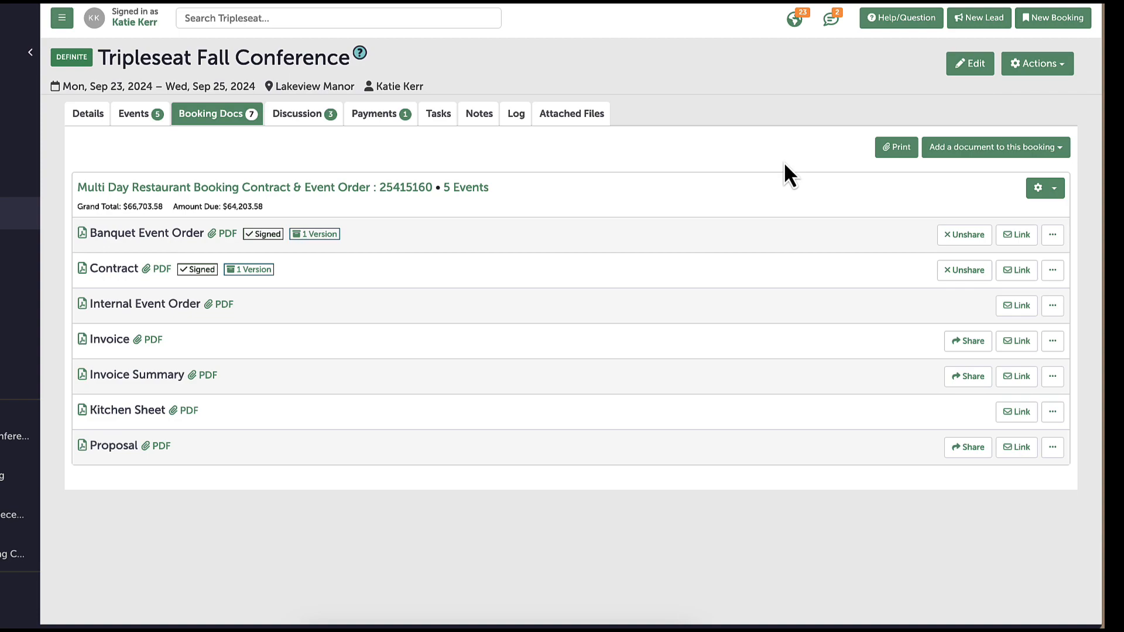
Bring up the gear options for the Multi Day Restaurant Booking Contract & Event Order
{"action": "left_click", "coordinate": [1044, 187]}
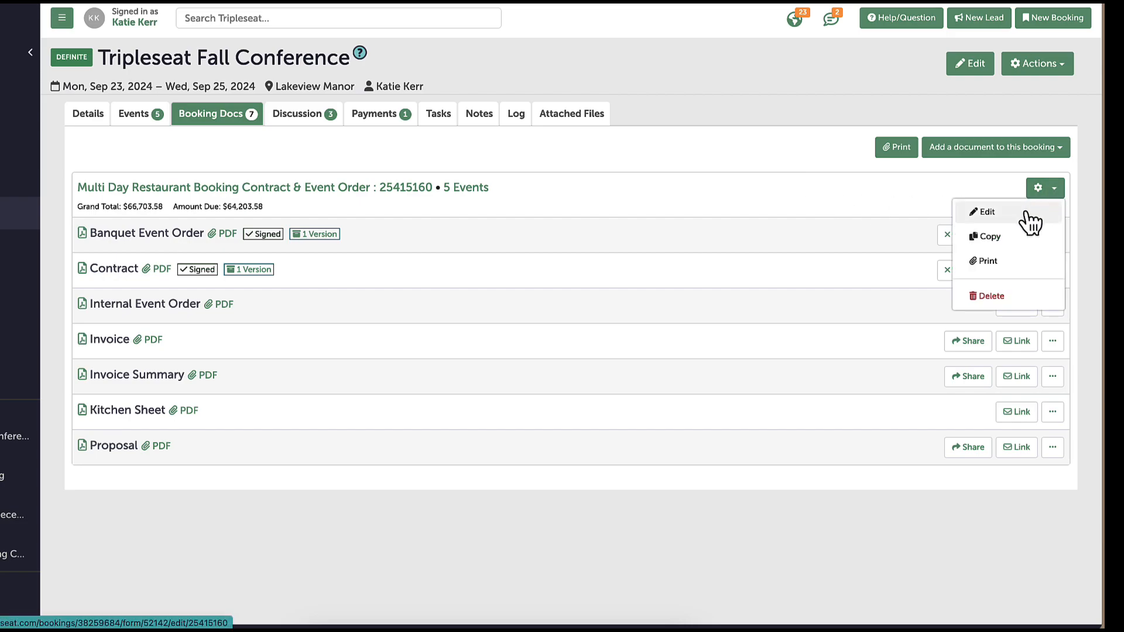
Price the Welcome Dinner 'on consumption' beverage line at 5000, raising the grand total to $73,053.58
{"action": "left_click", "coordinate": [986, 212]}
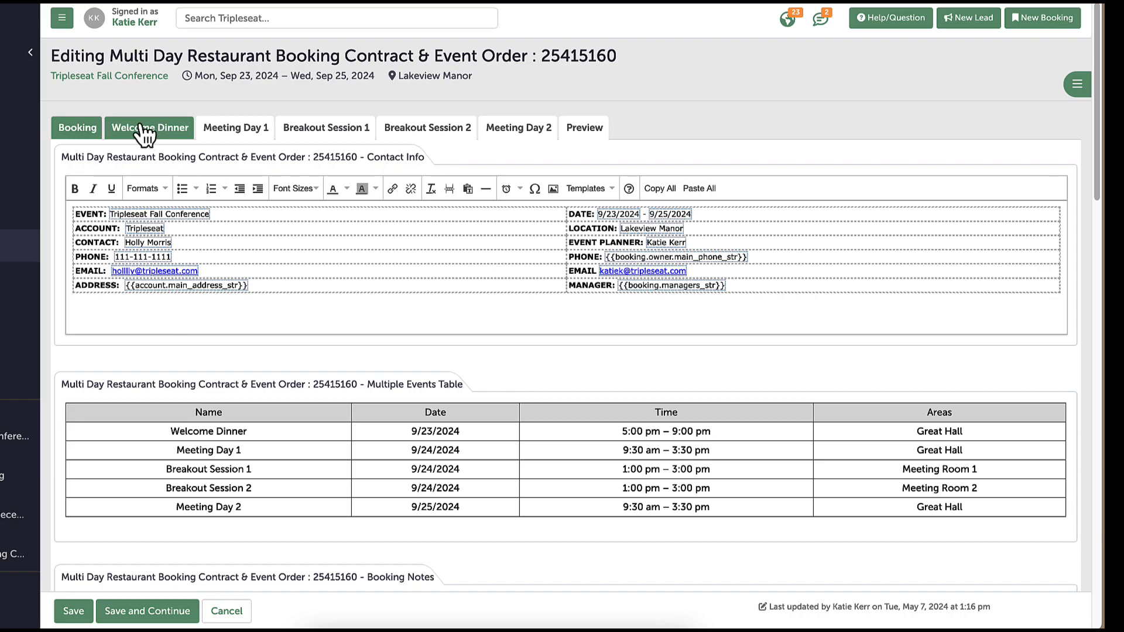
{"action": "left_click", "coordinate": [150, 127]}
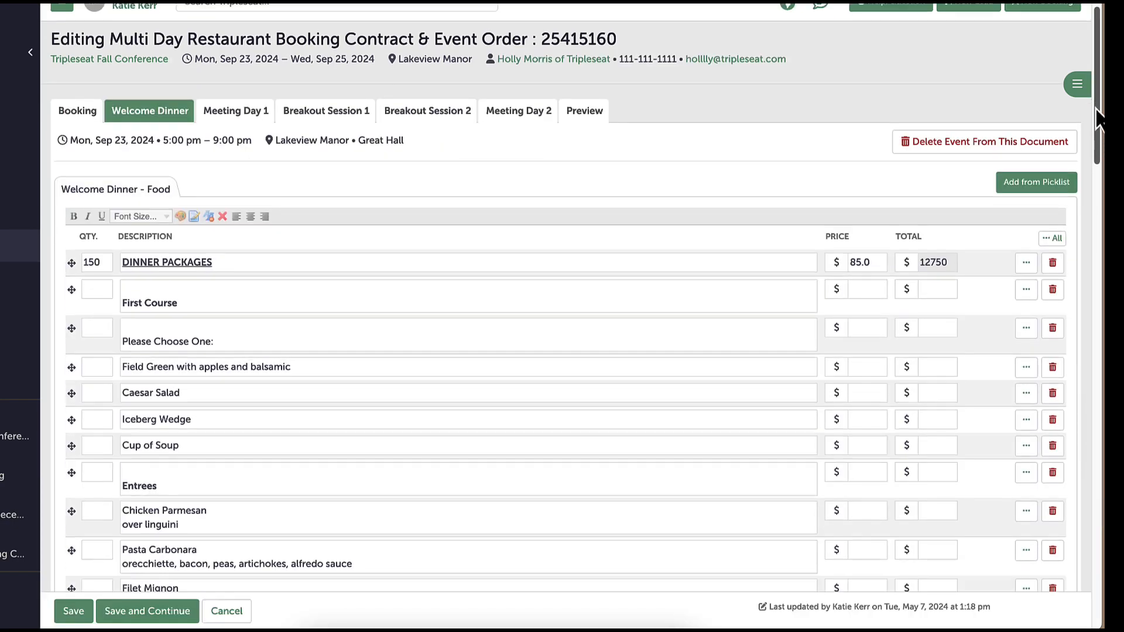
{"action": "scroll", "scroll_direction": "down", "scroll_amount": 3}
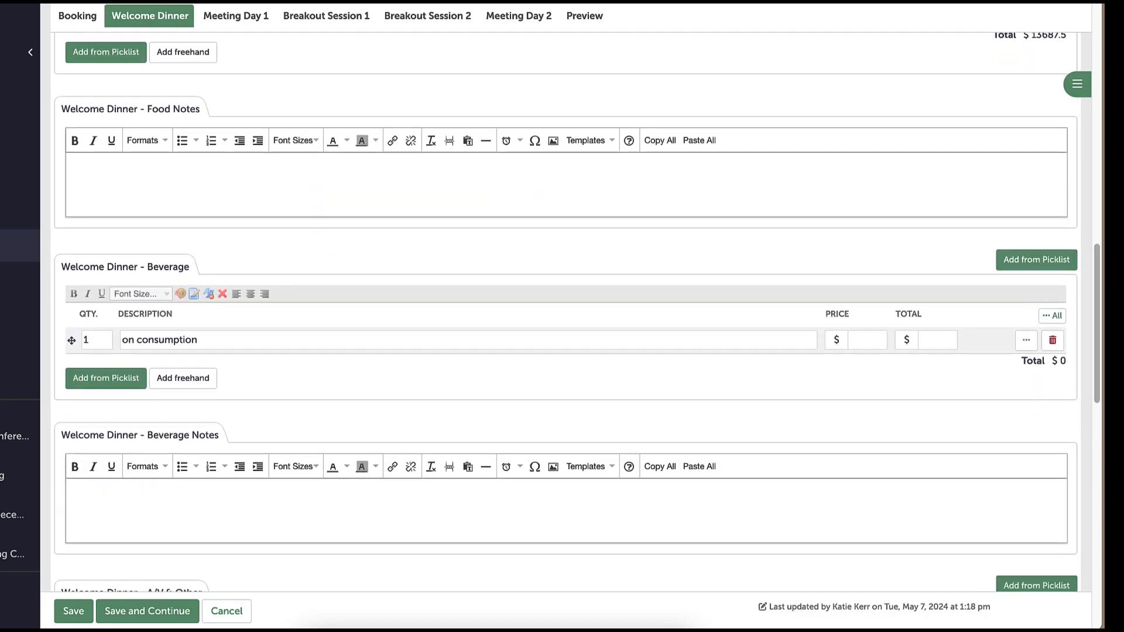
{"action": "type", "text": "5"}
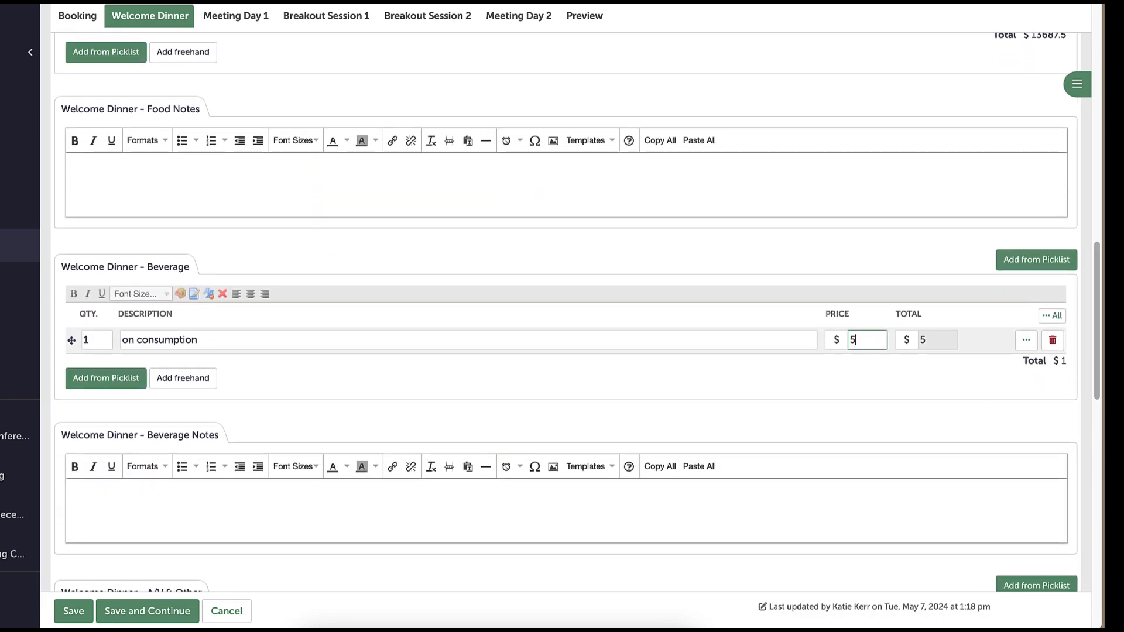
{"action": "type", "text": "000"}
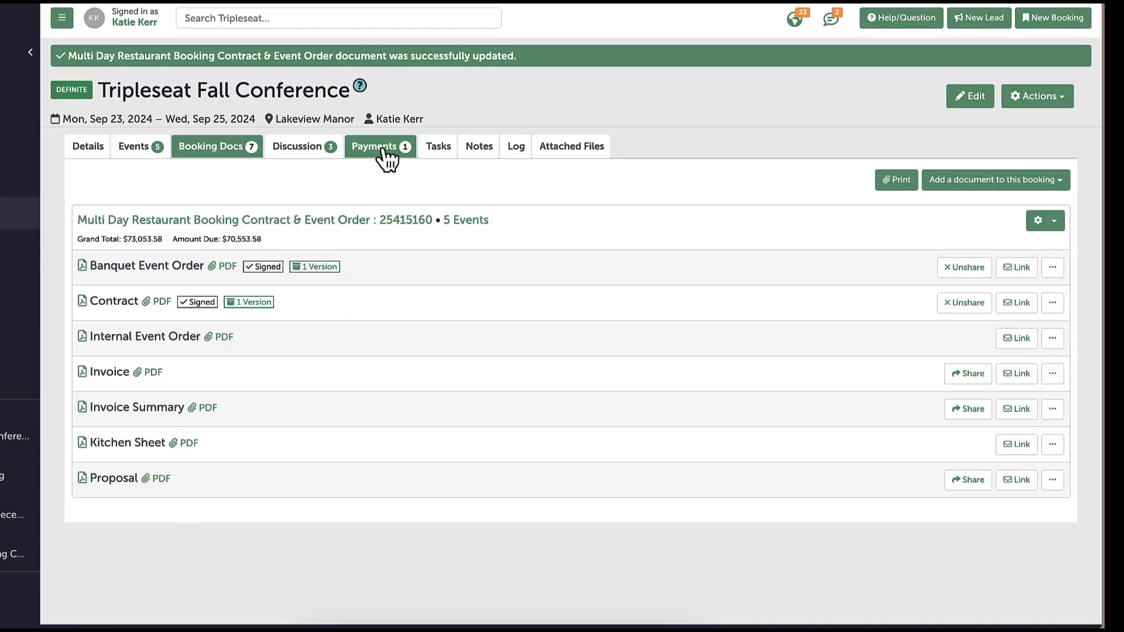
Pay the $70,553.58 balance by Credit Card (In Store), leaving $0.00 outstanding
{"action": "left_click", "coordinate": [374, 146]}
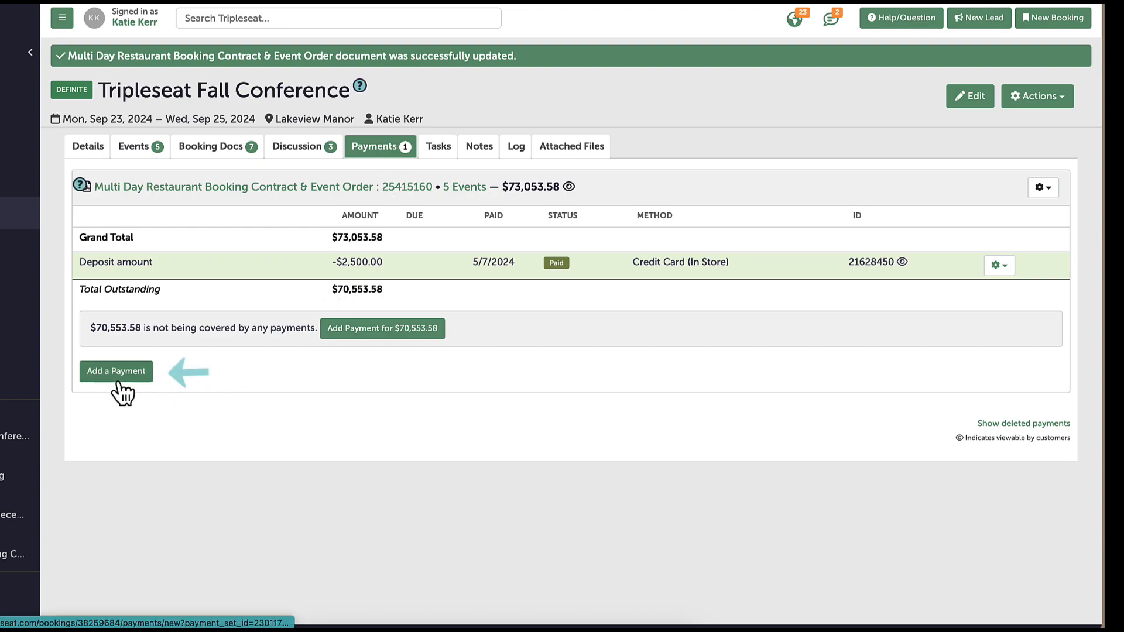
{"action": "mouse_move", "coordinate": [222, 403]}
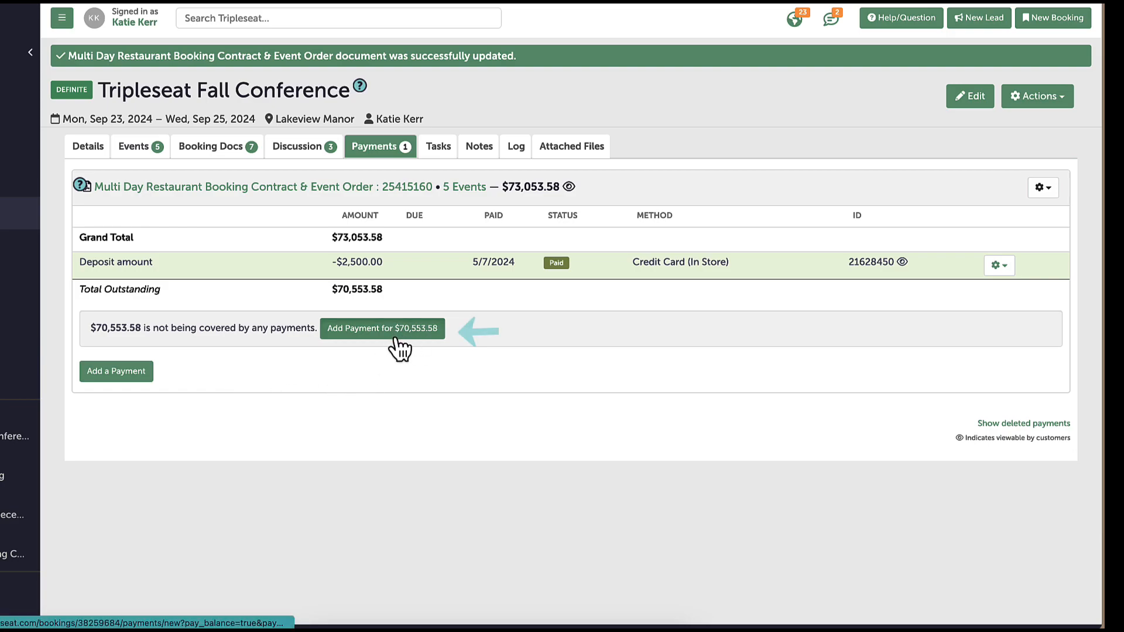
{"action": "left_click", "coordinate": [382, 328]}
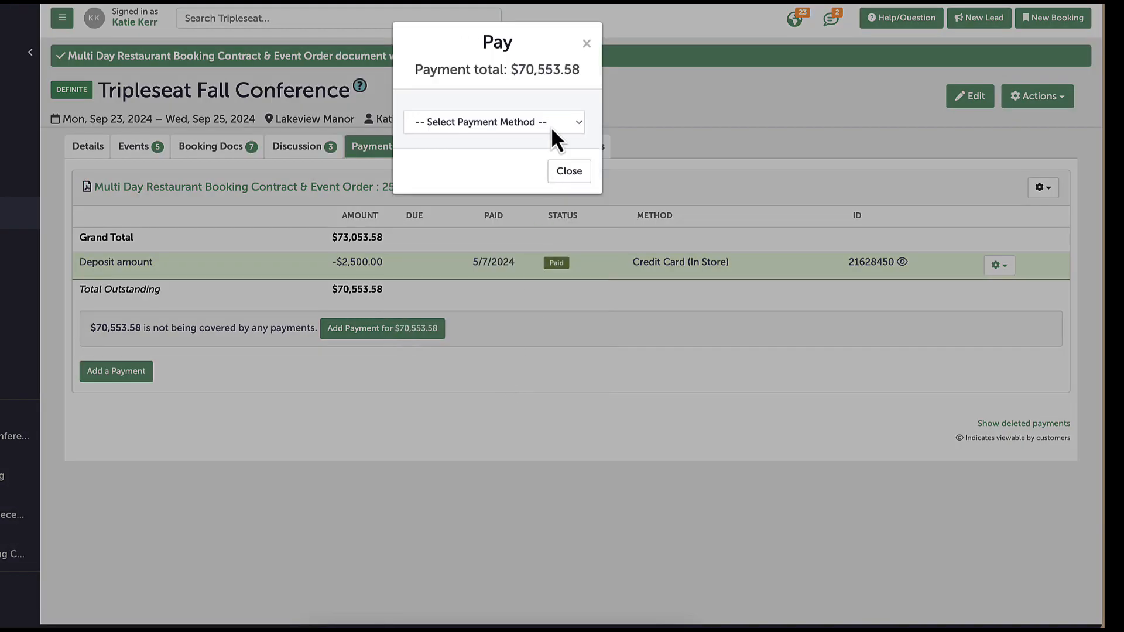
{"action": "left_click", "coordinate": [493, 121]}
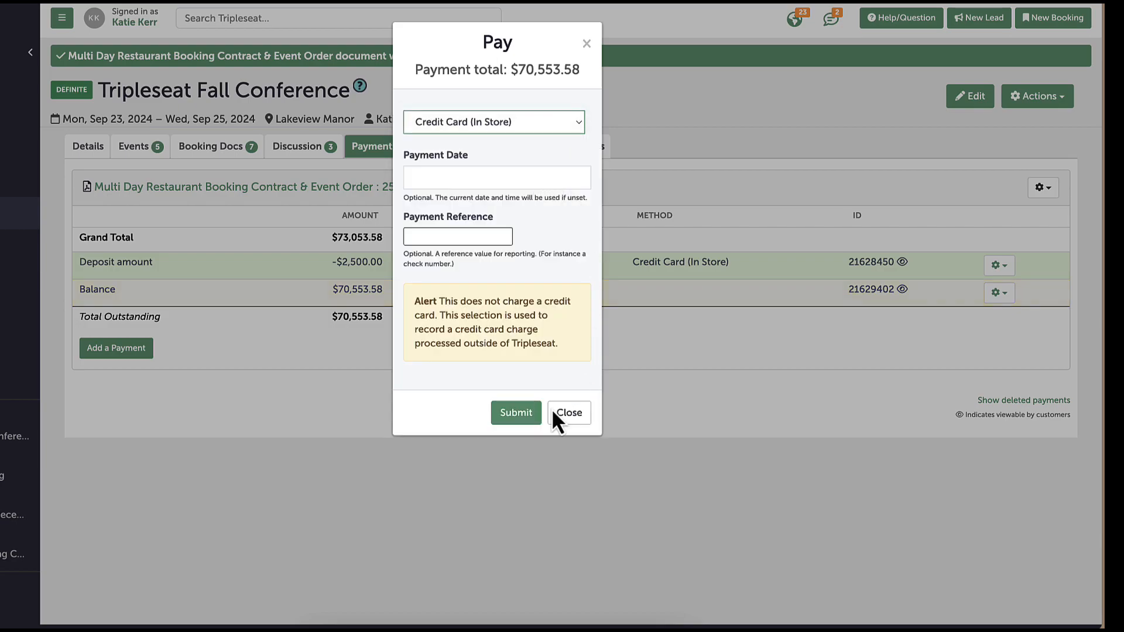
{"action": "left_click", "coordinate": [516, 412]}
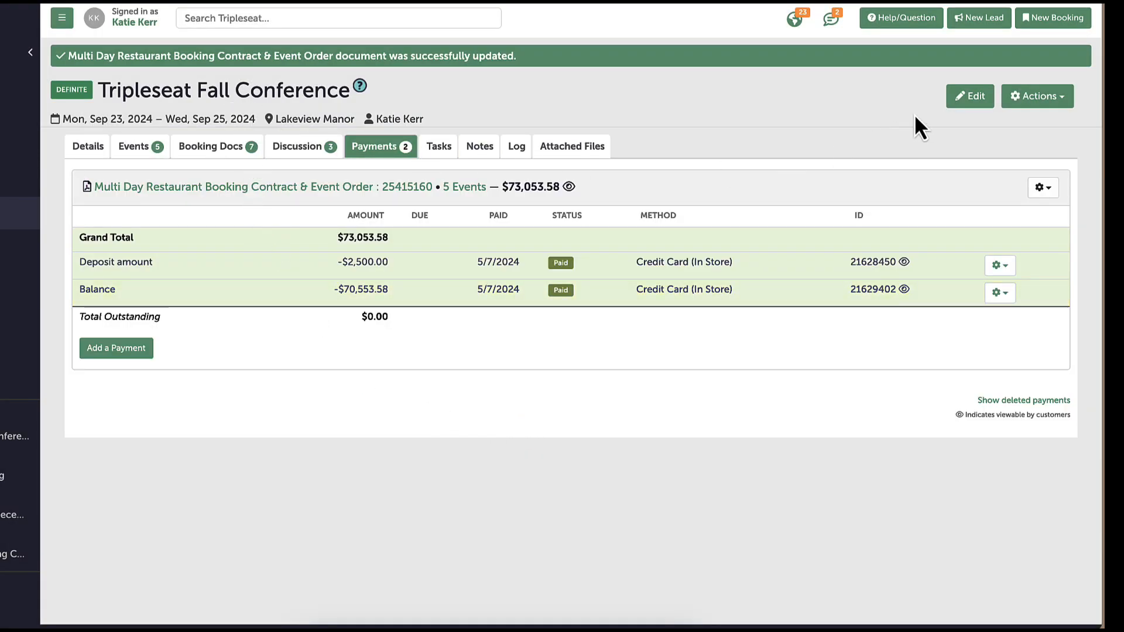
{"action": "left_click", "coordinate": [969, 96]}
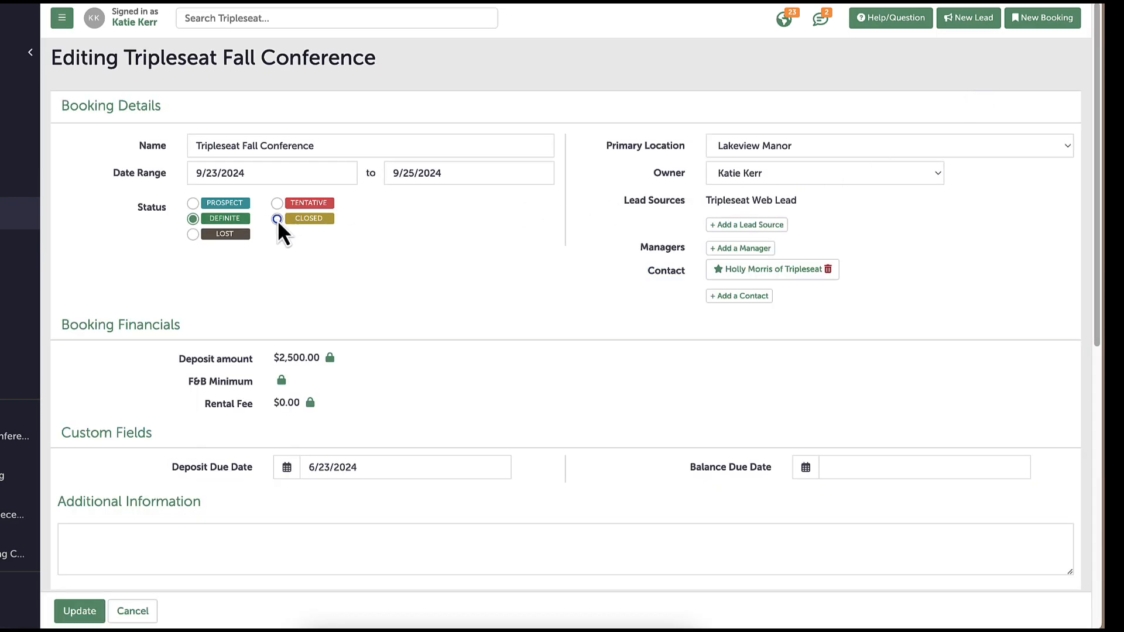
Set the booking status to Closed, then bring up Online Learning from the Support window
{"action": "left_click", "coordinate": [277, 218]}
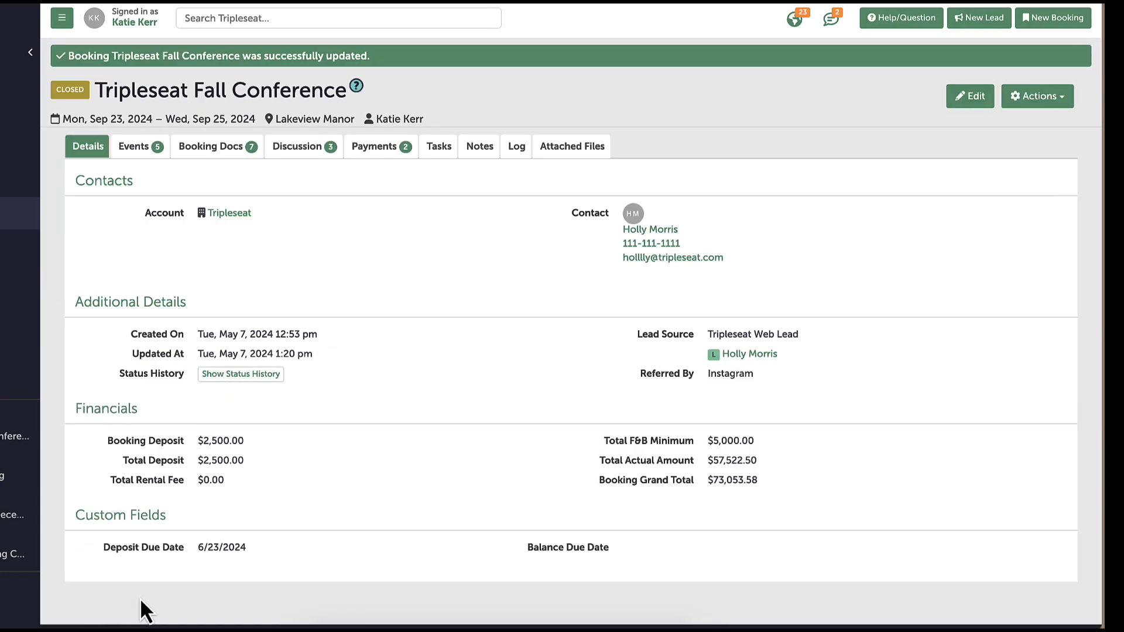
{"action": "mouse_move", "coordinate": [478, 329]}
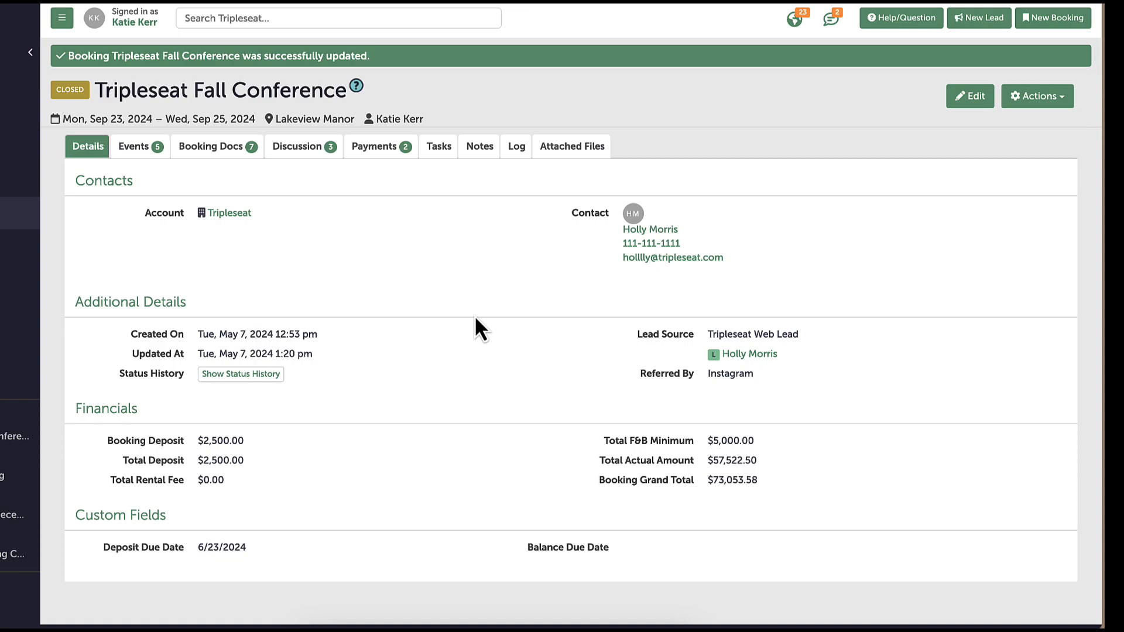
{"action": "mouse_move", "coordinate": [455, 359]}
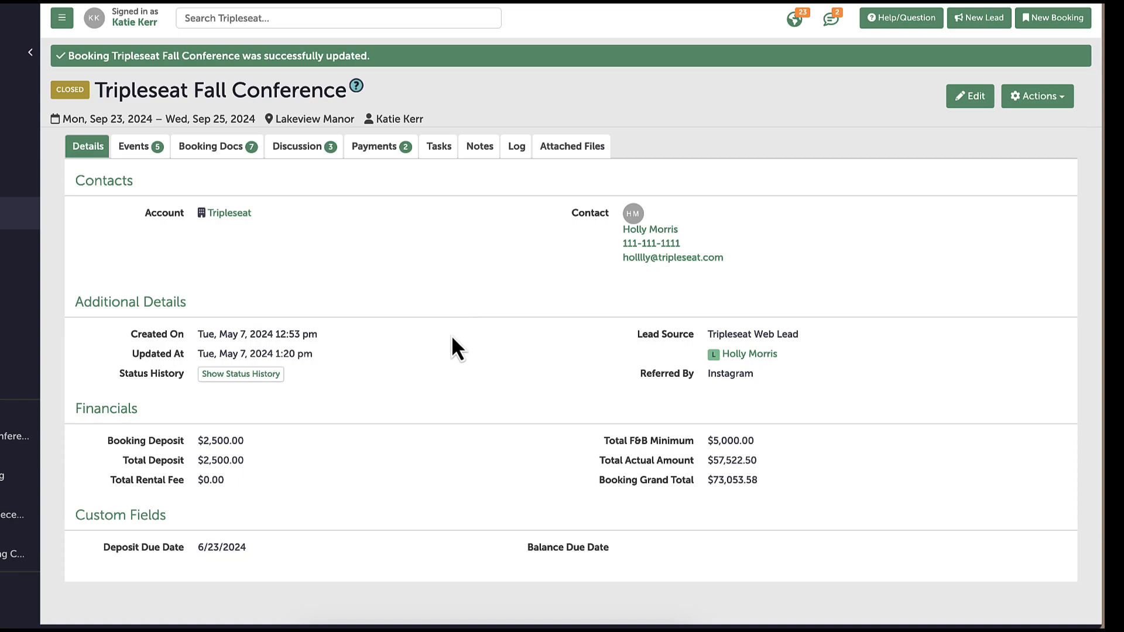
{"action": "mouse_move", "coordinate": [916, 23]}
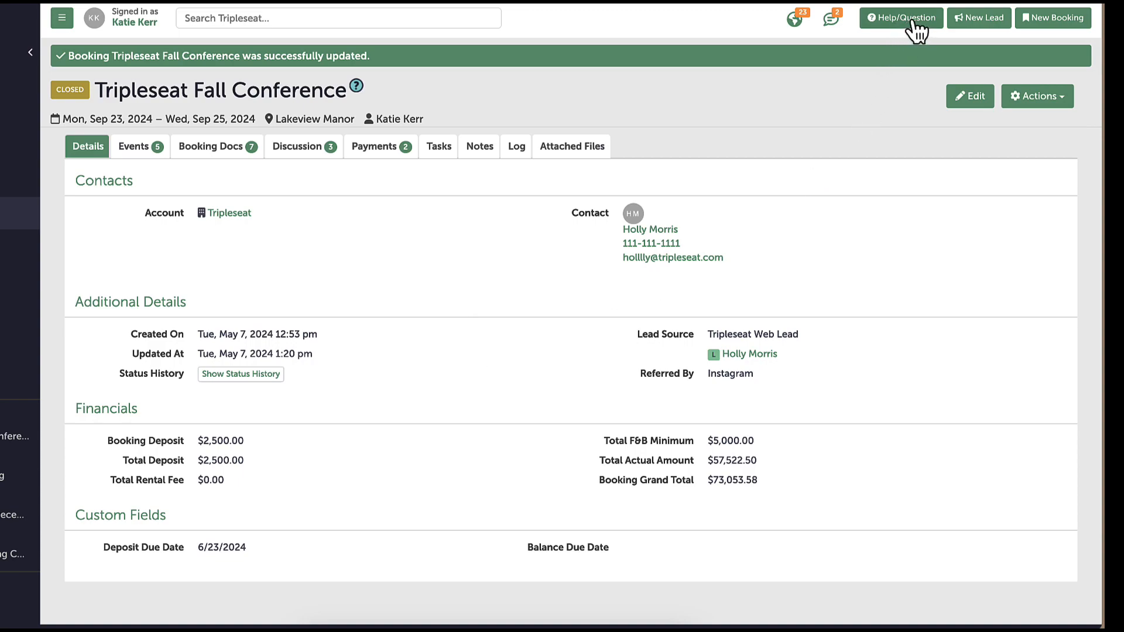
{"action": "left_click", "coordinate": [902, 18]}
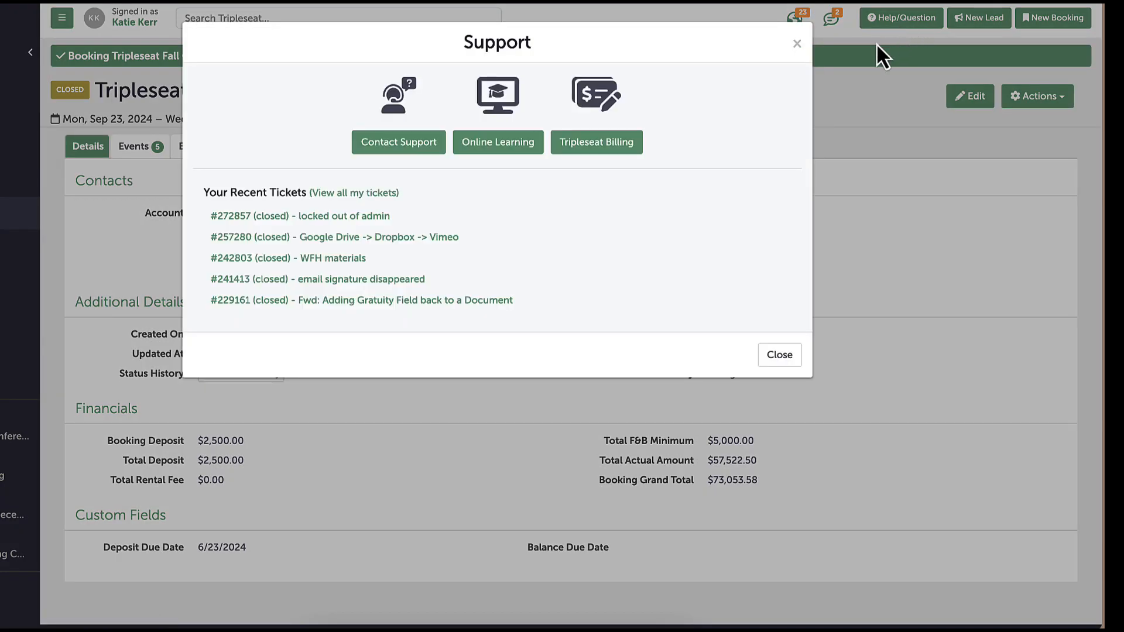
{"action": "left_click", "coordinate": [498, 142]}
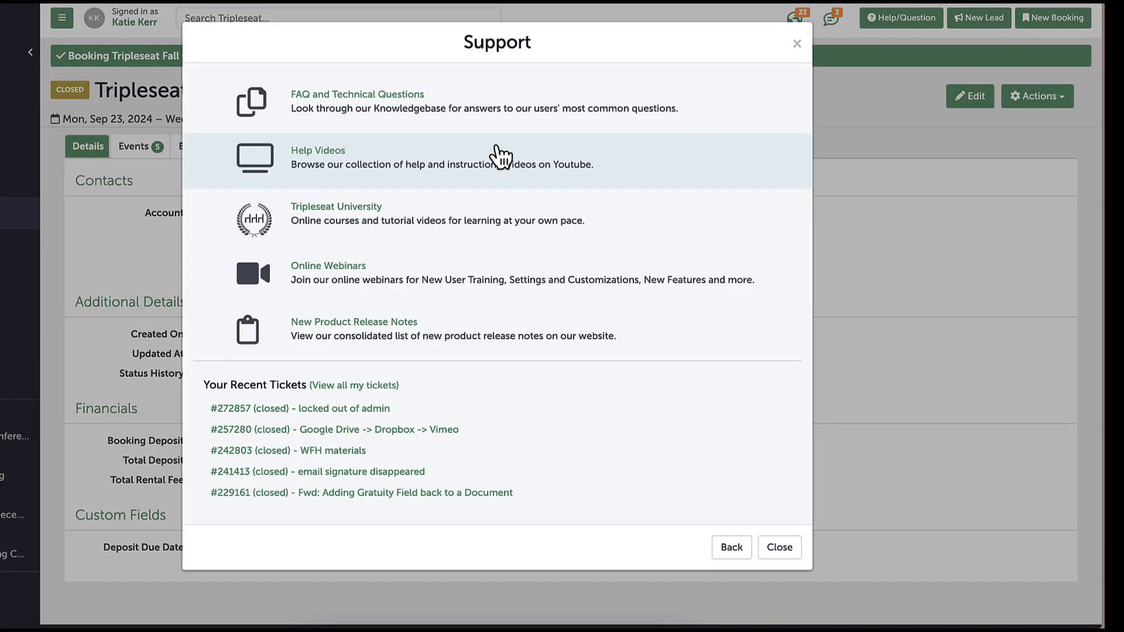